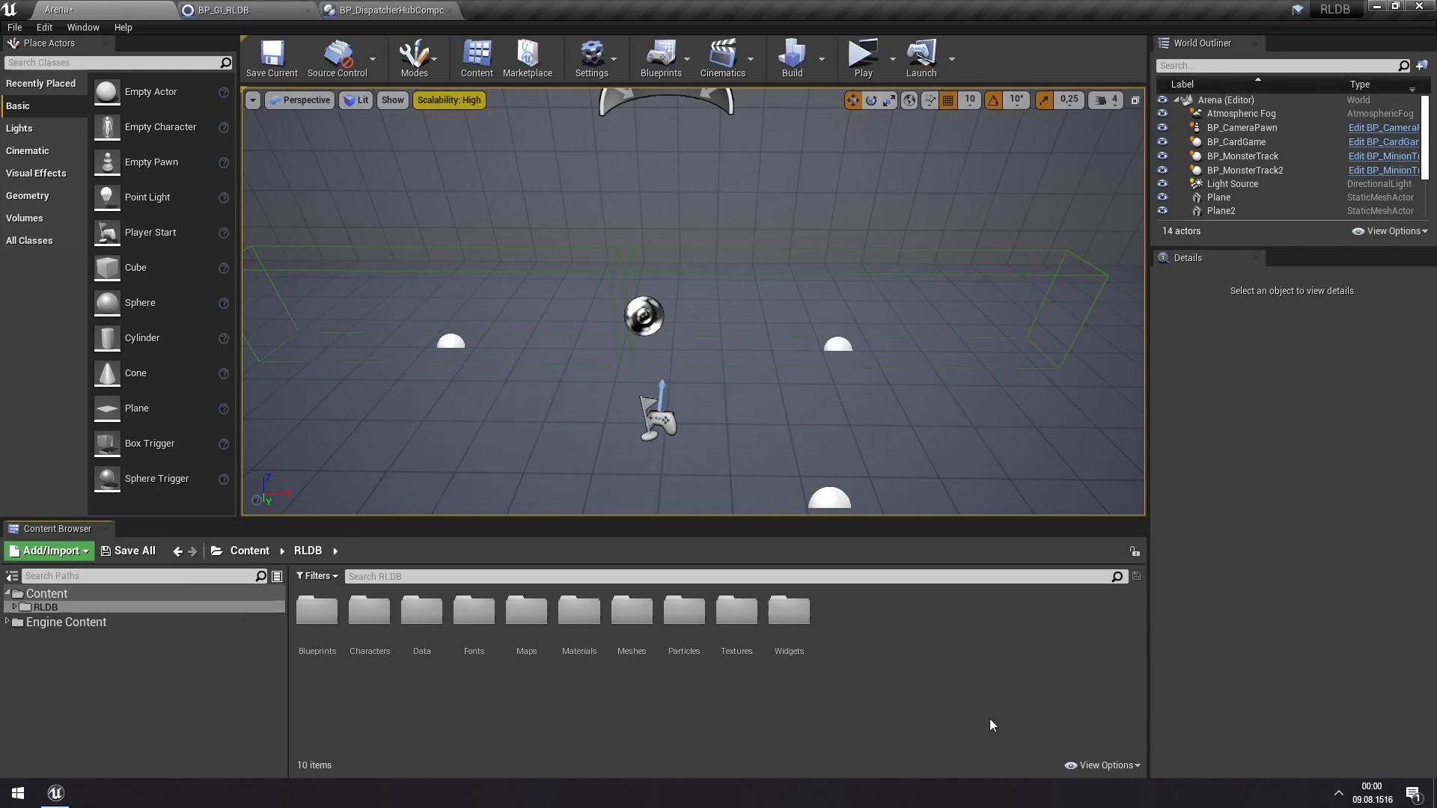
{"action": "mouse_move", "coordinate": [967, 715]}
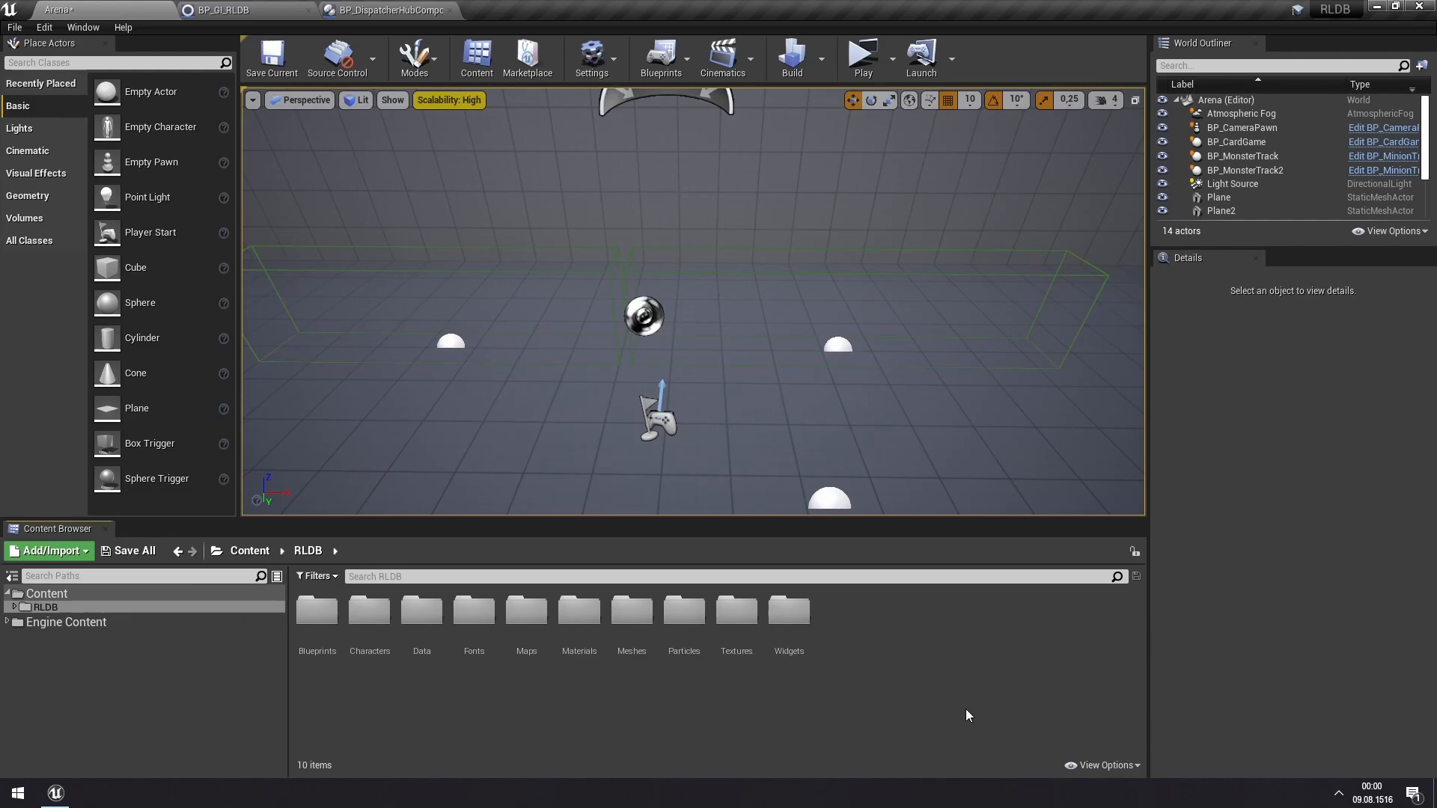
{"action": "mouse_move", "coordinate": [636, 726]}
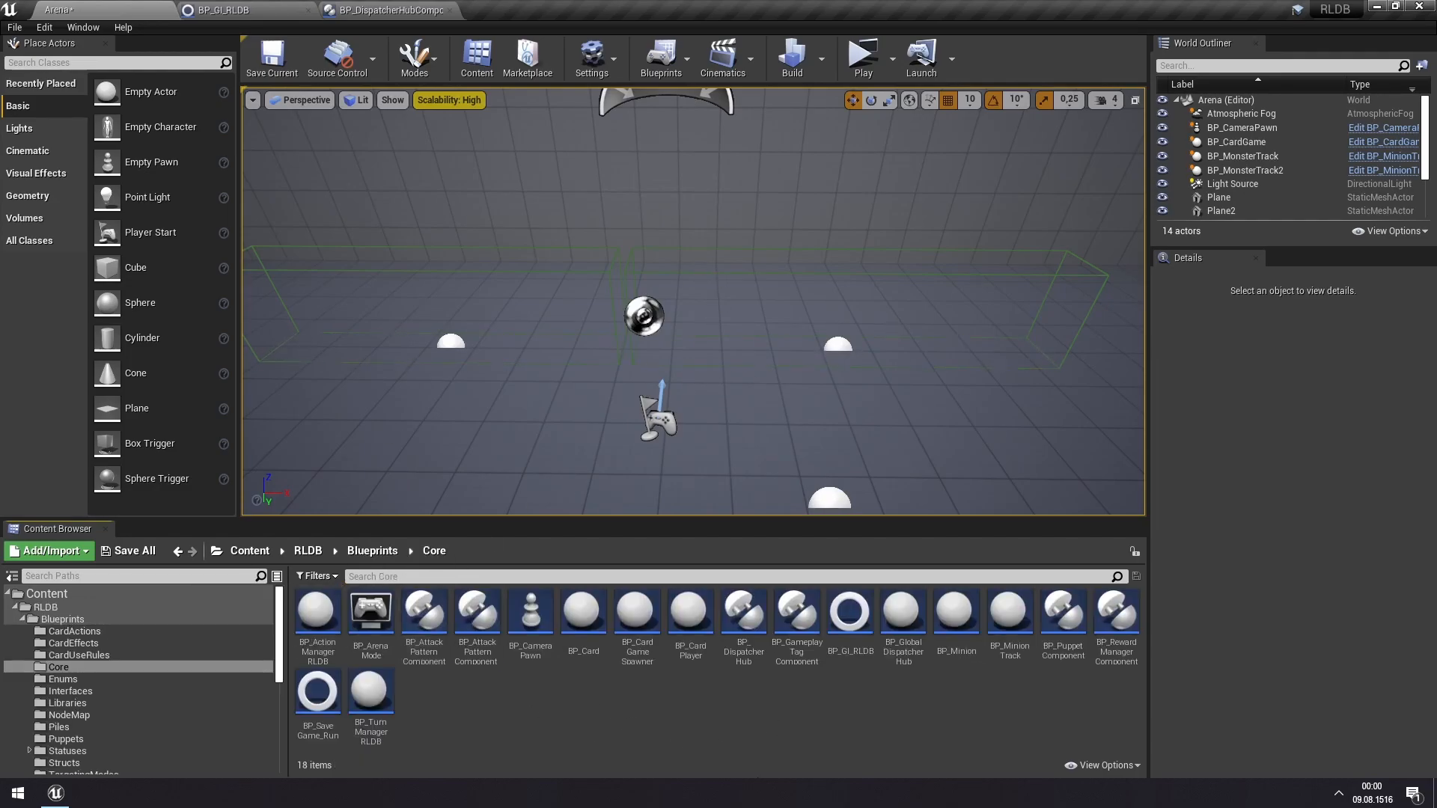
- Select the BP_DispatcherHub asset in the Content > RLDB > Blueprints > Core folder
{"action": "left_click", "coordinate": [743, 611]}
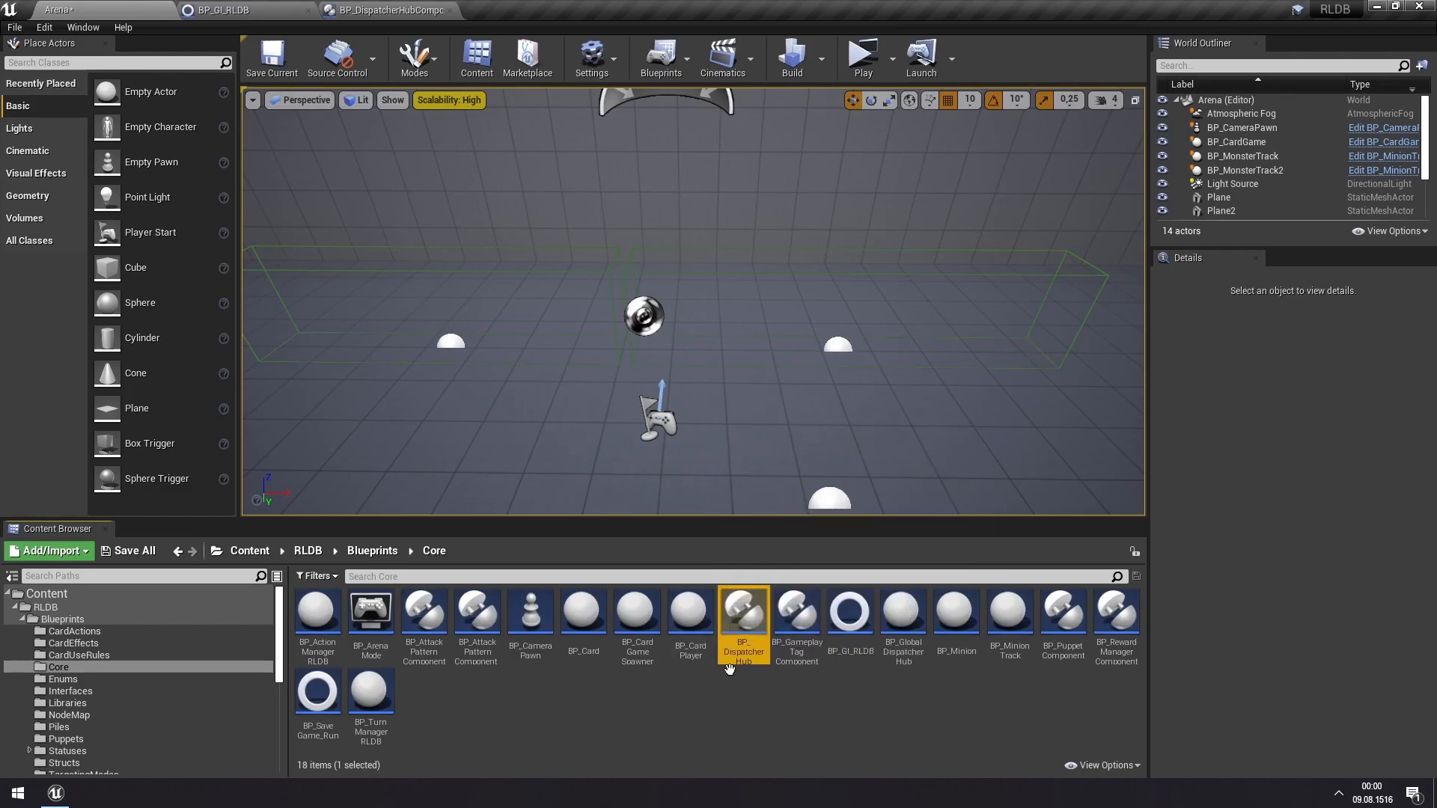
{"action": "mouse_move", "coordinate": [742, 702]}
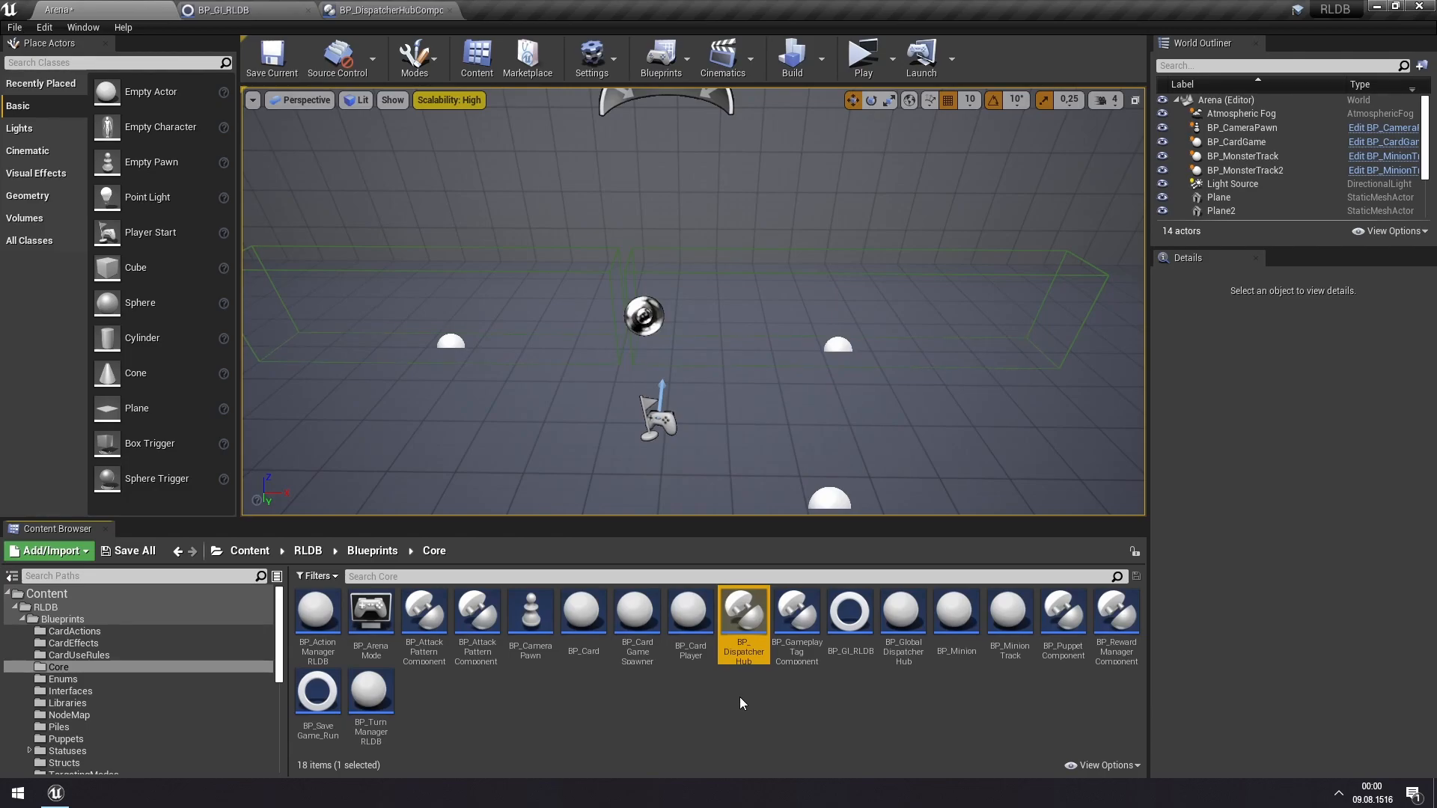
{"action": "left_click", "coordinate": [743, 705]}
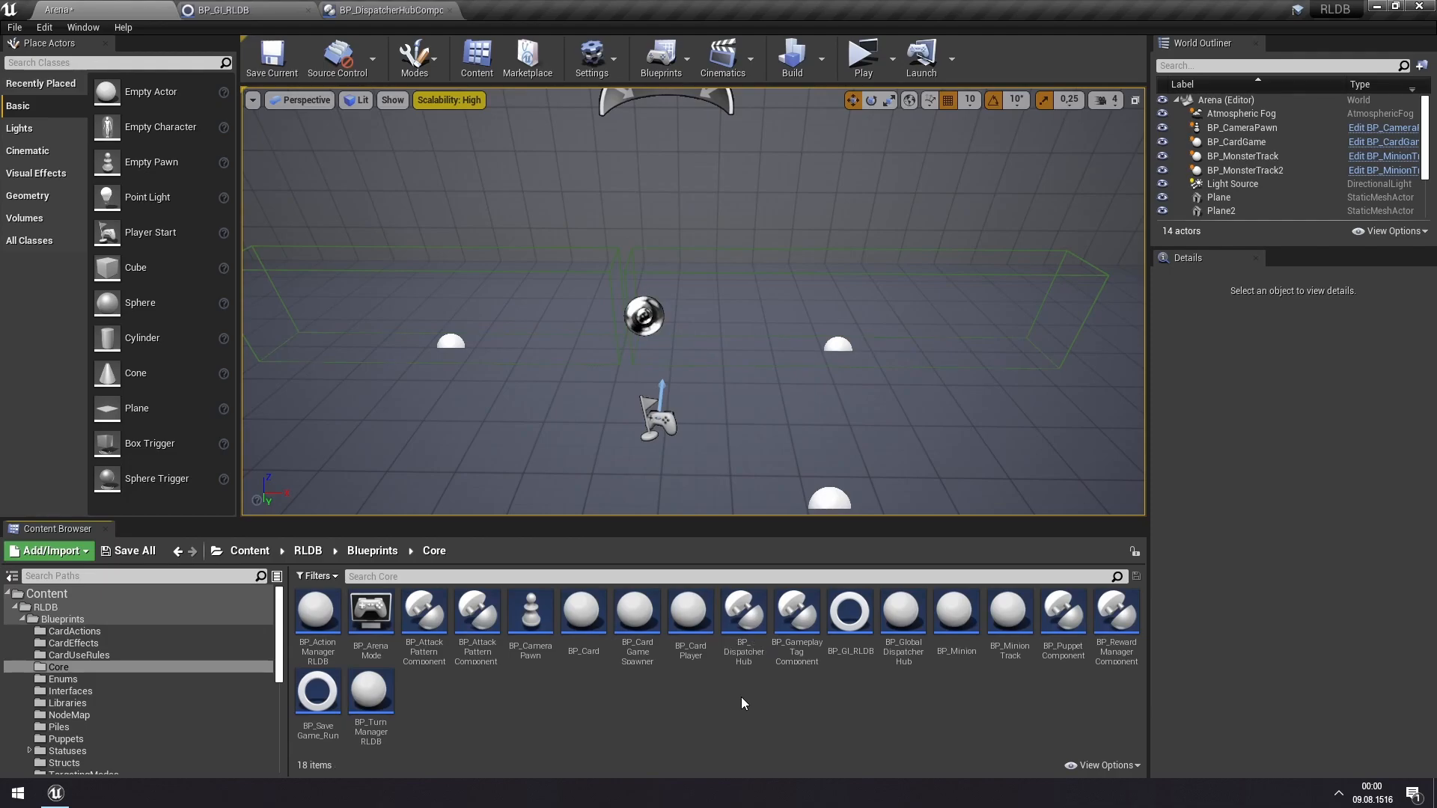
{"action": "mouse_move", "coordinate": [933, 763]}
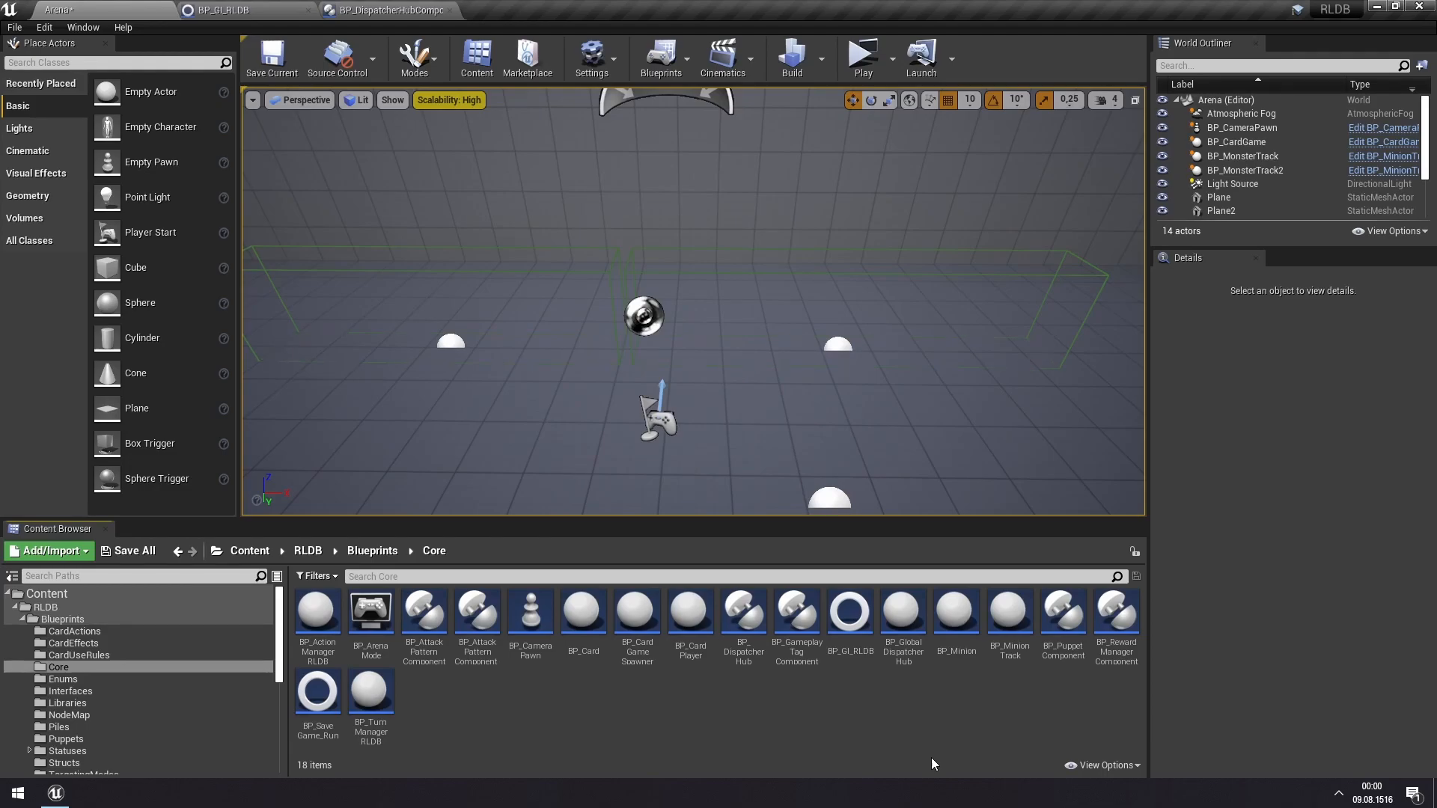
{"action": "mouse_move", "coordinate": [943, 746]}
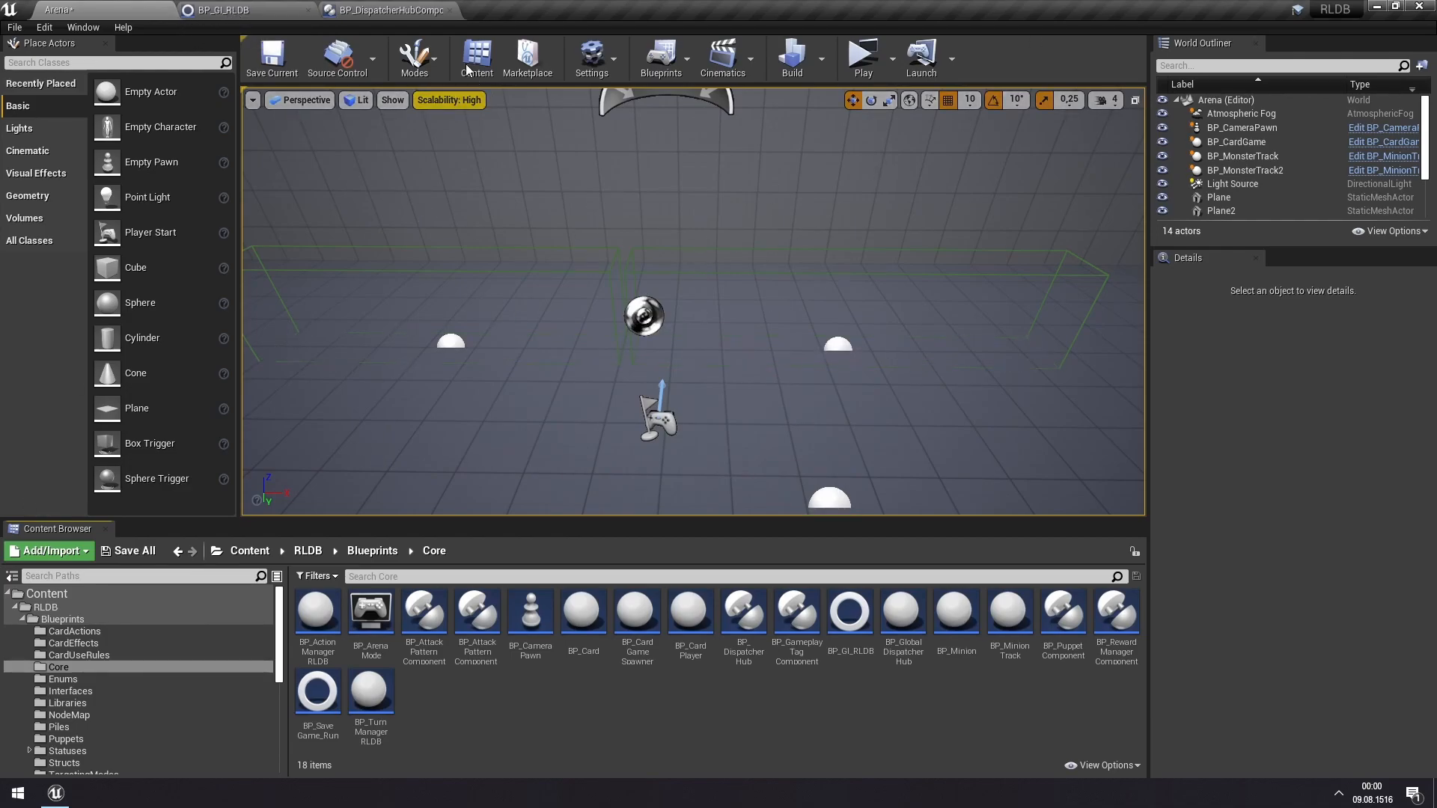
{"action": "mouse_move", "coordinate": [233, 10]}
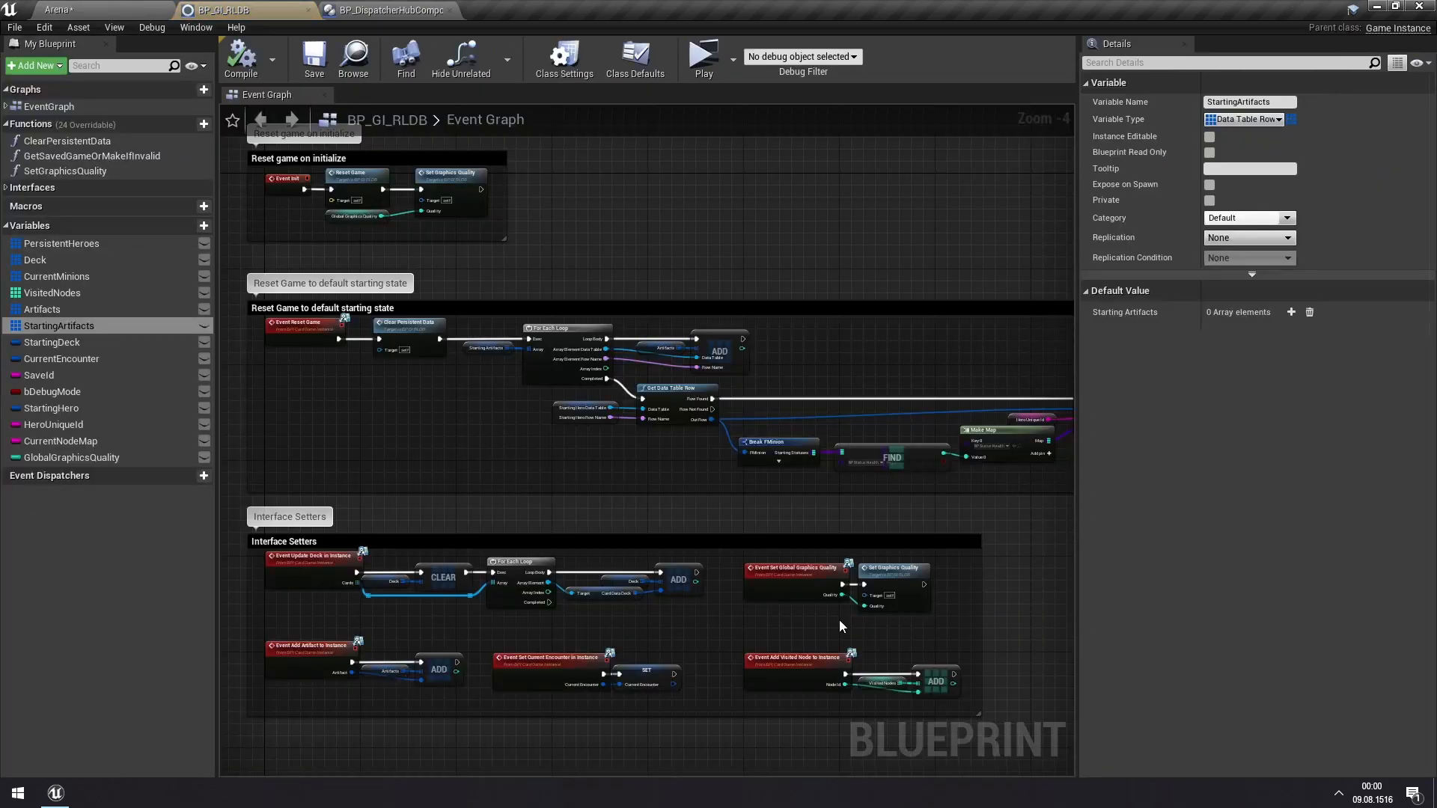
{"action": "mouse_move", "coordinate": [698, 242]}
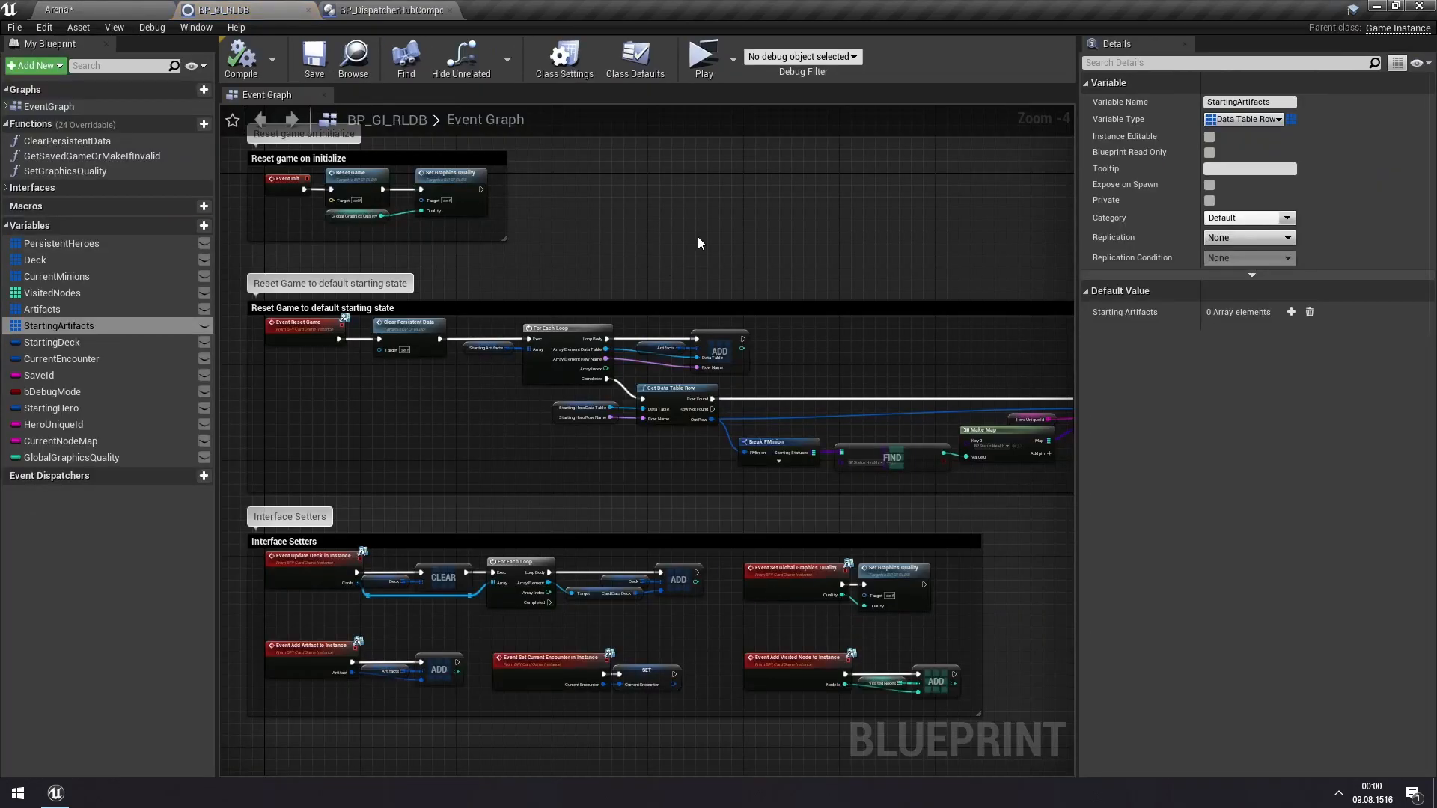
{"action": "mouse_move", "coordinate": [73, 309]}
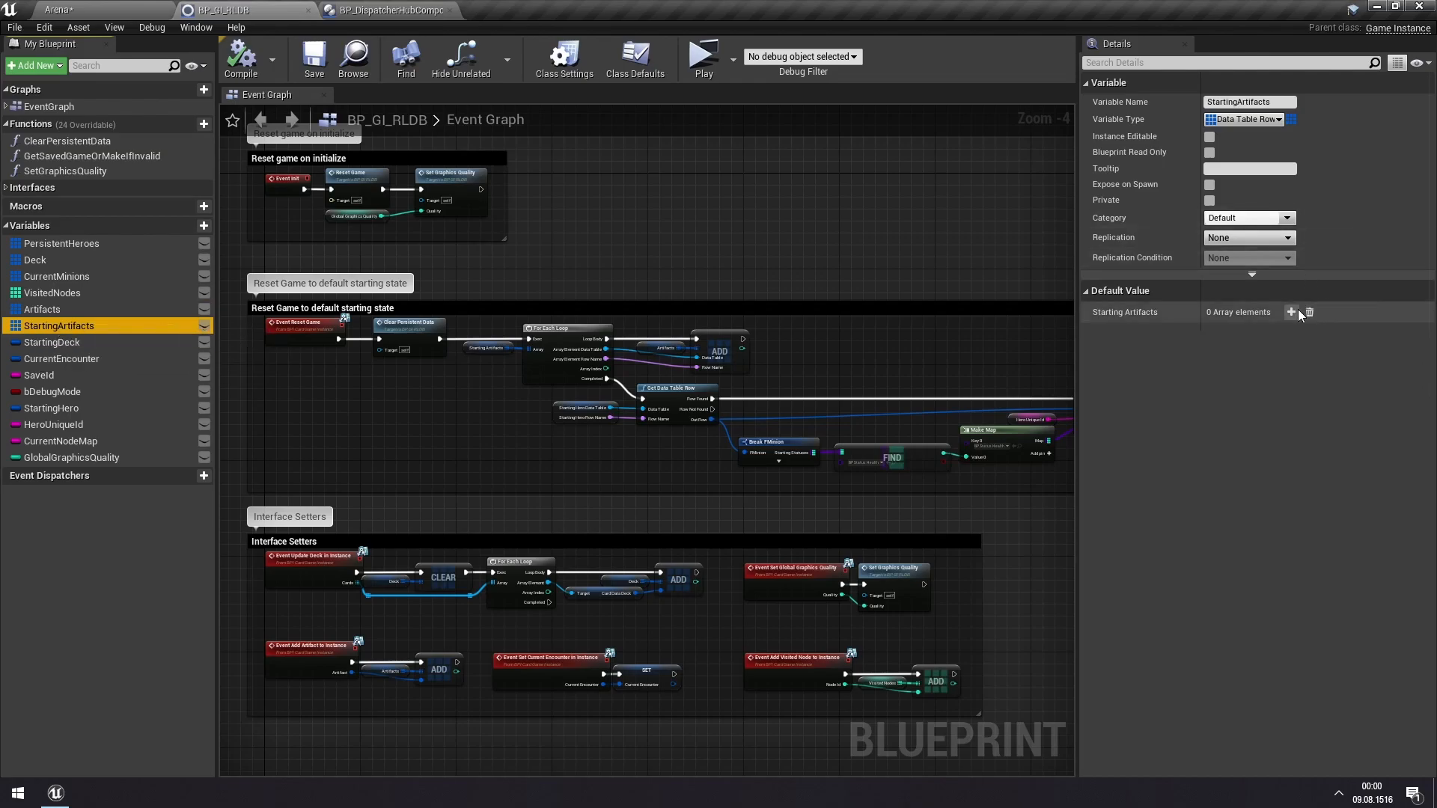
- Add one StartingArtifacts default entry using the DT_Artifacts table's BrokenShield row
{"action": "left_click", "coordinate": [1290, 311]}
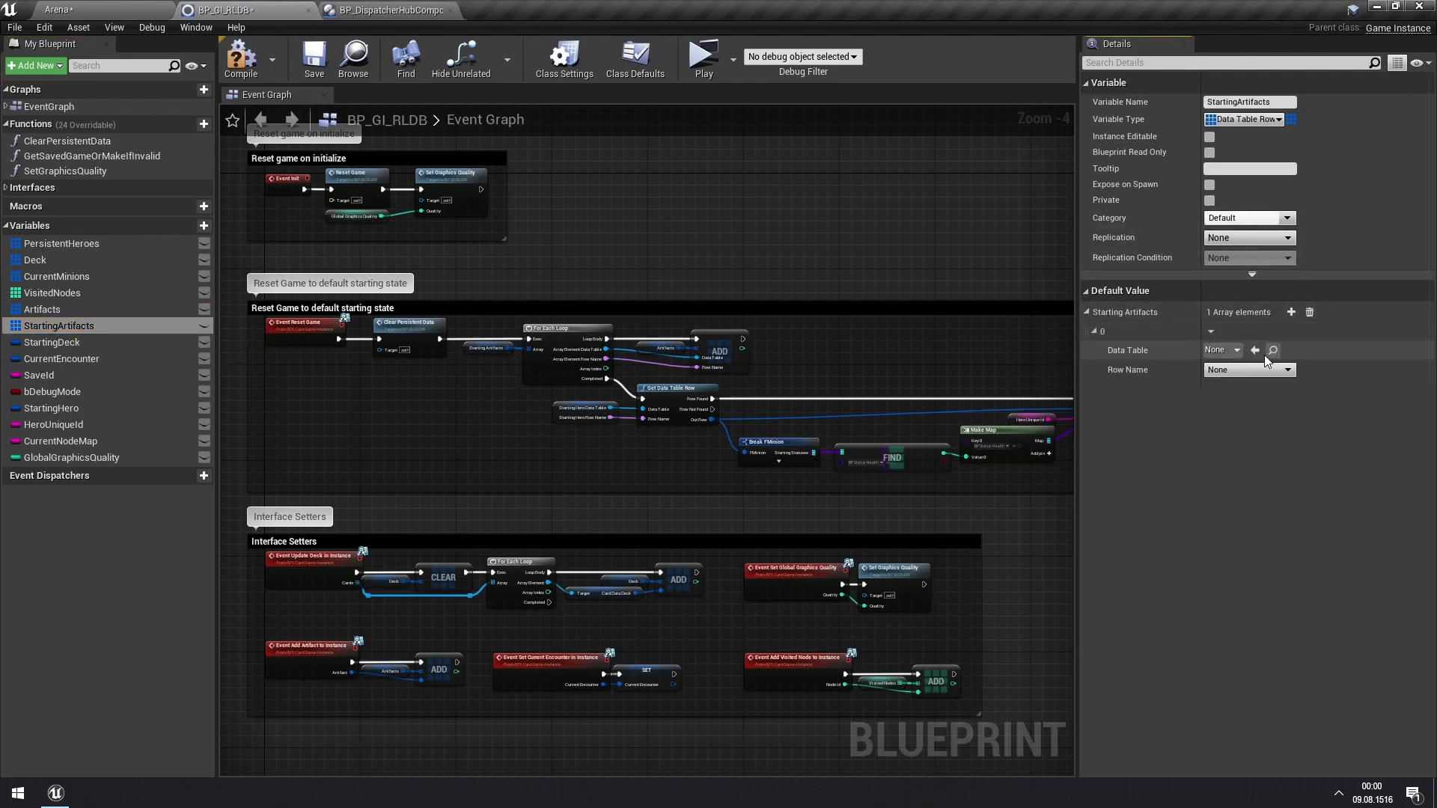
{"action": "left_click", "coordinate": [1219, 349]}
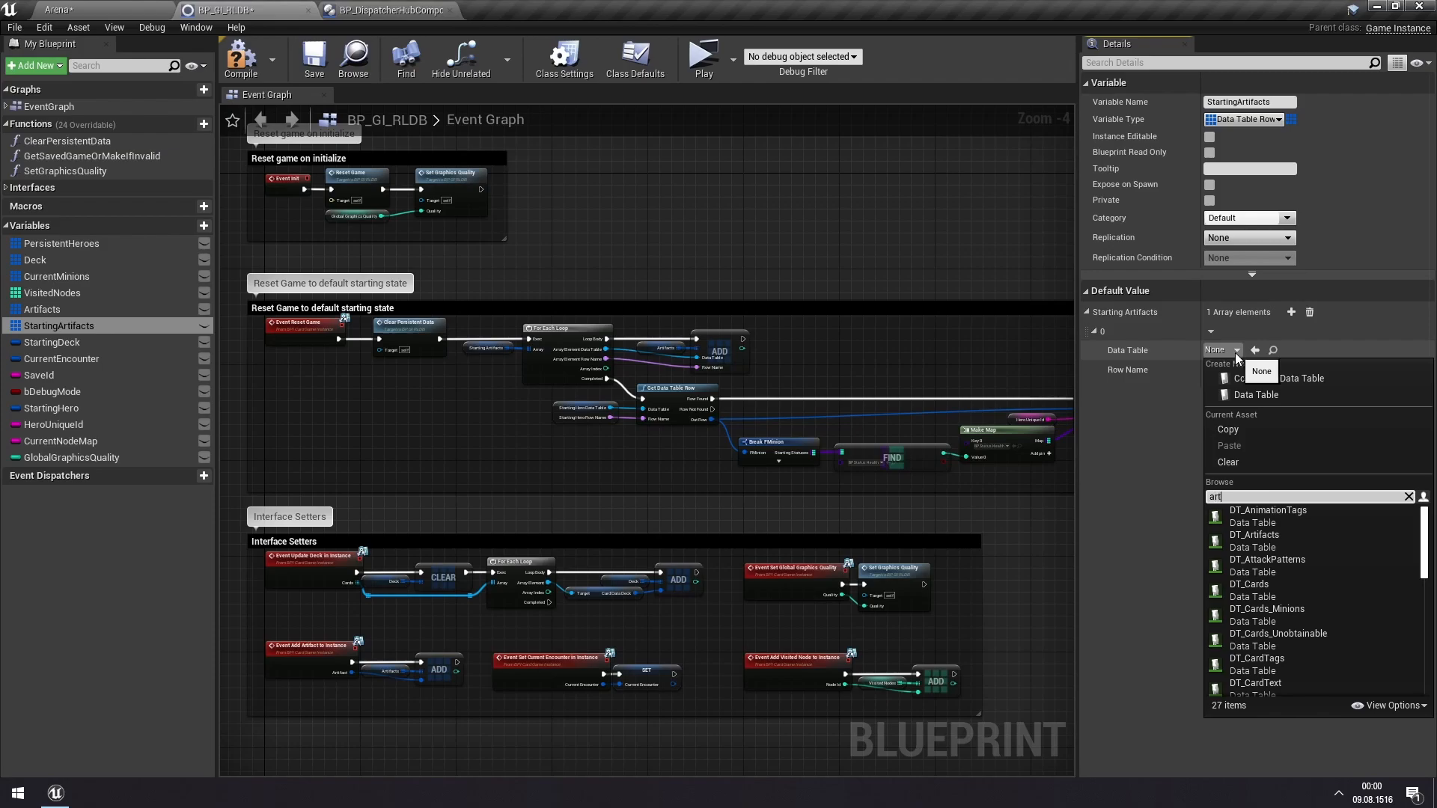
{"action": "left_click", "coordinate": [1254, 535]}
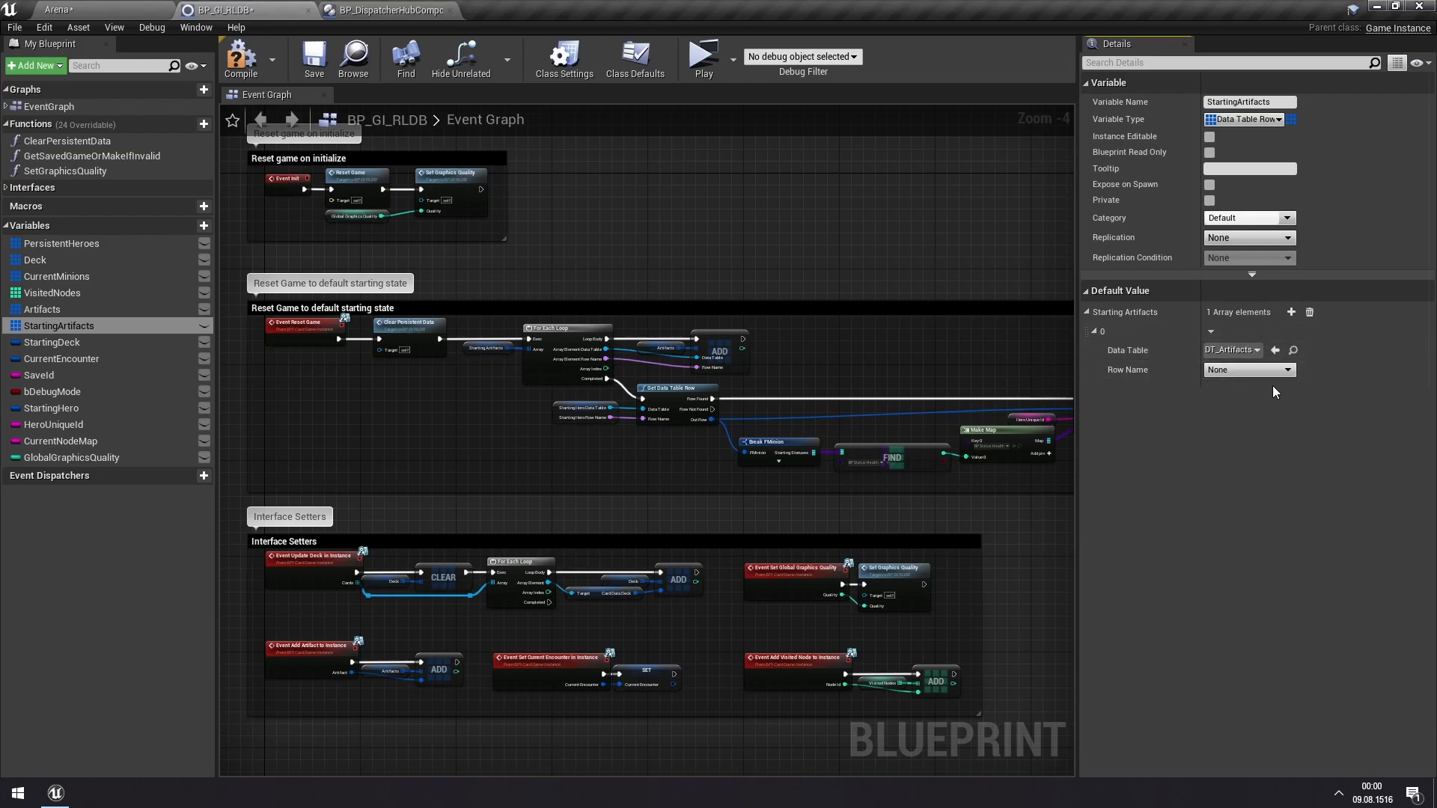
{"action": "left_click", "coordinate": [1245, 368]}
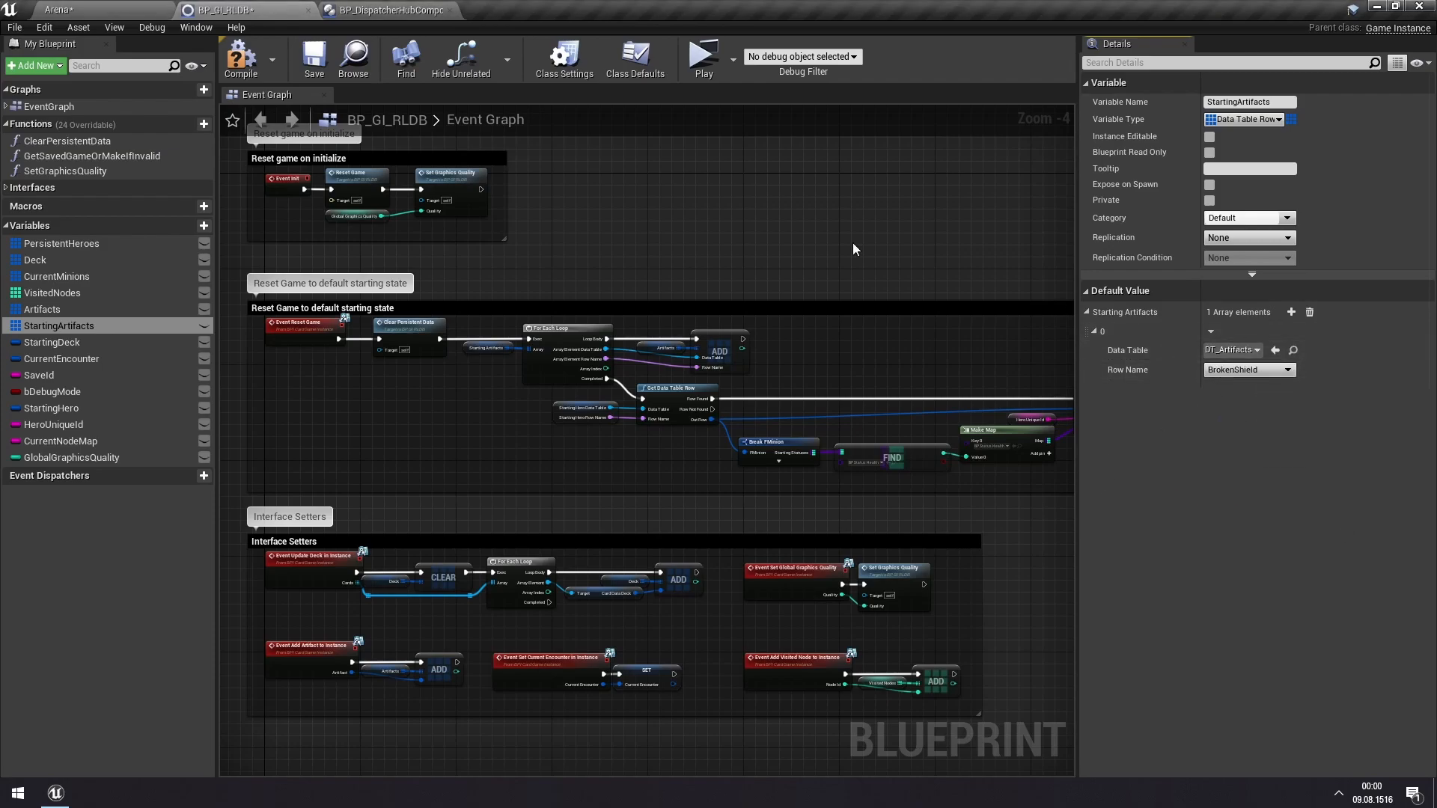
{"action": "left_click", "coordinate": [1091, 331]}
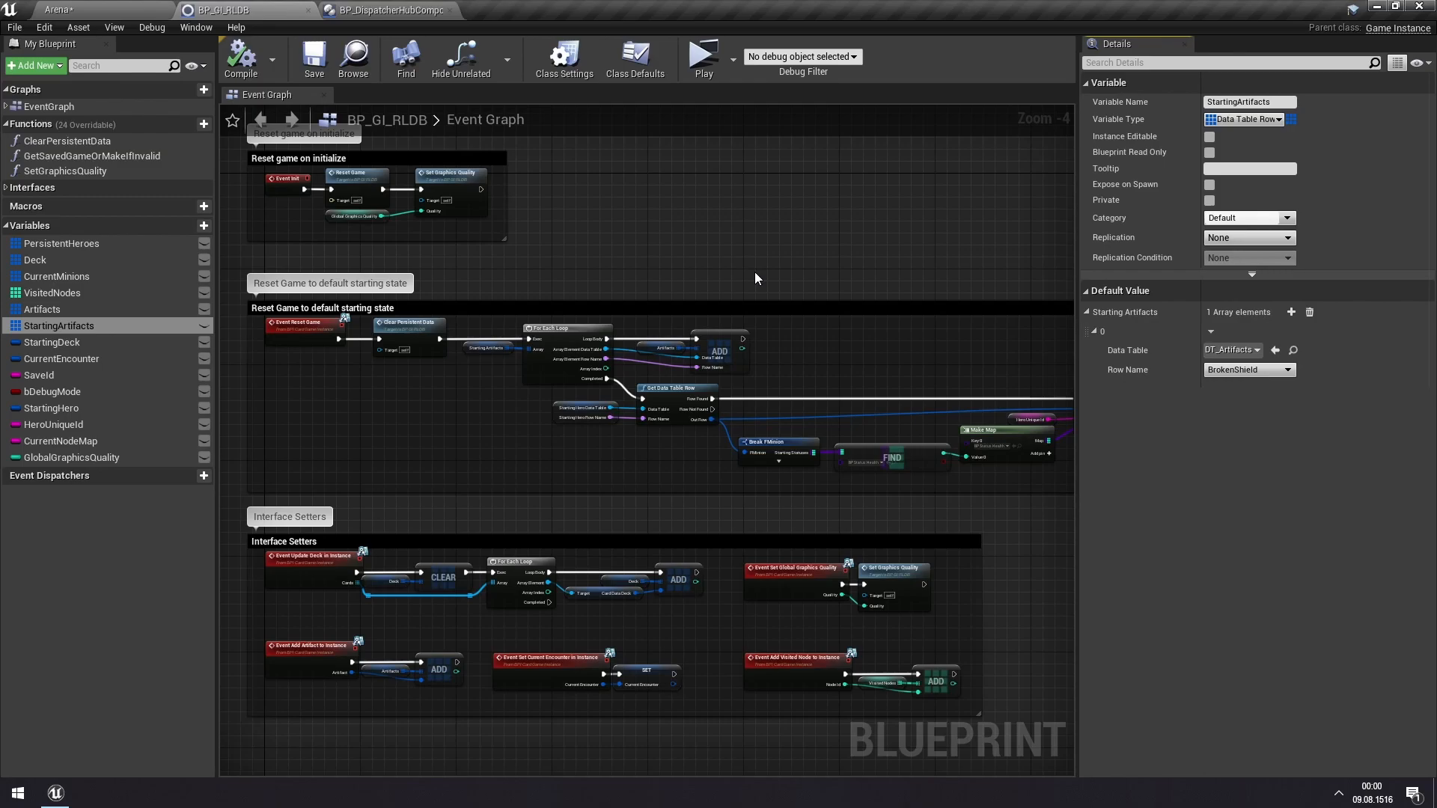
{"action": "mouse_move", "coordinate": [97, 8]}
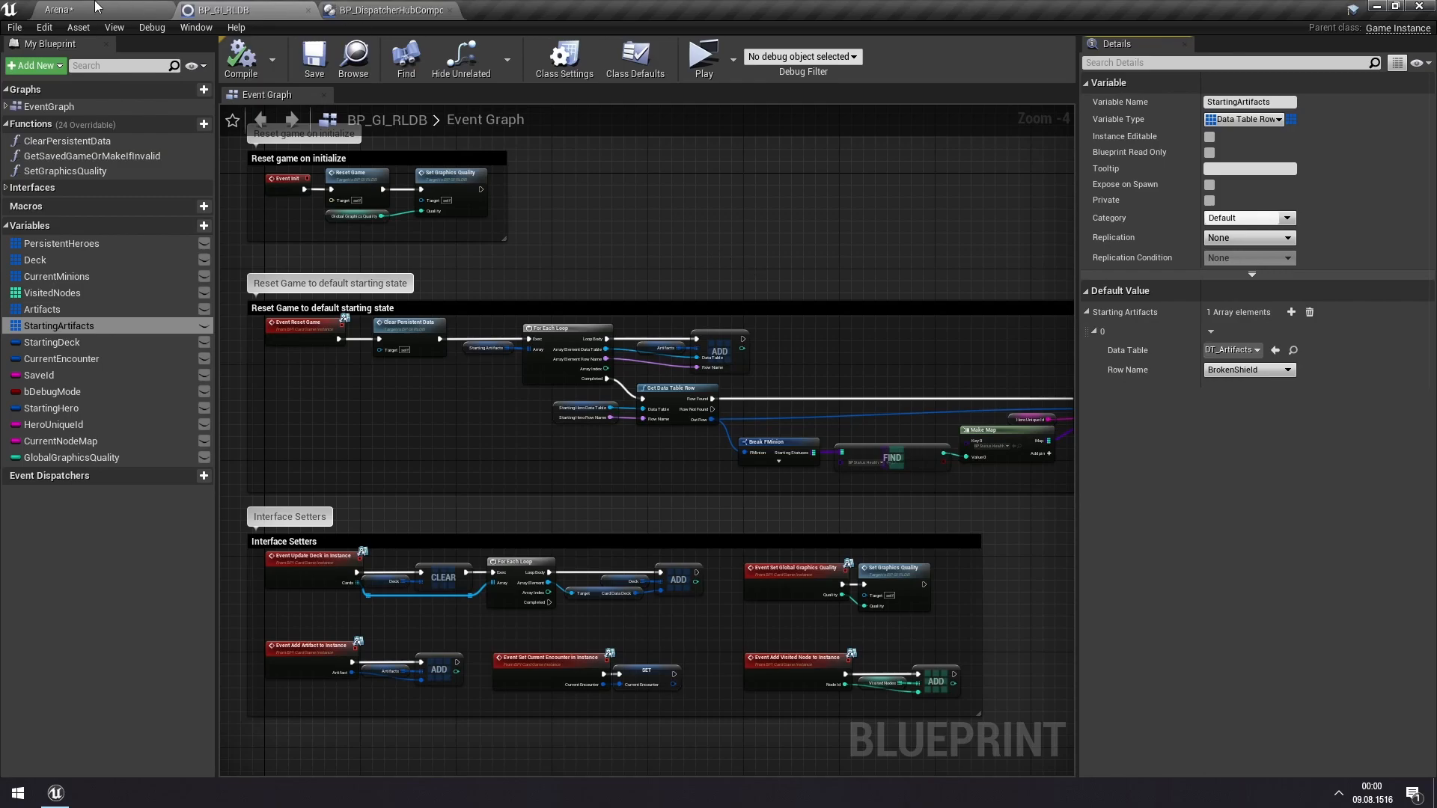
- Launch a Play session and play cards to test Broken Shield's armor gain
{"action": "left_click", "coordinate": [702, 52]}
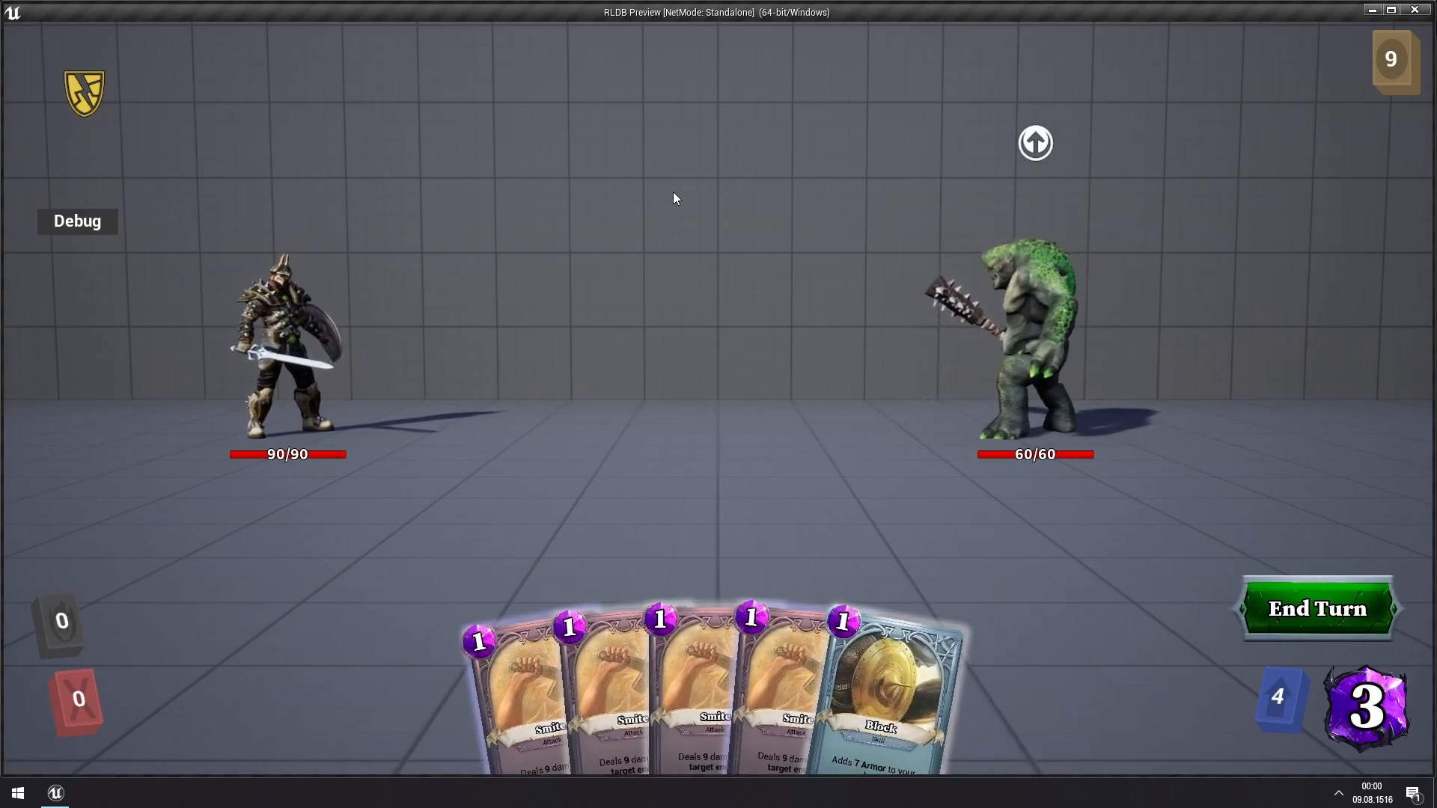
{"action": "mouse_move", "coordinate": [82, 90]}
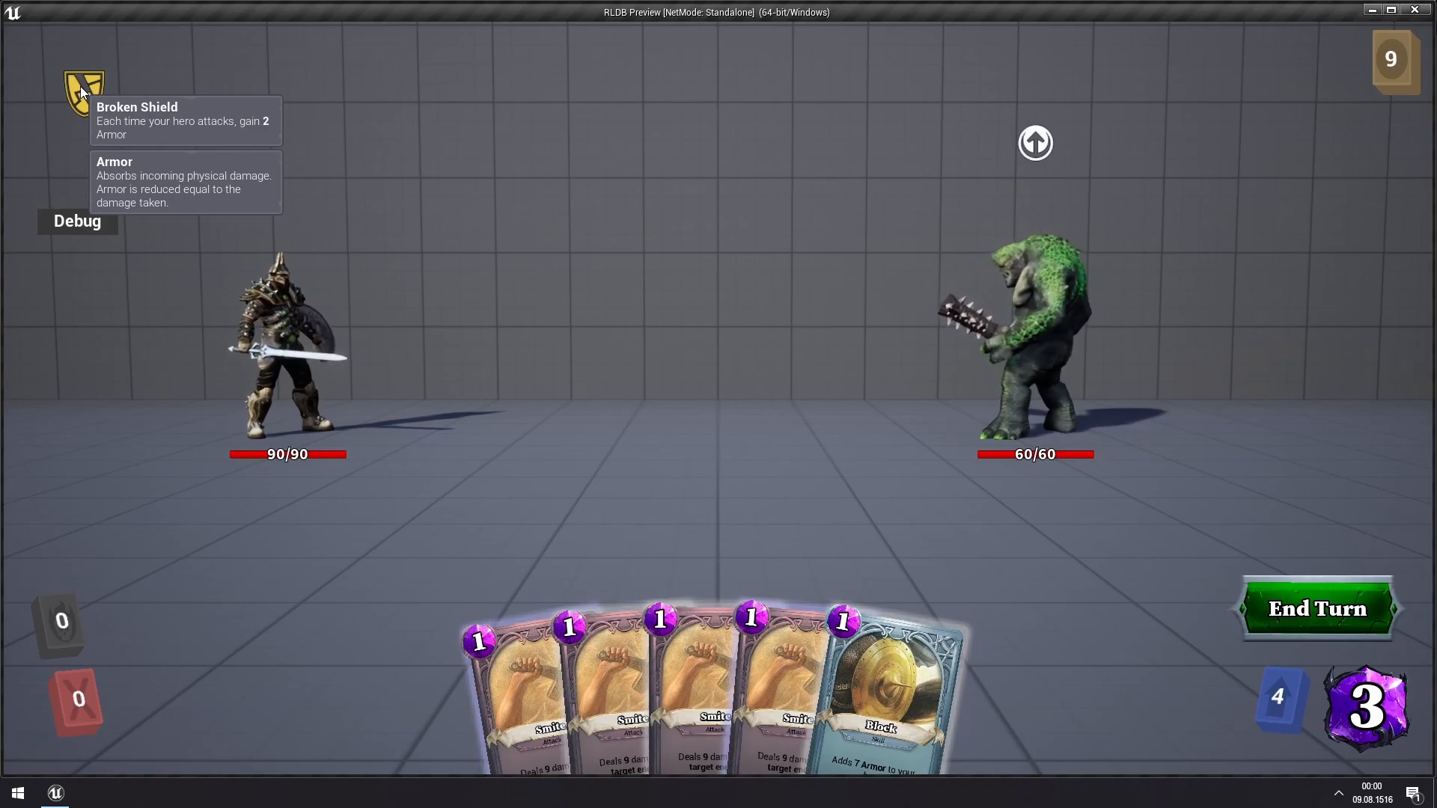
{"action": "mouse_move", "coordinate": [674, 276]}
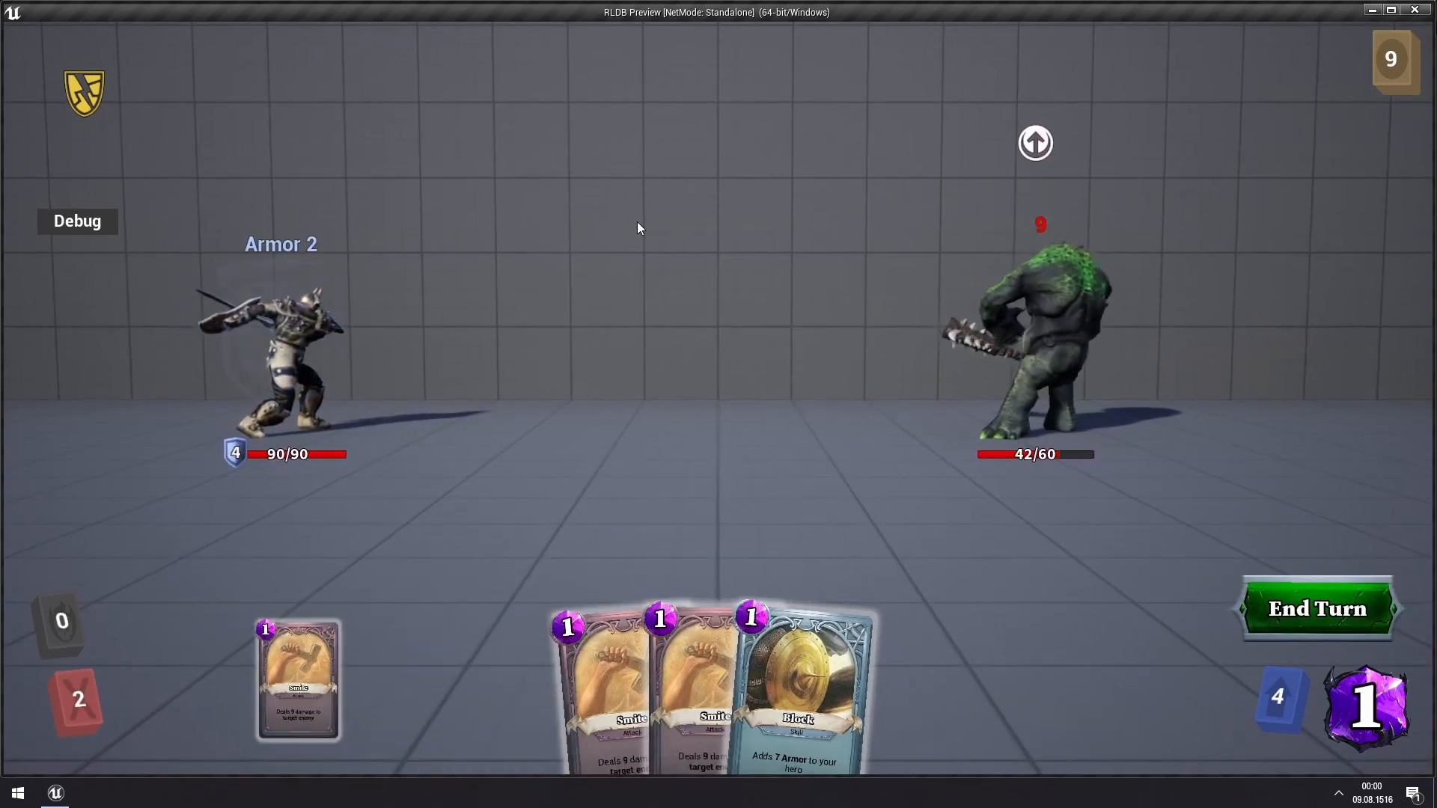
{"action": "left_click", "coordinate": [297, 683]}
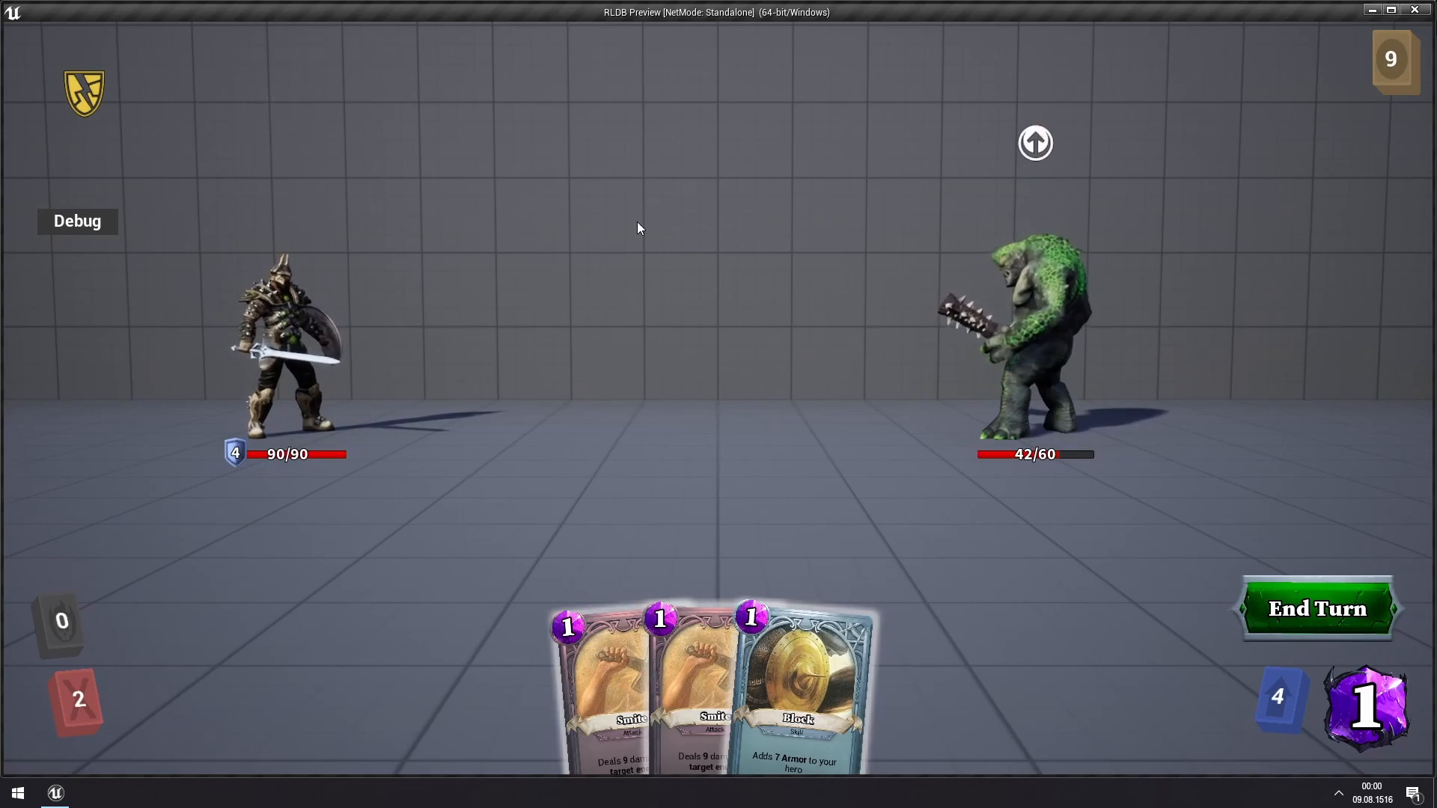
{"action": "mouse_move", "coordinate": [410, 181]}
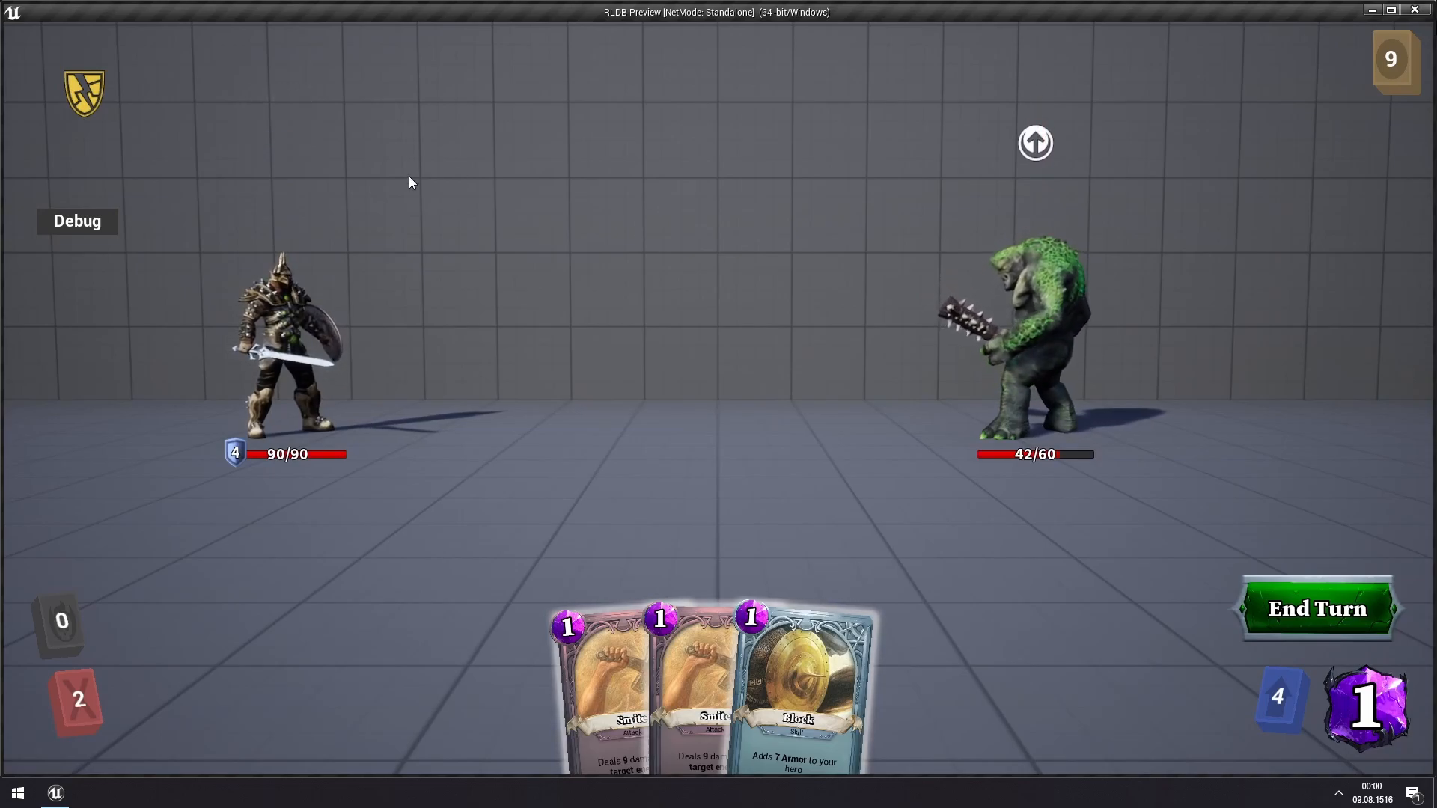
{"action": "mouse_move", "coordinate": [83, 90]}
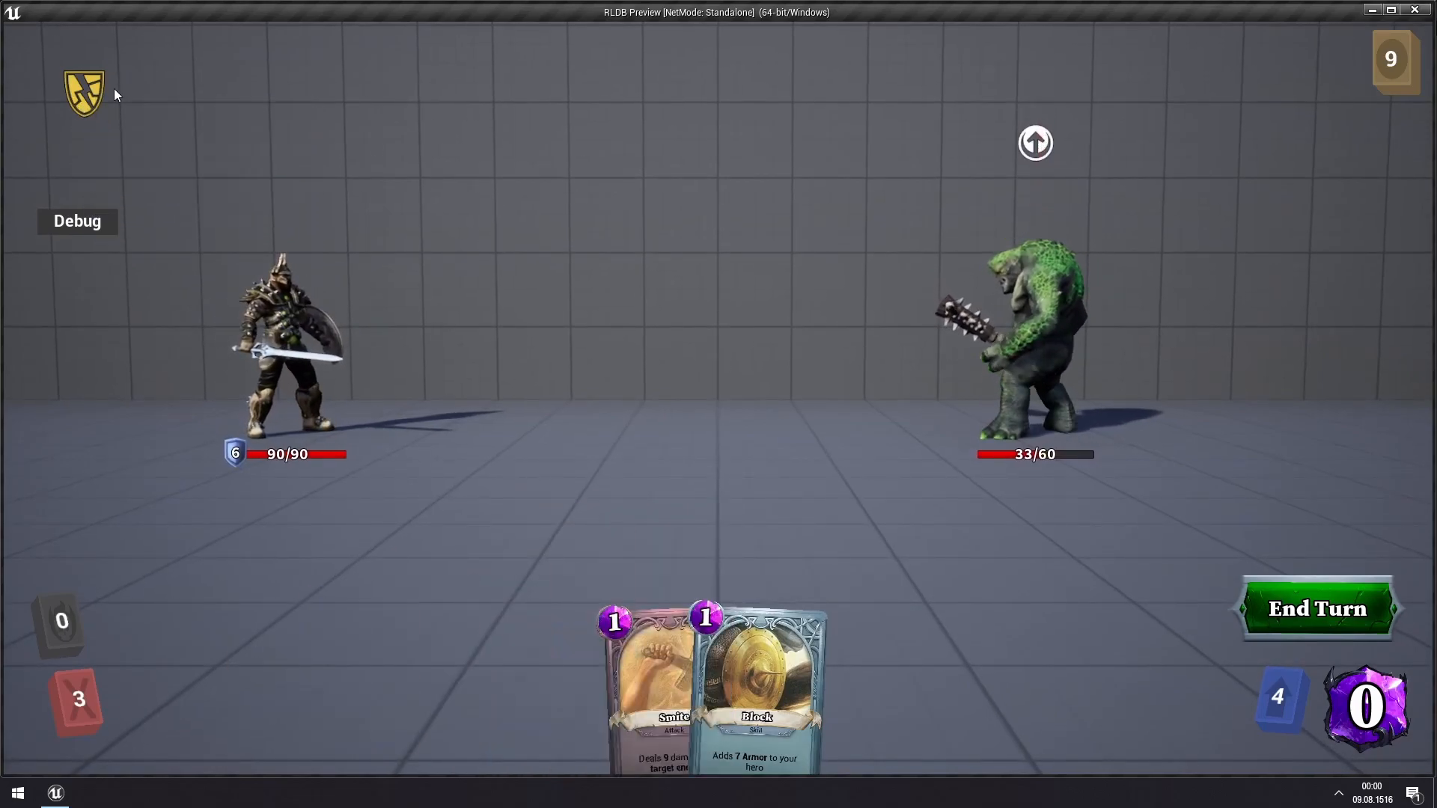
{"action": "mouse_move", "coordinate": [83, 90]}
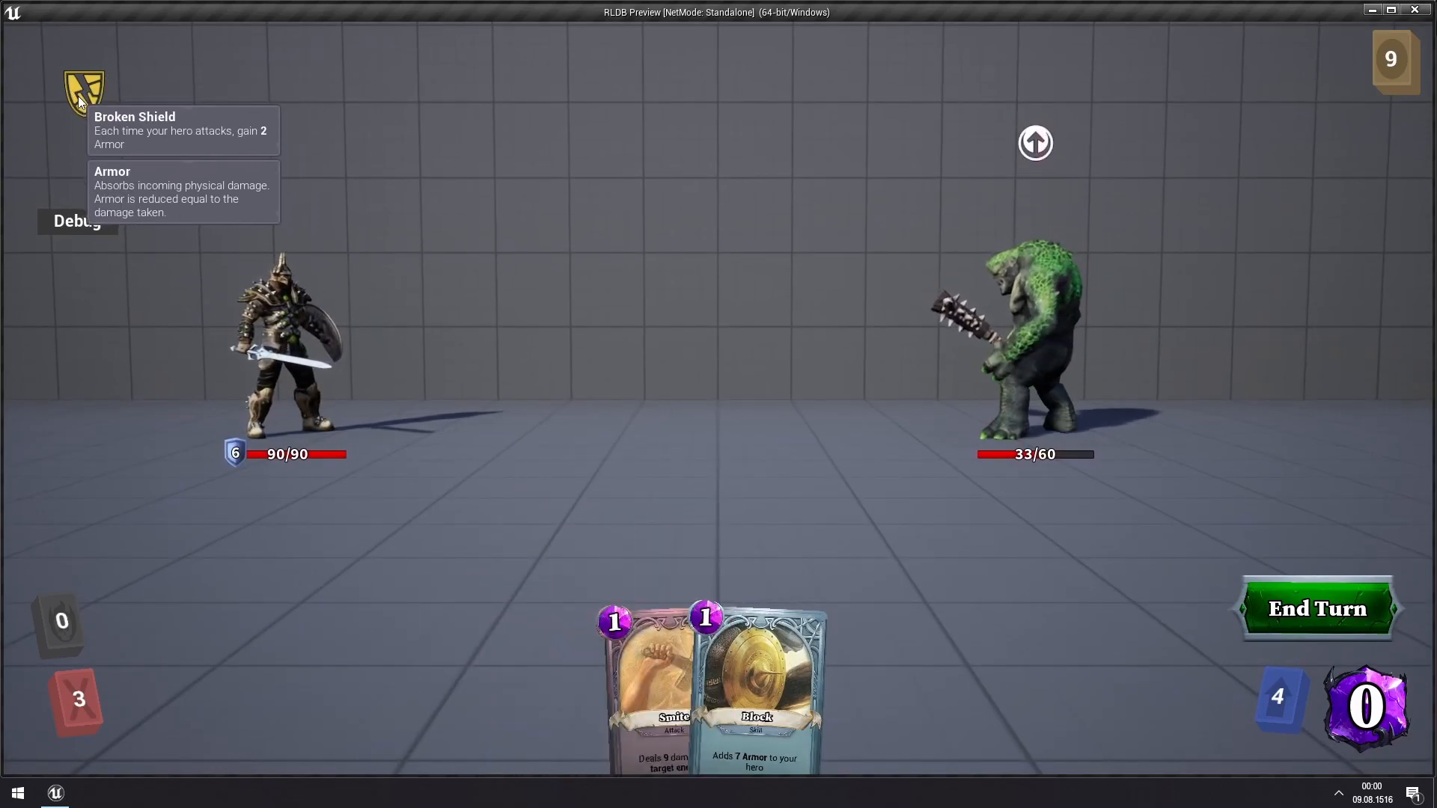
{"action": "mouse_move", "coordinate": [560, 200]}
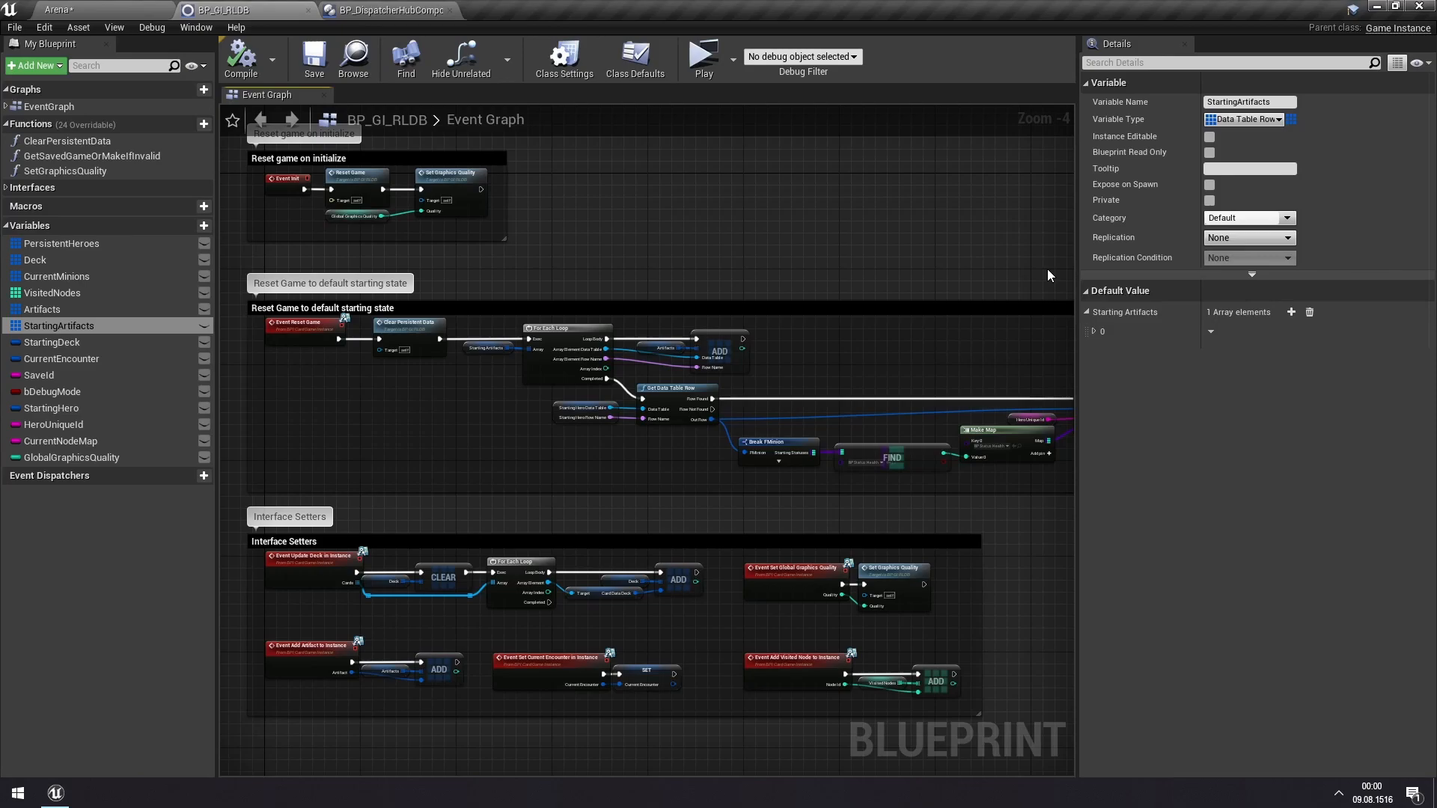
- Return to the Arena level and start a new Actor blueprint class, BP_DispatcherHubTest
{"action": "left_click", "coordinate": [56, 9]}
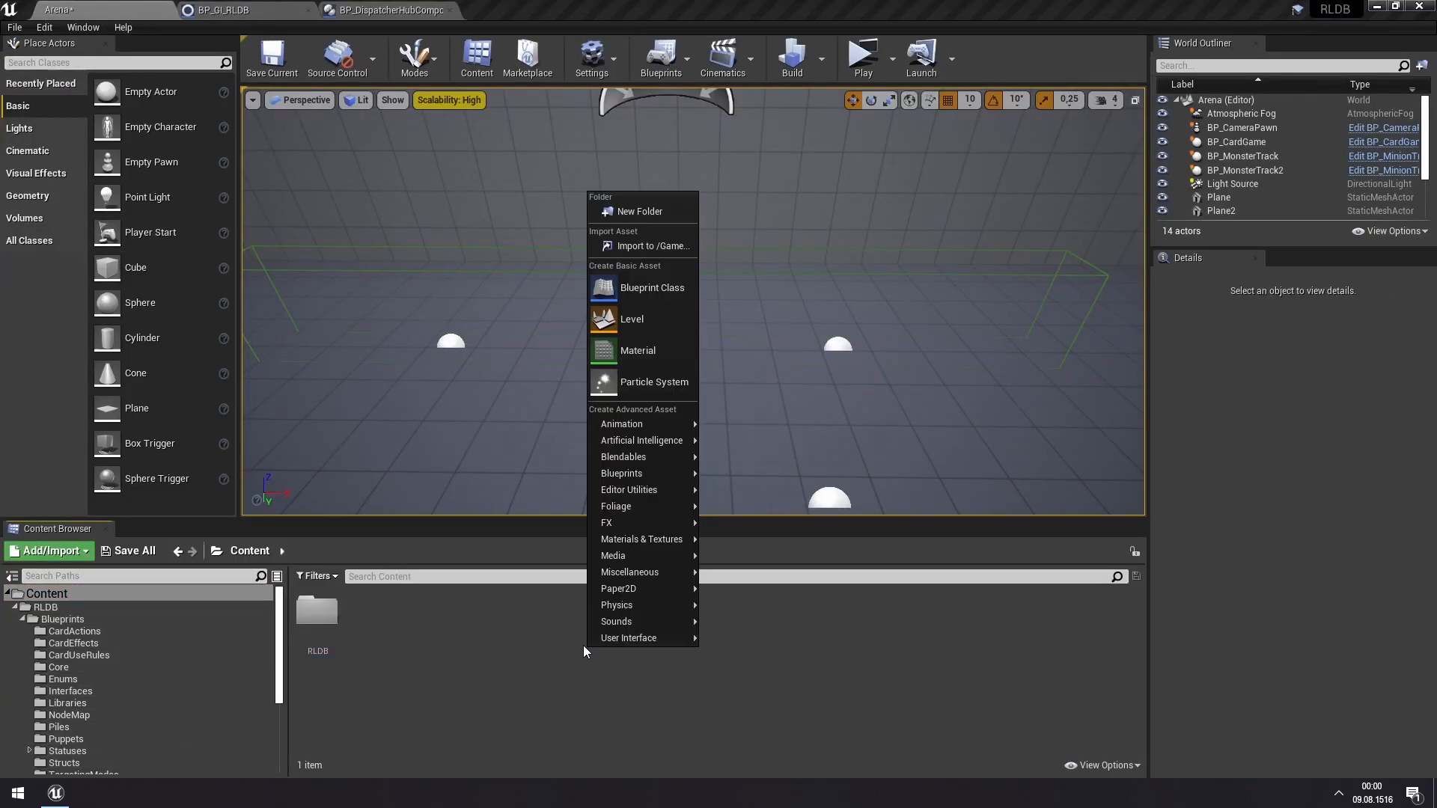
{"action": "mouse_move", "coordinate": [651, 287]}
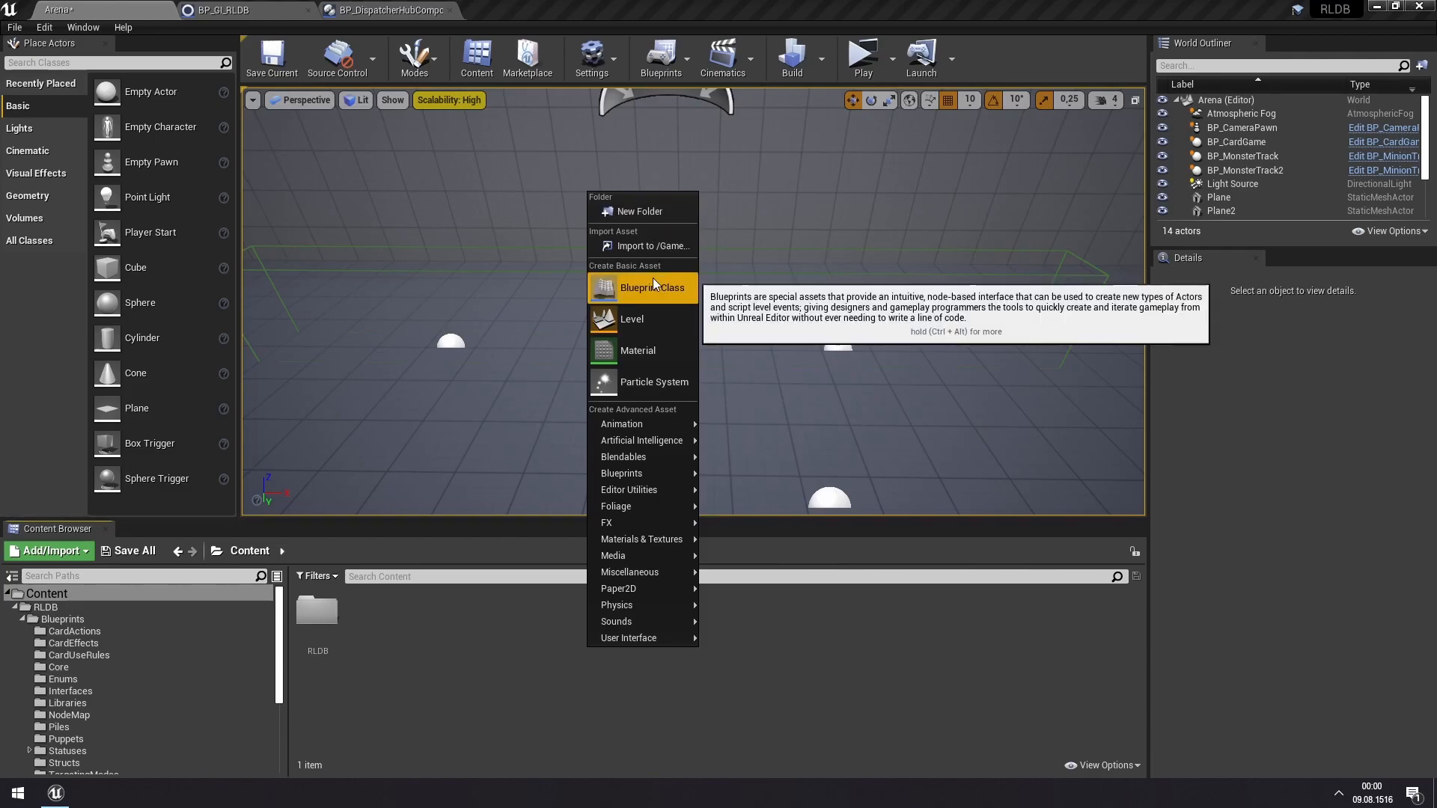
{"action": "left_click", "coordinate": [652, 287]}
{"action": "type", "text": "BP_DispatcherHubTest"}
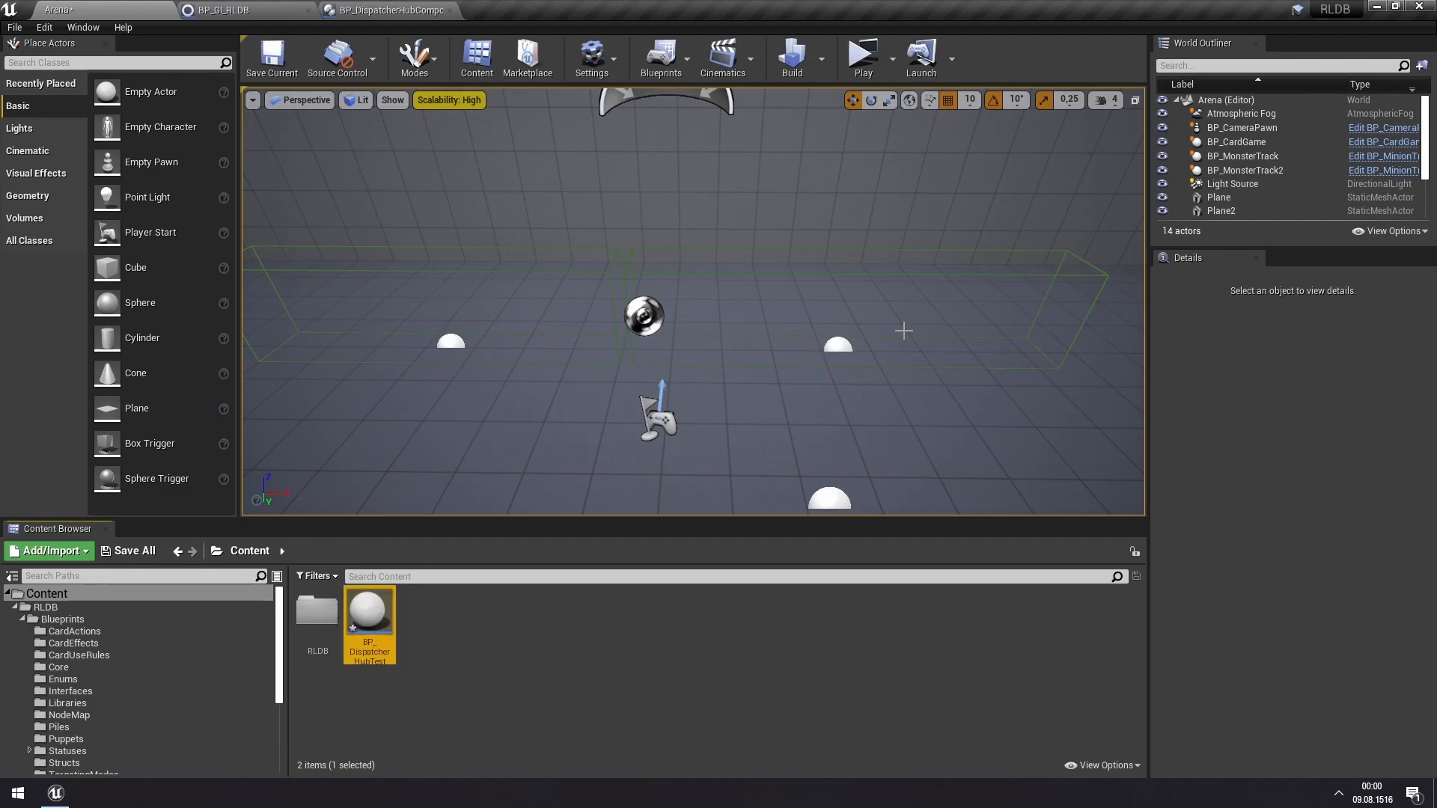
{"action": "mouse_move", "coordinate": [424, 625]}
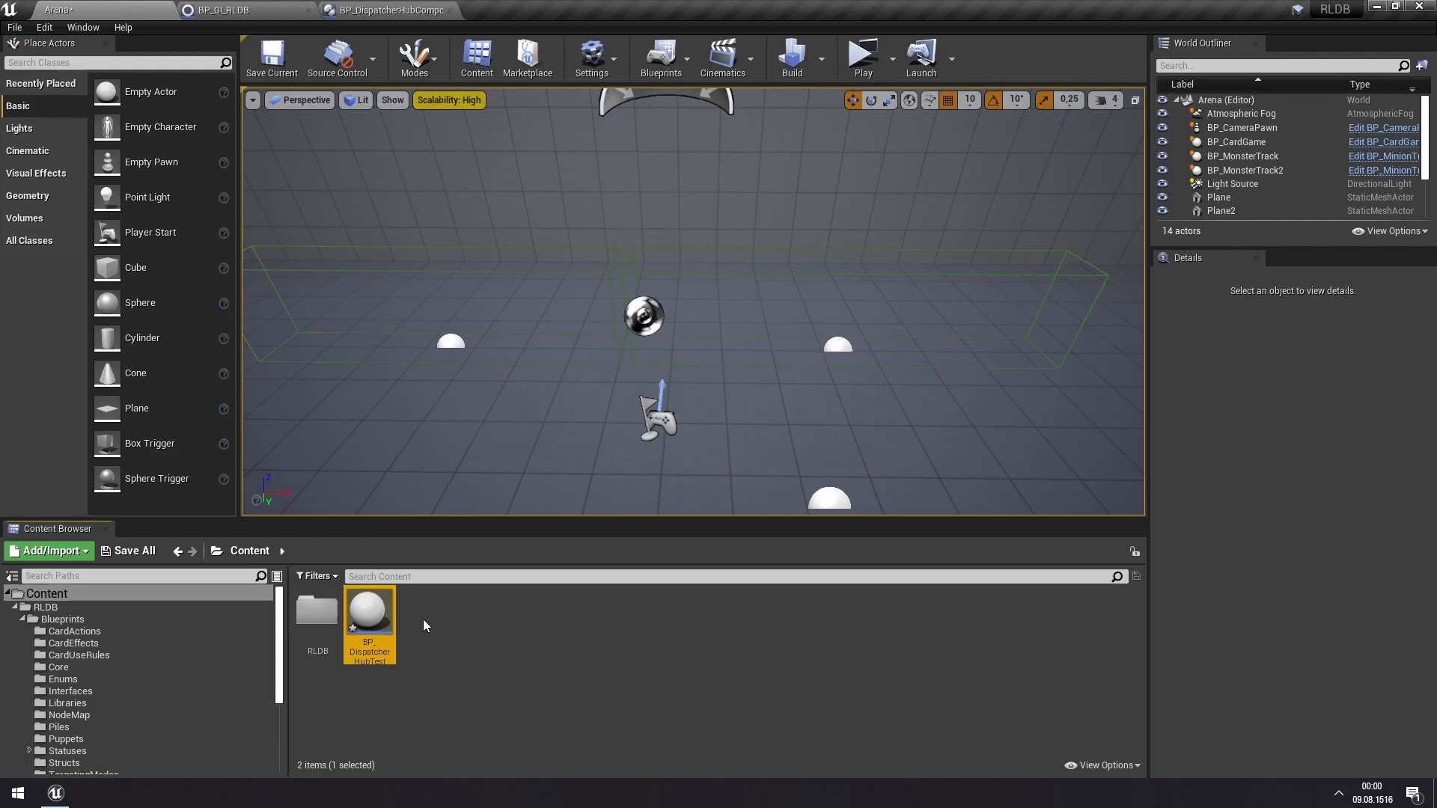
{"action": "mouse_move", "coordinate": [369, 609]}
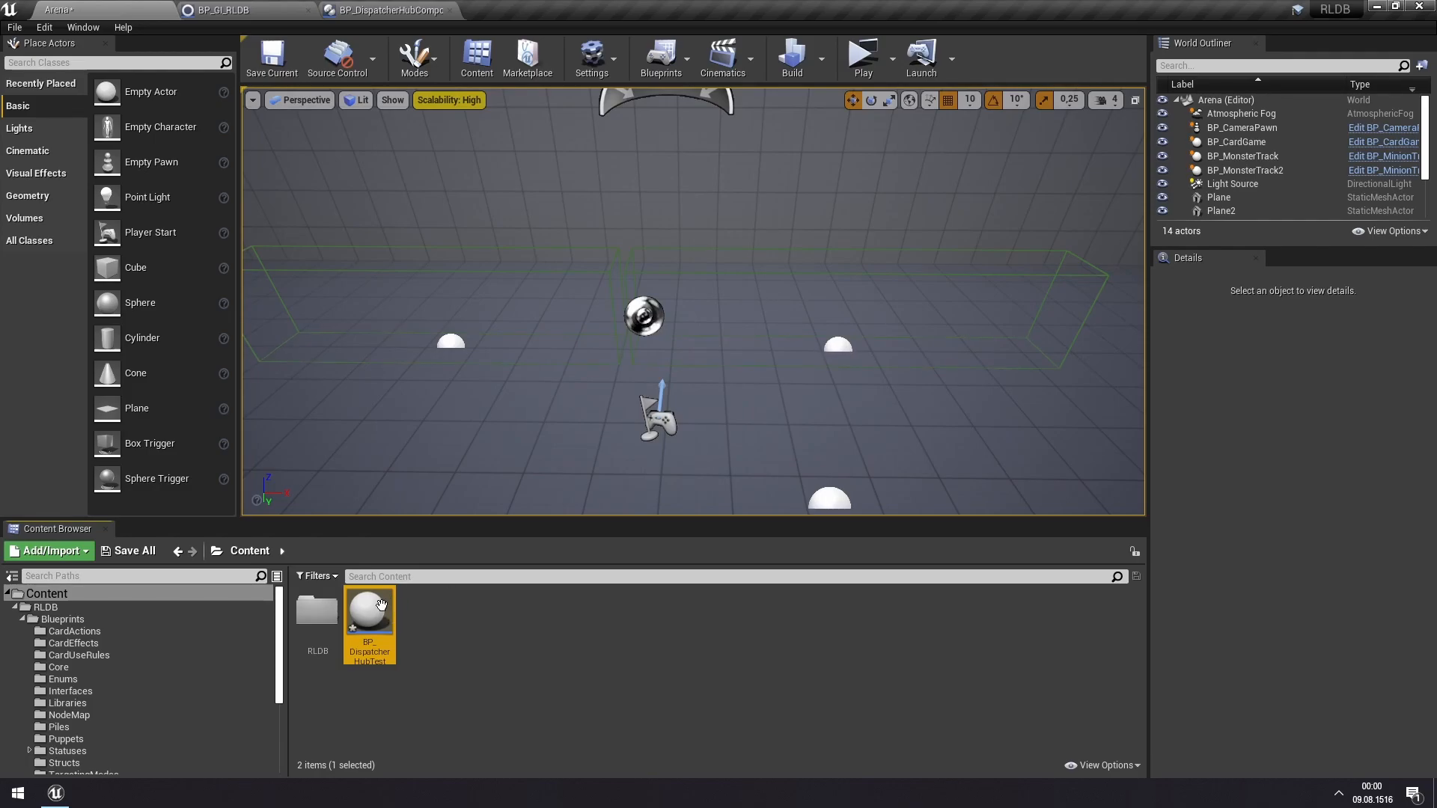
{"action": "mouse_move", "coordinate": [493, 632]}
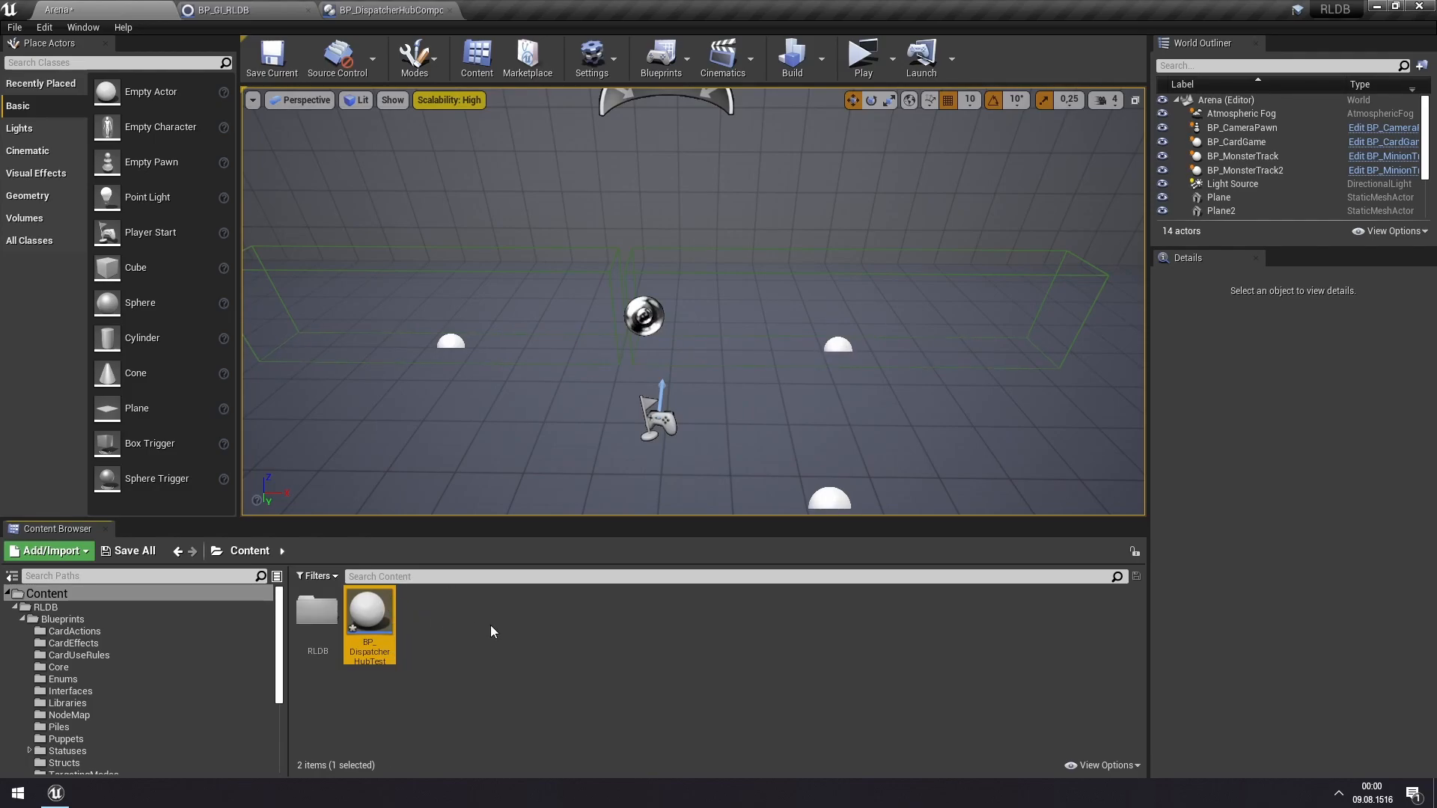
{"action": "mouse_move", "coordinate": [449, 611]}
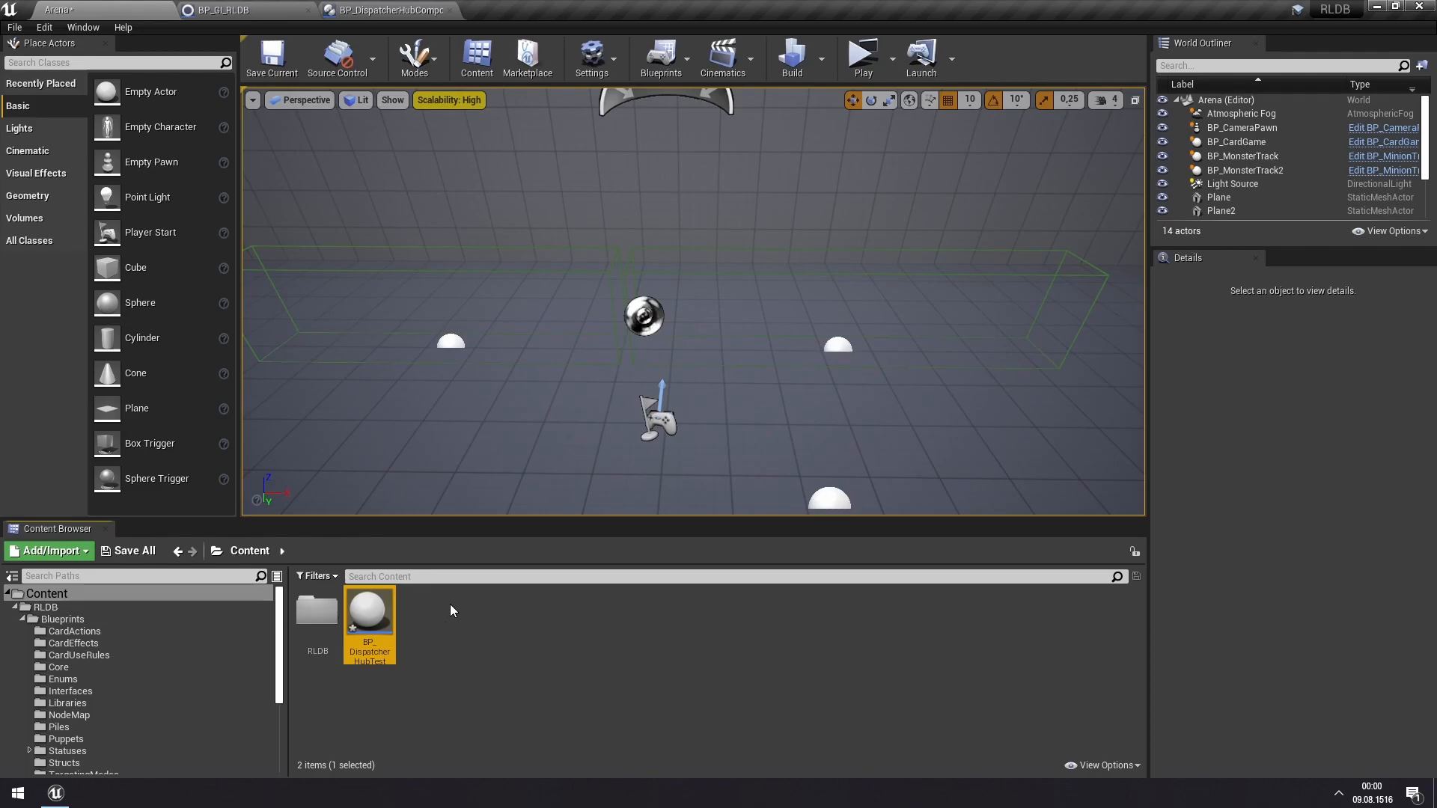
- Open BP_DispatcherHubTest and add a StaticMesh component set to the Sphere mesh
{"action": "double_click", "coordinate": [369, 609]}
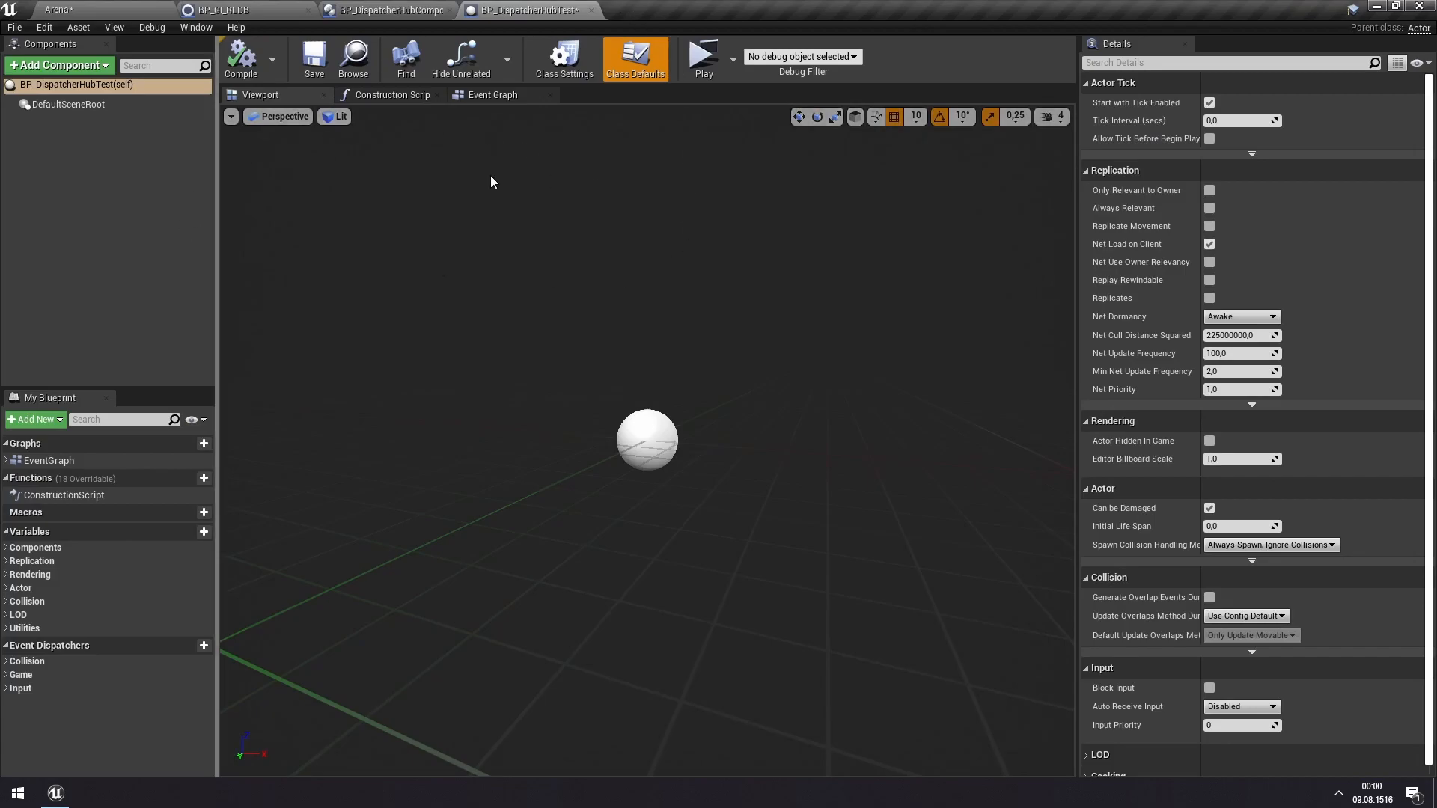
{"action": "mouse_move", "coordinate": [89, 65]}
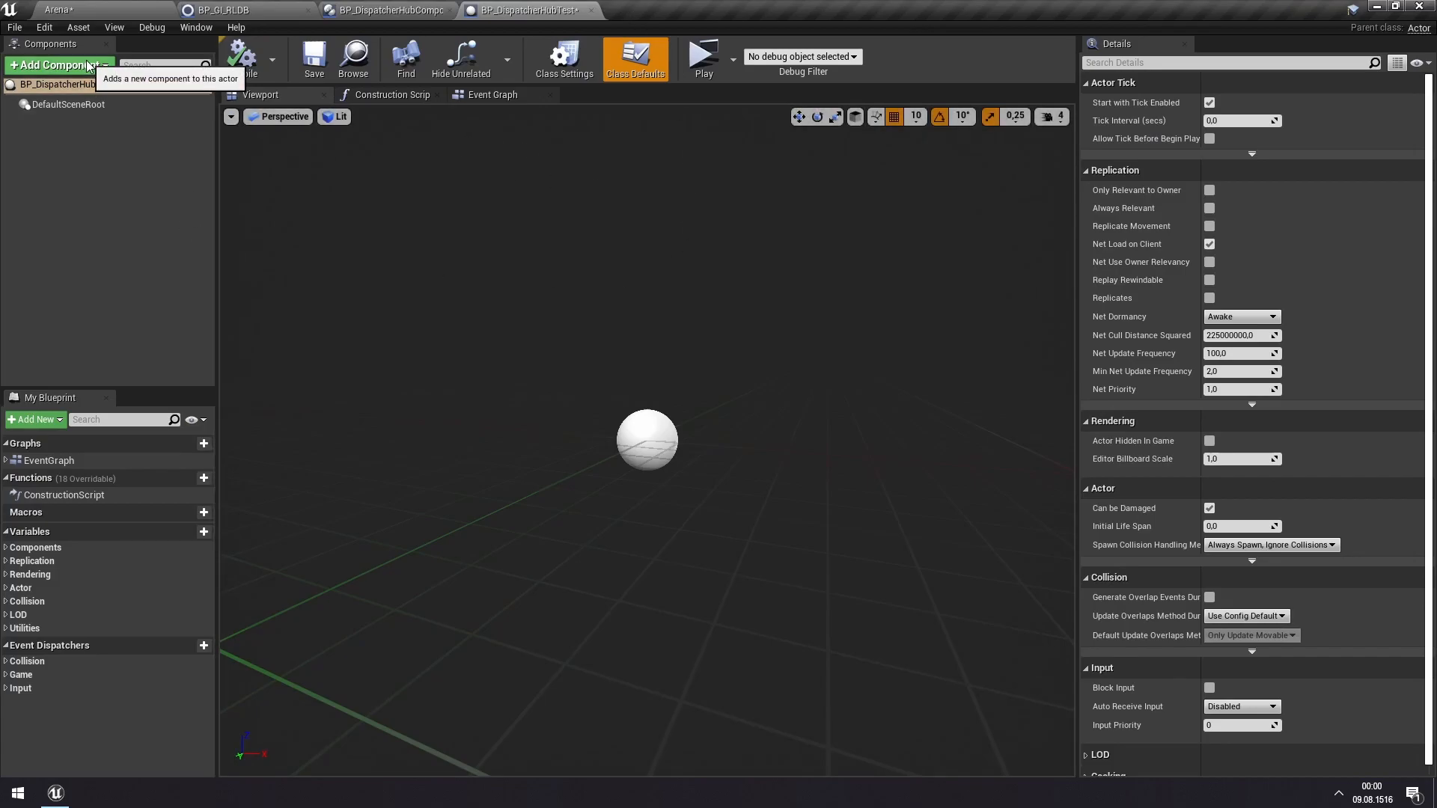
{"action": "type", "text": "sta"}
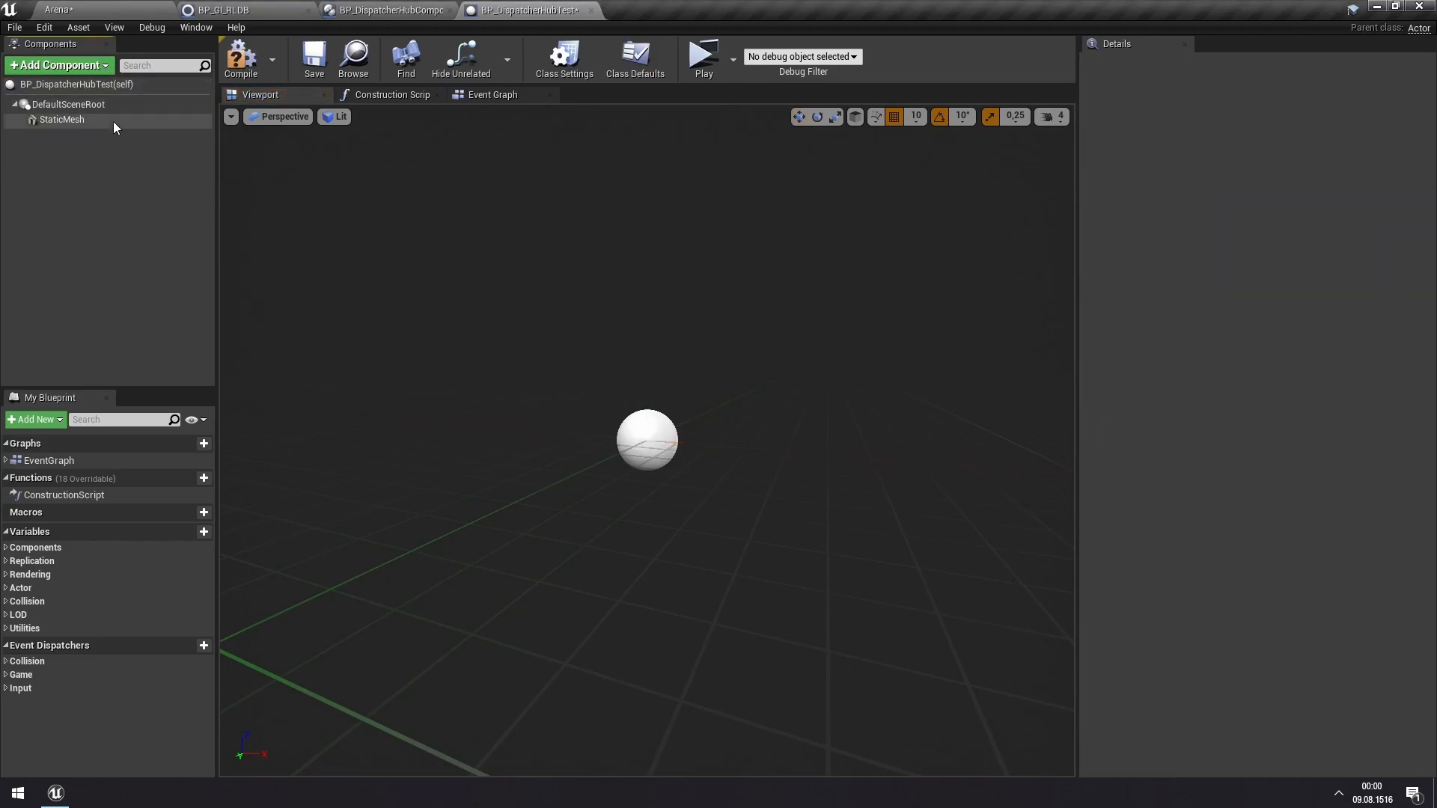
{"action": "left_click", "coordinate": [61, 119]}
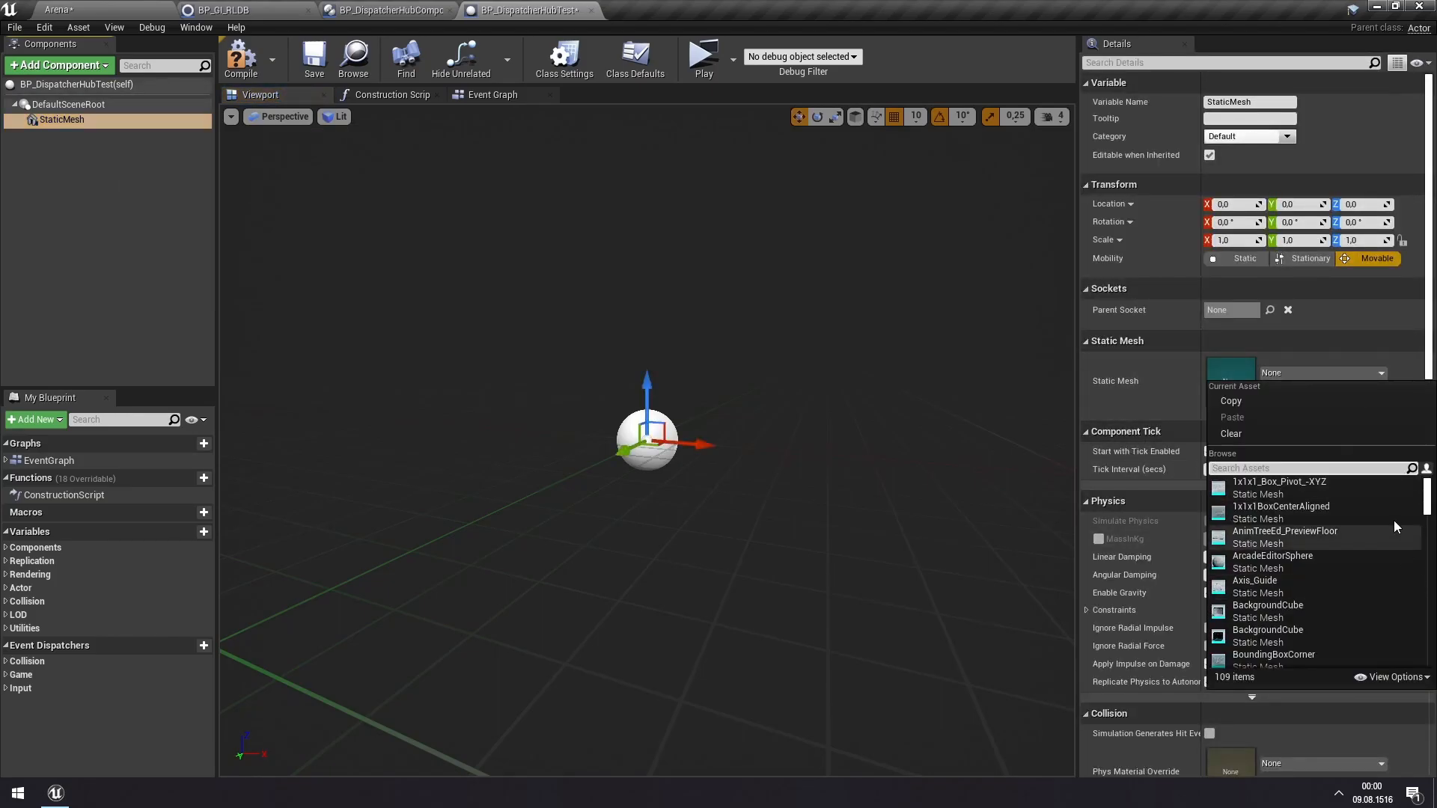
{"action": "type", "text": "spher"}
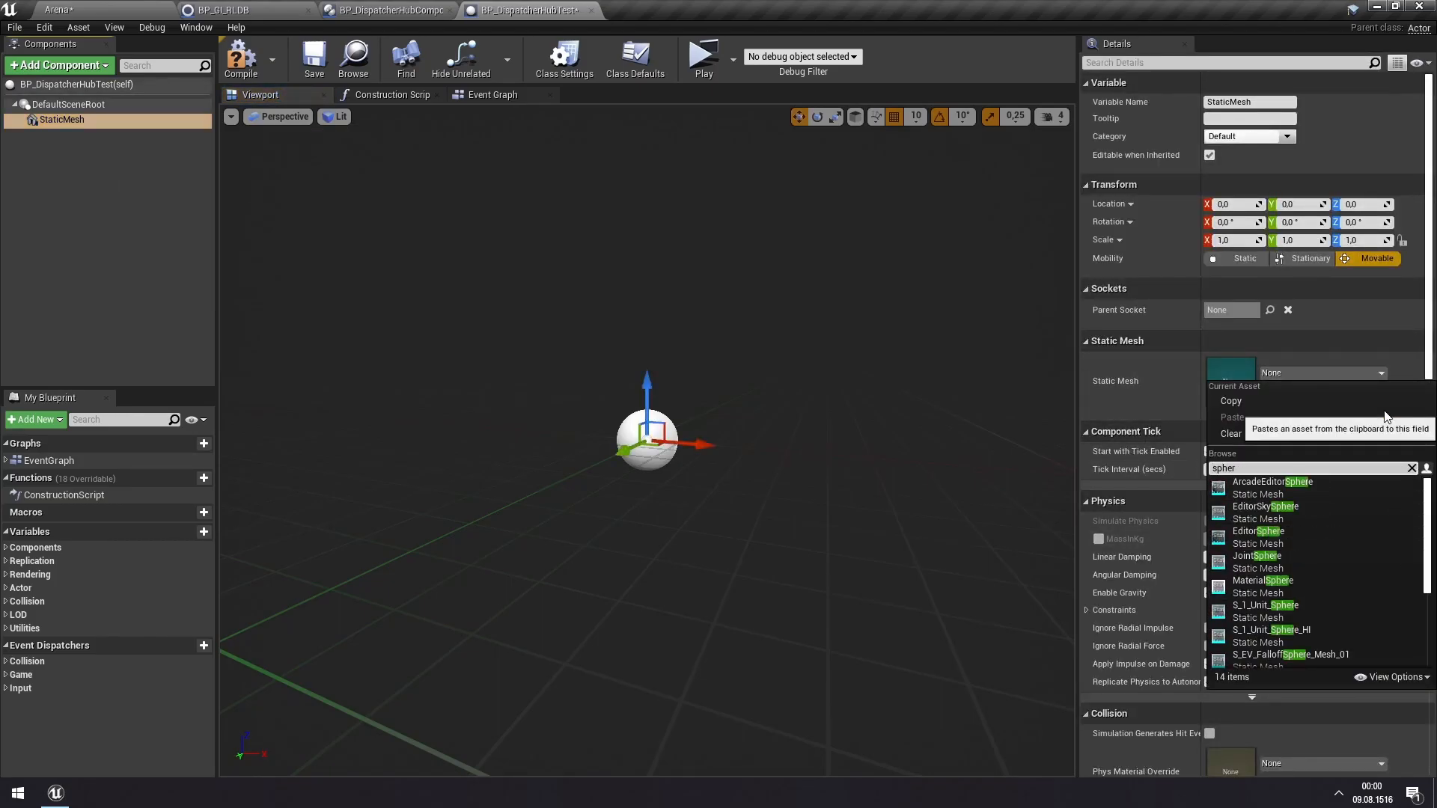
{"action": "scroll", "scroll_direction": "down", "scroll_amount": 3}
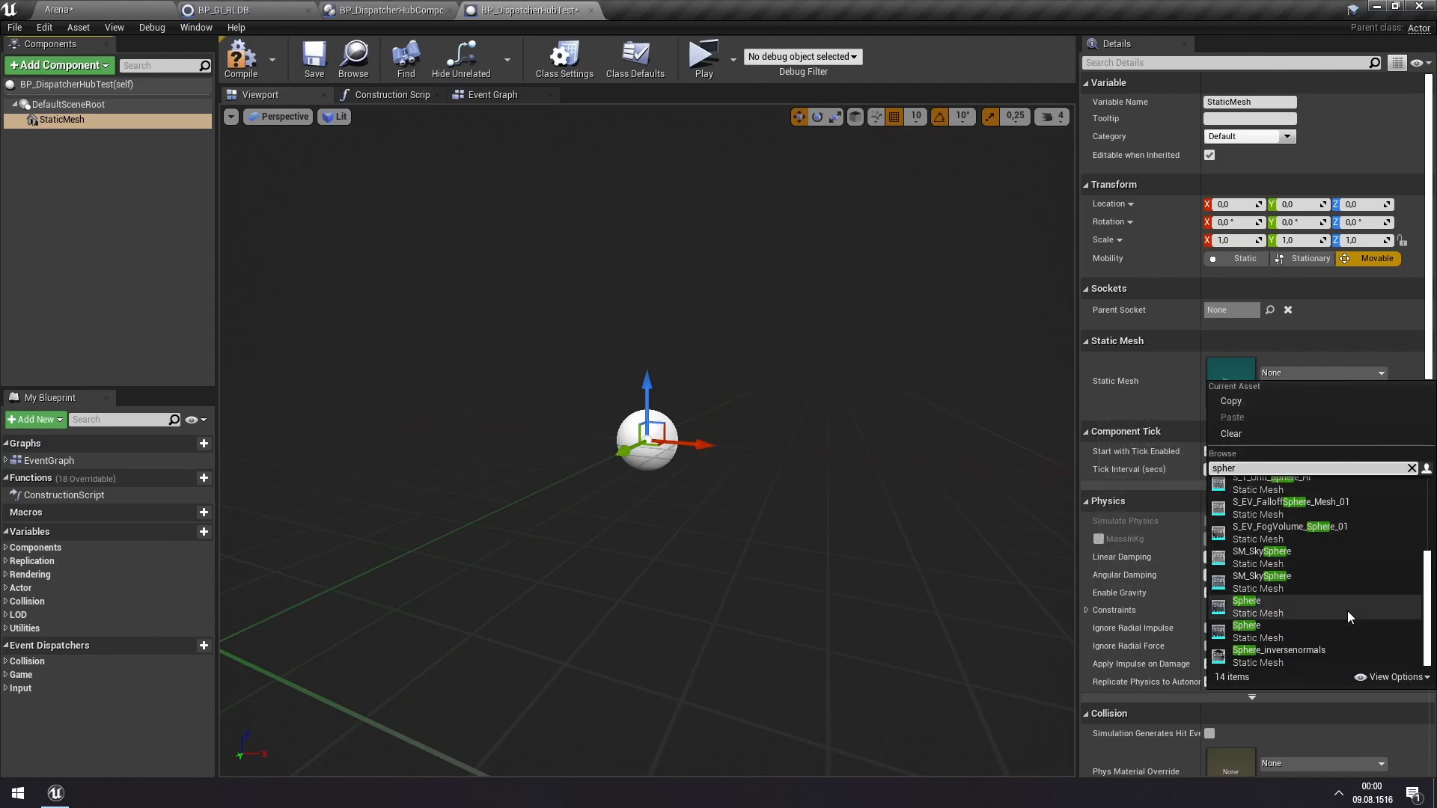
{"action": "mouse_move", "coordinate": [1246, 600]}
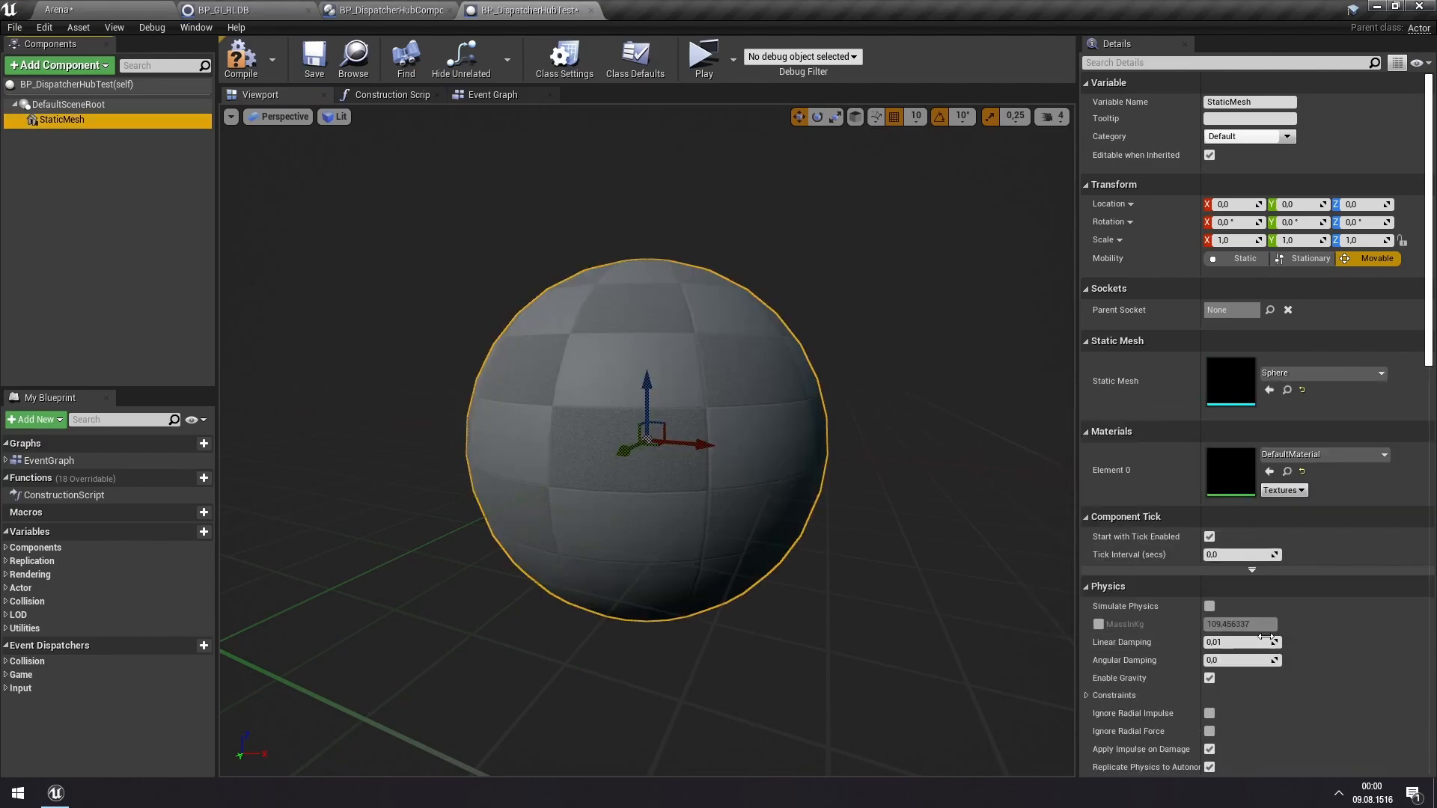
{"action": "left_click", "coordinate": [240, 58]}
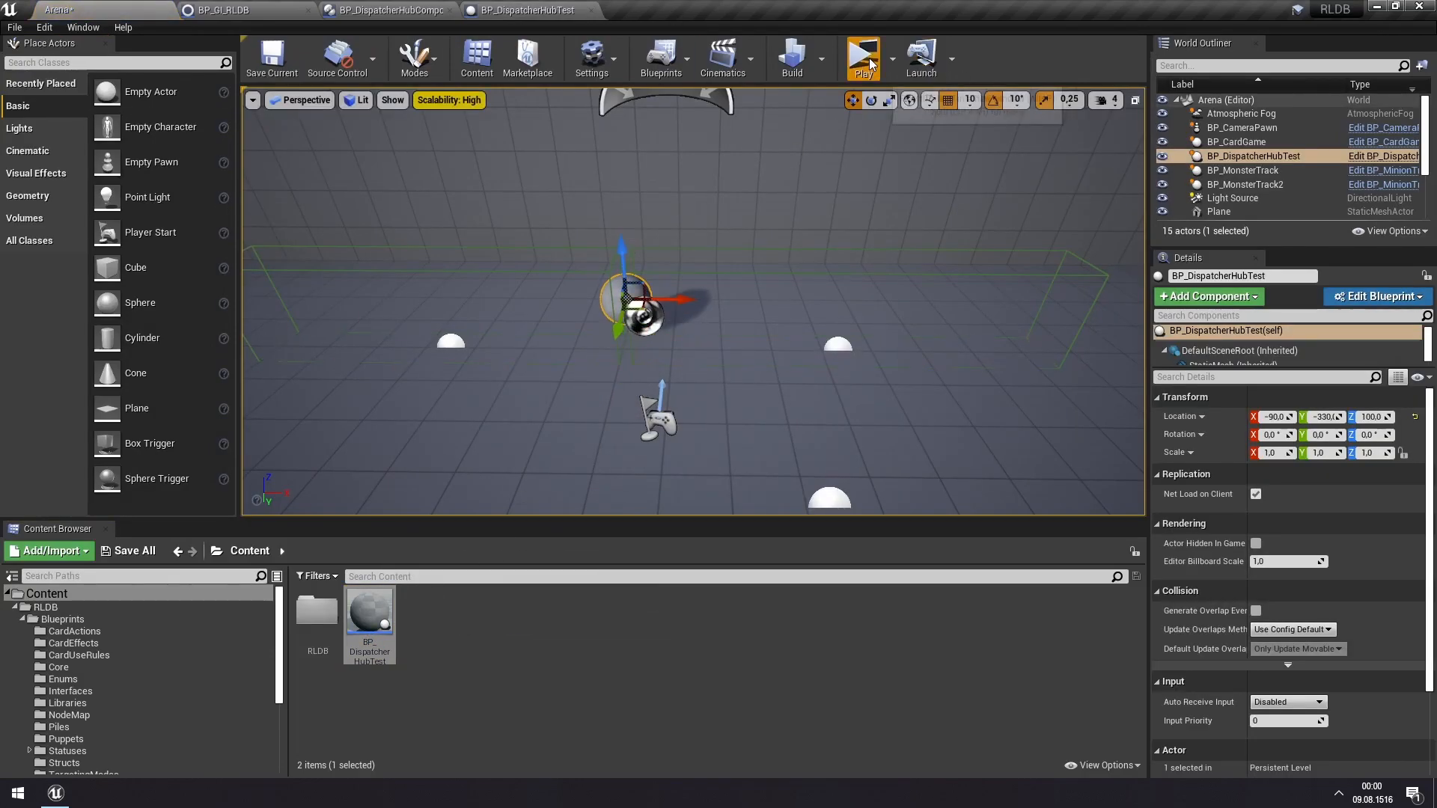
{"action": "mouse_move", "coordinate": [933, 189]}
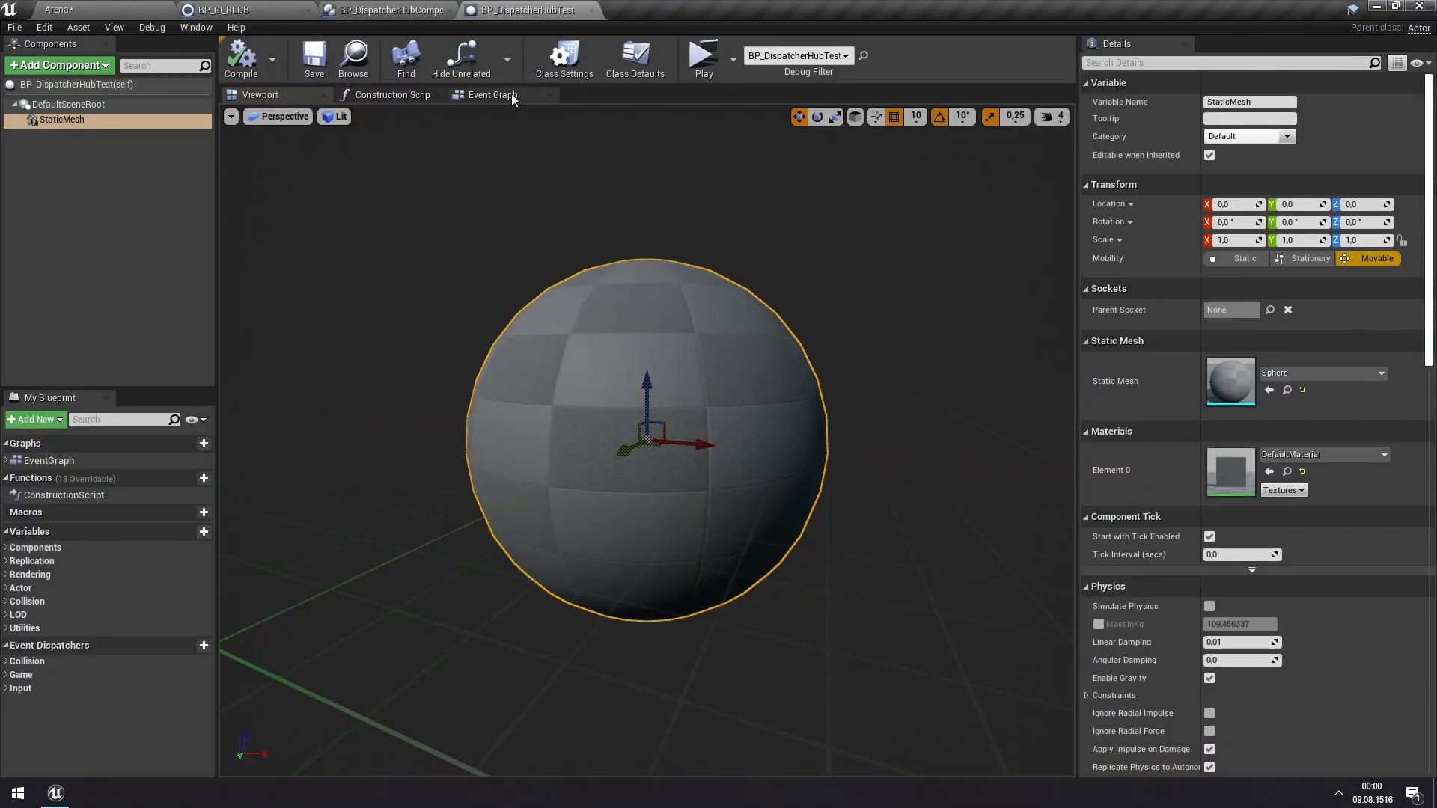
- Switch to BP_DispatcherHubTest's Event Graph containing the Event BeginPlay node
{"action": "left_click", "coordinate": [493, 94]}
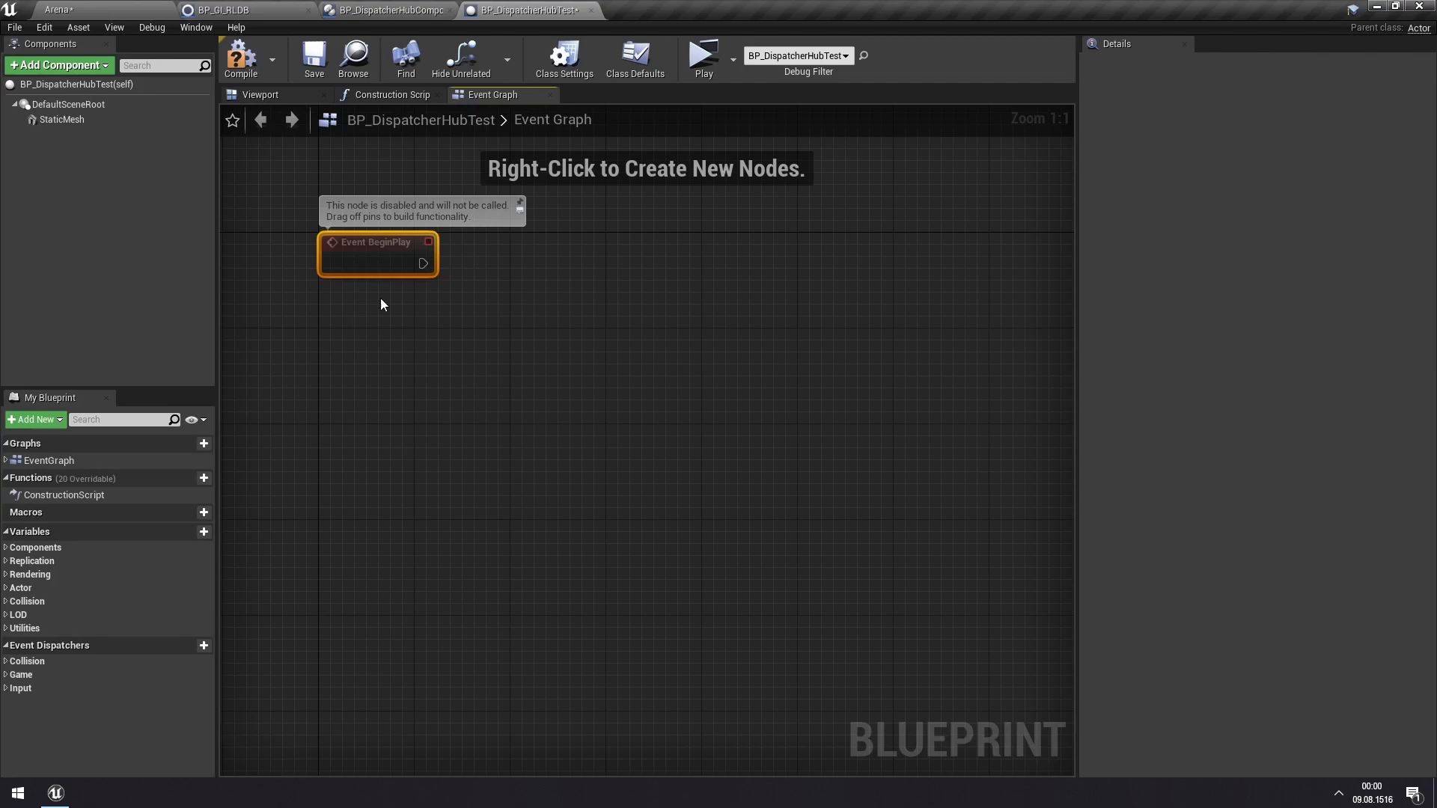
{"action": "mouse_move", "coordinate": [476, 311]}
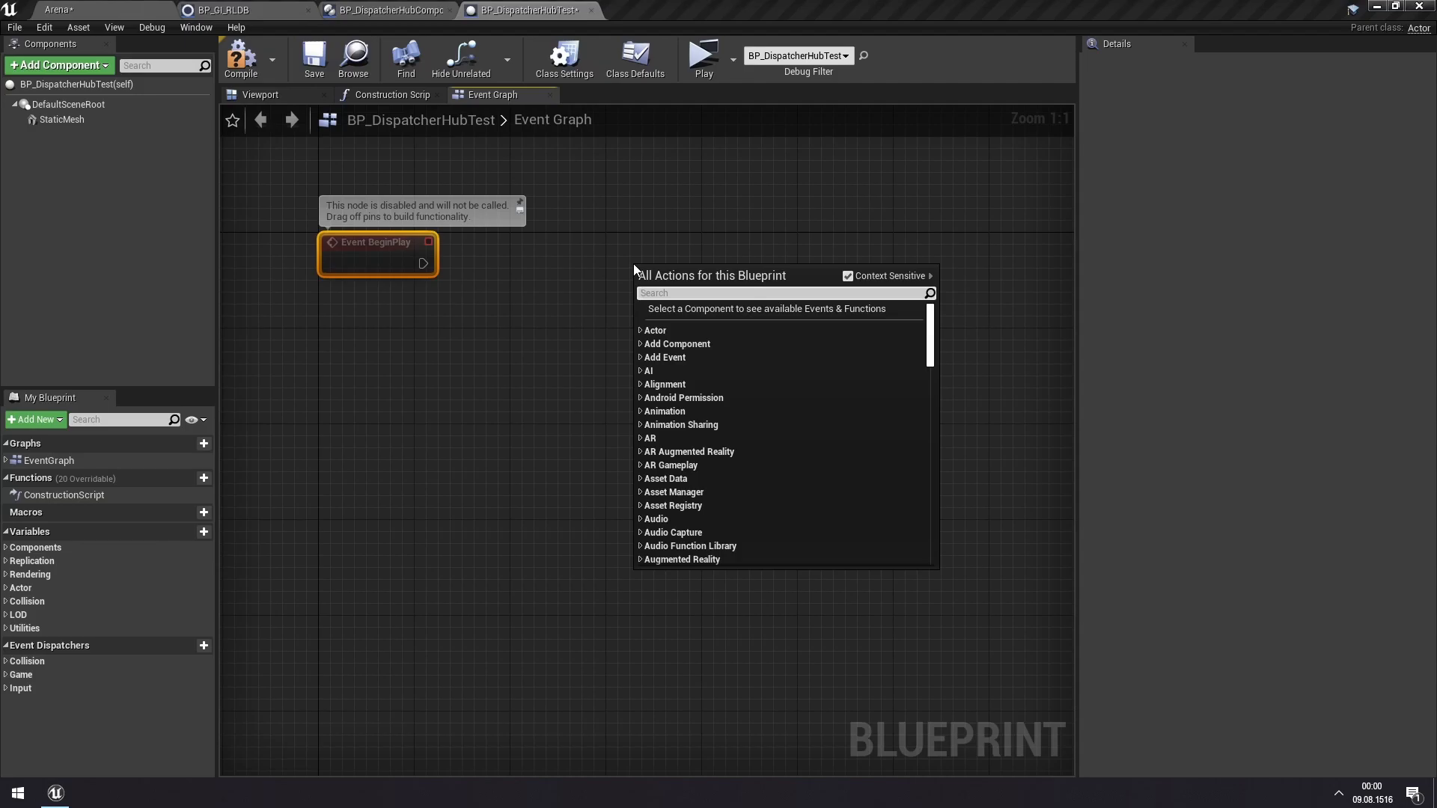
- Place a Bind Event to Global Dispatcher Hub node via the 'bindeve' search
{"action": "type", "text": "bindeve"}
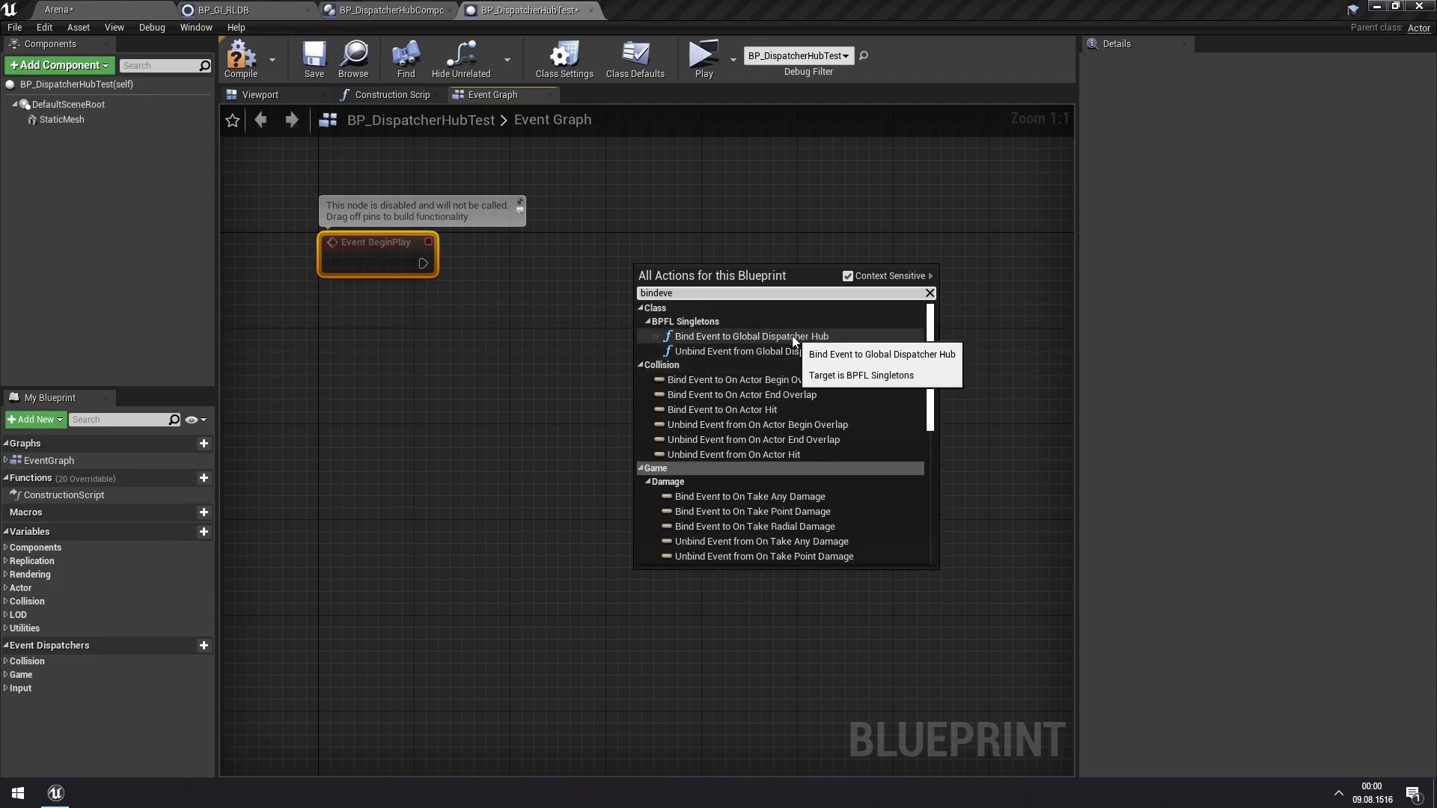
{"action": "left_click", "coordinate": [747, 336]}
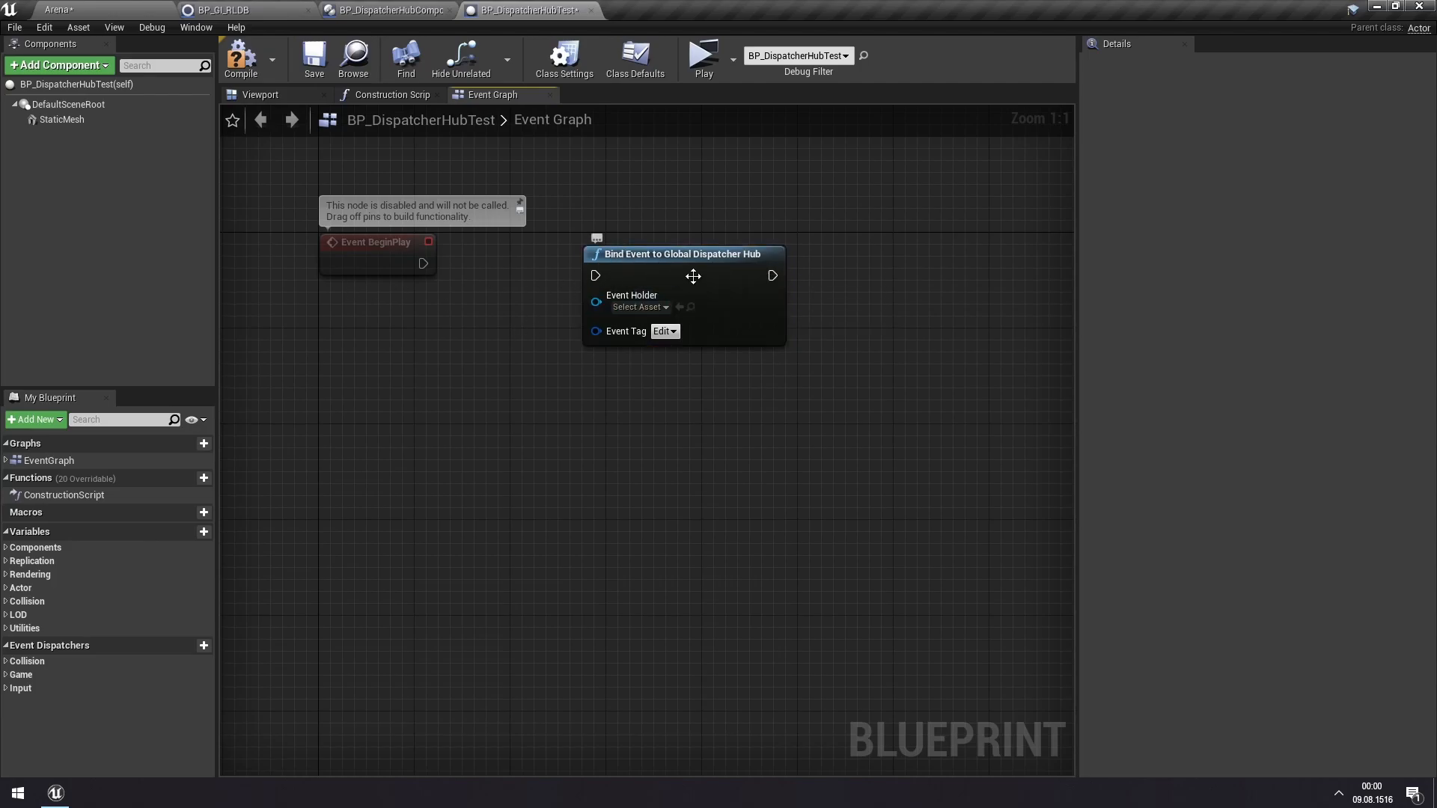
{"action": "mouse_move", "coordinate": [706, 223]}
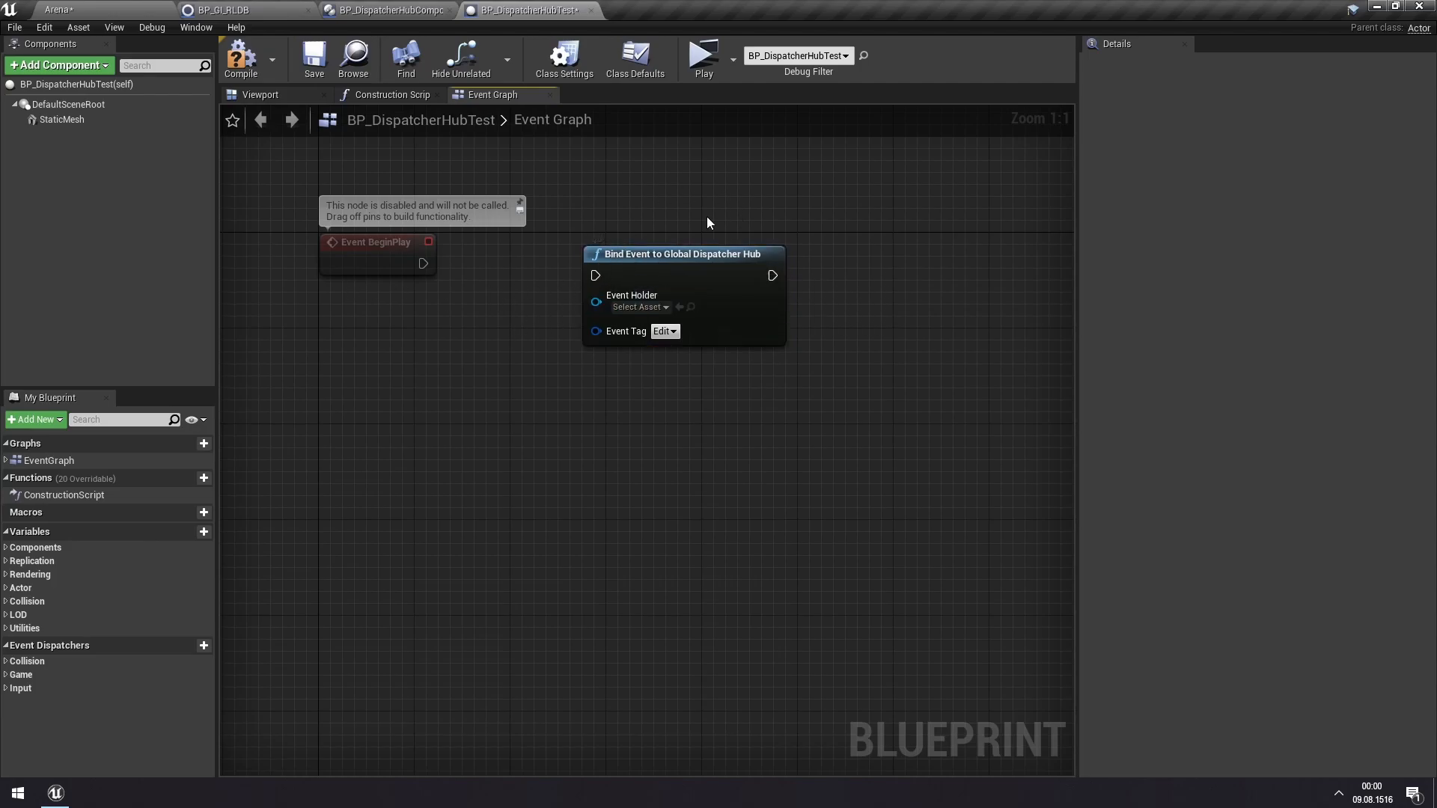
{"action": "mouse_move", "coordinate": [424, 264]}
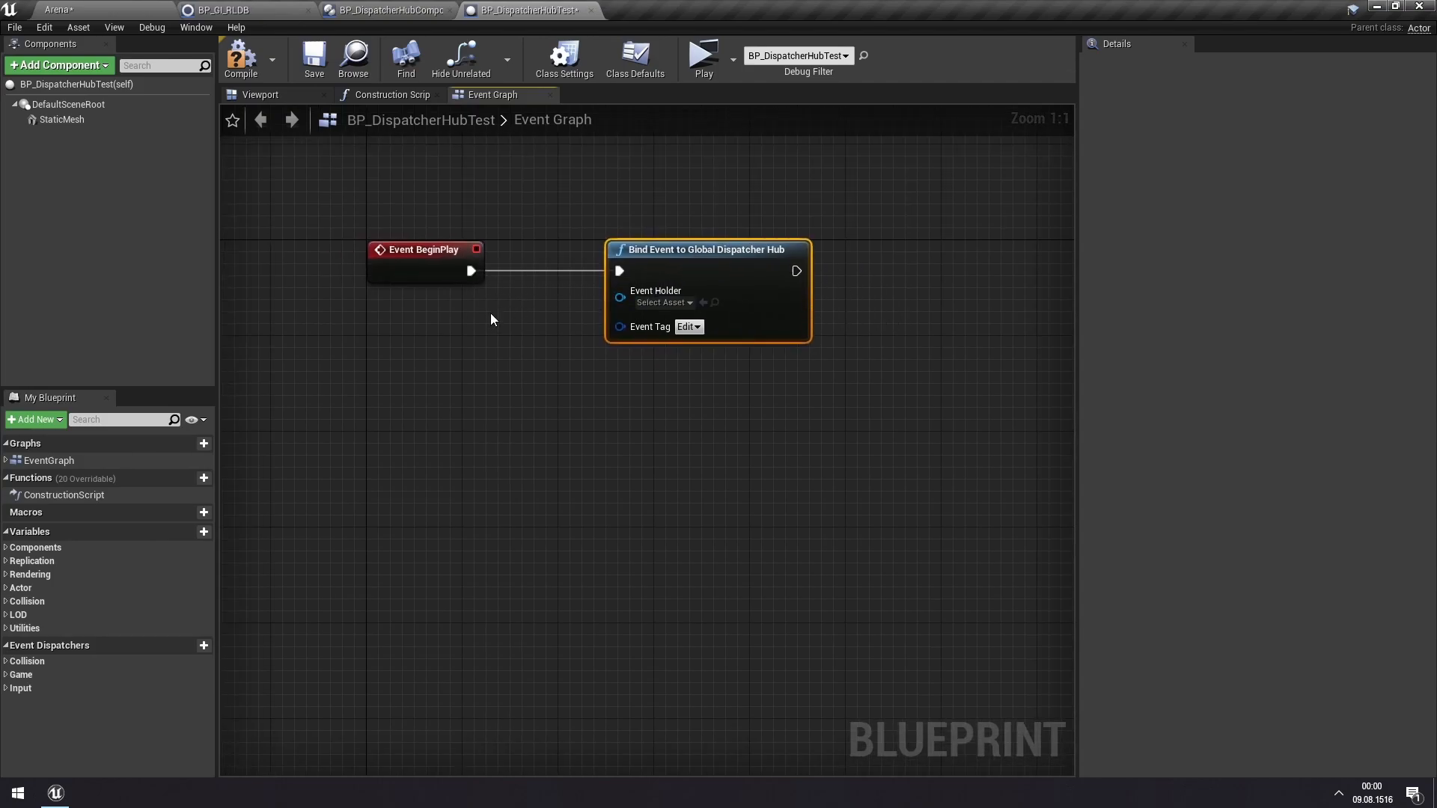
{"action": "mouse_move", "coordinate": [720, 249]}
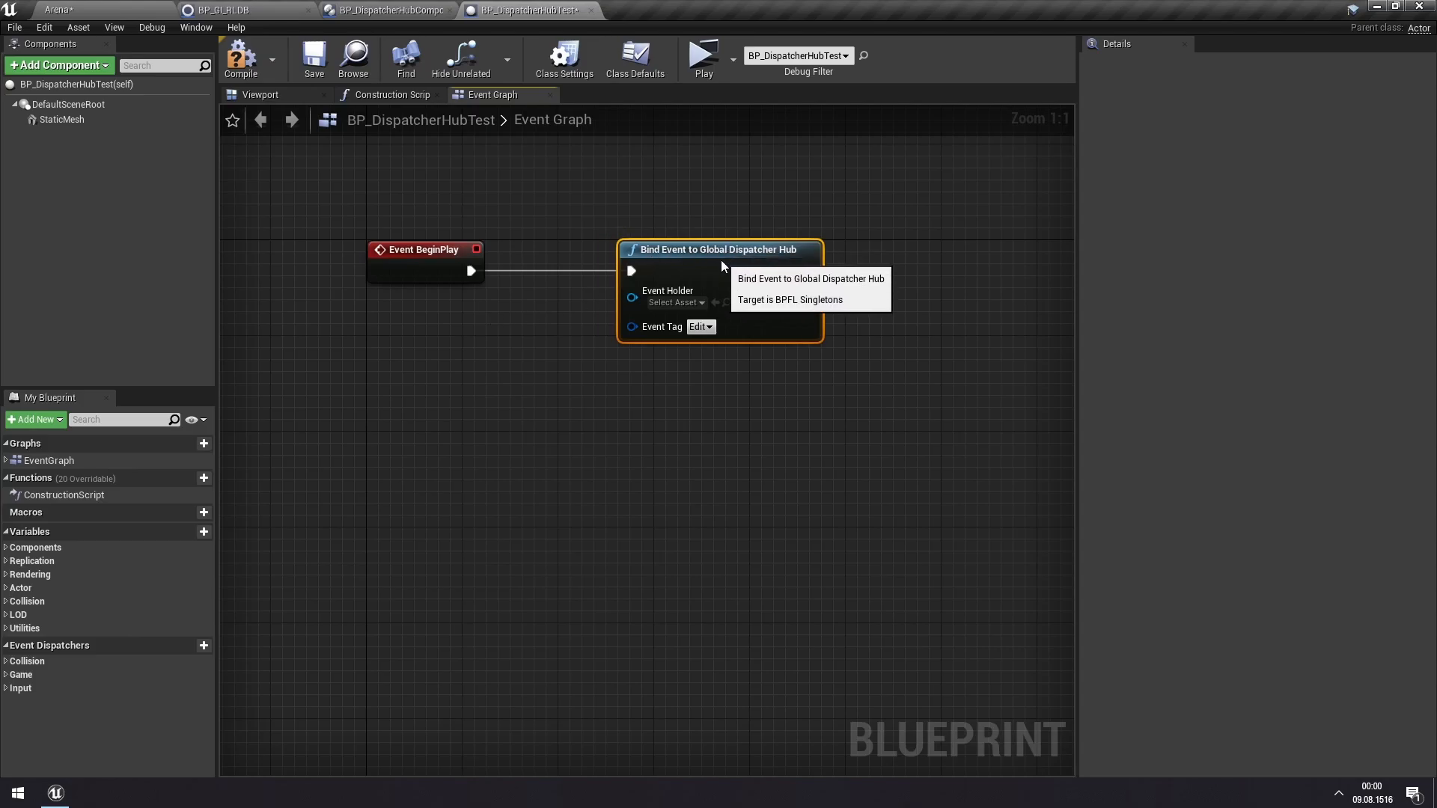
{"action": "mouse_move", "coordinate": [715, 341]}
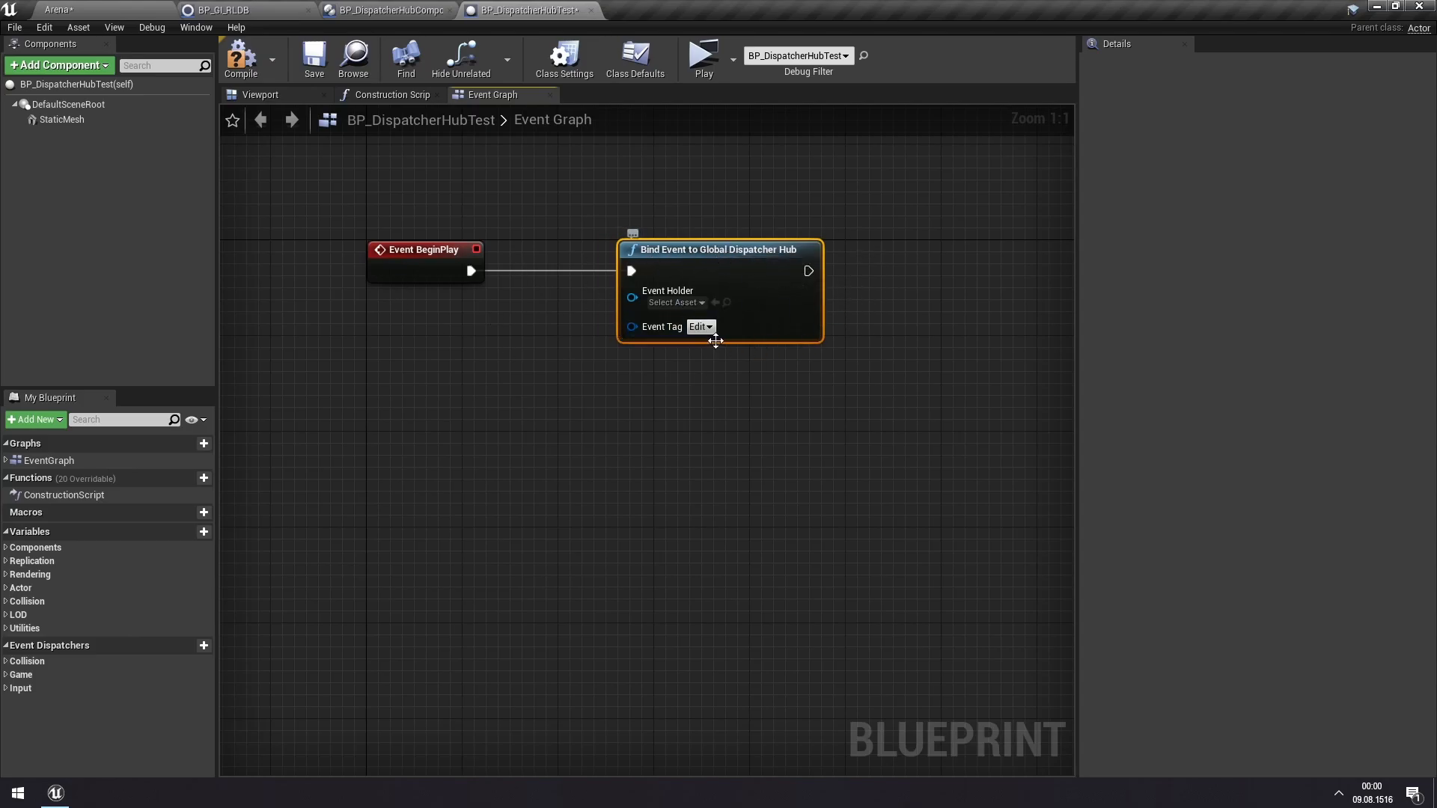
- Check Event > Action > Draw in the bind node's Event Tag dropdown
{"action": "left_click", "coordinate": [701, 326]}
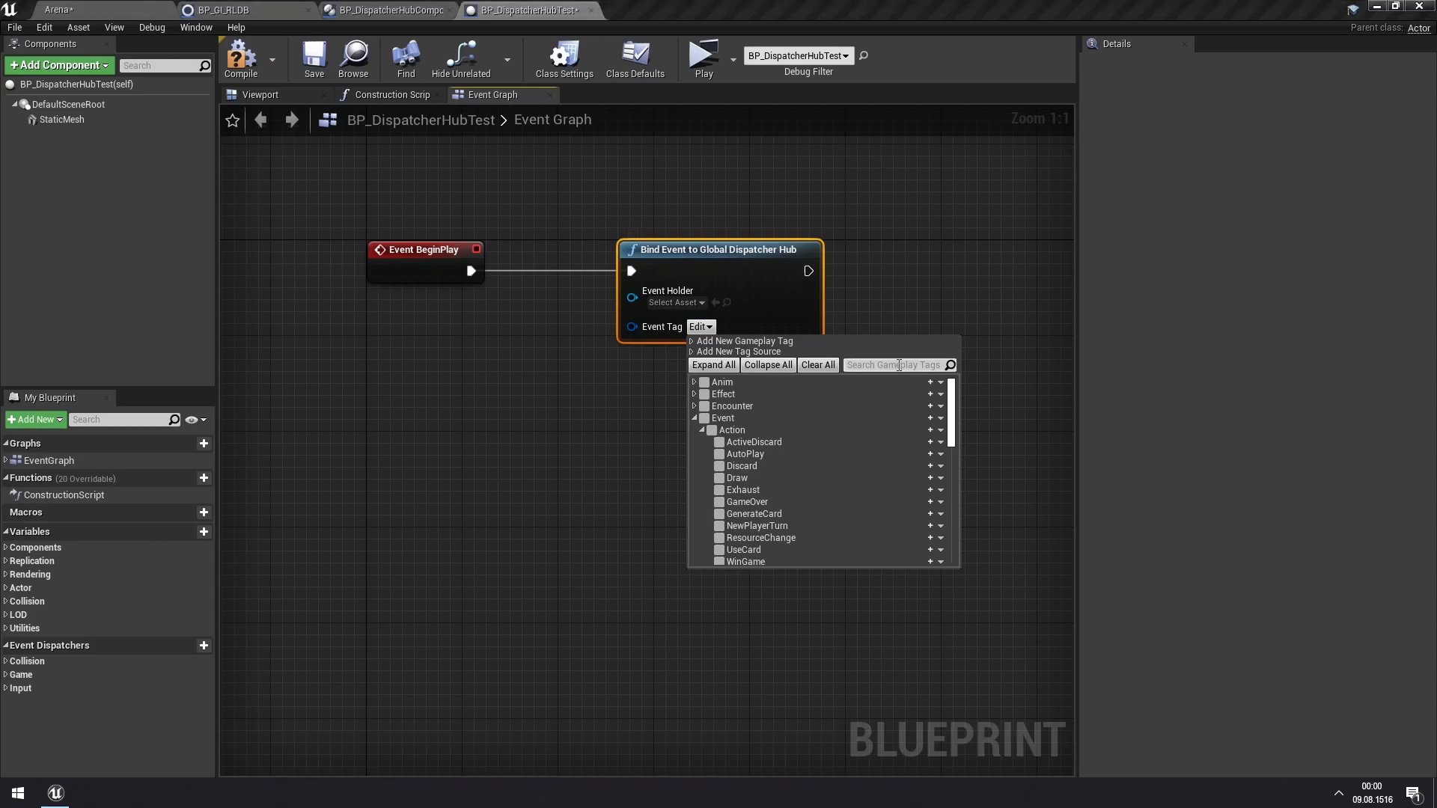
{"action": "mouse_move", "coordinate": [730, 430]}
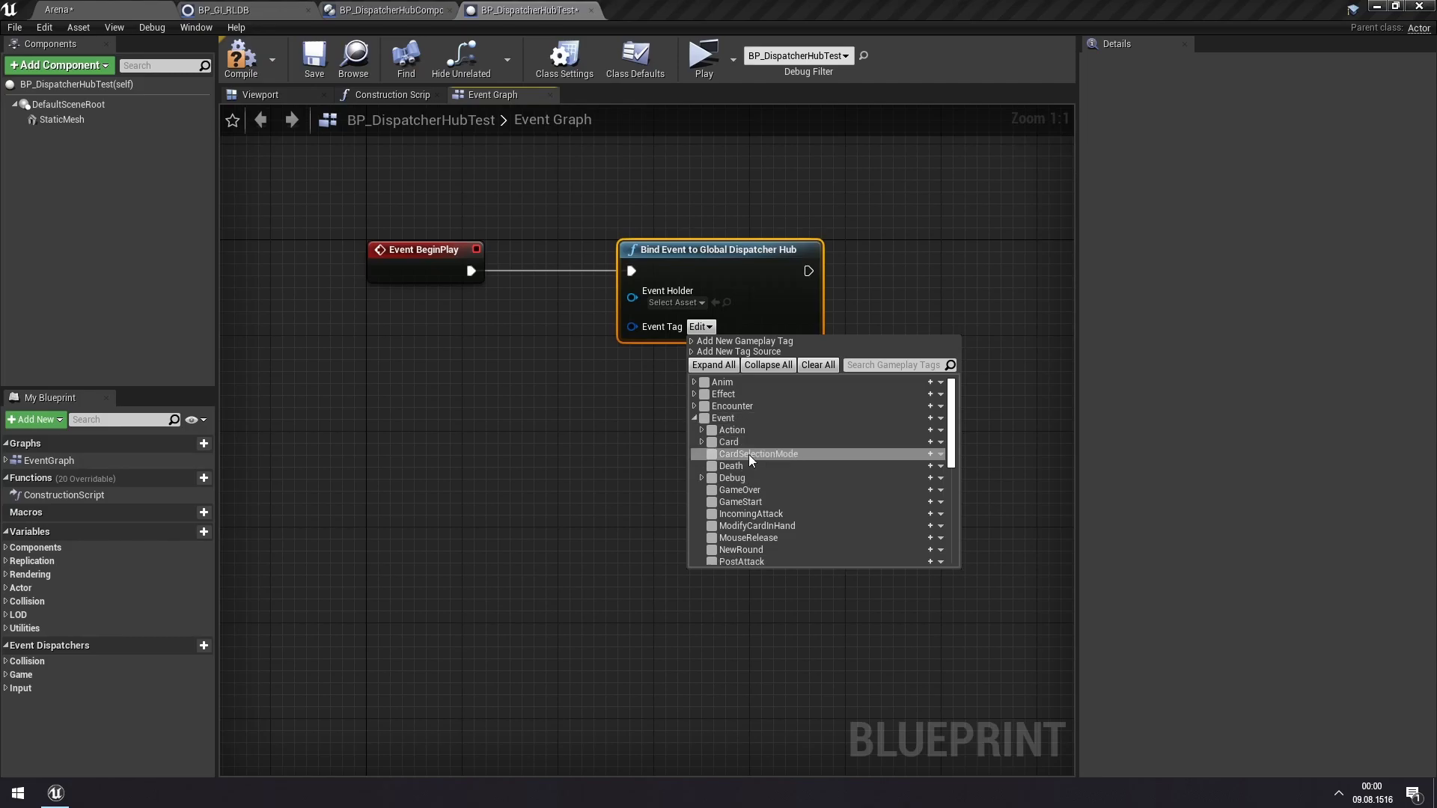
{"action": "scroll", "scroll_direction": "down", "scroll_amount": 3}
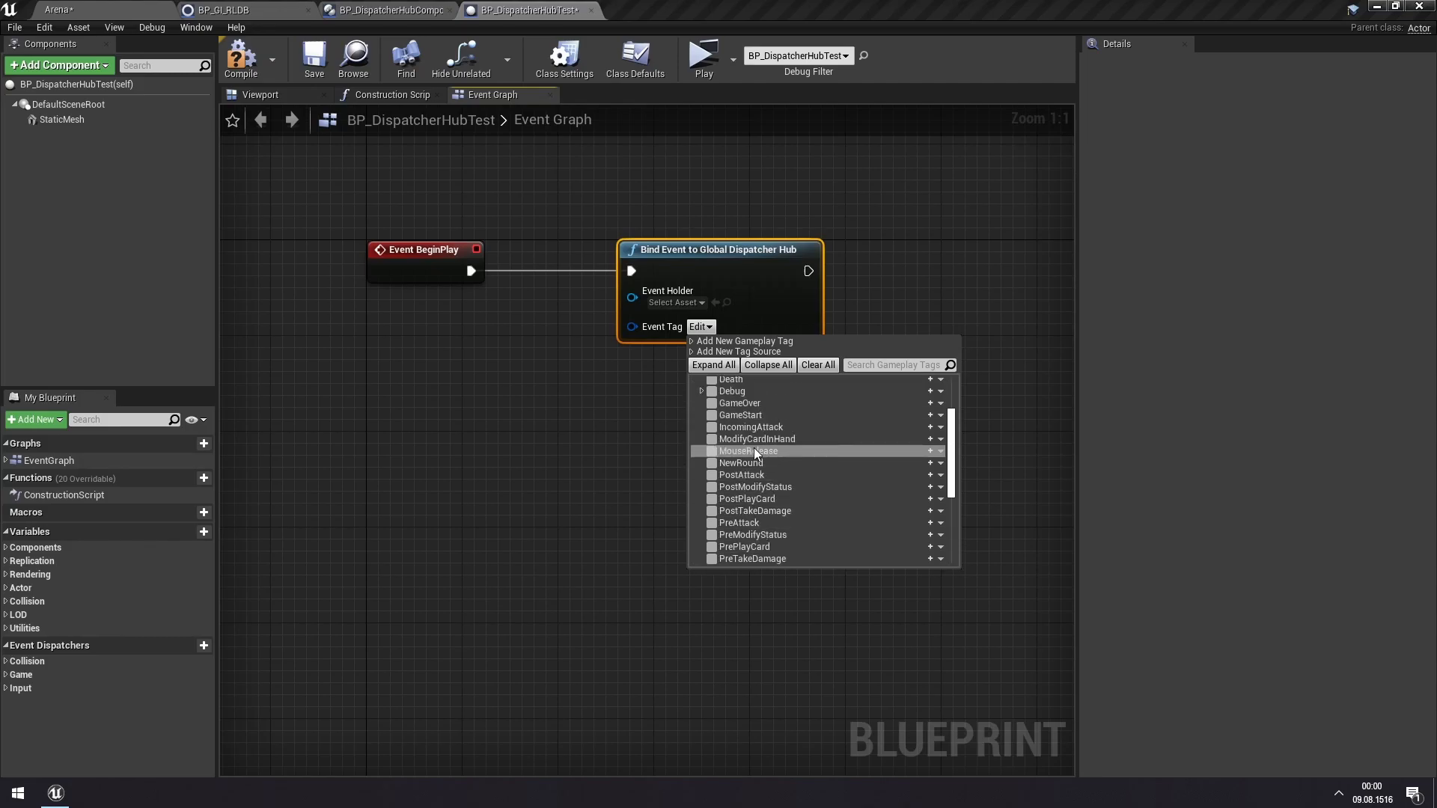
{"action": "scroll", "scroll_direction": "up", "scroll_amount": 3}
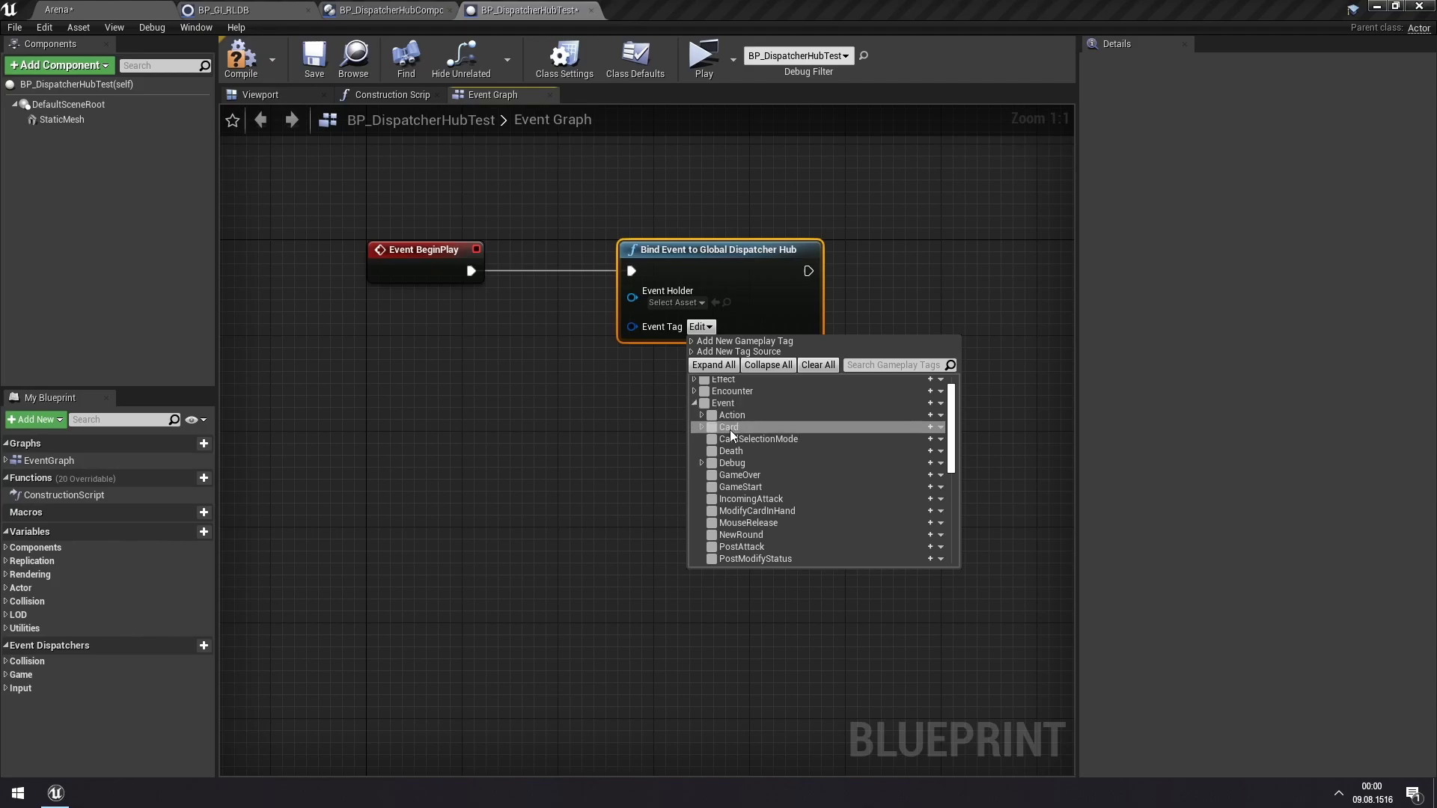
{"action": "left_click", "coordinate": [701, 414]}
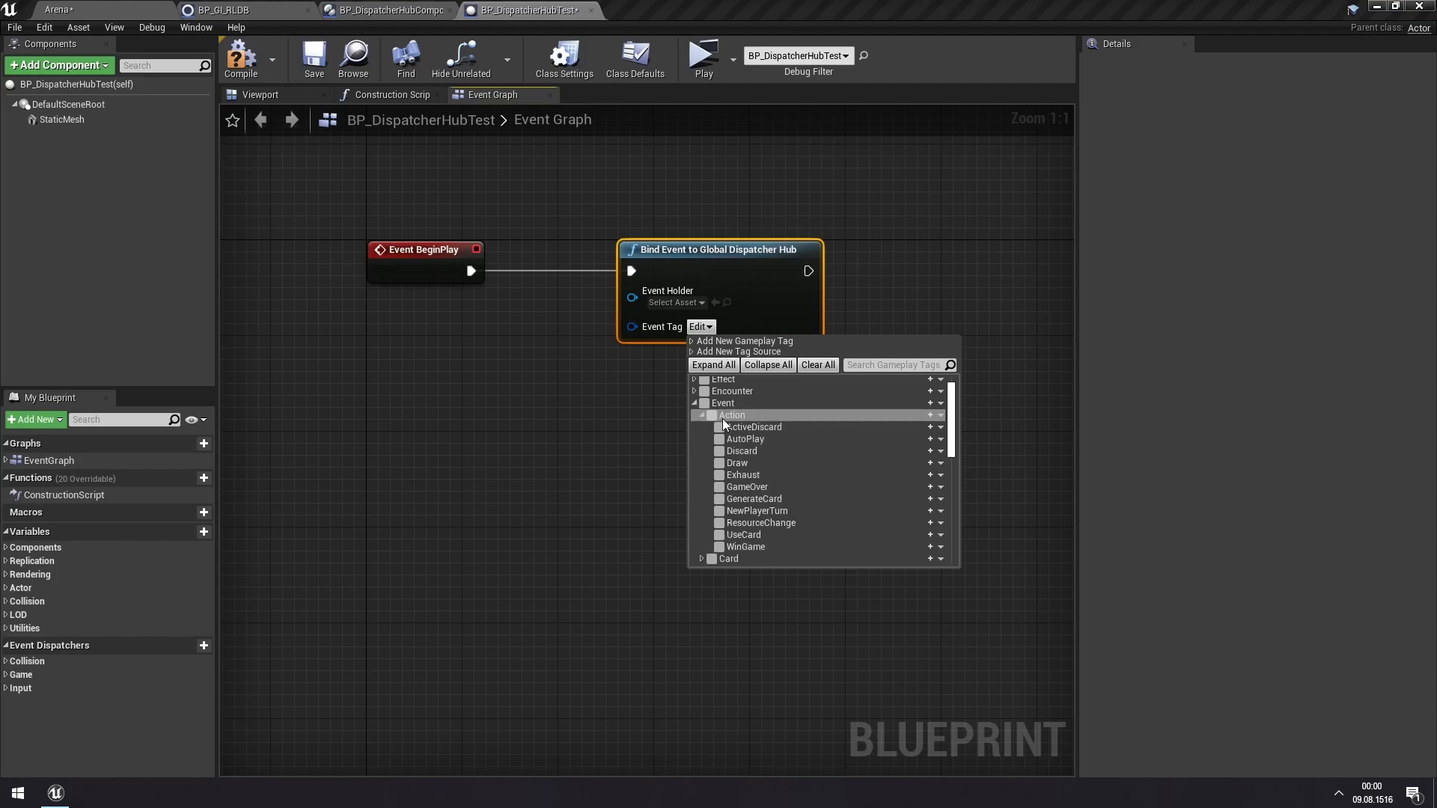
{"action": "mouse_move", "coordinate": [760, 421]}
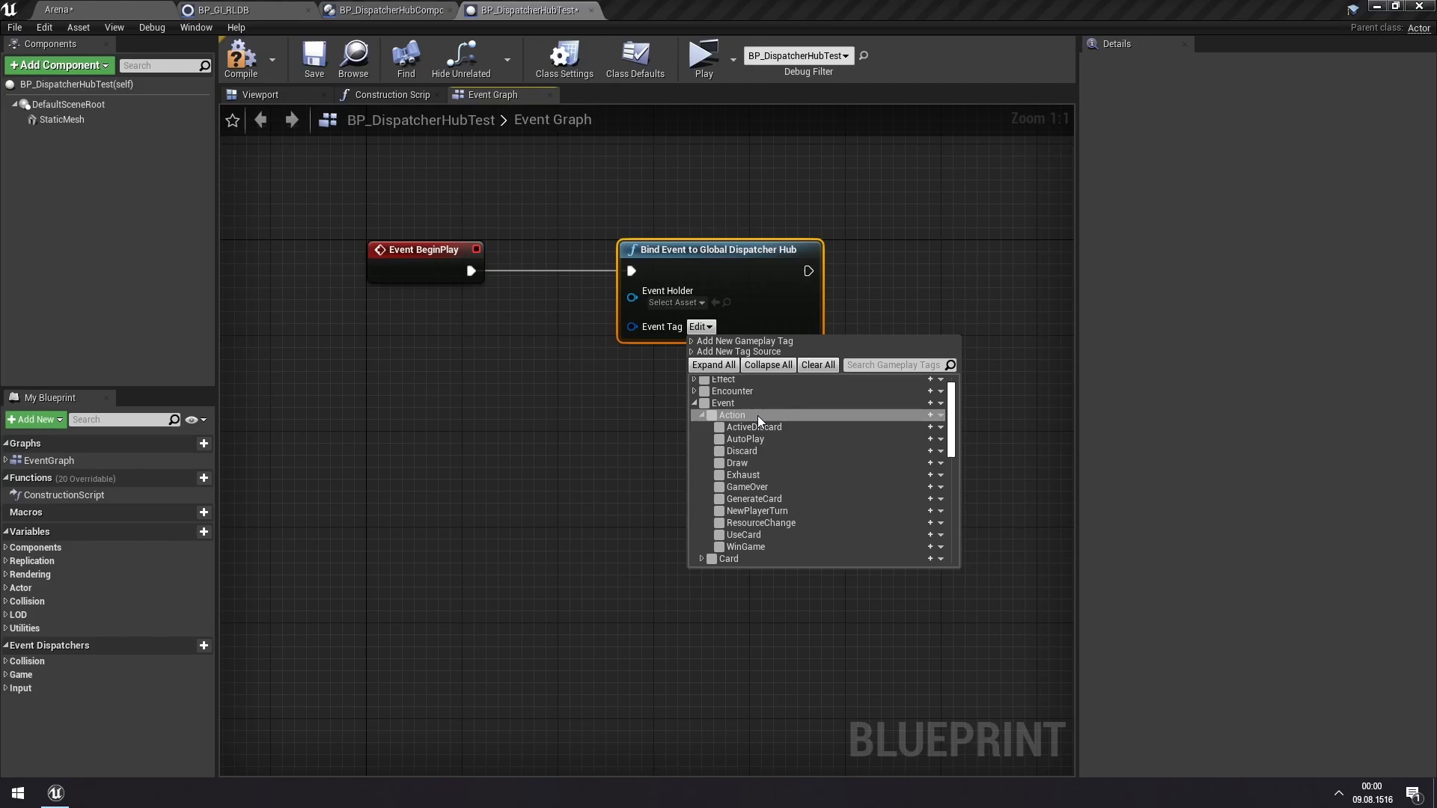
{"action": "mouse_move", "coordinate": [723, 499]}
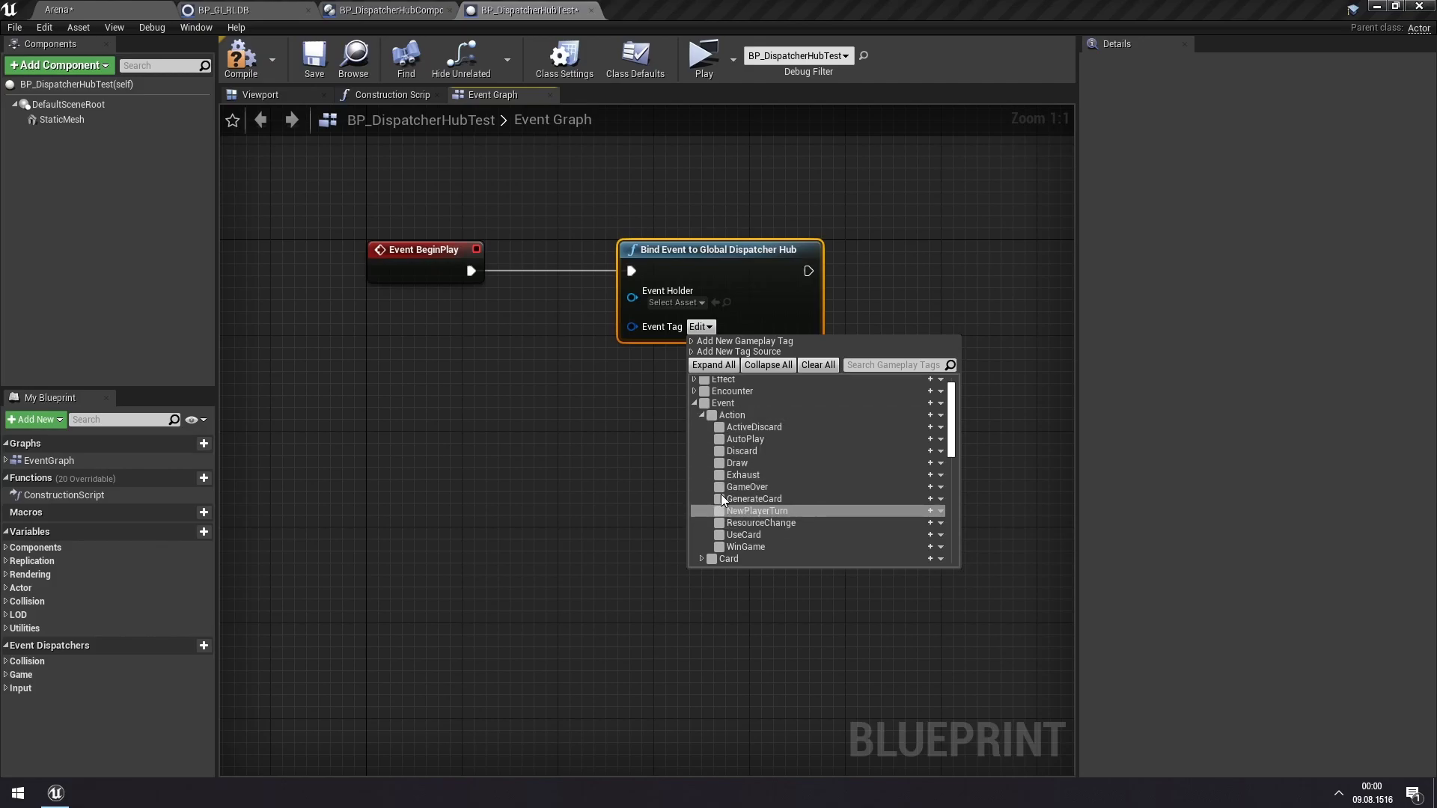
{"action": "mouse_move", "coordinate": [767, 535]}
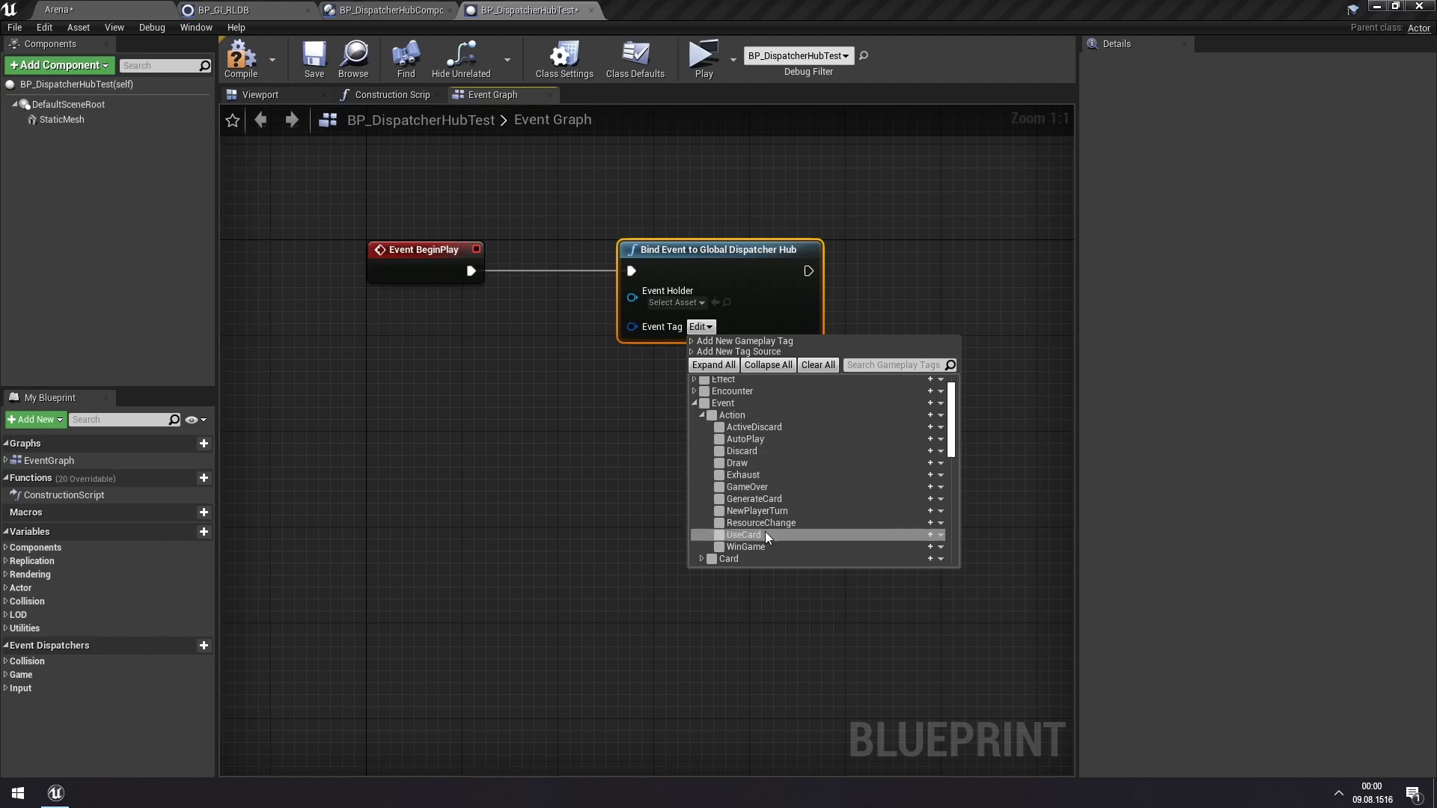
{"action": "mouse_move", "coordinate": [233, 326]}
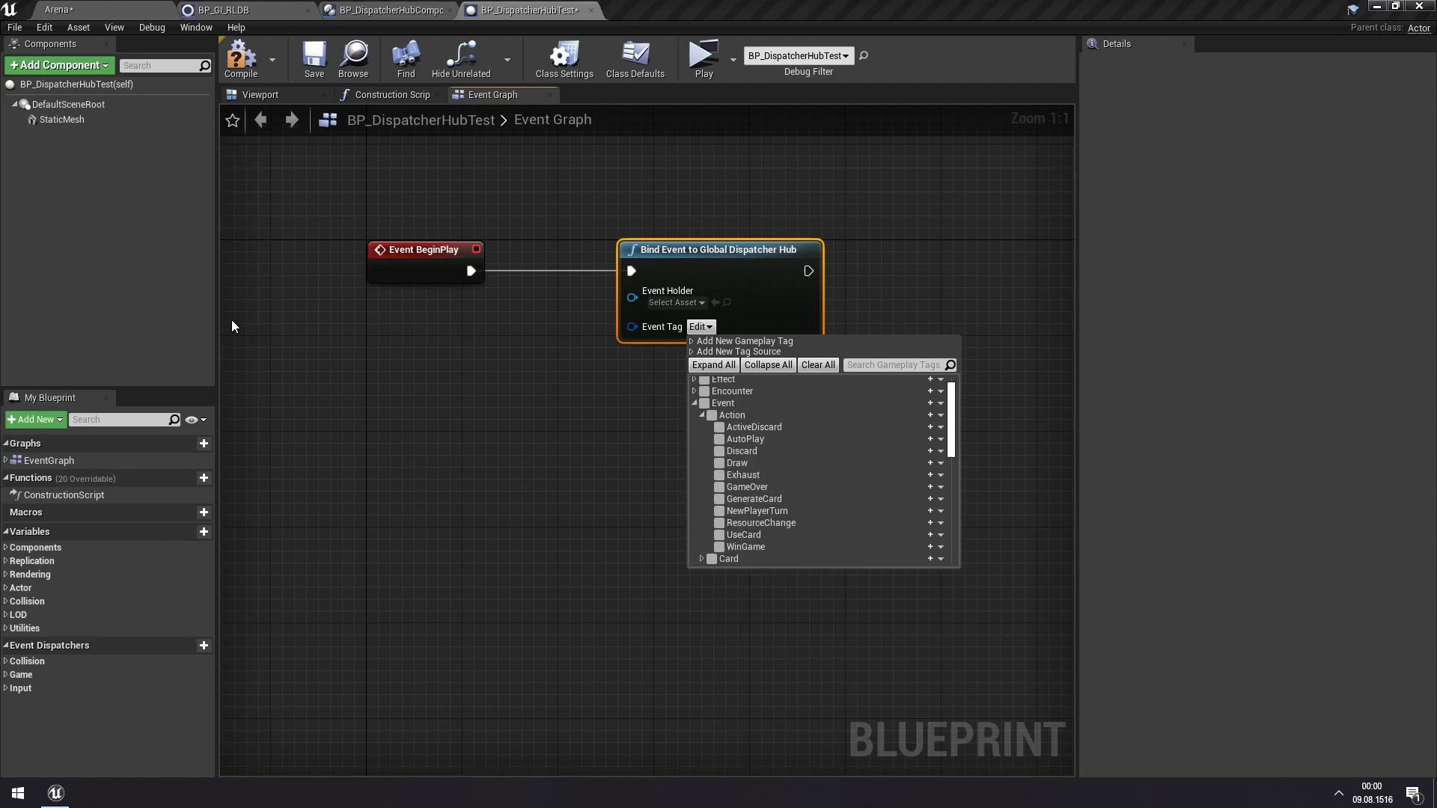
{"action": "mouse_move", "coordinate": [1077, 310]}
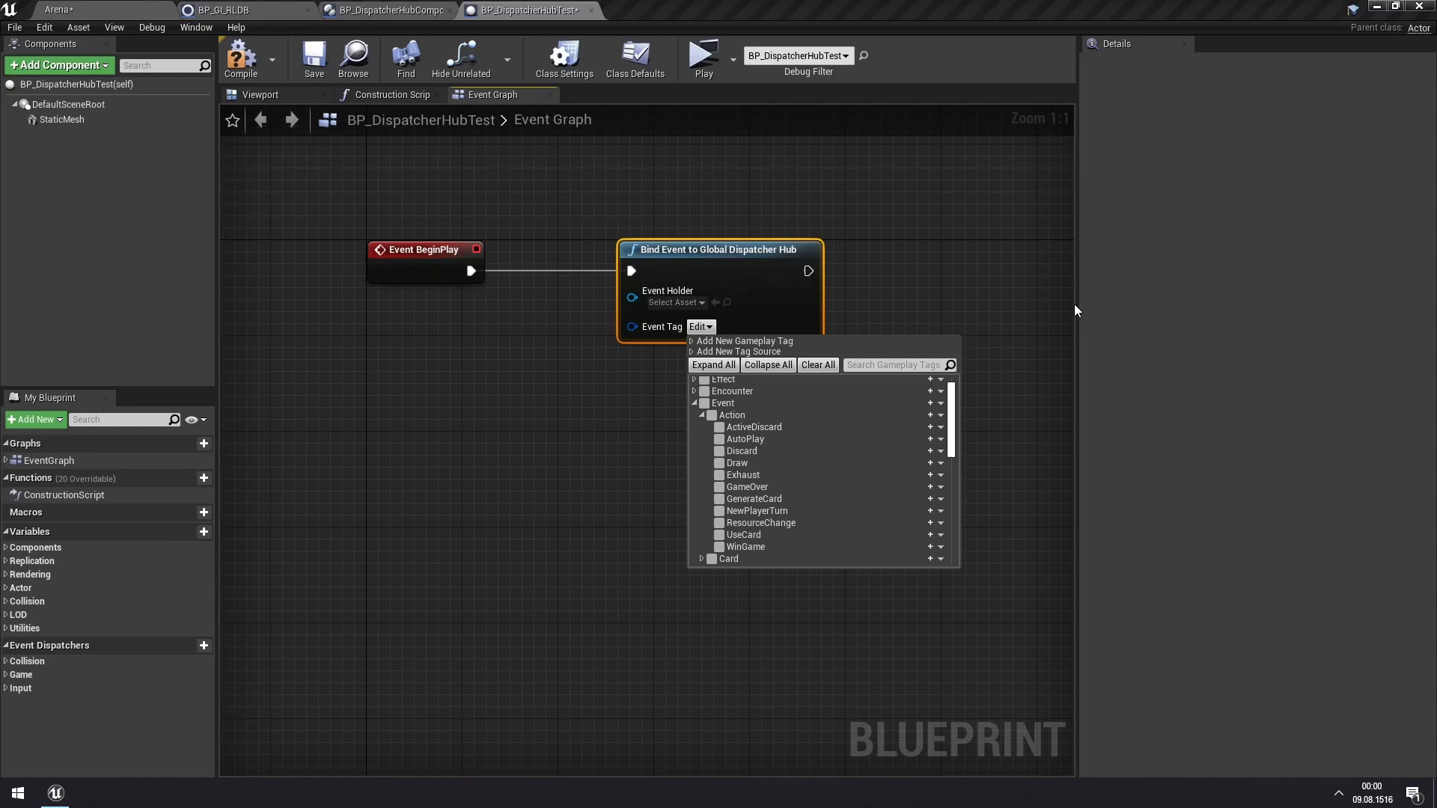
{"action": "scroll", "scroll_direction": "down", "scroll_amount": 3}
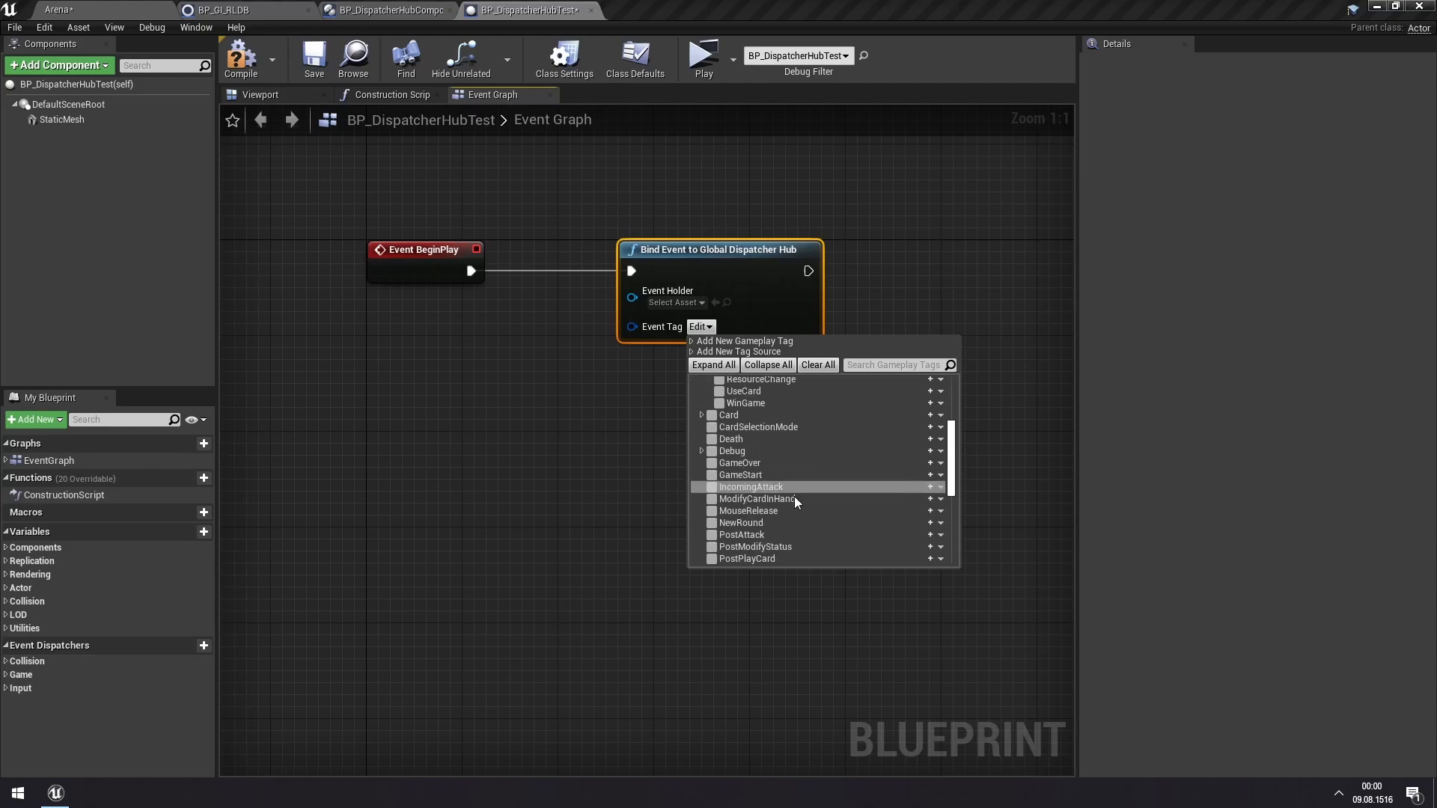
{"action": "scroll", "scroll_direction": "up", "scroll_amount": 3}
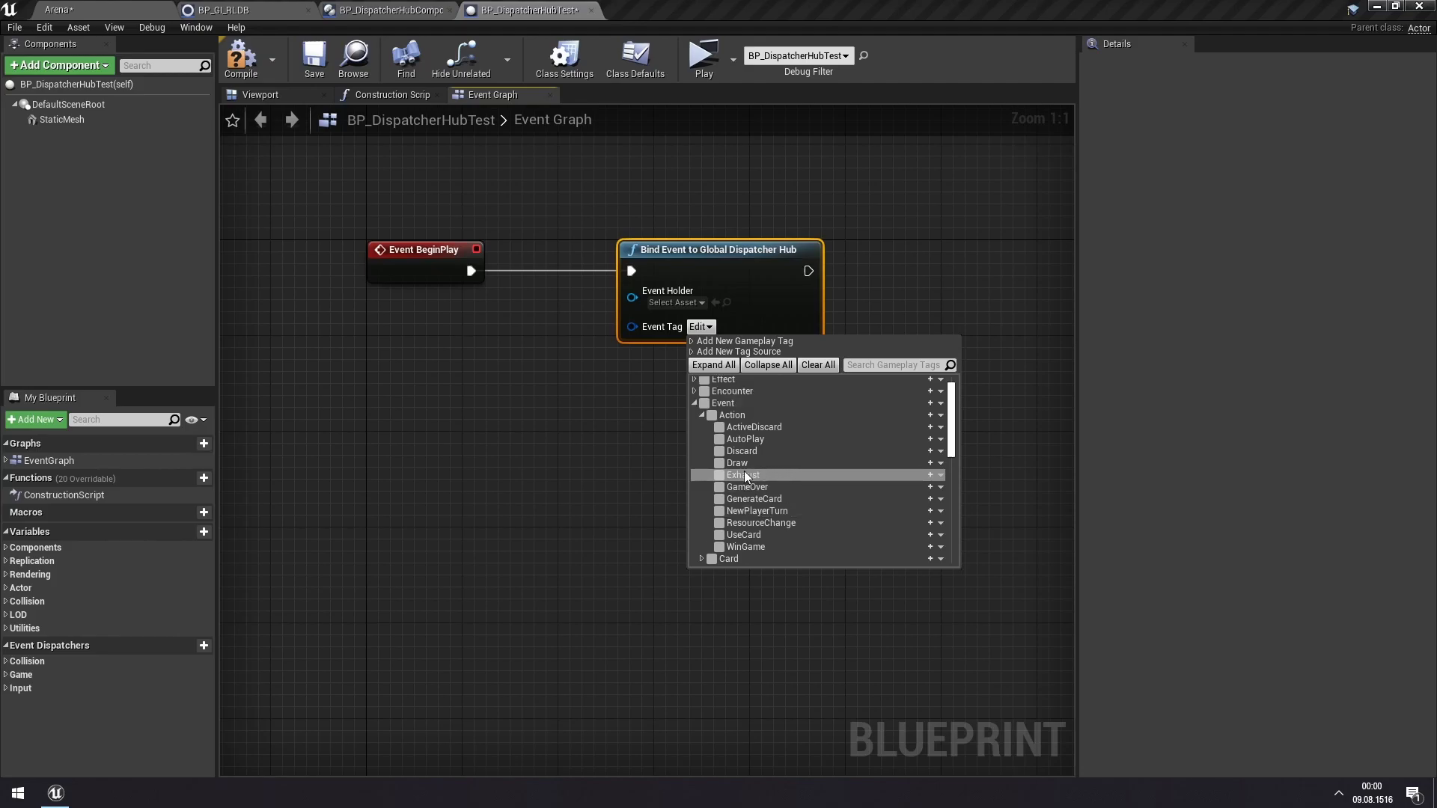
{"action": "mouse_move", "coordinate": [738, 463]}
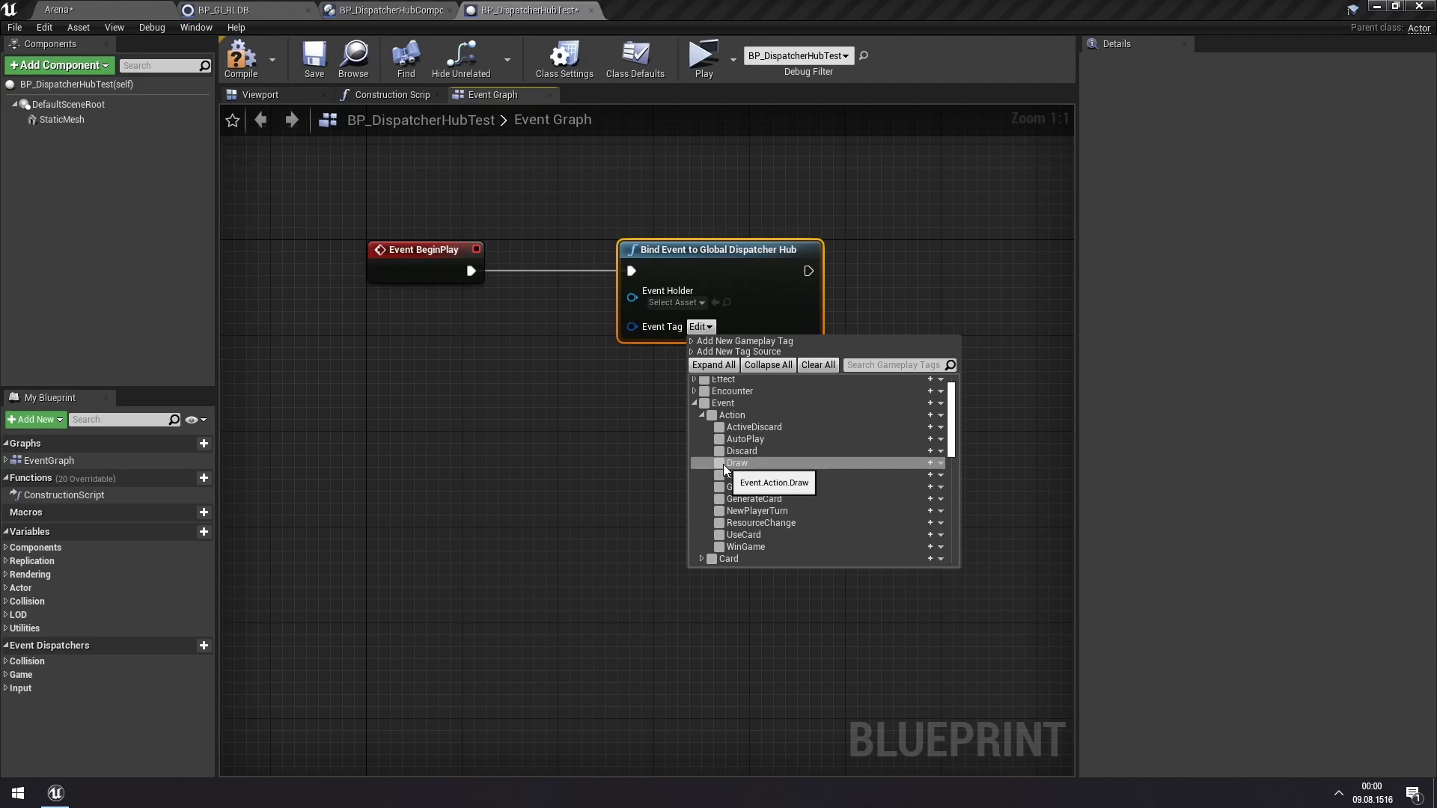
{"action": "left_click", "coordinate": [678, 461]}
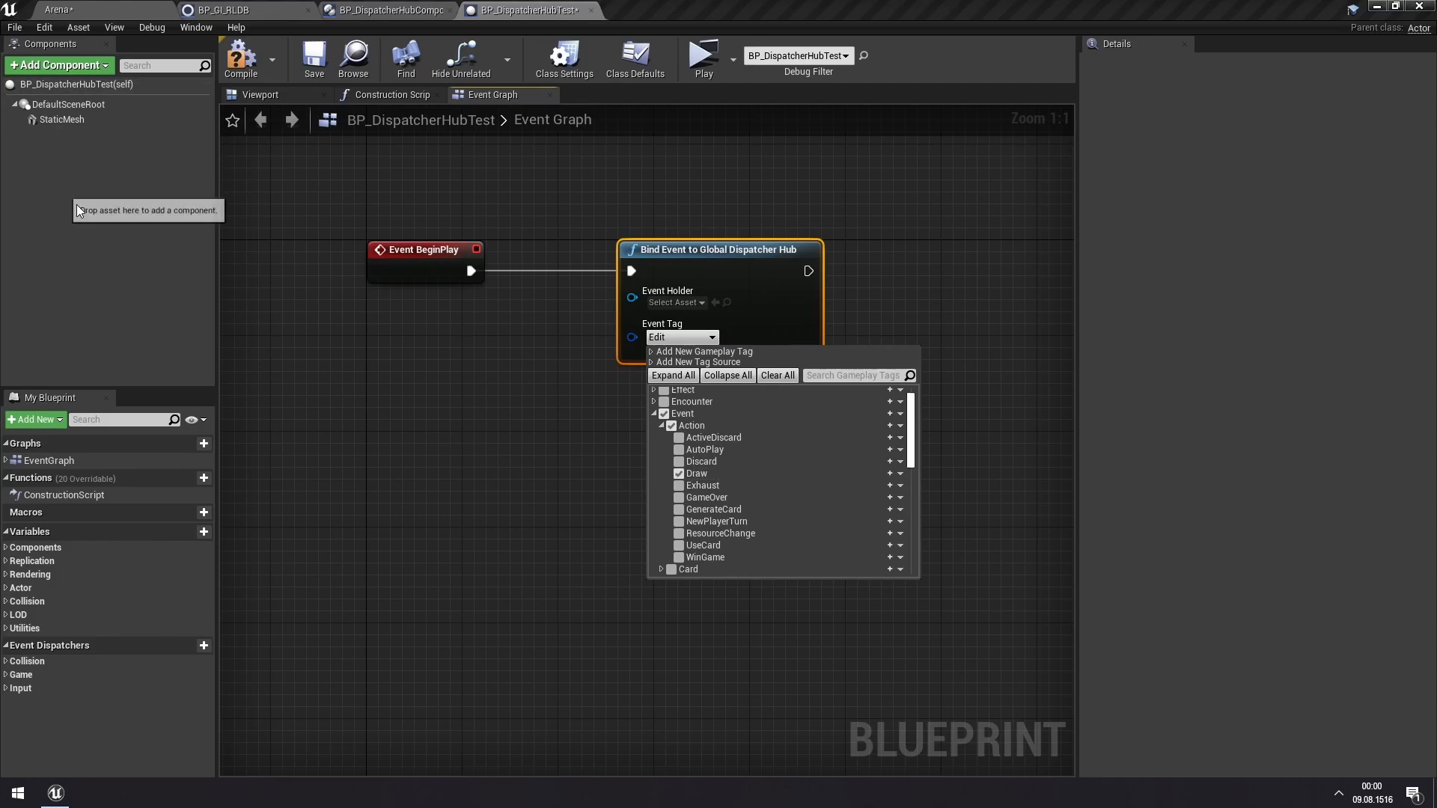
{"action": "mouse_move", "coordinate": [573, 433]}
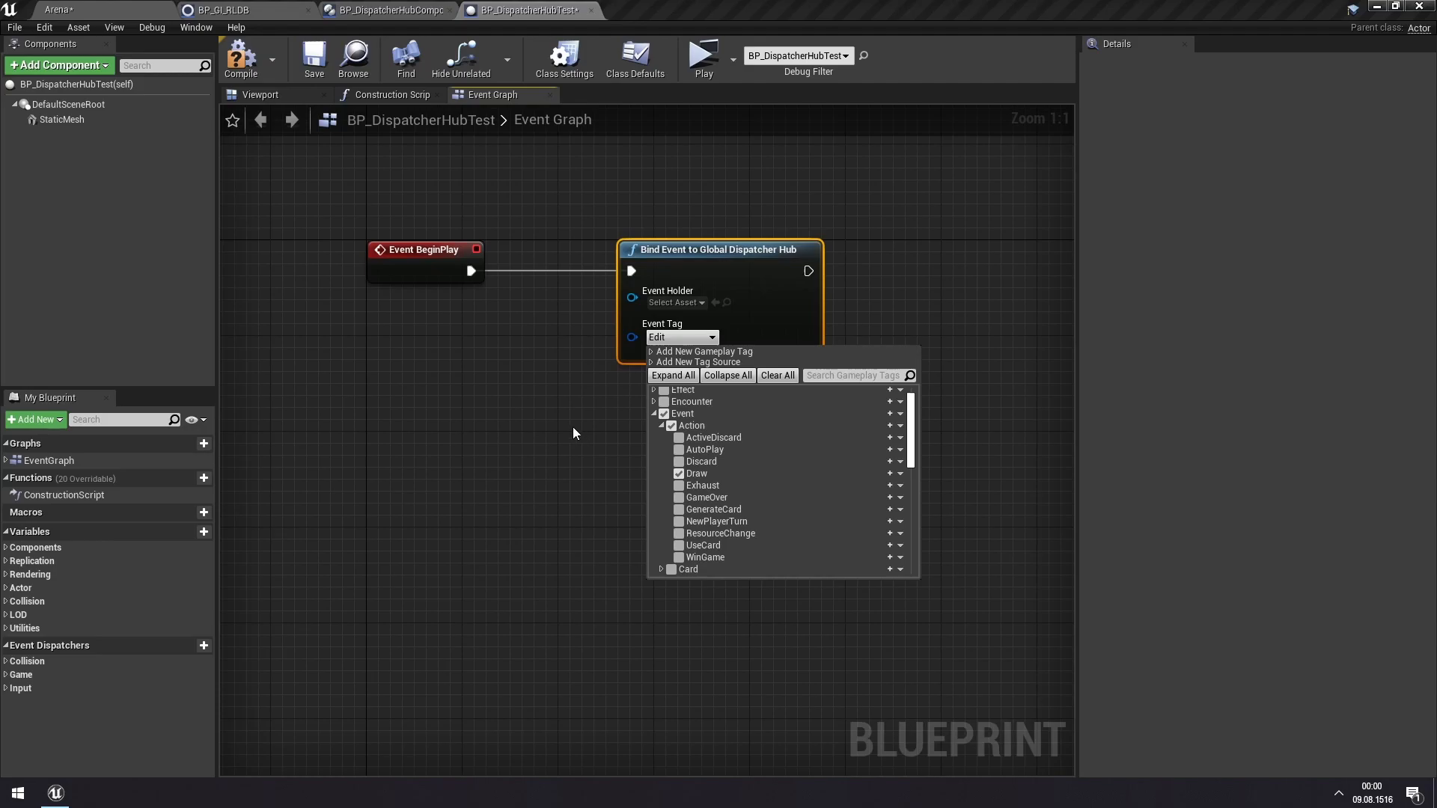
{"action": "left_click", "coordinate": [683, 473]}
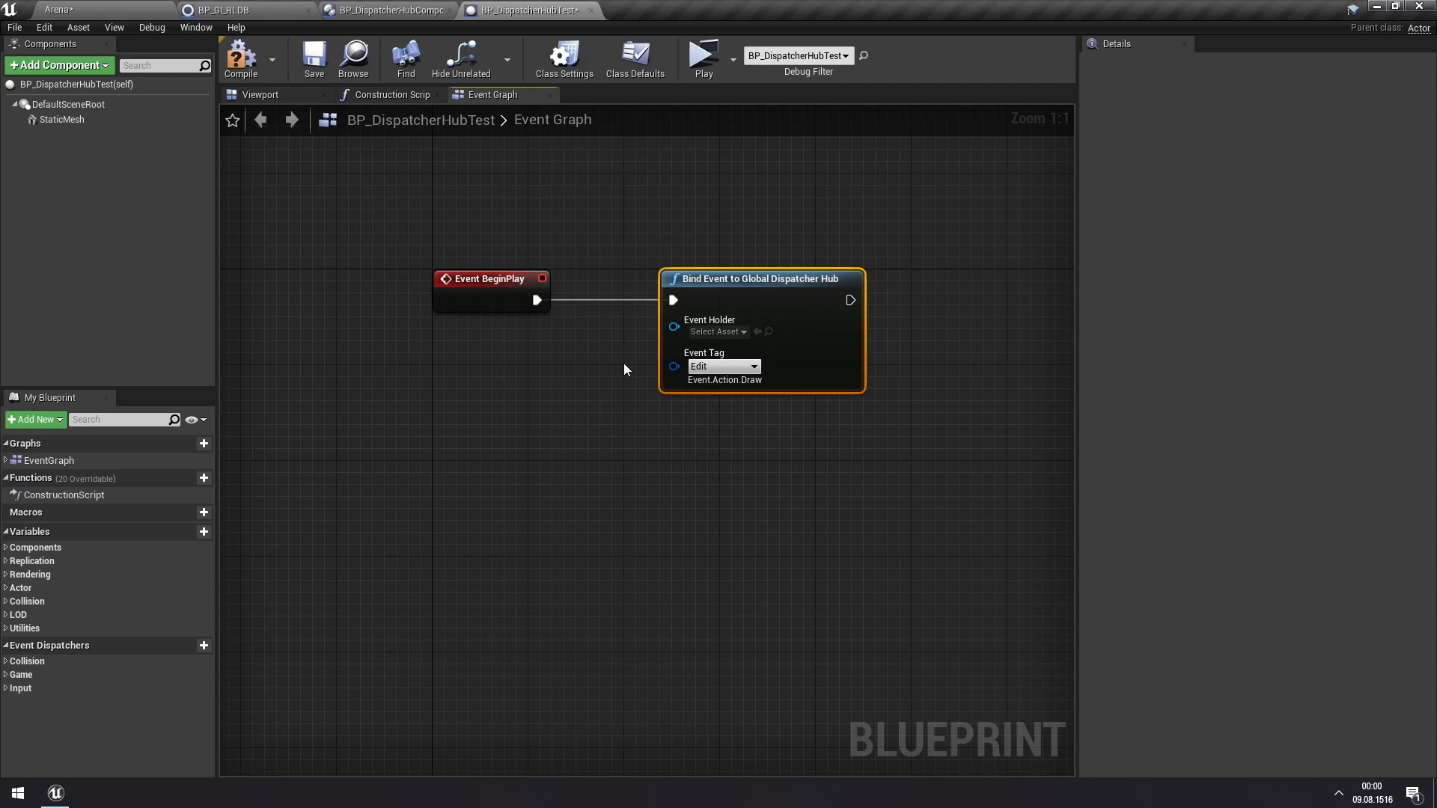
{"action": "mouse_move", "coordinate": [753, 330]}
{"action": "type", "text": "self"}
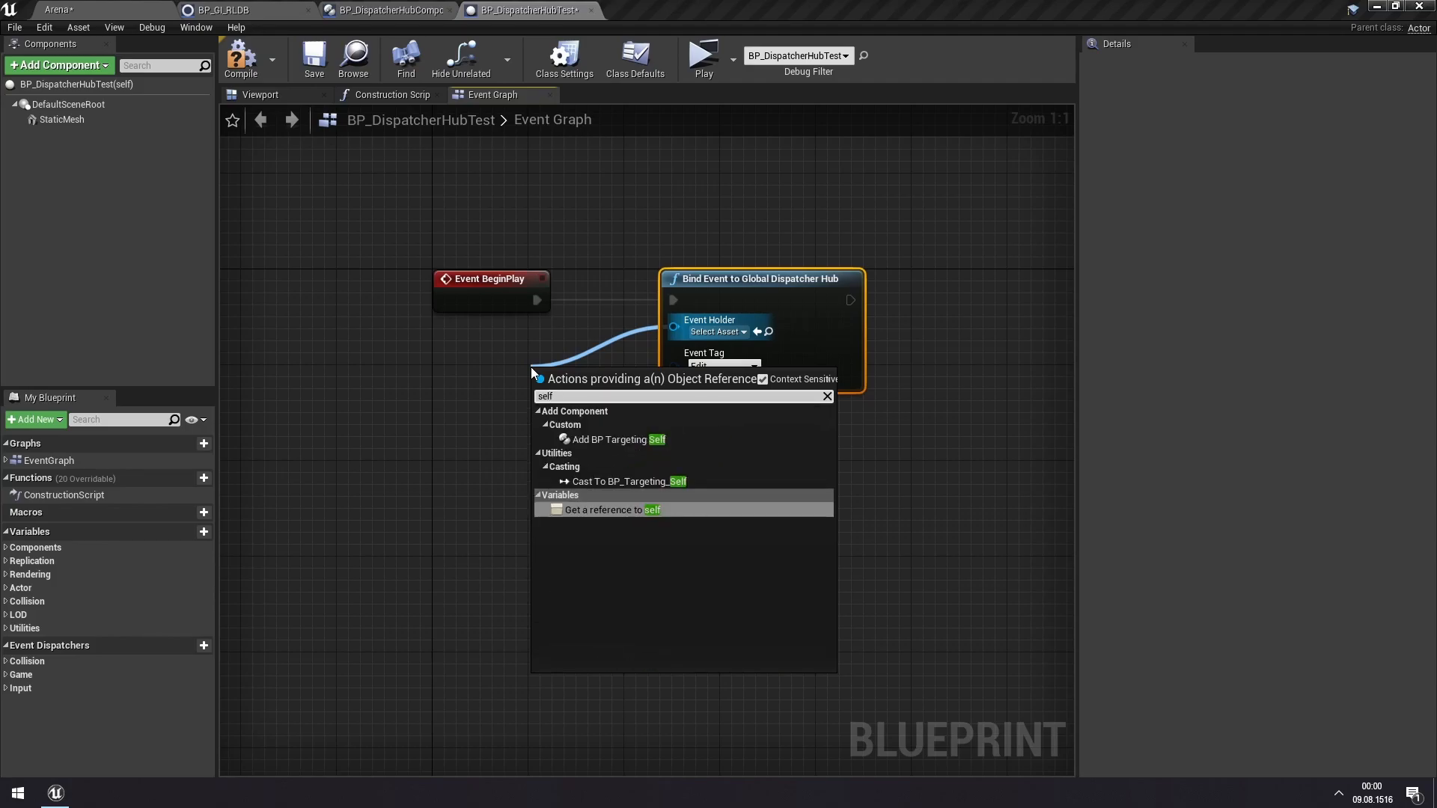
- Connect a Self reference to the Event Holder pin and show Class Settings
{"action": "left_click", "coordinate": [612, 510]}
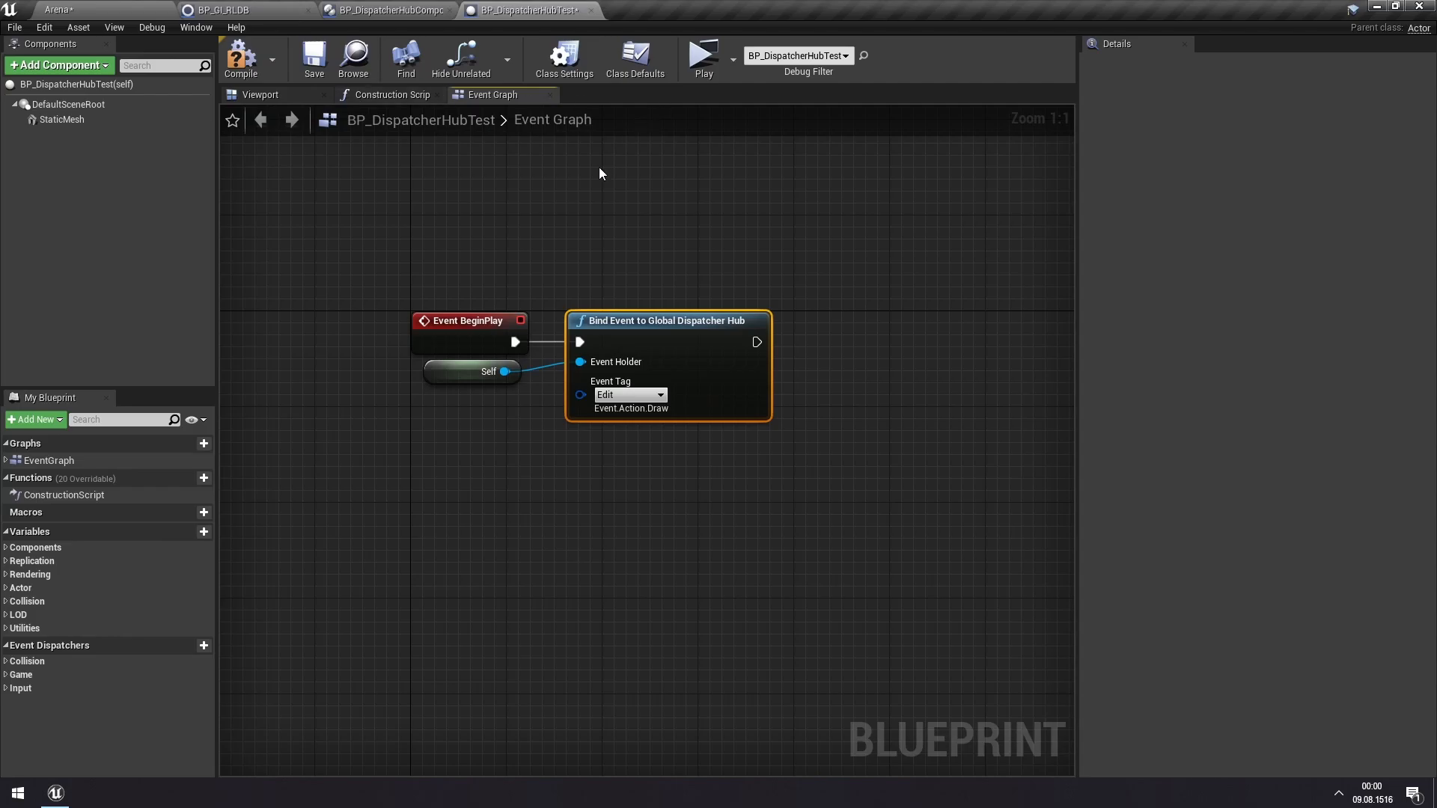
{"action": "left_click", "coordinate": [563, 58]}
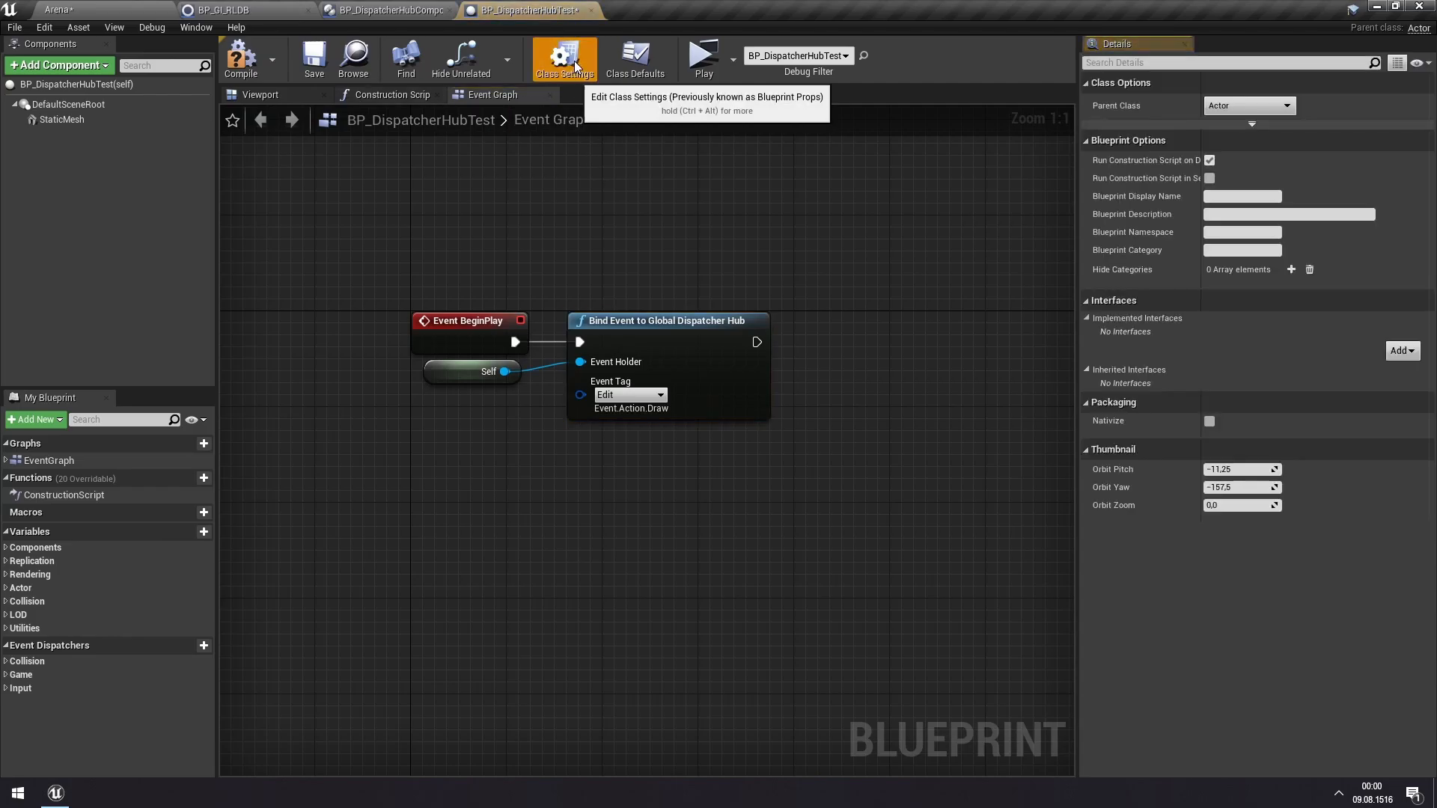
- Add BPI_EventHolder to the blueprint's Implemented Interfaces
{"action": "left_click", "coordinate": [1400, 350]}
{"action": "type", "text": "bpi_"}
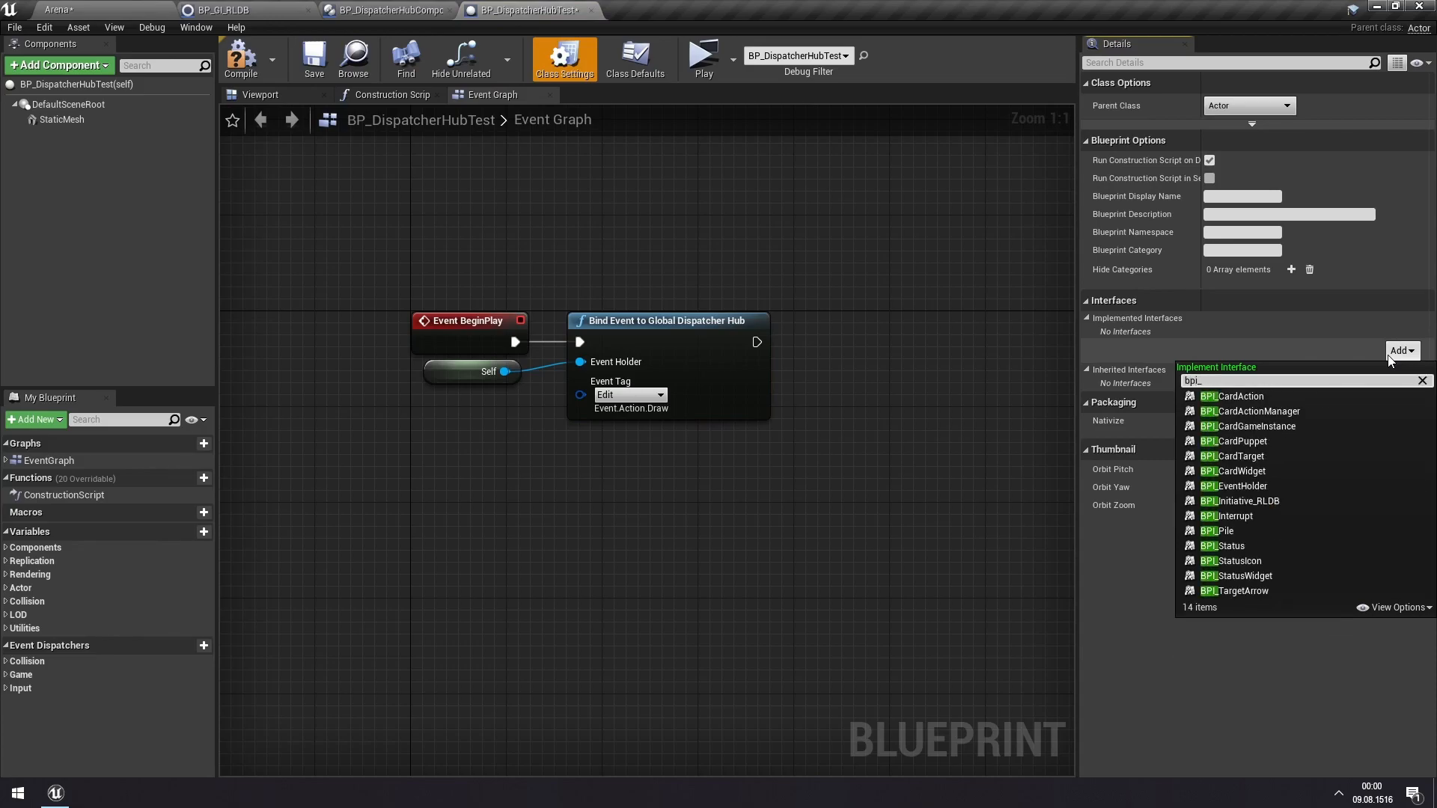
{"action": "left_click", "coordinate": [1233, 486]}
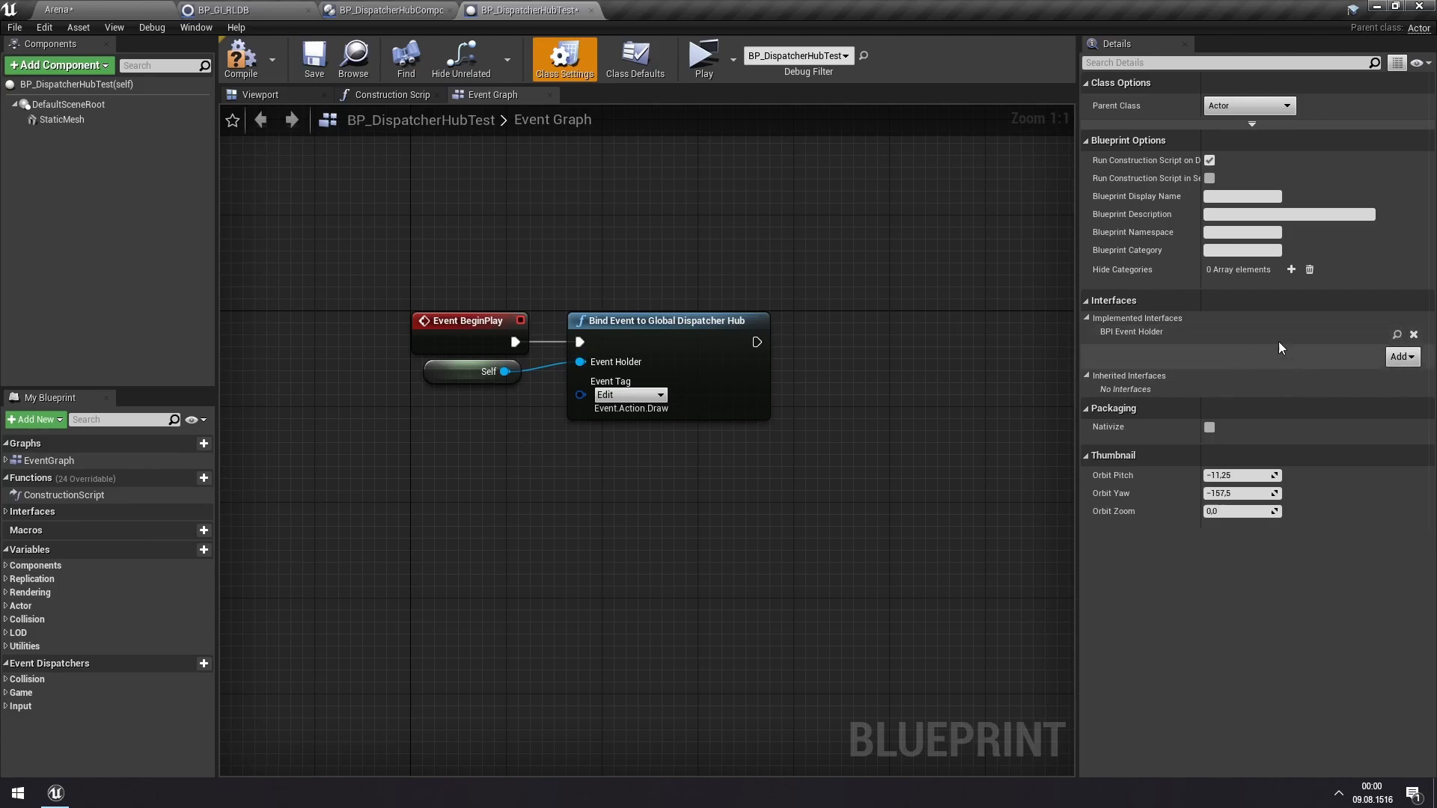
{"action": "mouse_move", "coordinate": [336, 80]}
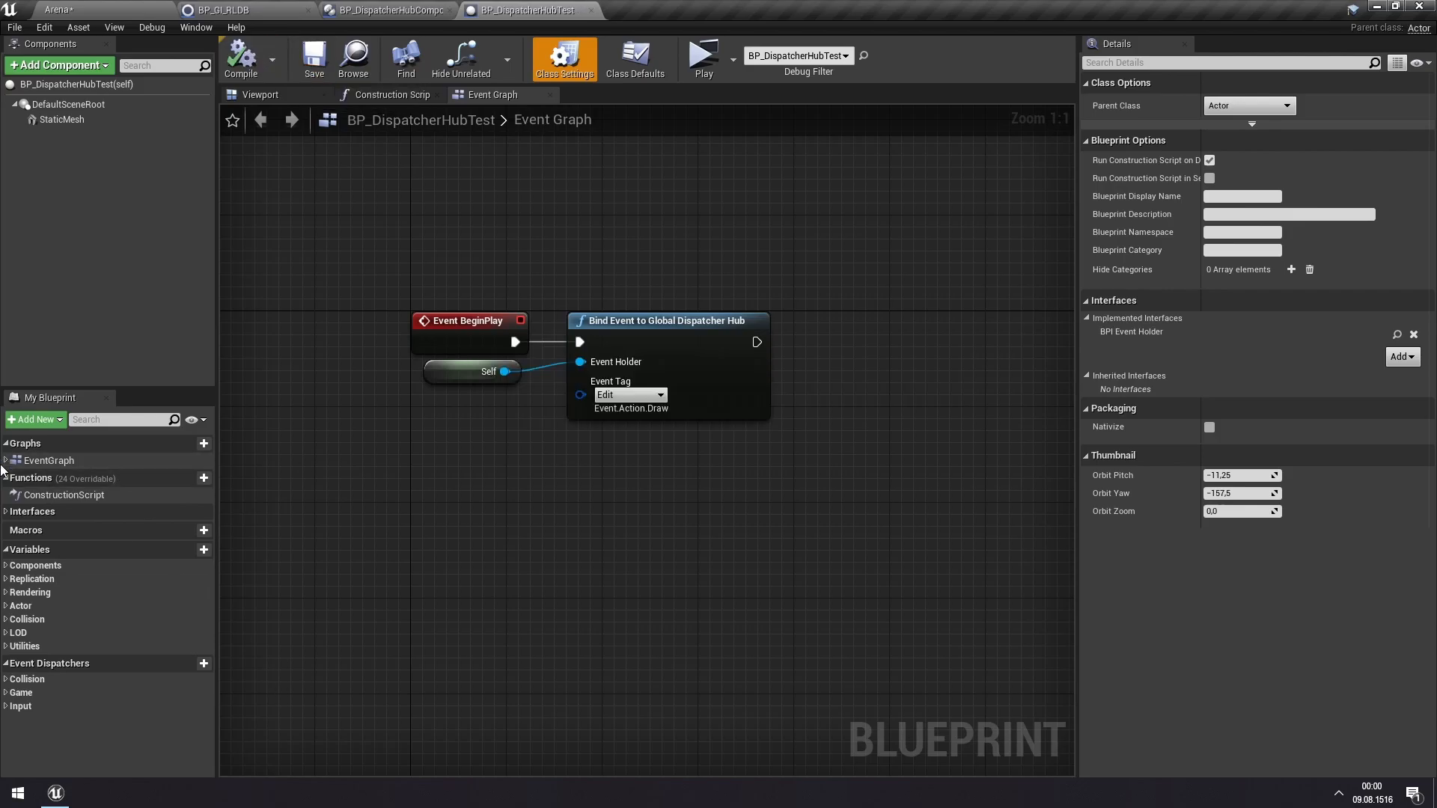
{"action": "mouse_move", "coordinate": [407, 593]}
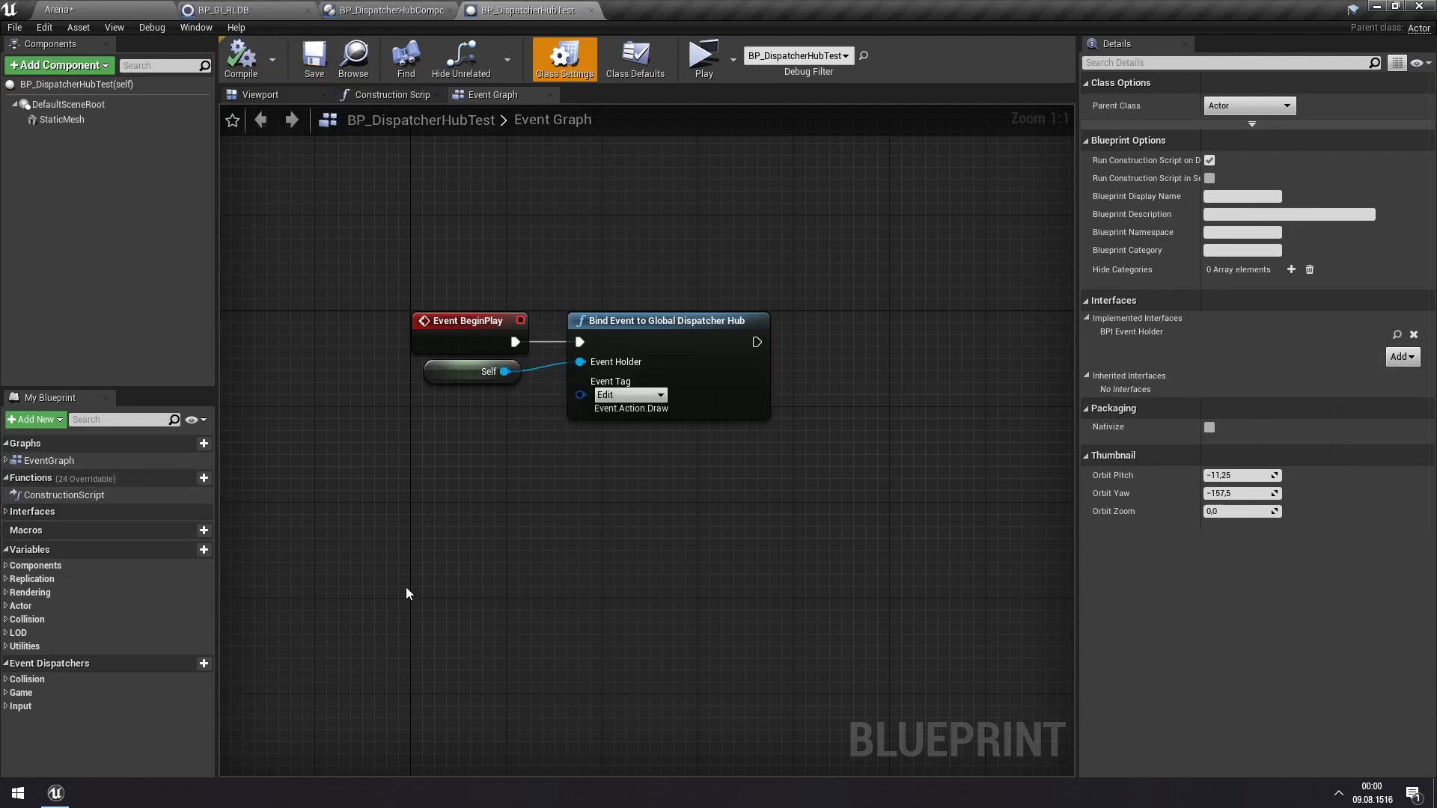
- Add an Event Run Event node feeding a Hello Print String, then return to Arena
{"action": "right_click", "coordinate": [403, 596]}
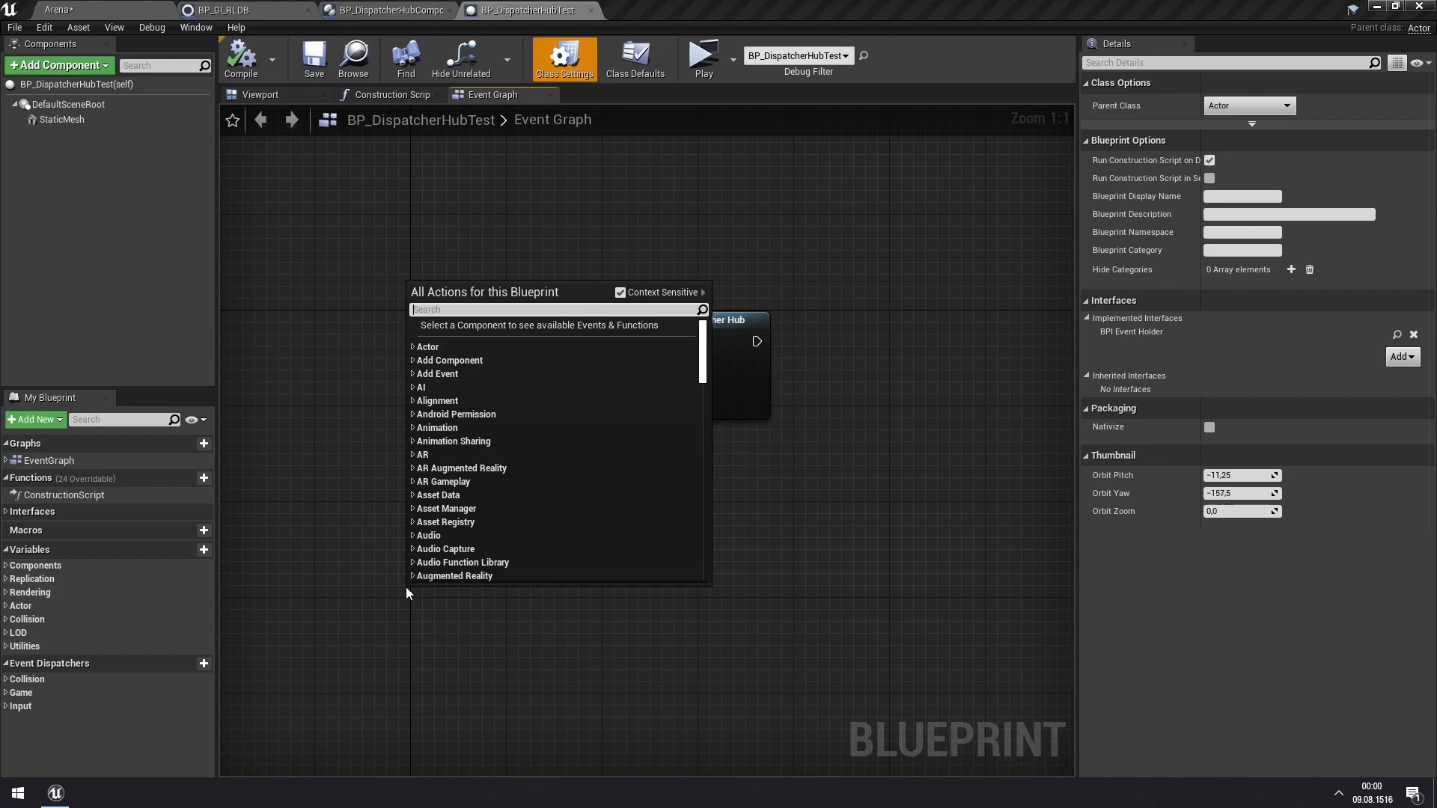
{"action": "type", "text": "playEv"}
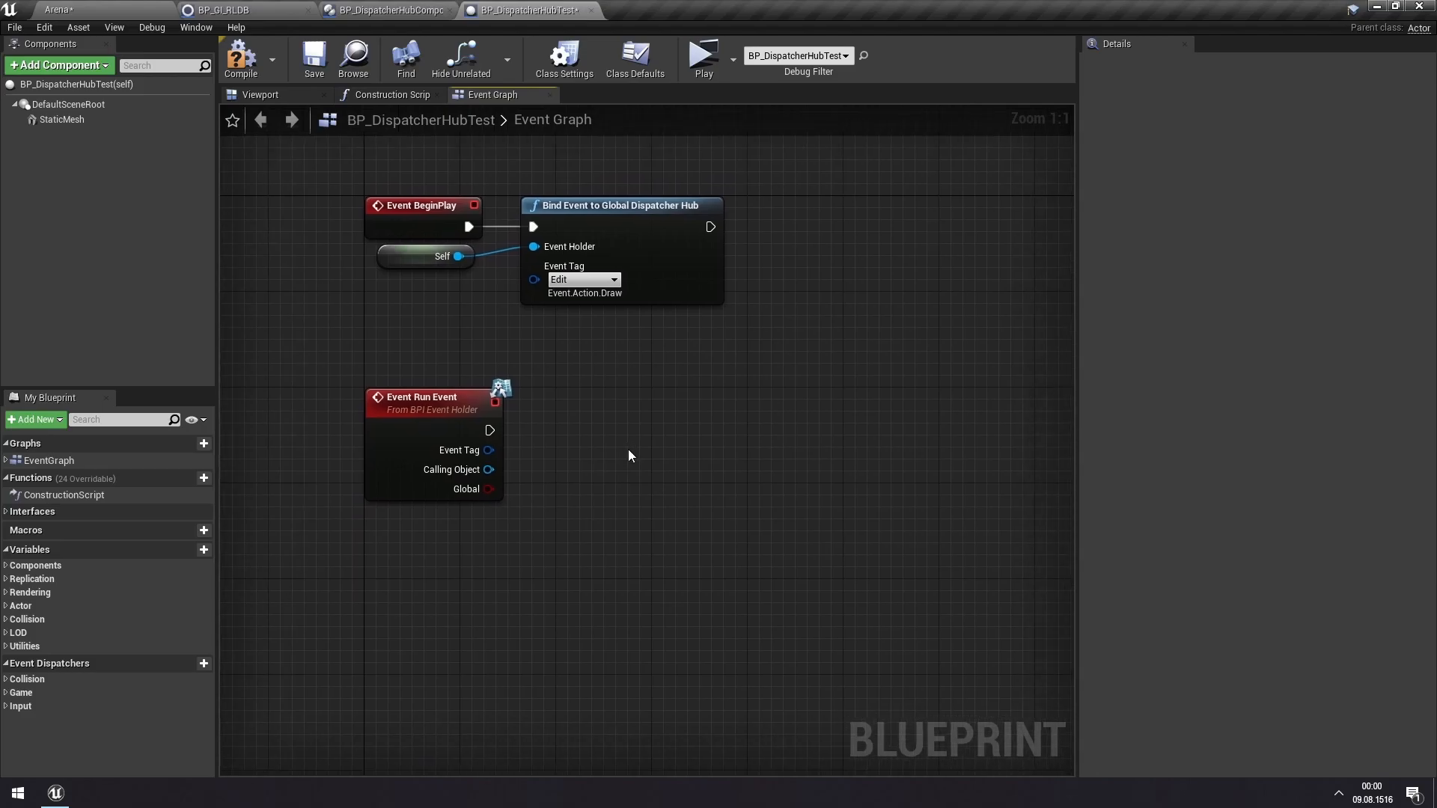
{"action": "mouse_move", "coordinate": [388, 347]}
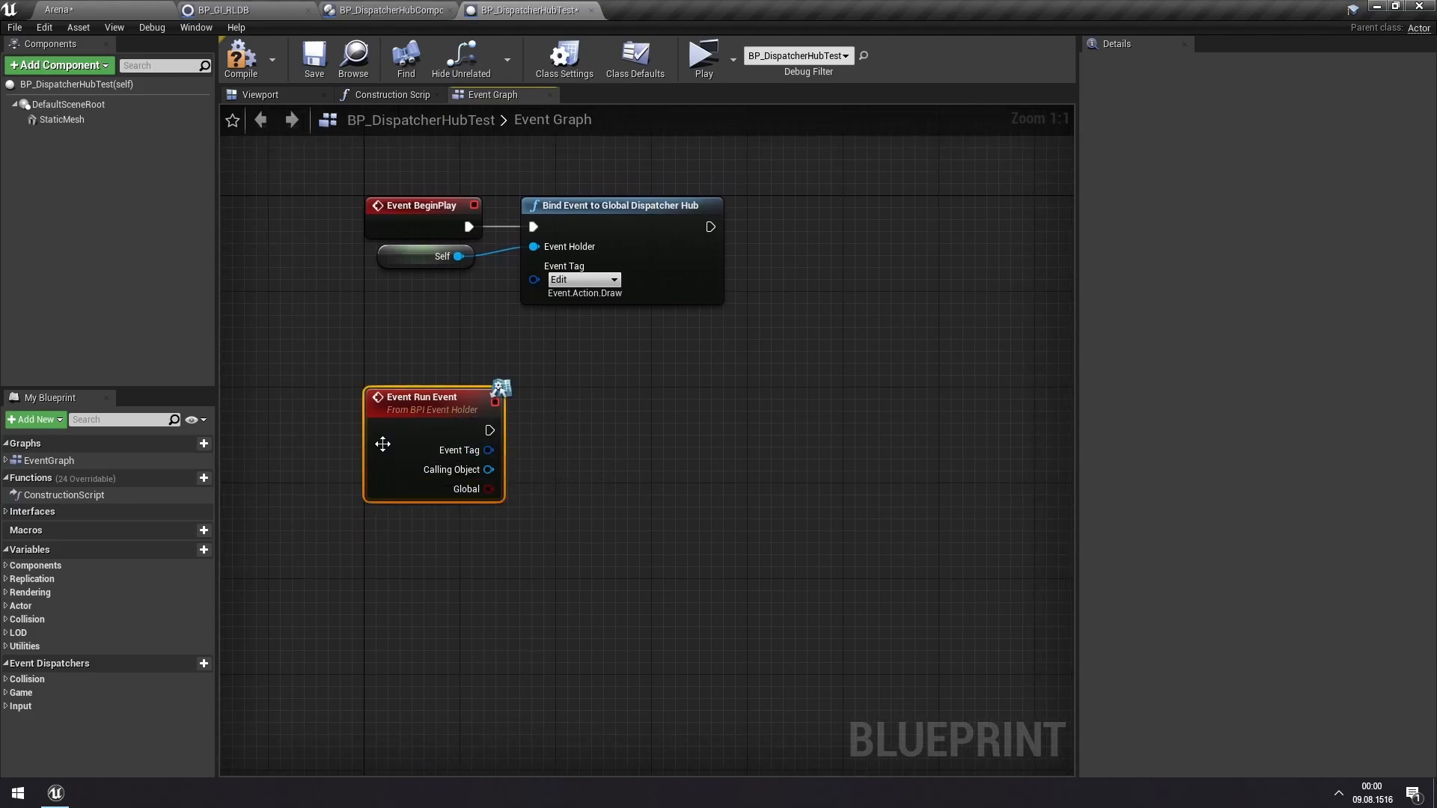
{"action": "left_click", "coordinate": [938, 395]}
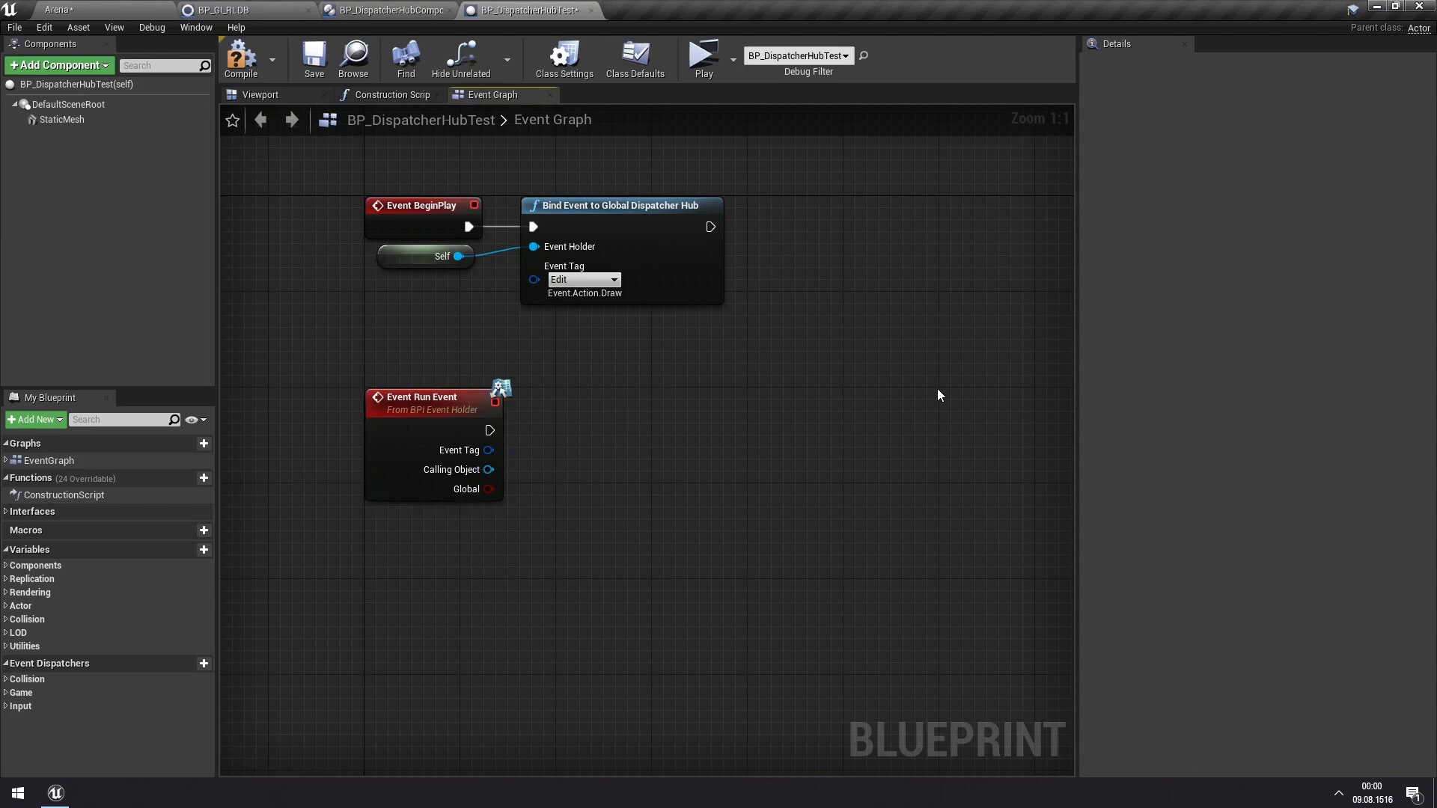
{"action": "mouse_move", "coordinate": [856, 395]}
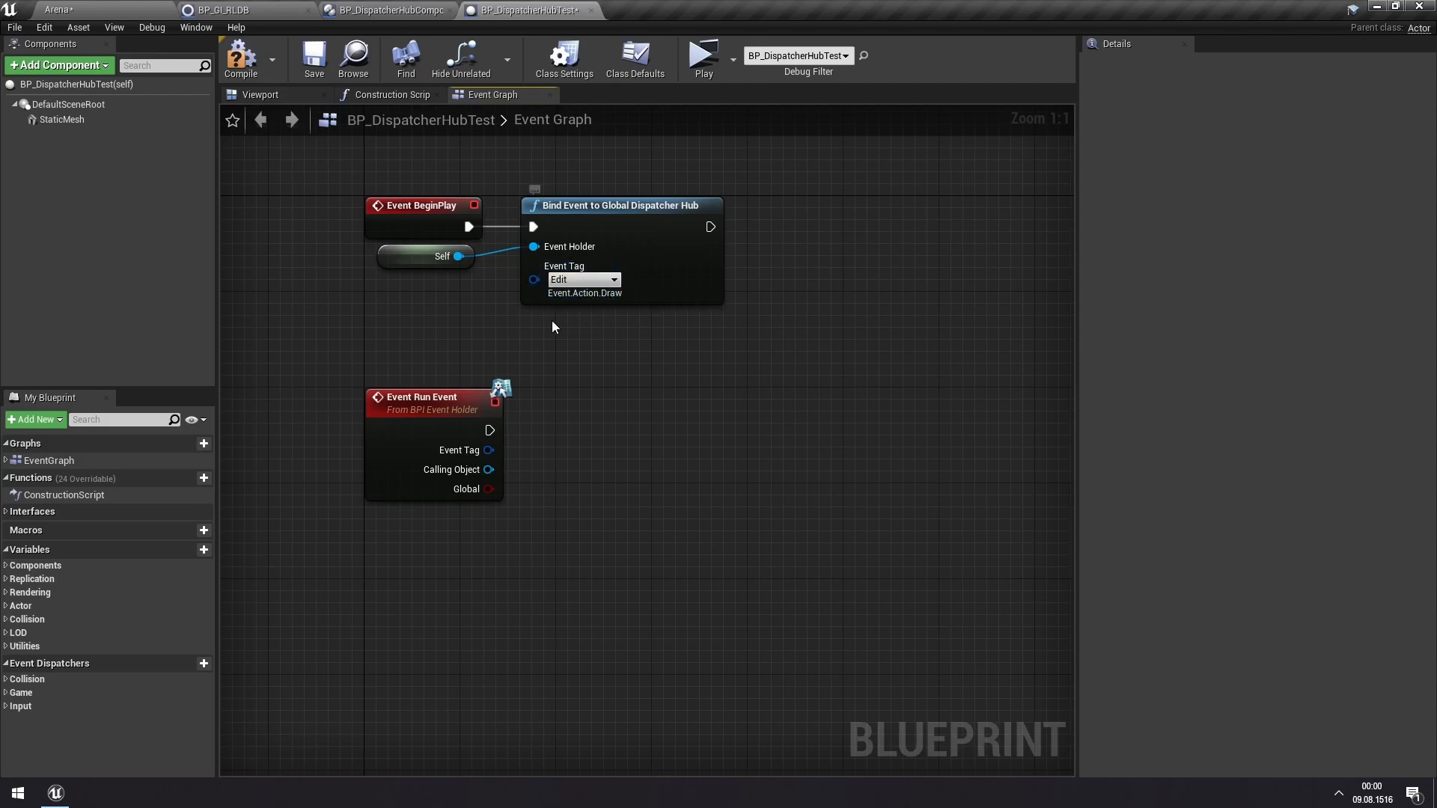
{"action": "mouse_move", "coordinate": [603, 366]}
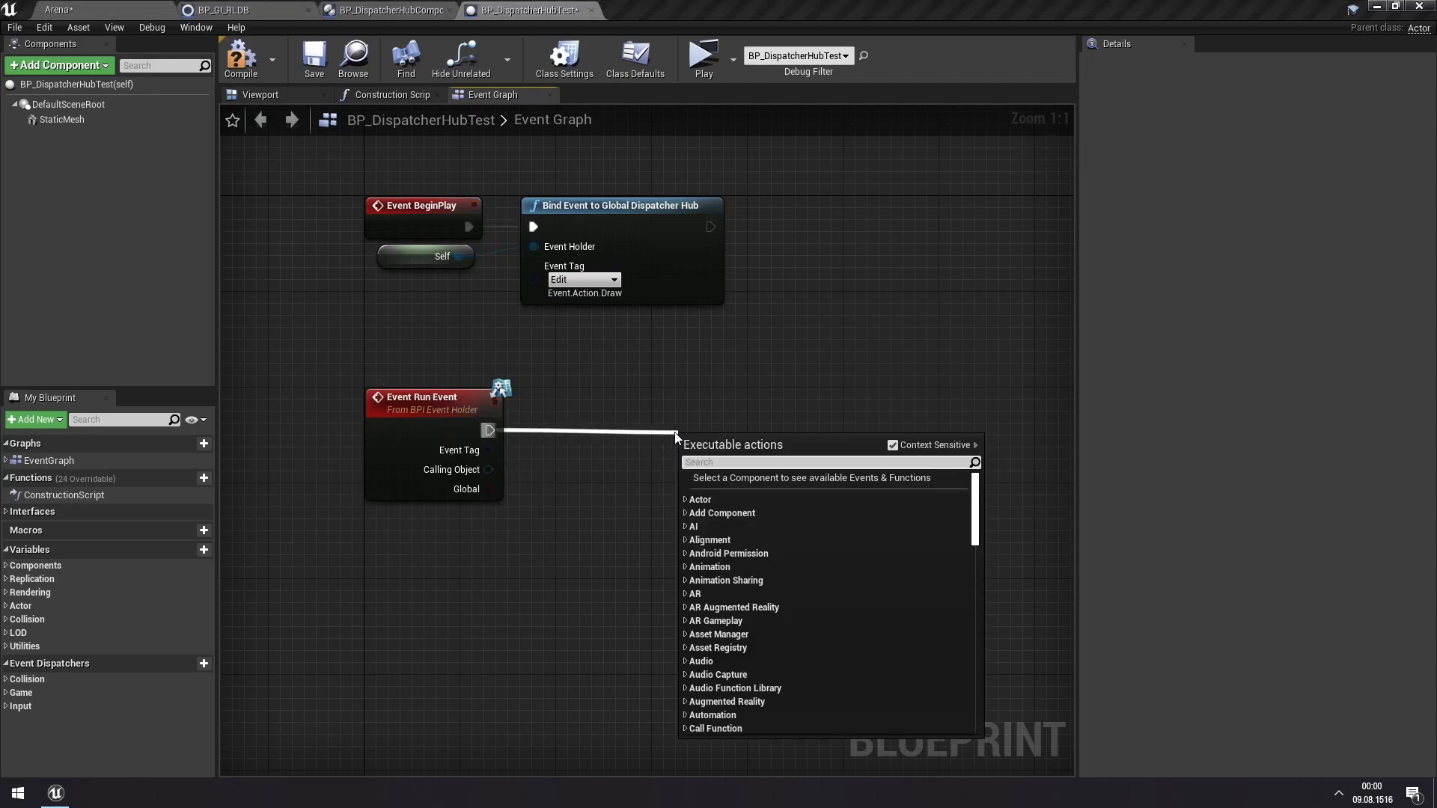
{"action": "left_click", "coordinate": [723, 445]}
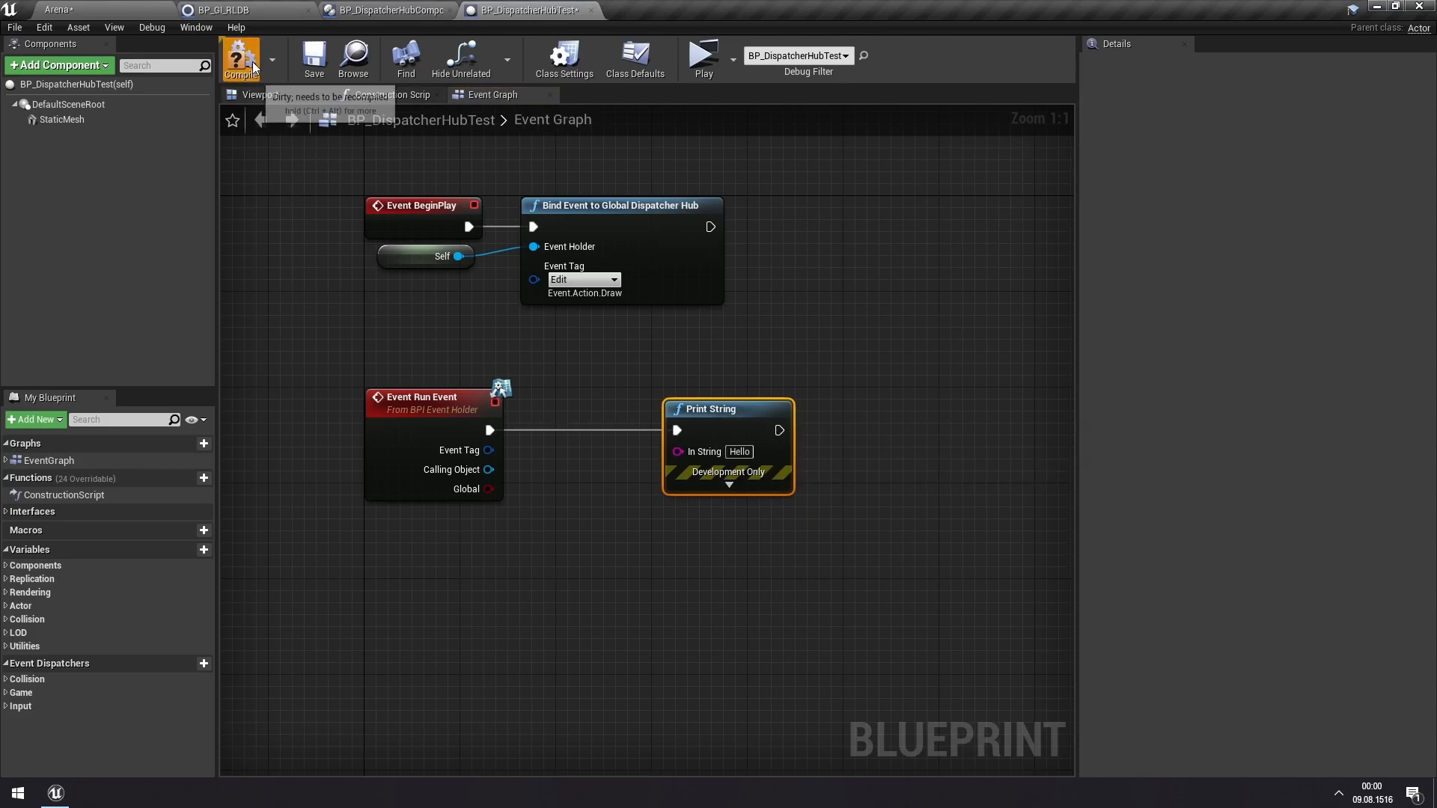
{"action": "left_click", "coordinate": [56, 10]}
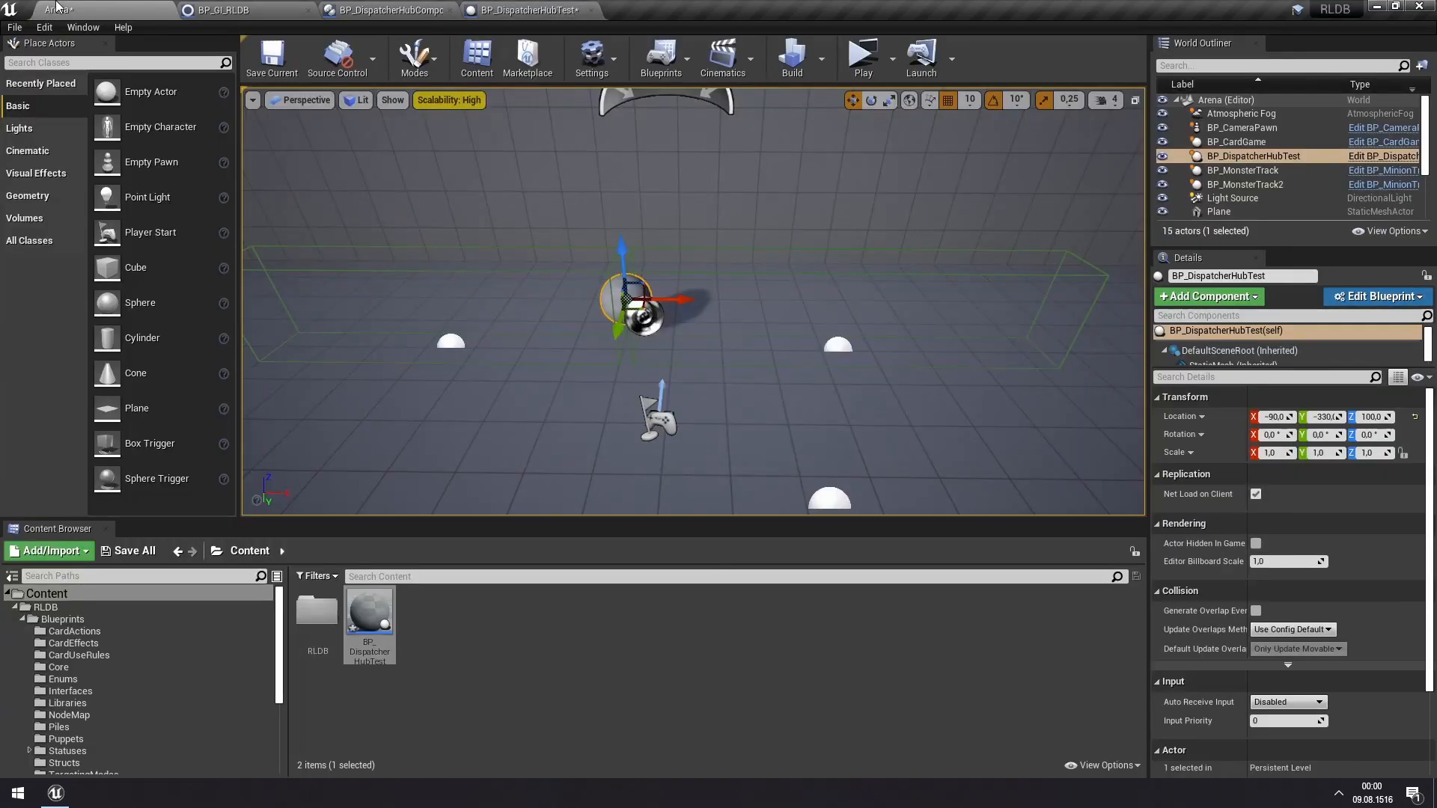
{"action": "left_click", "coordinate": [859, 53]}
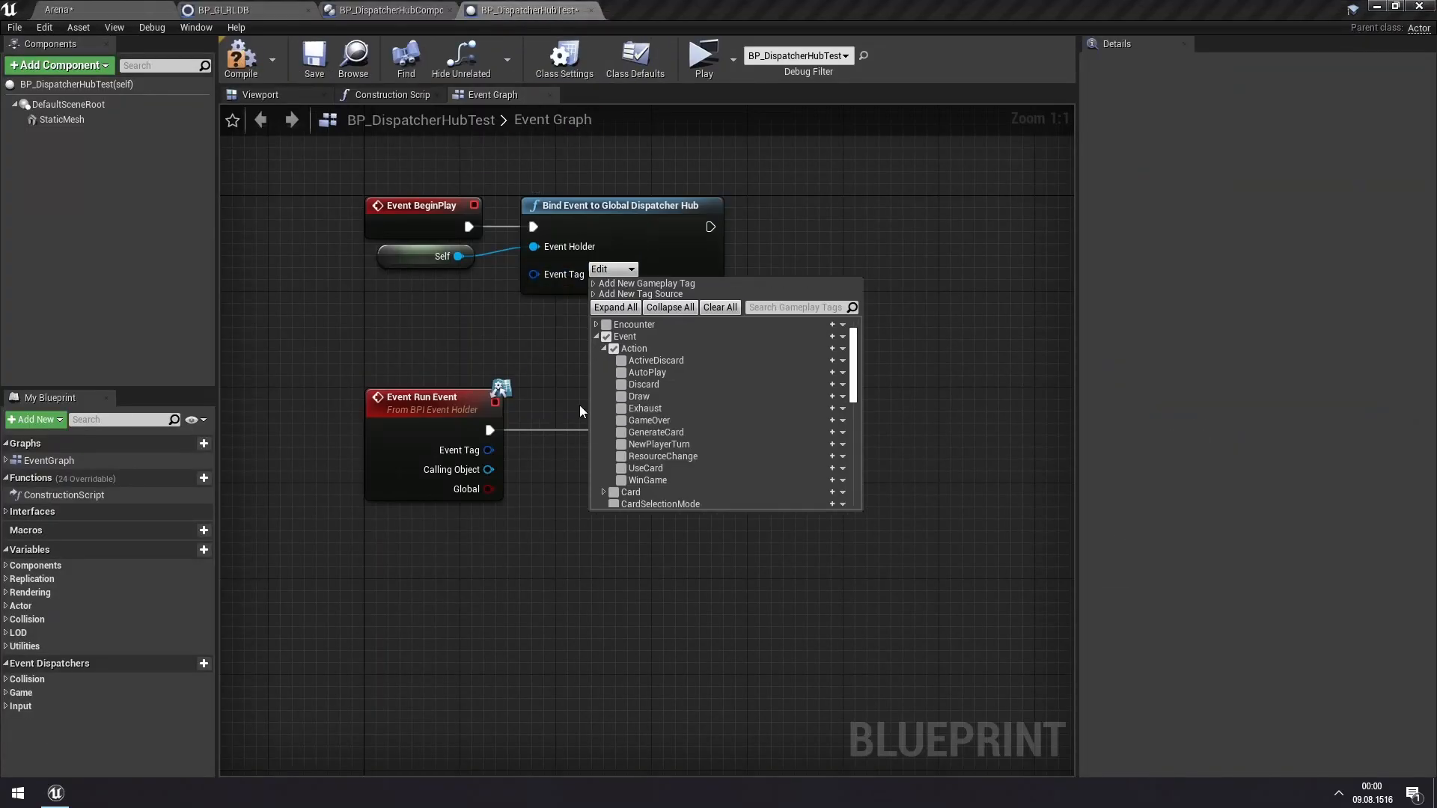
{"action": "mouse_move", "coordinate": [748, 384]}
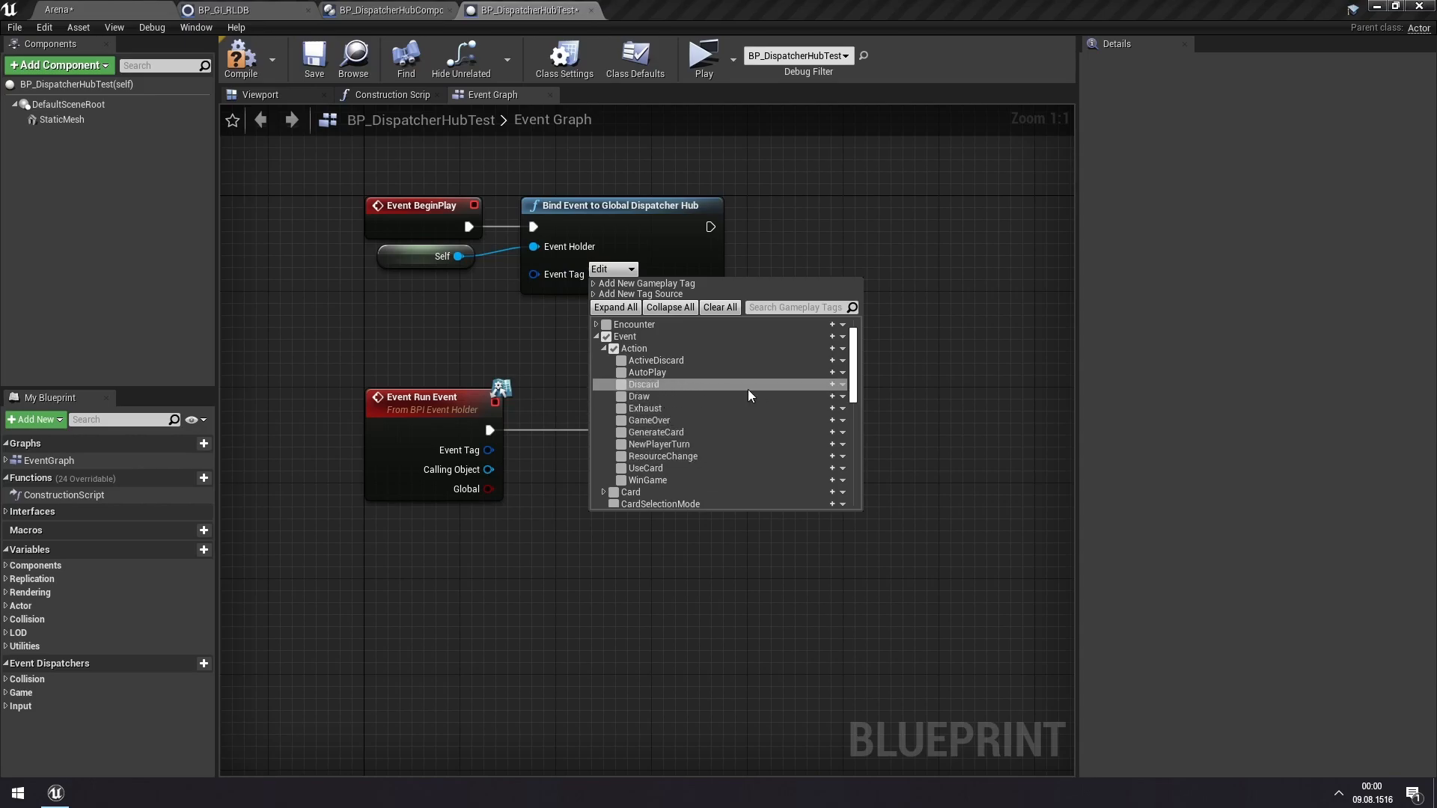
- Tick Event.Action.UseCard in the bind node's tag dropdown, replacing Draw, and close it
{"action": "left_click", "coordinate": [582, 478]}
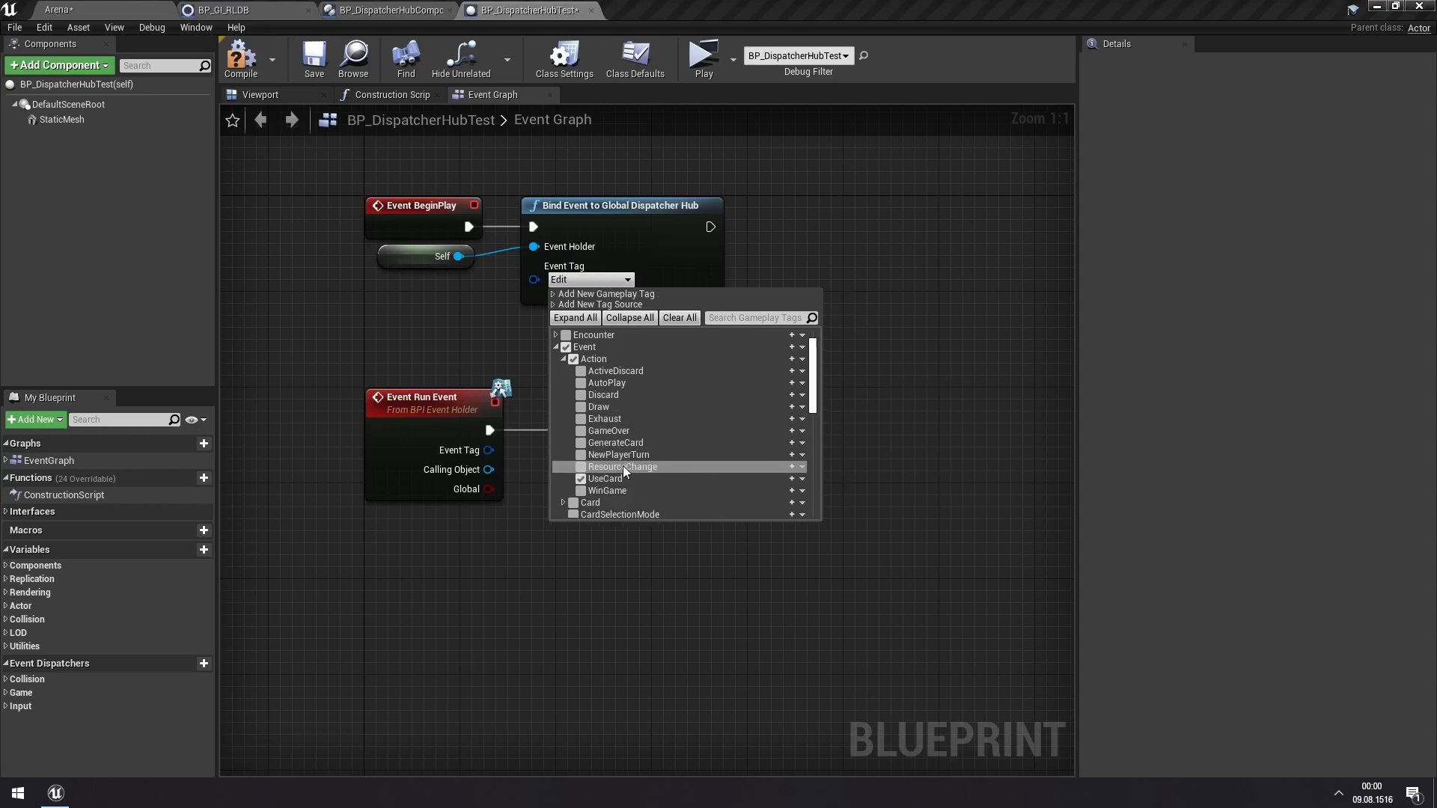
{"action": "left_click", "coordinate": [579, 478]}
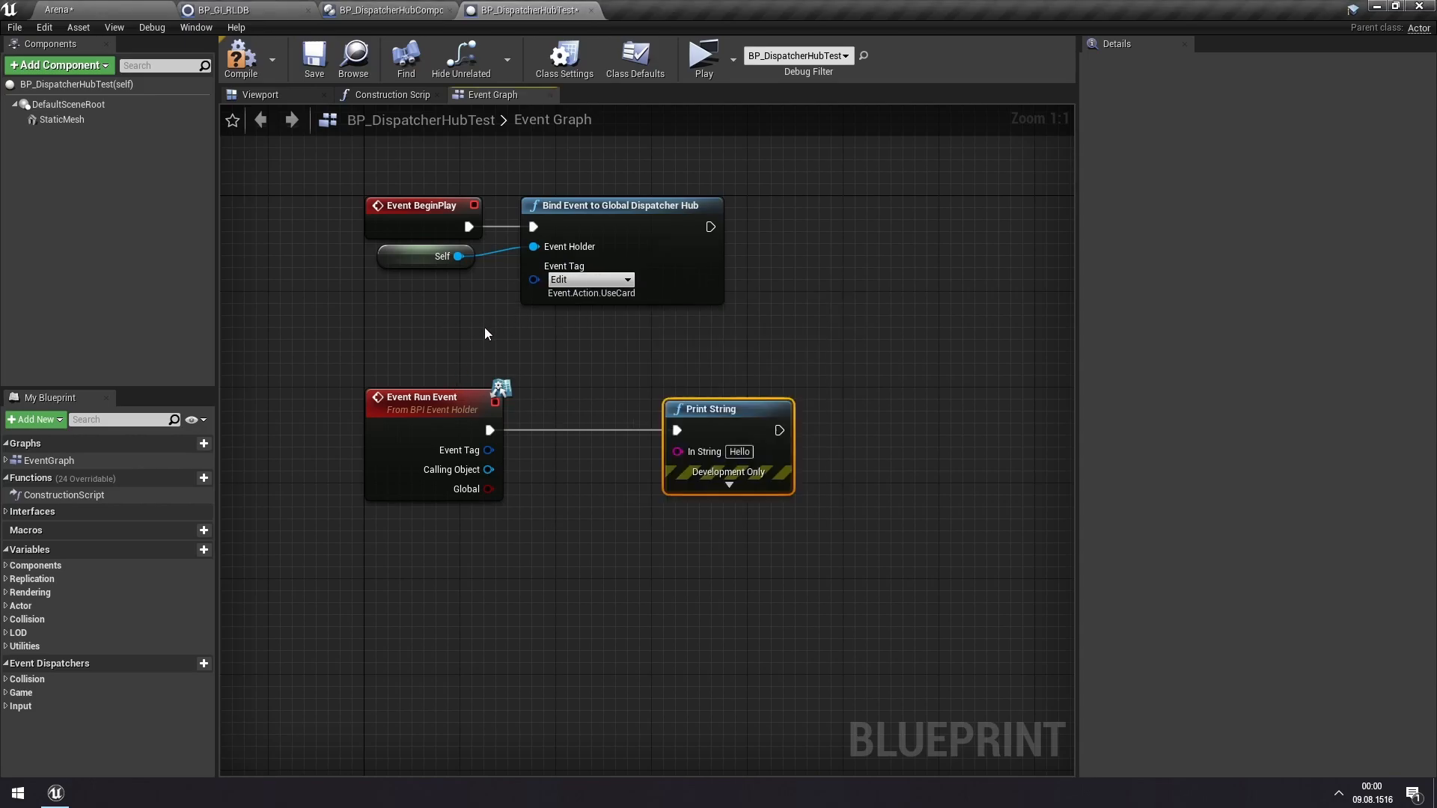
{"action": "mouse_move", "coordinate": [703, 57]}
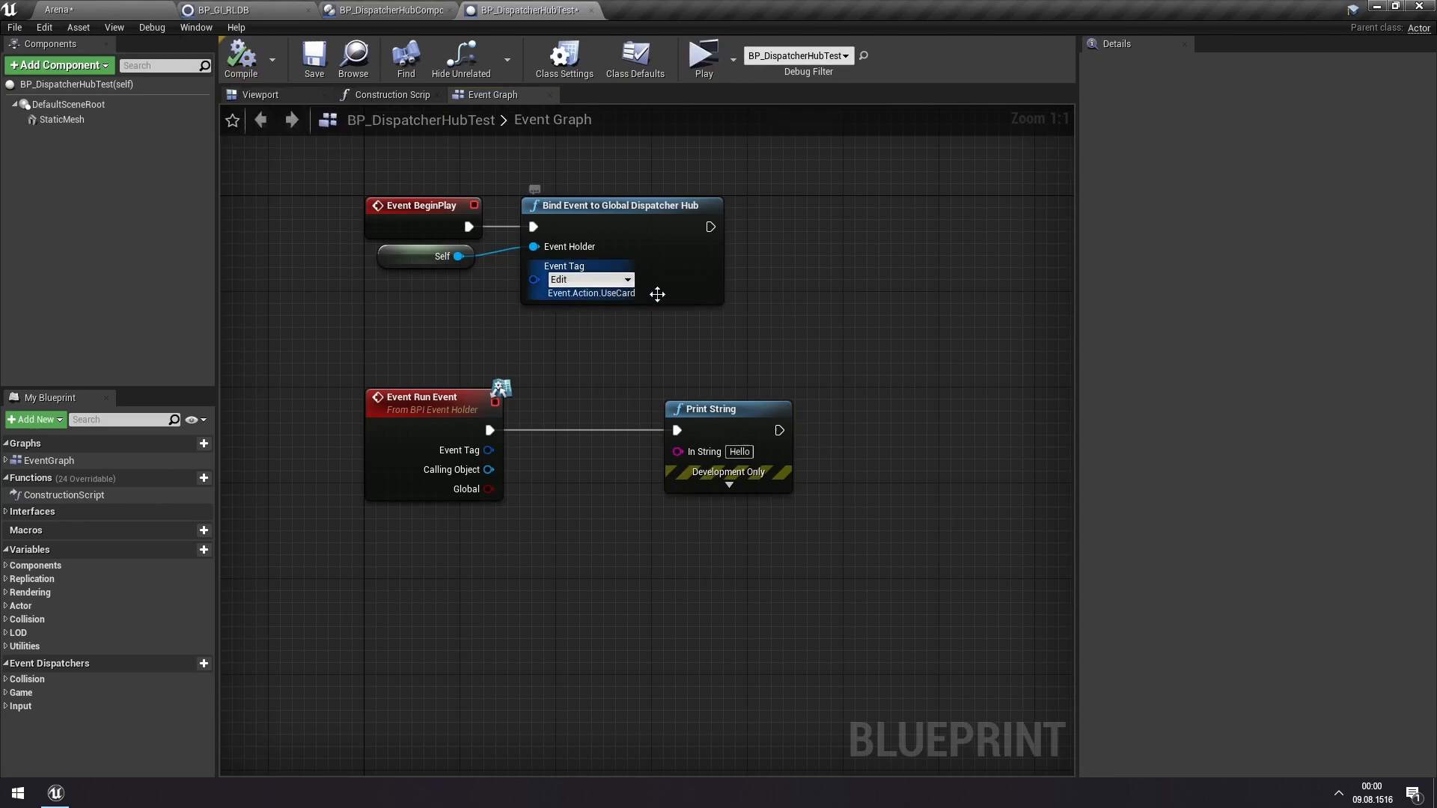
- Playtest the level, playing Smite on the monster then Block, and close the preview
{"action": "left_click", "coordinate": [702, 54]}
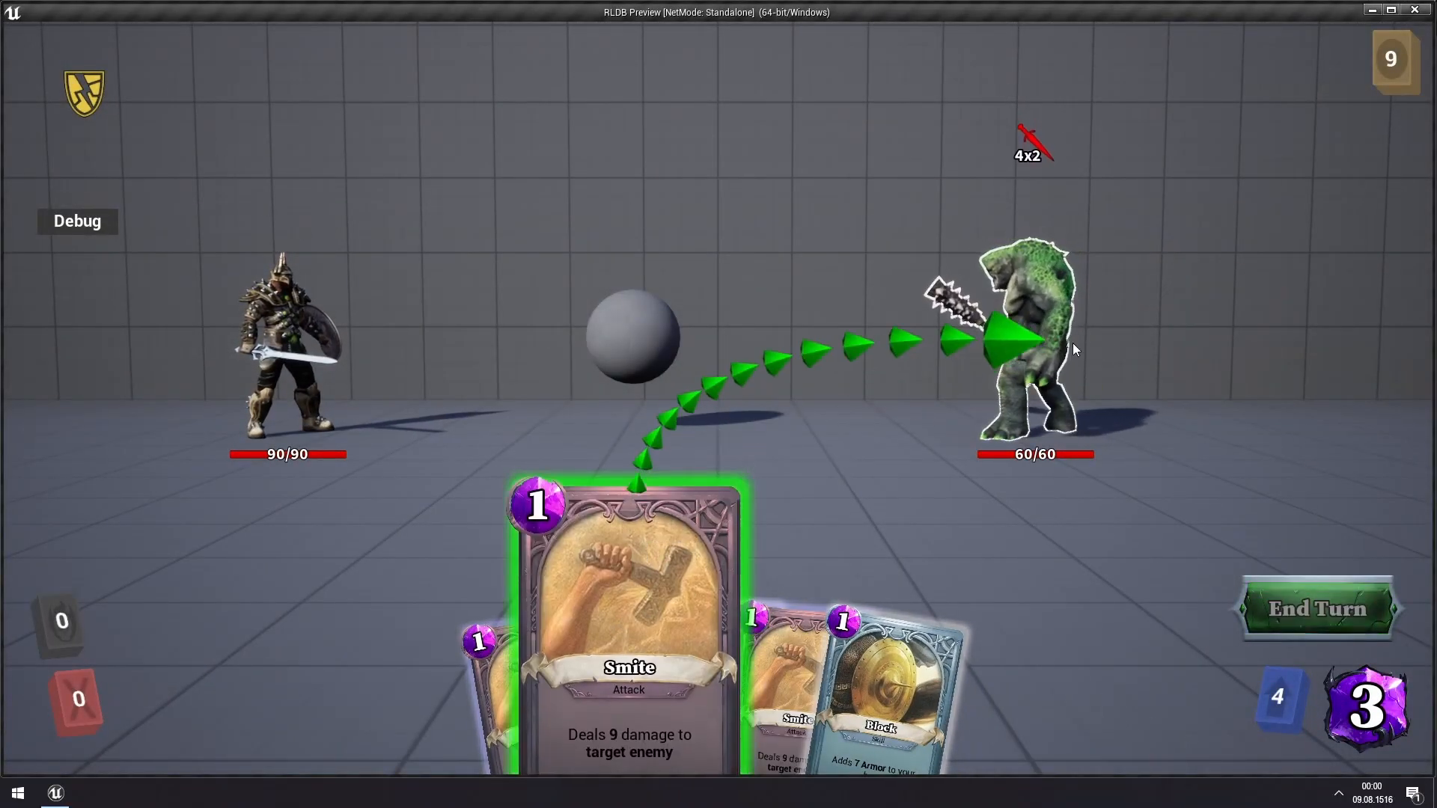
{"action": "left_click", "coordinate": [628, 596]}
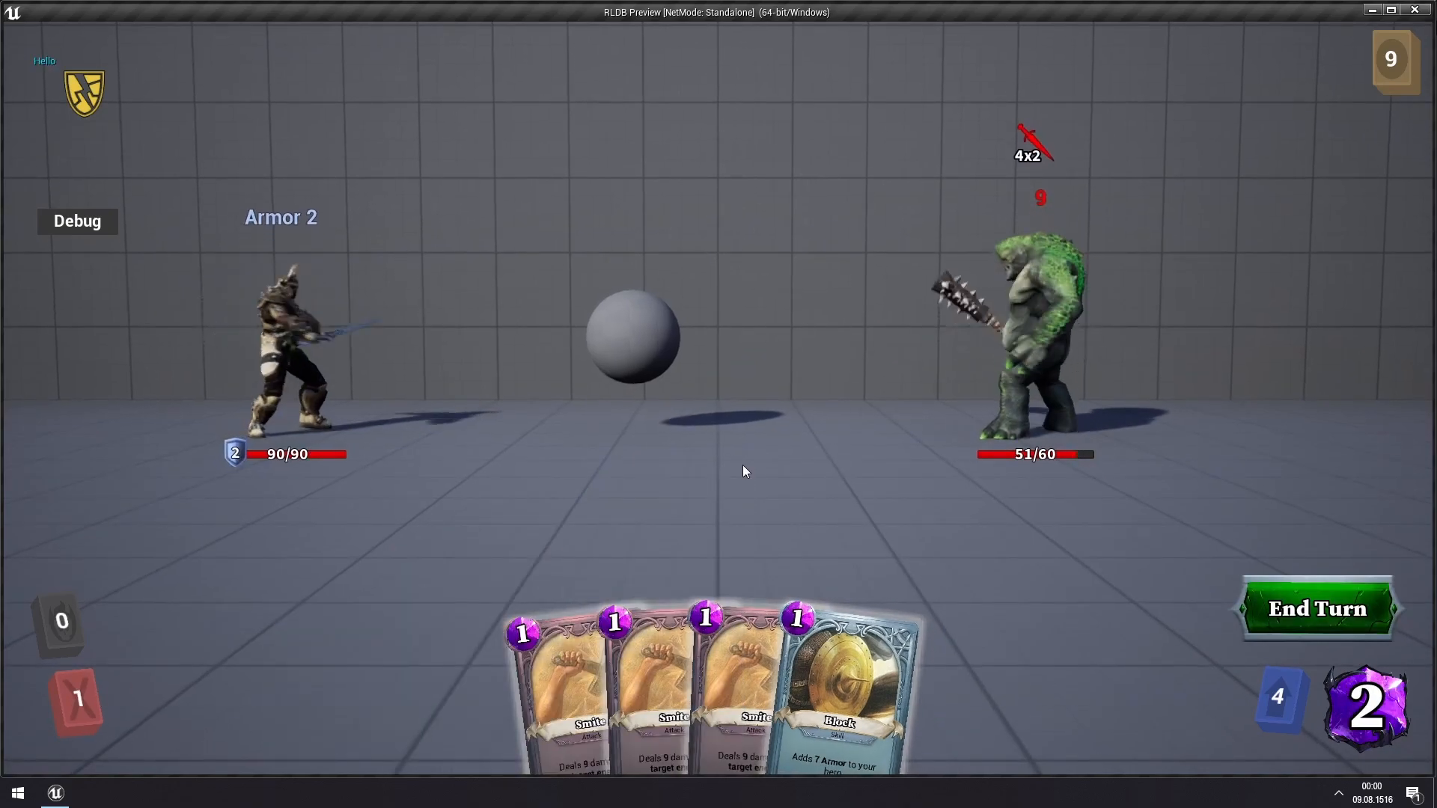
{"action": "left_click", "coordinate": [835, 687]}
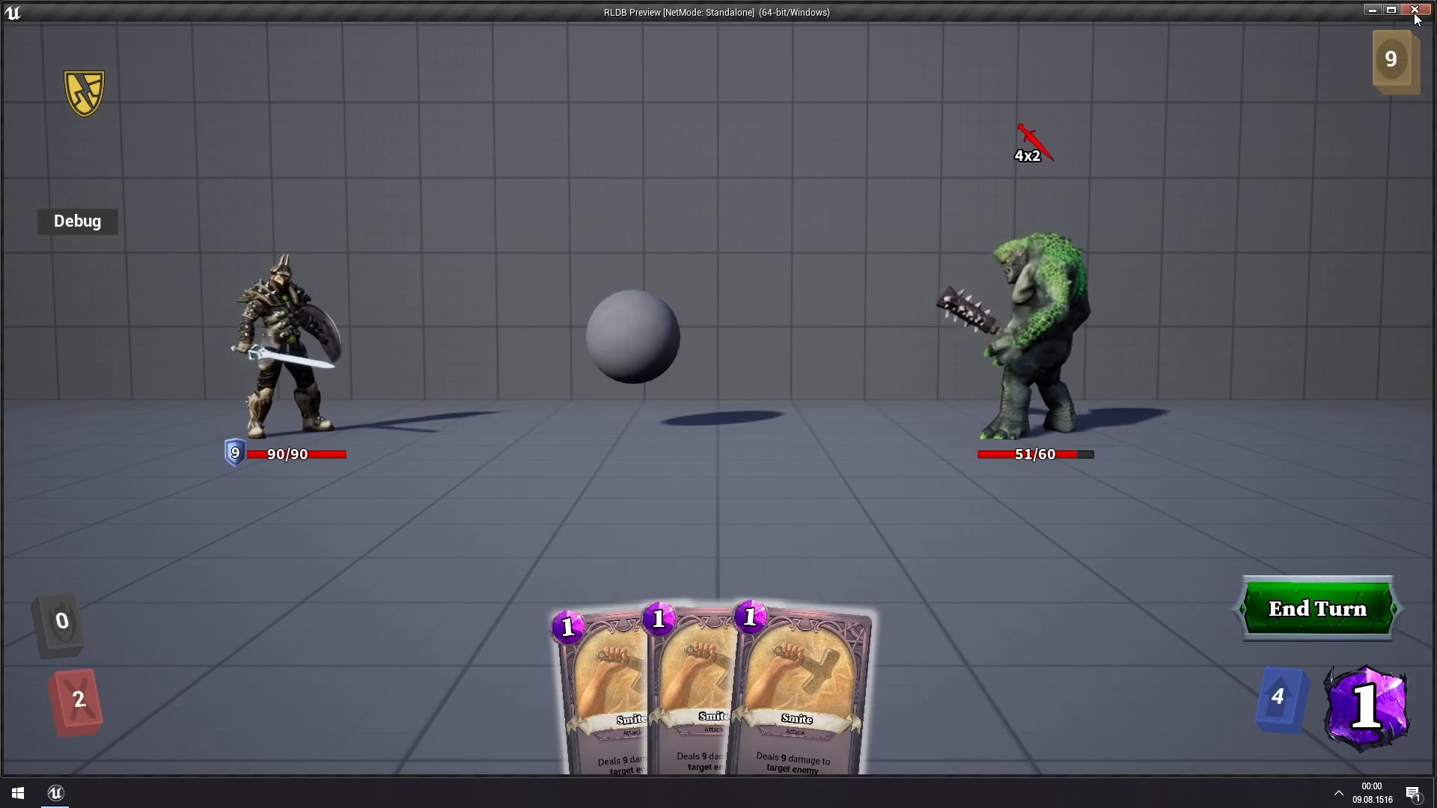
{"action": "left_click", "coordinate": [1413, 12]}
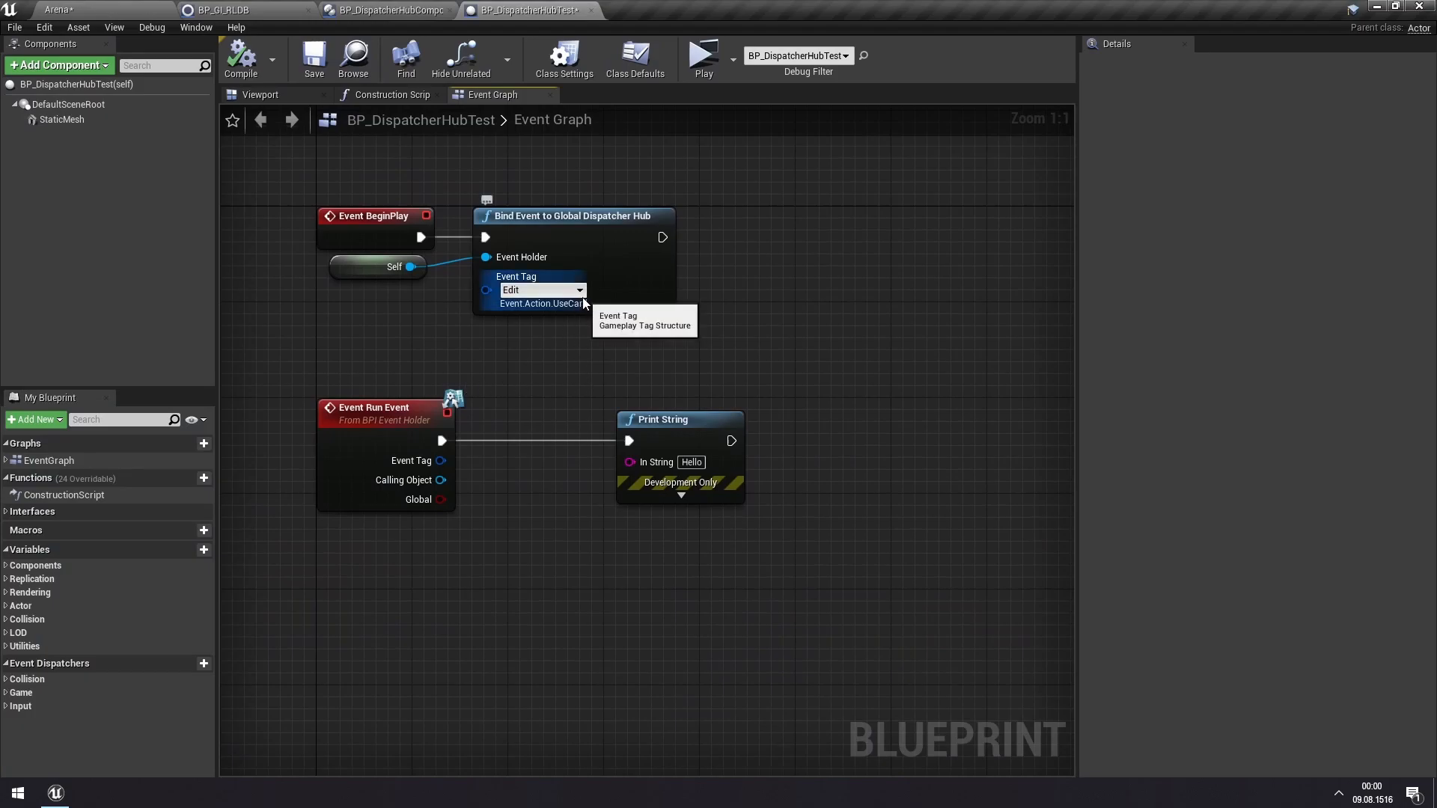
{"action": "mouse_move", "coordinate": [400, 409]}
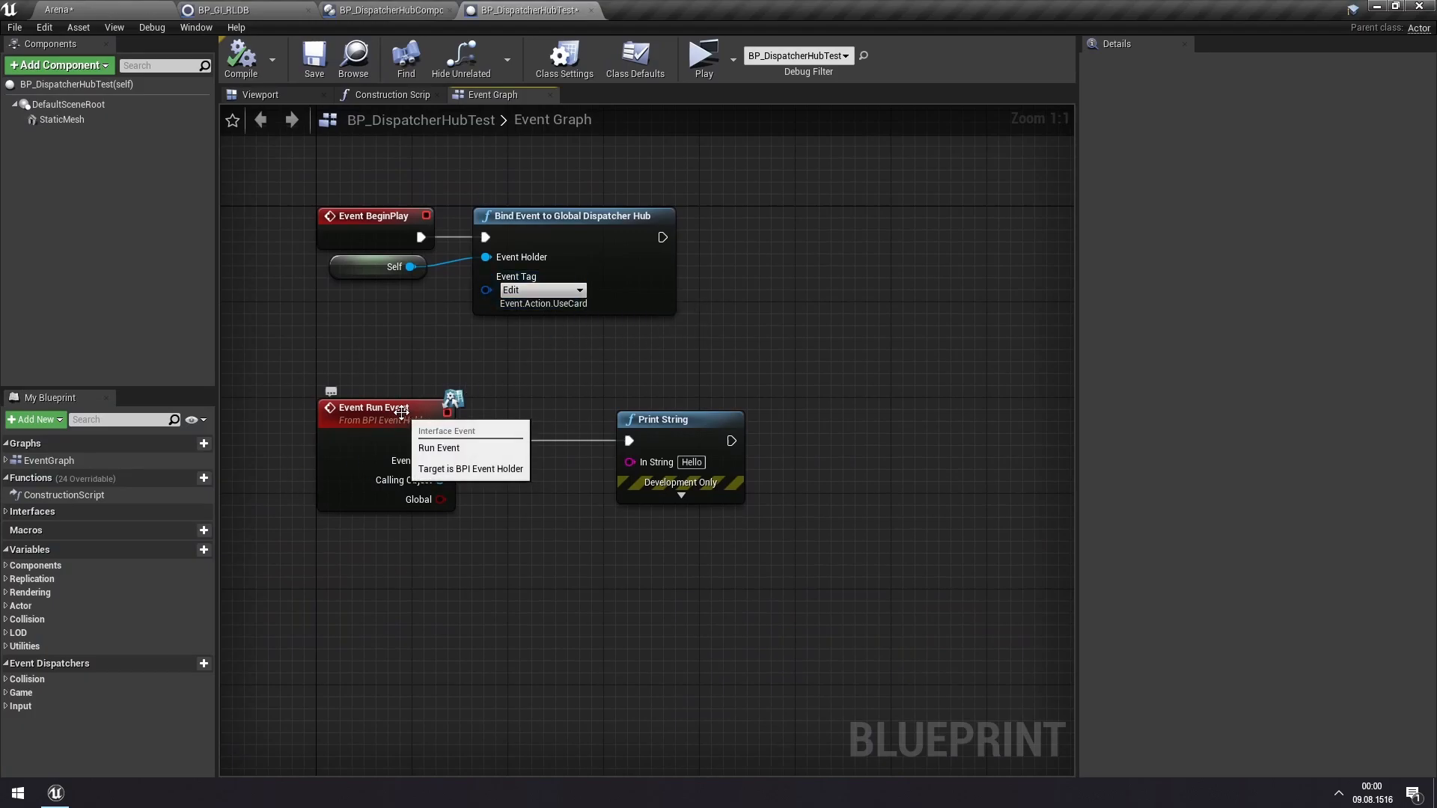
- Move Print String farther from Event Run Event to leave room for a new node
{"action": "left_click", "coordinate": [841, 367]}
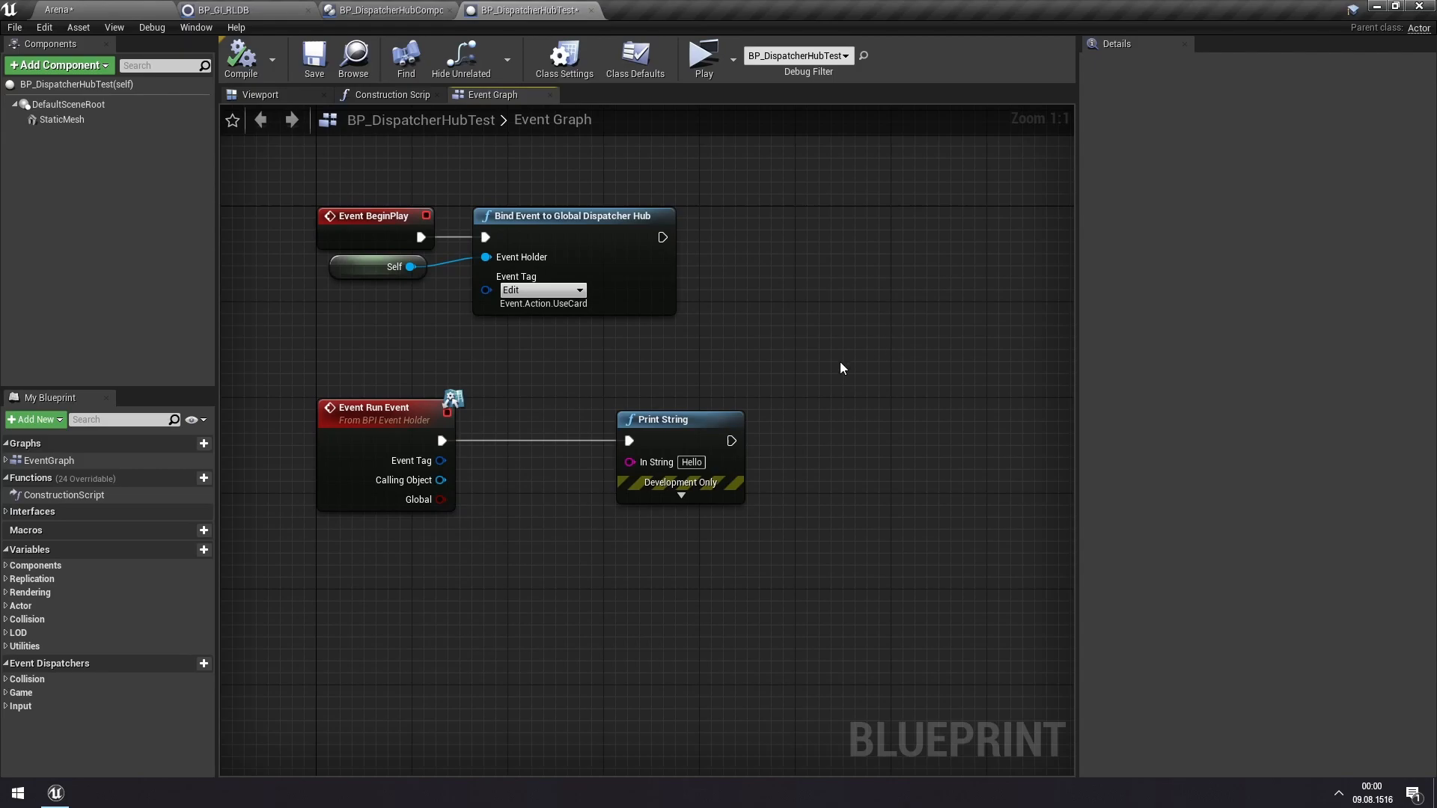
{"action": "mouse_move", "coordinate": [708, 358]}
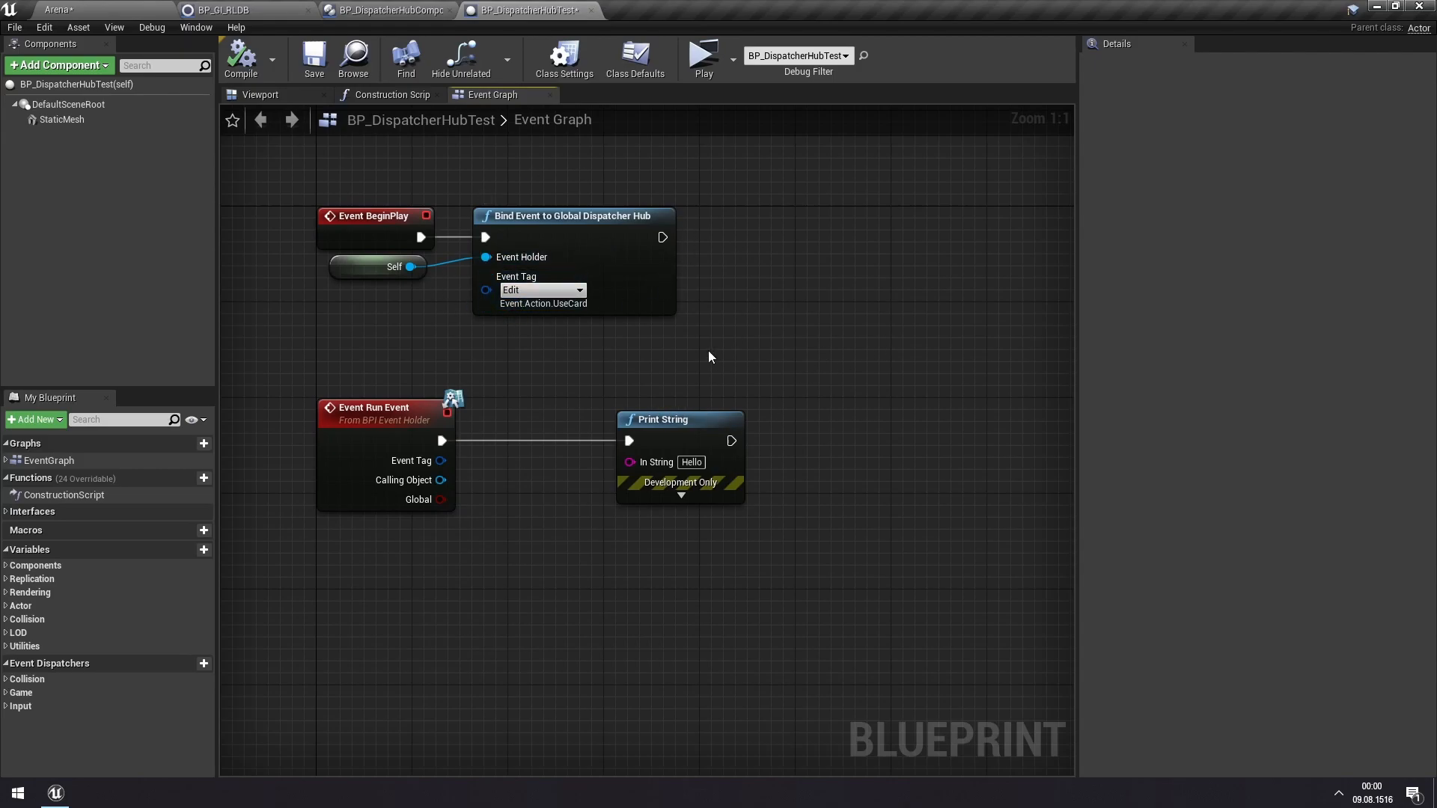
{"action": "mouse_move", "coordinate": [660, 420]}
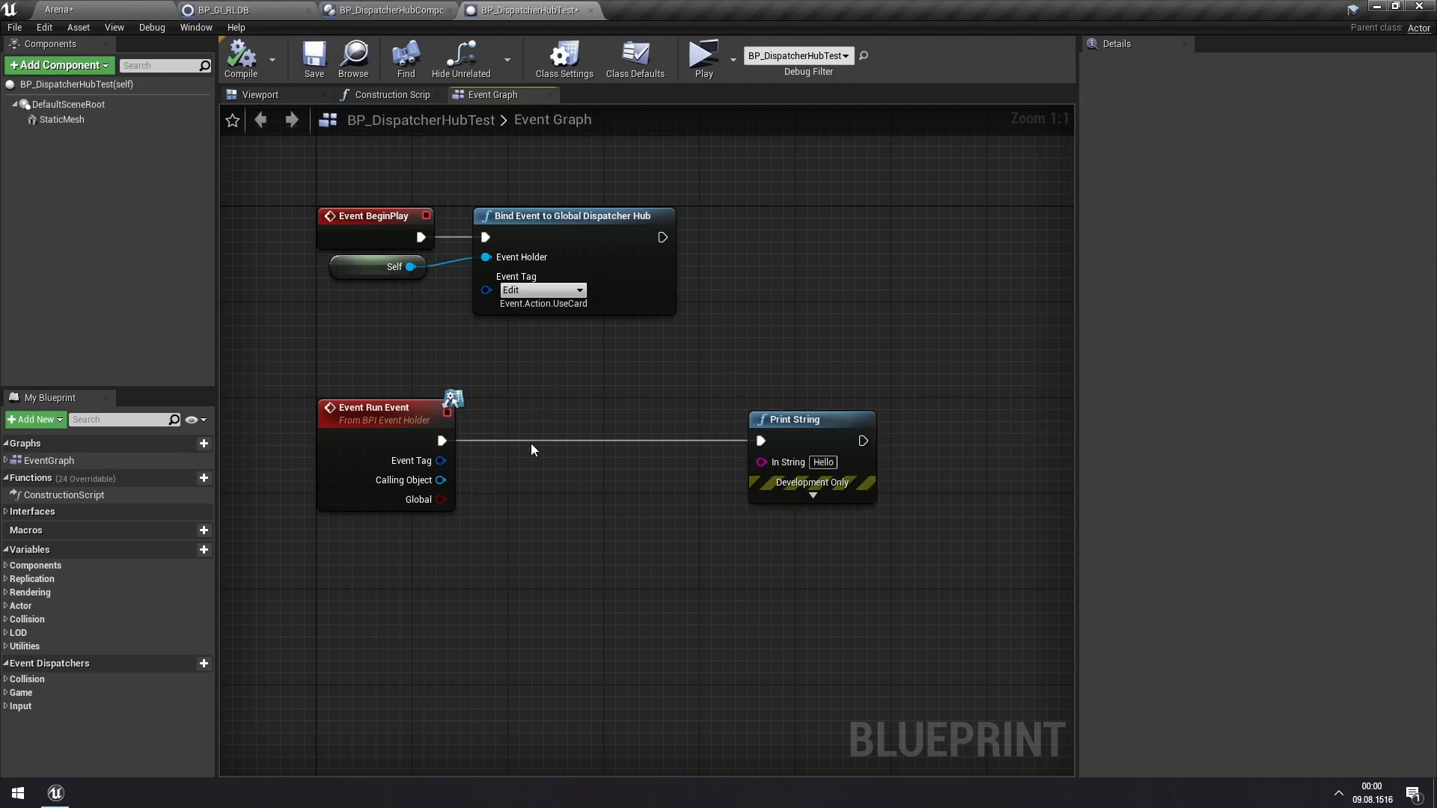
{"action": "mouse_move", "coordinate": [545, 464]}
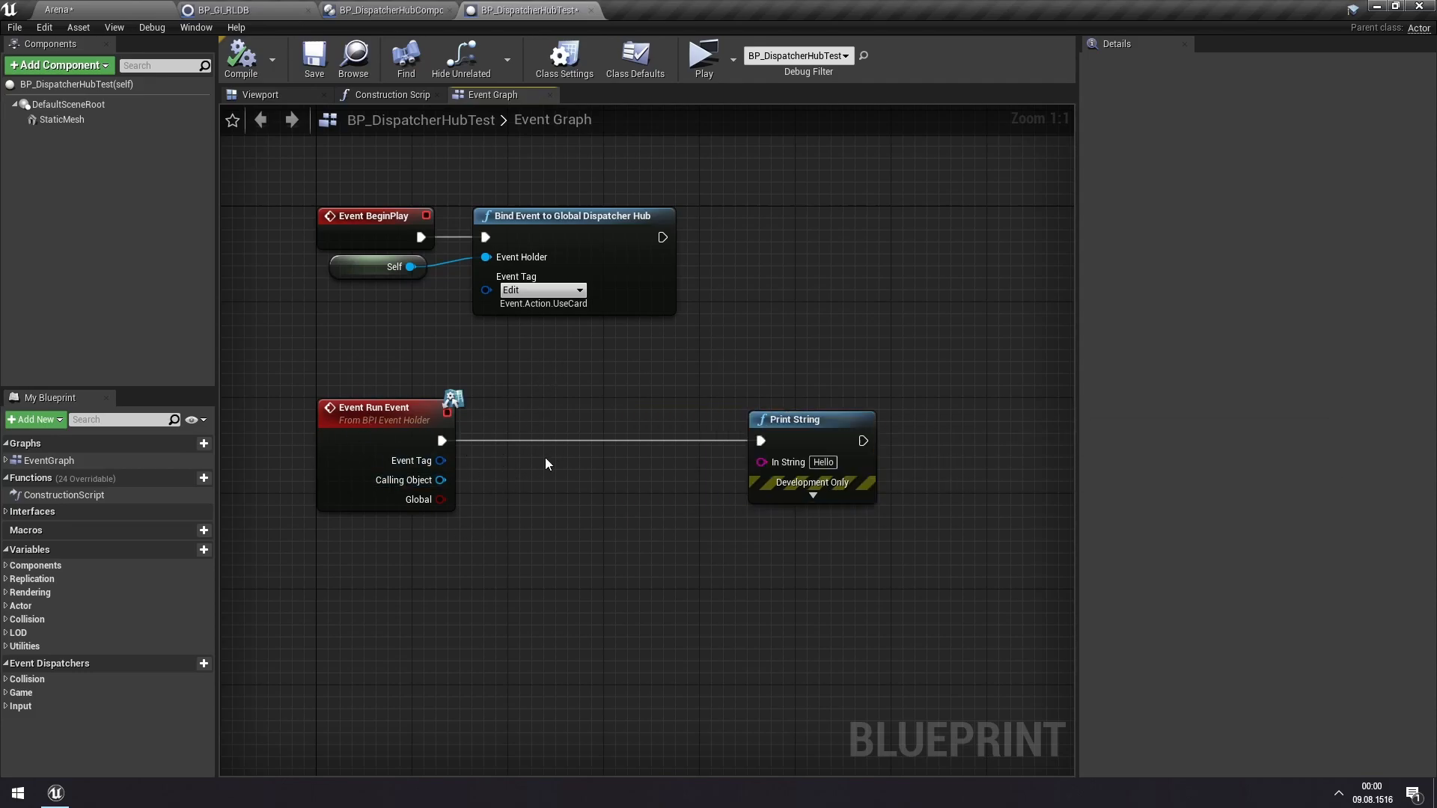
{"action": "left_click_drag", "start_coordinate": [442, 440], "coordinate": [599, 379]}
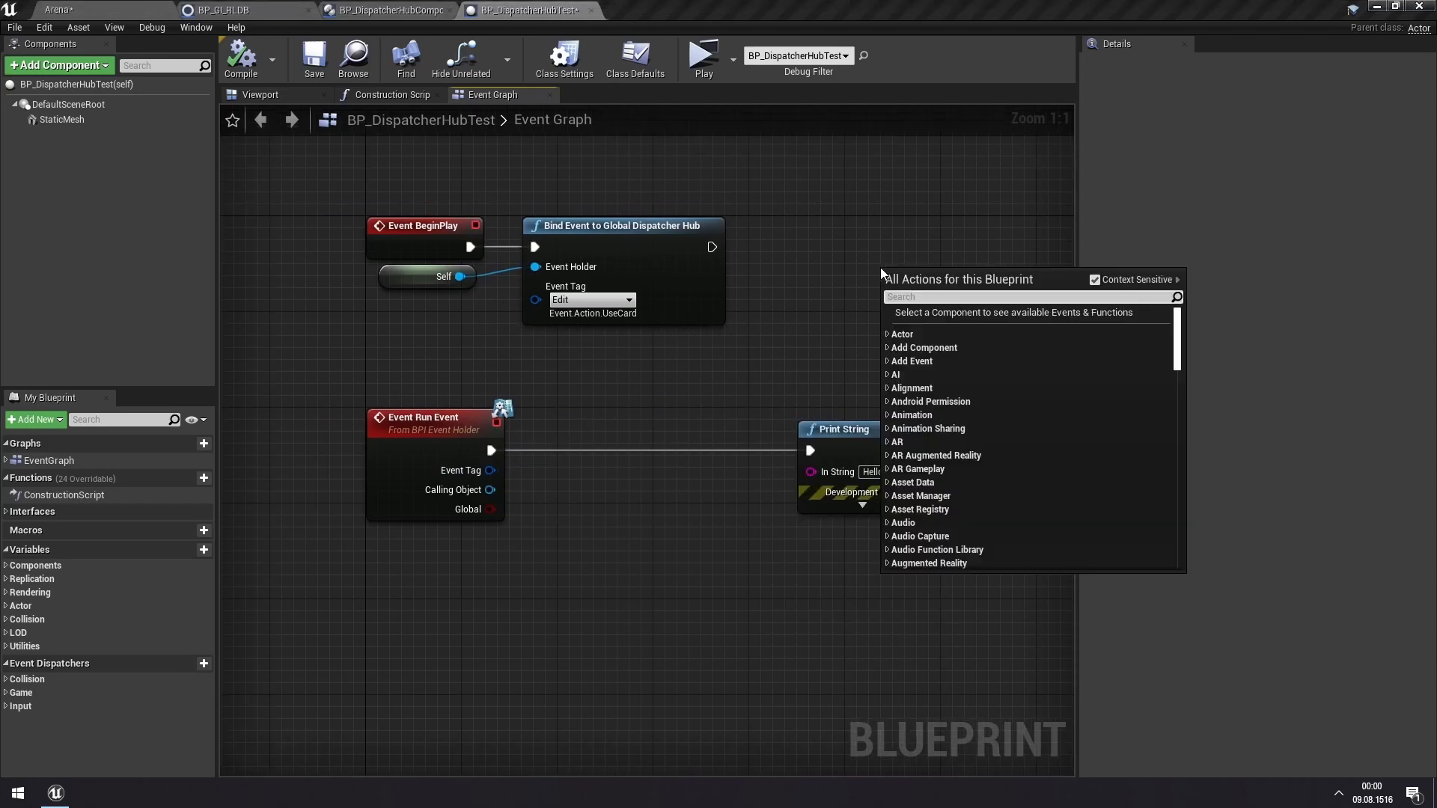
- Add a 'bindmu' Bind Multiple Events to Global Dispatcher Hub node tagged UseCard and Draw
{"action": "type", "text": "bindmu"}
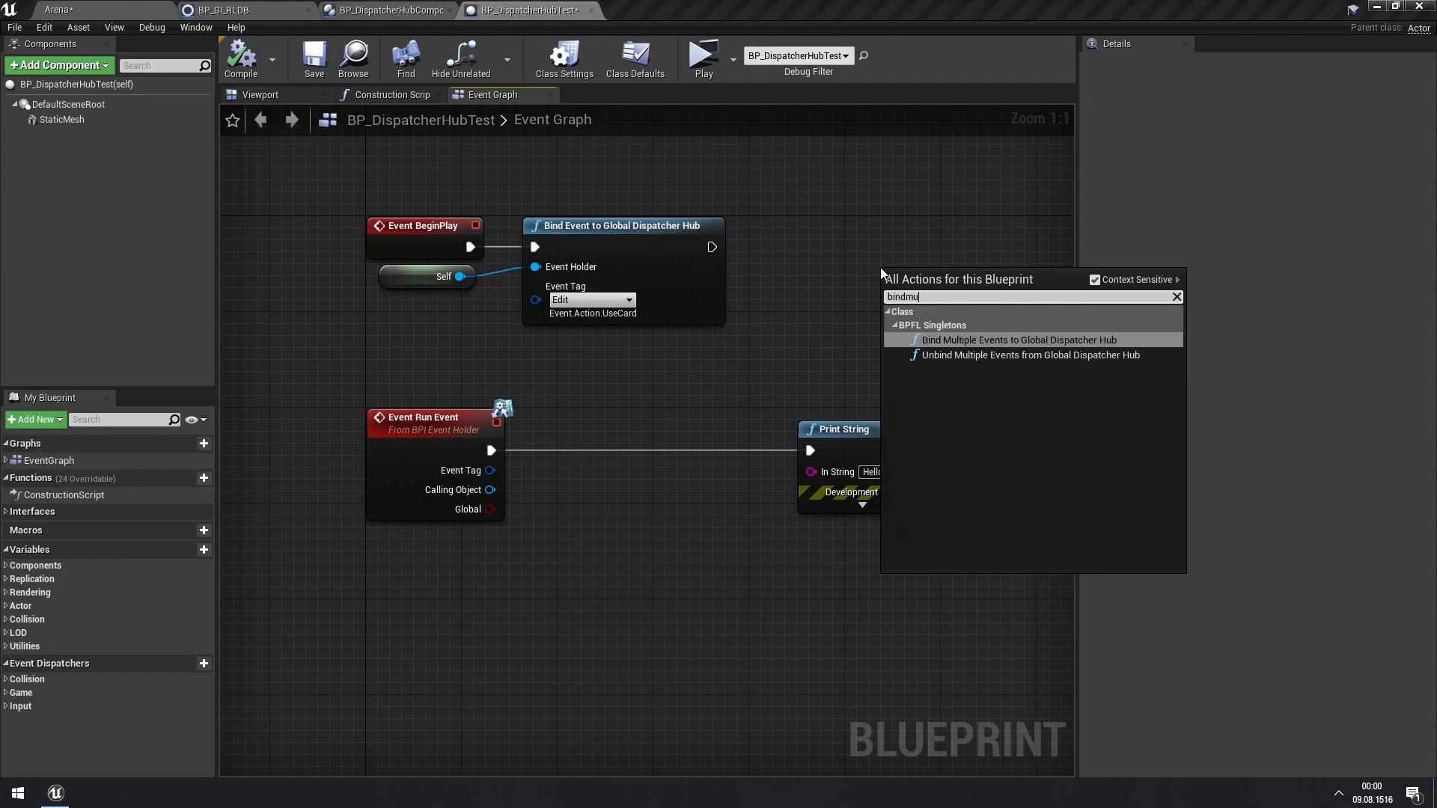
{"action": "left_click", "coordinate": [1016, 340]}
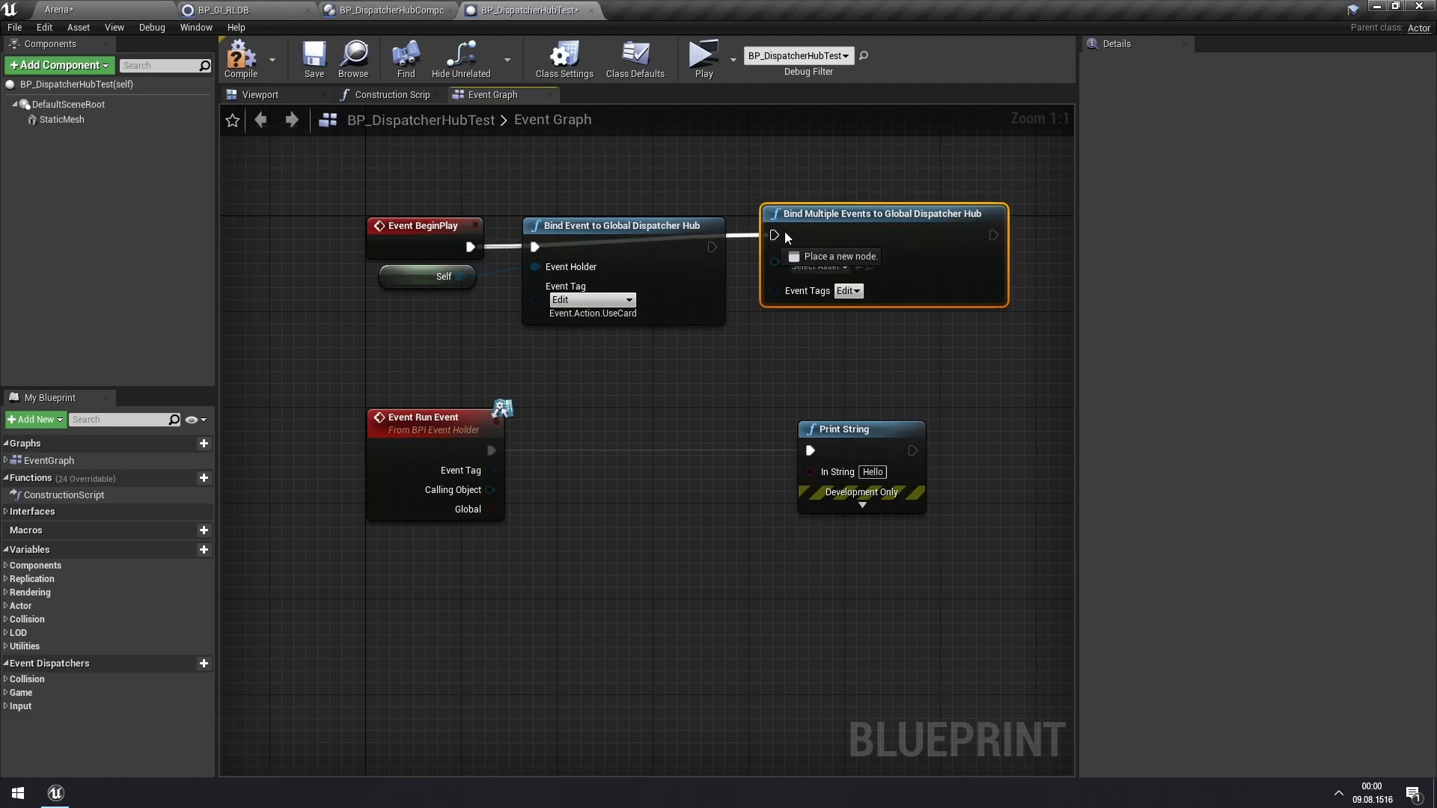
{"action": "mouse_move", "coordinate": [775, 237]}
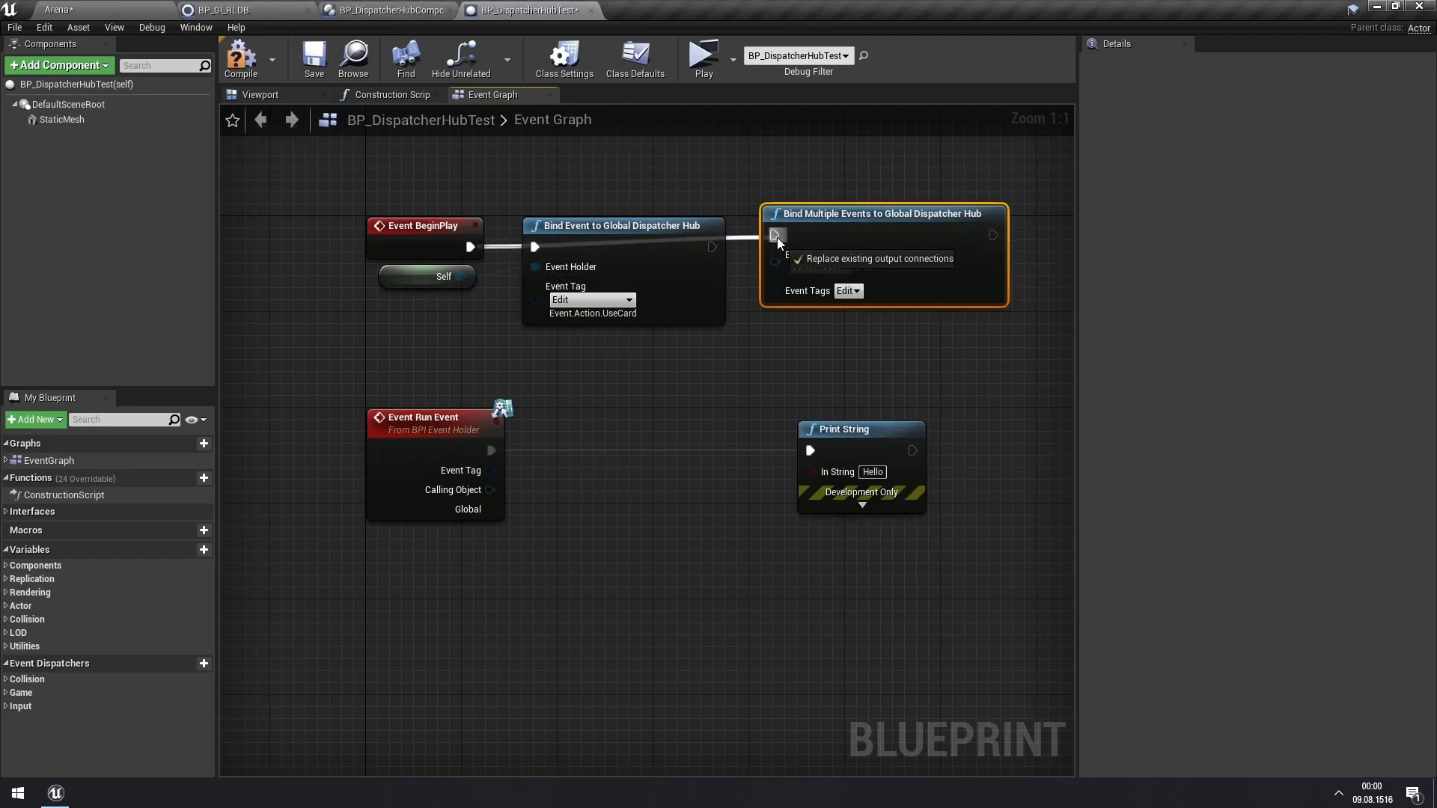
{"action": "left_click", "coordinate": [857, 302]}
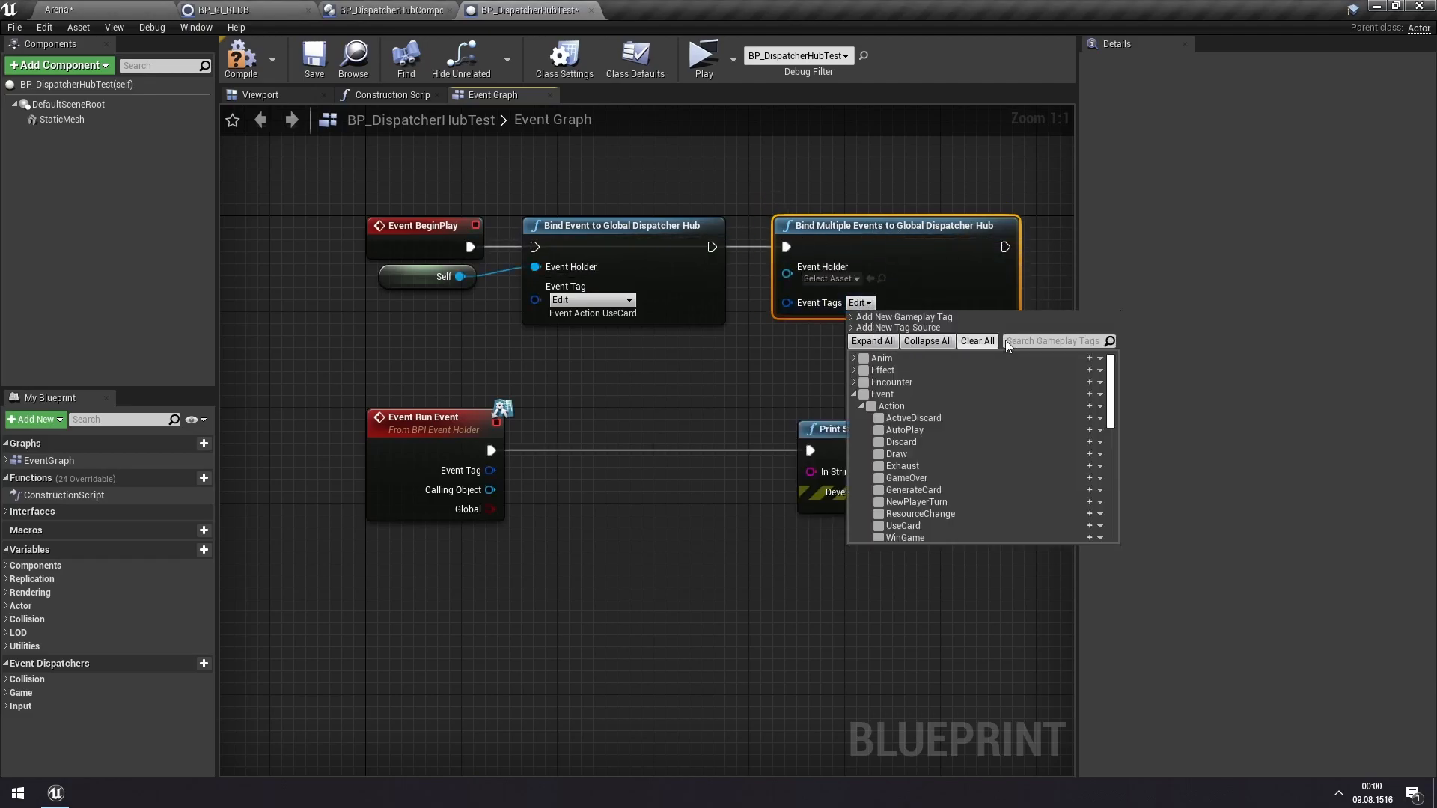
{"action": "type", "text": "acti"}
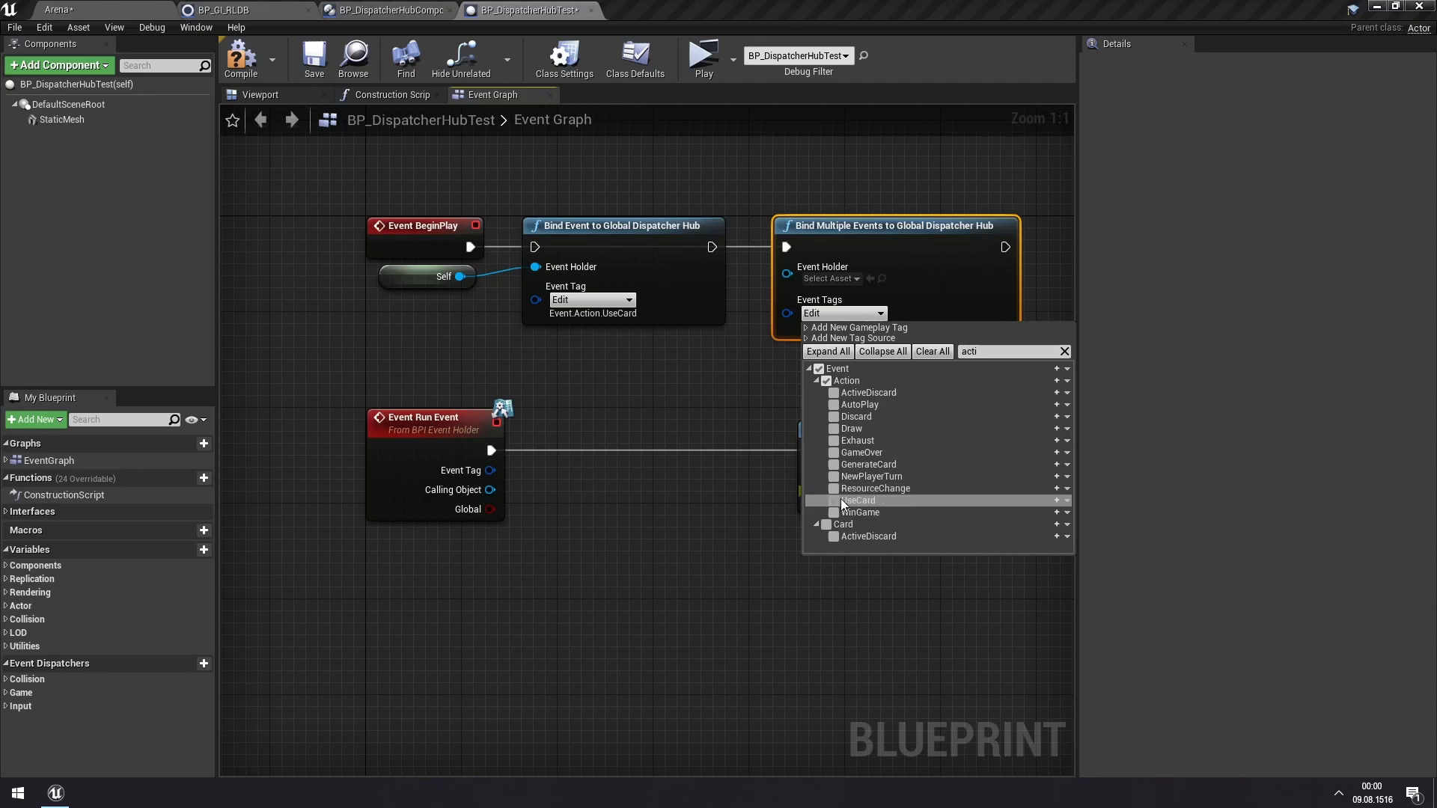
{"action": "left_click", "coordinate": [836, 428]}
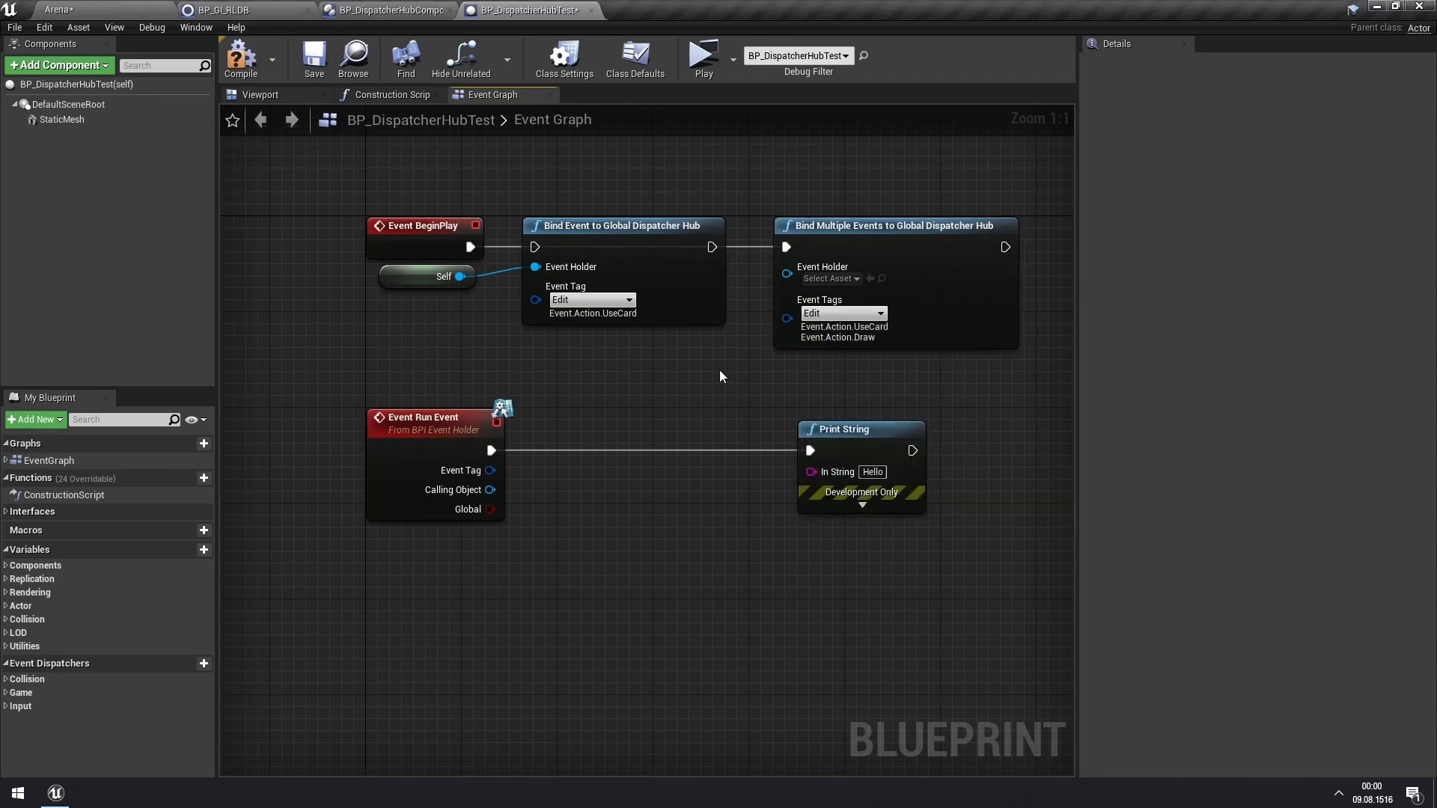
{"action": "mouse_move", "coordinate": [863, 258]}
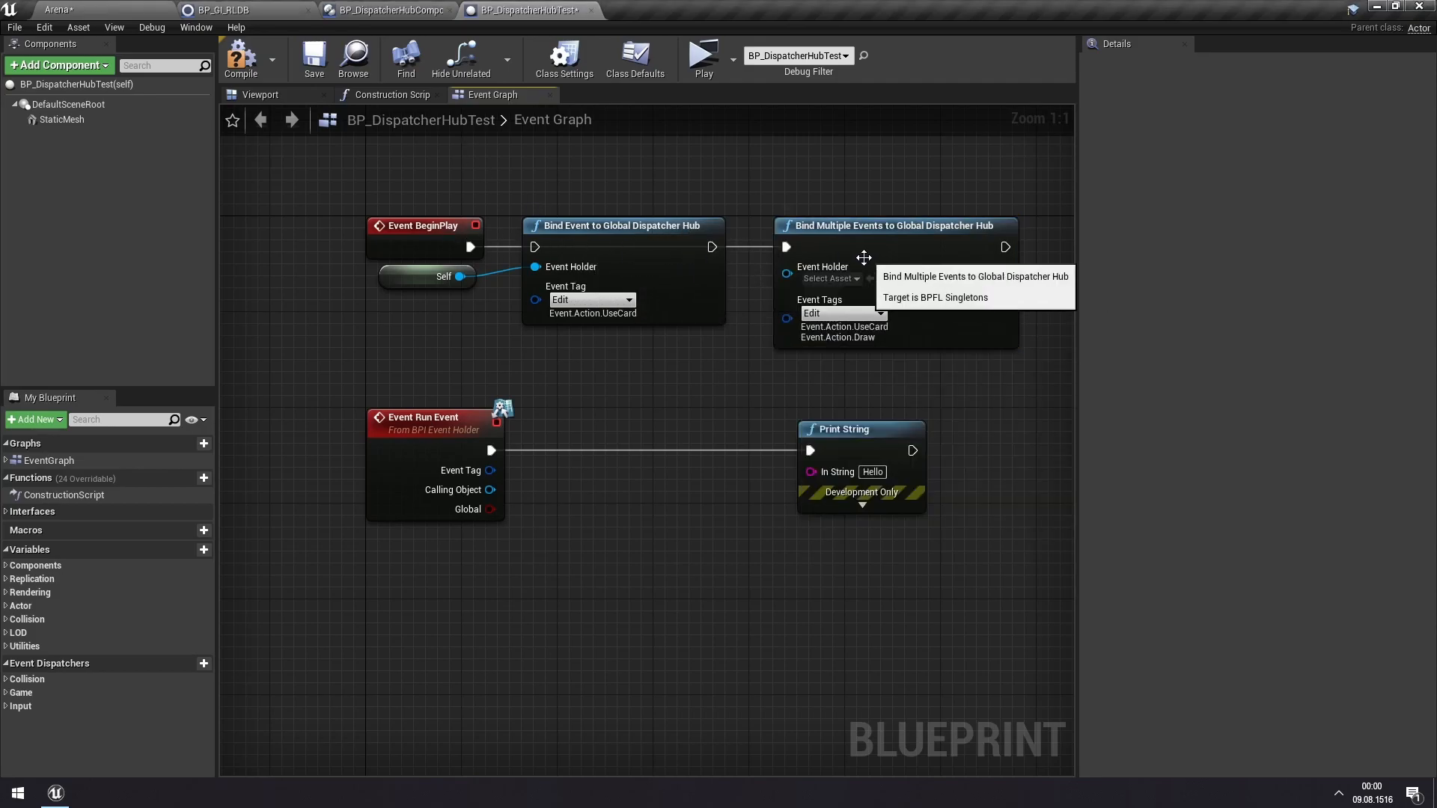
{"action": "mouse_move", "coordinate": [591, 254]}
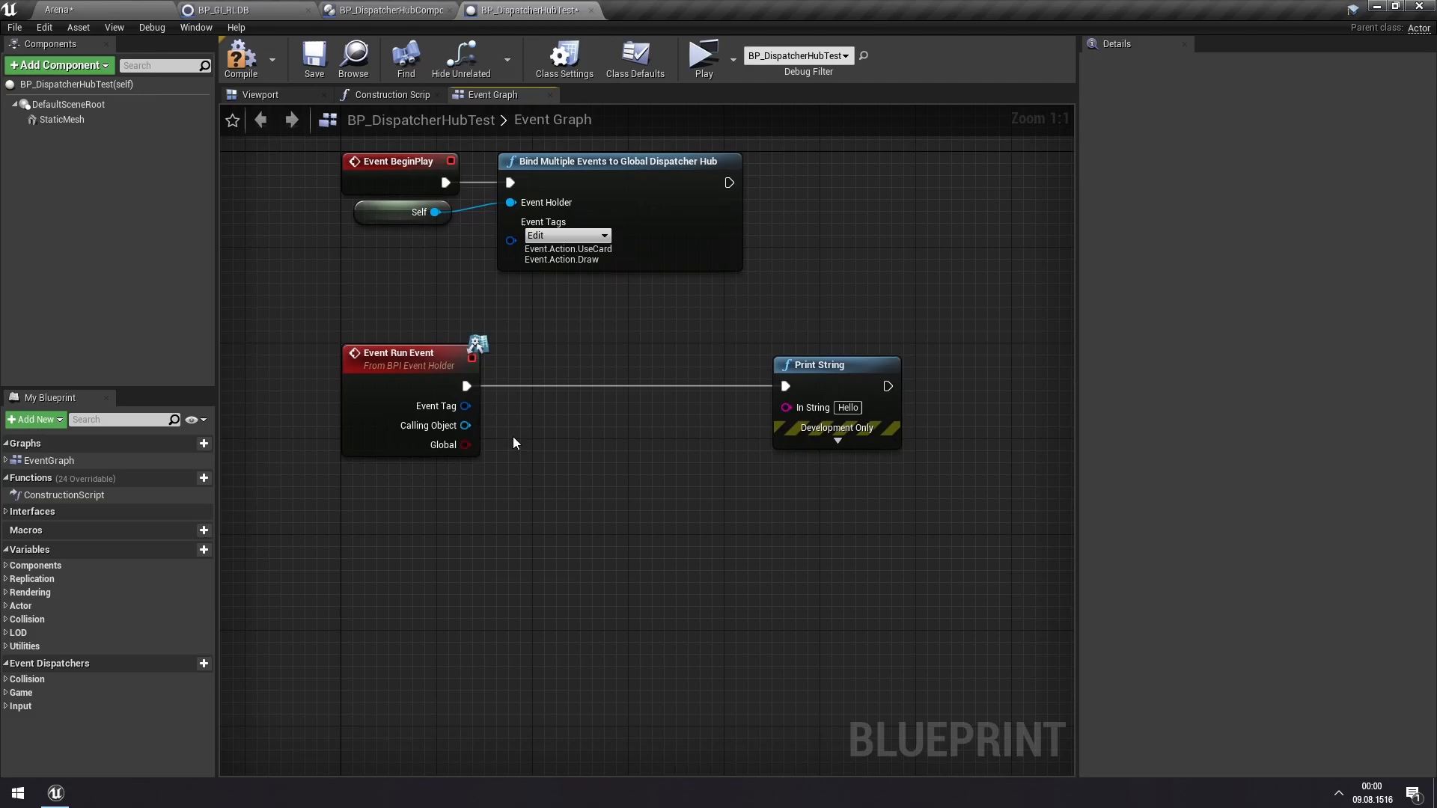
{"action": "mouse_move", "coordinate": [437, 406]}
{"action": "type", "text": "name"}
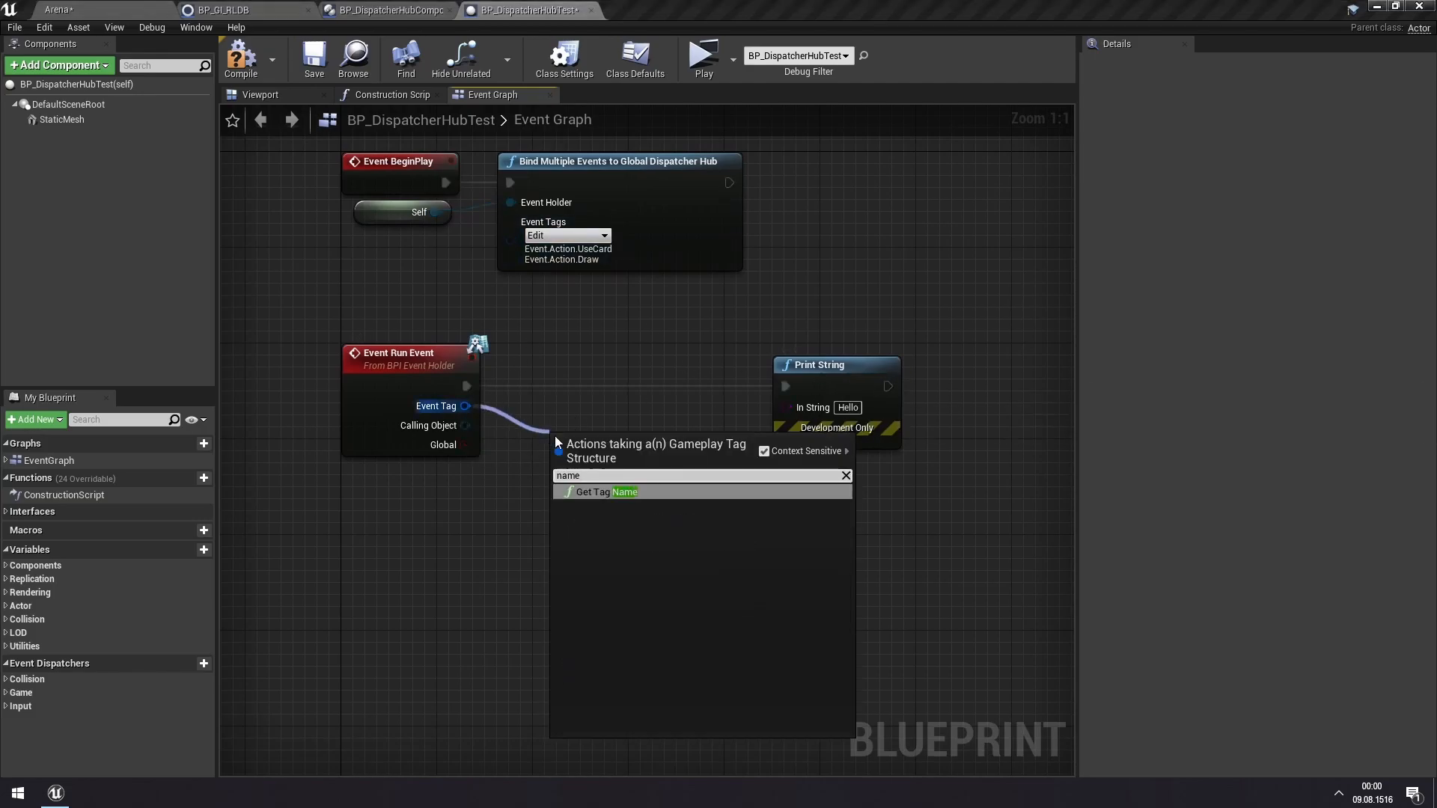
- Feed the event tag through Get Tag Name into Print String, then start a playtest
{"action": "left_click", "coordinate": [605, 493]}
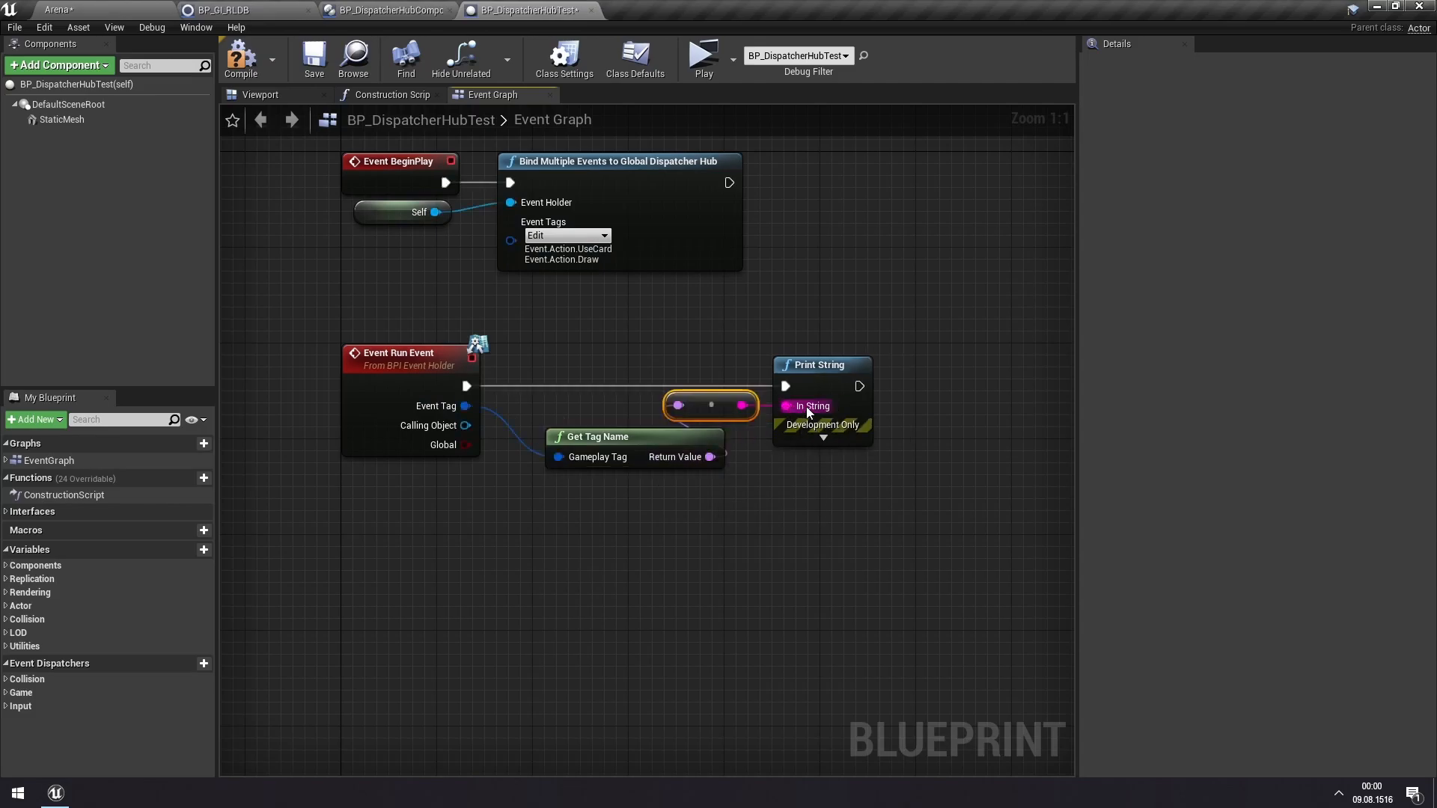
{"action": "left_click", "coordinate": [701, 55]}
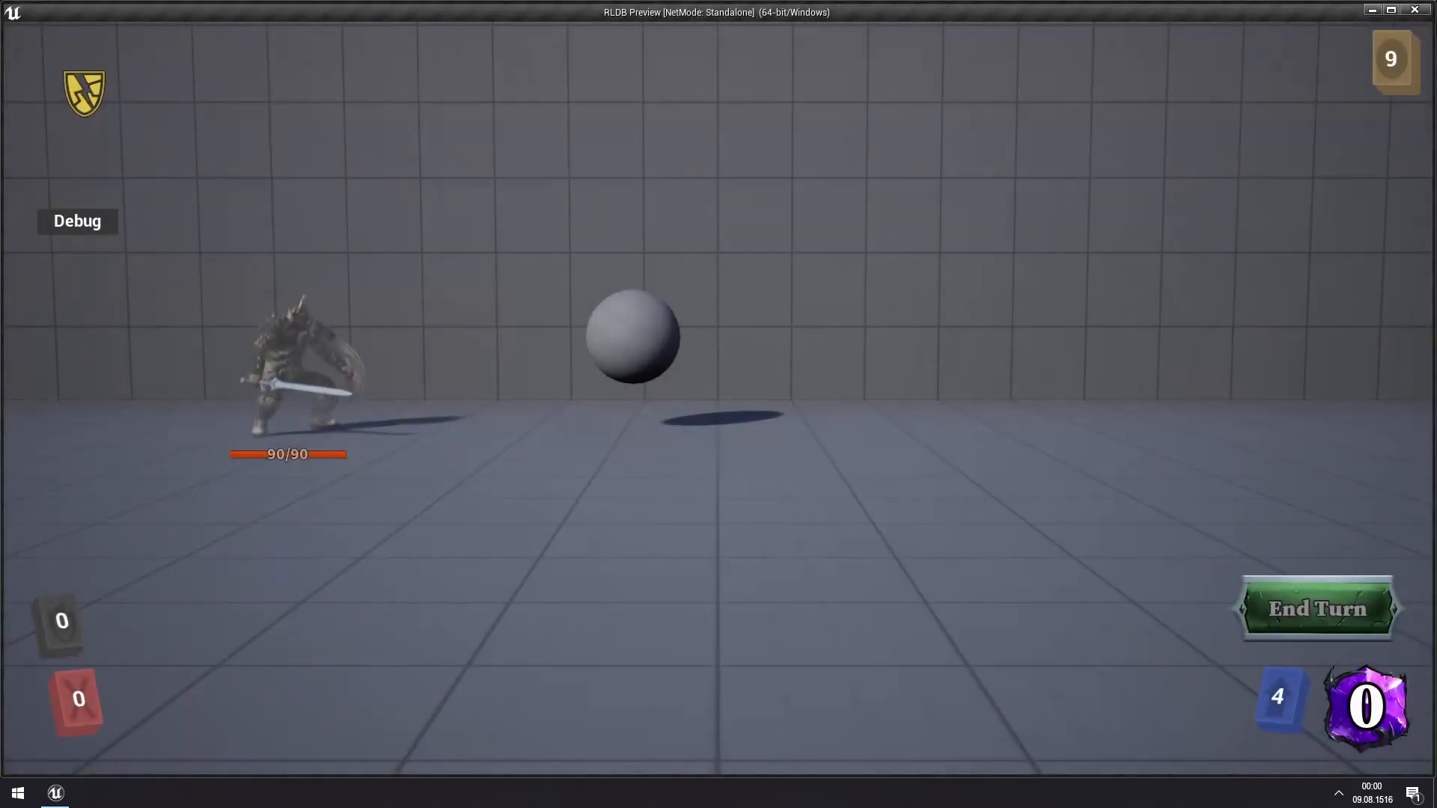
- Play Block on the hero, confirm Event.Action.Draw and UseCard print, and close the preview
{"action": "left_click", "coordinate": [1315, 608]}
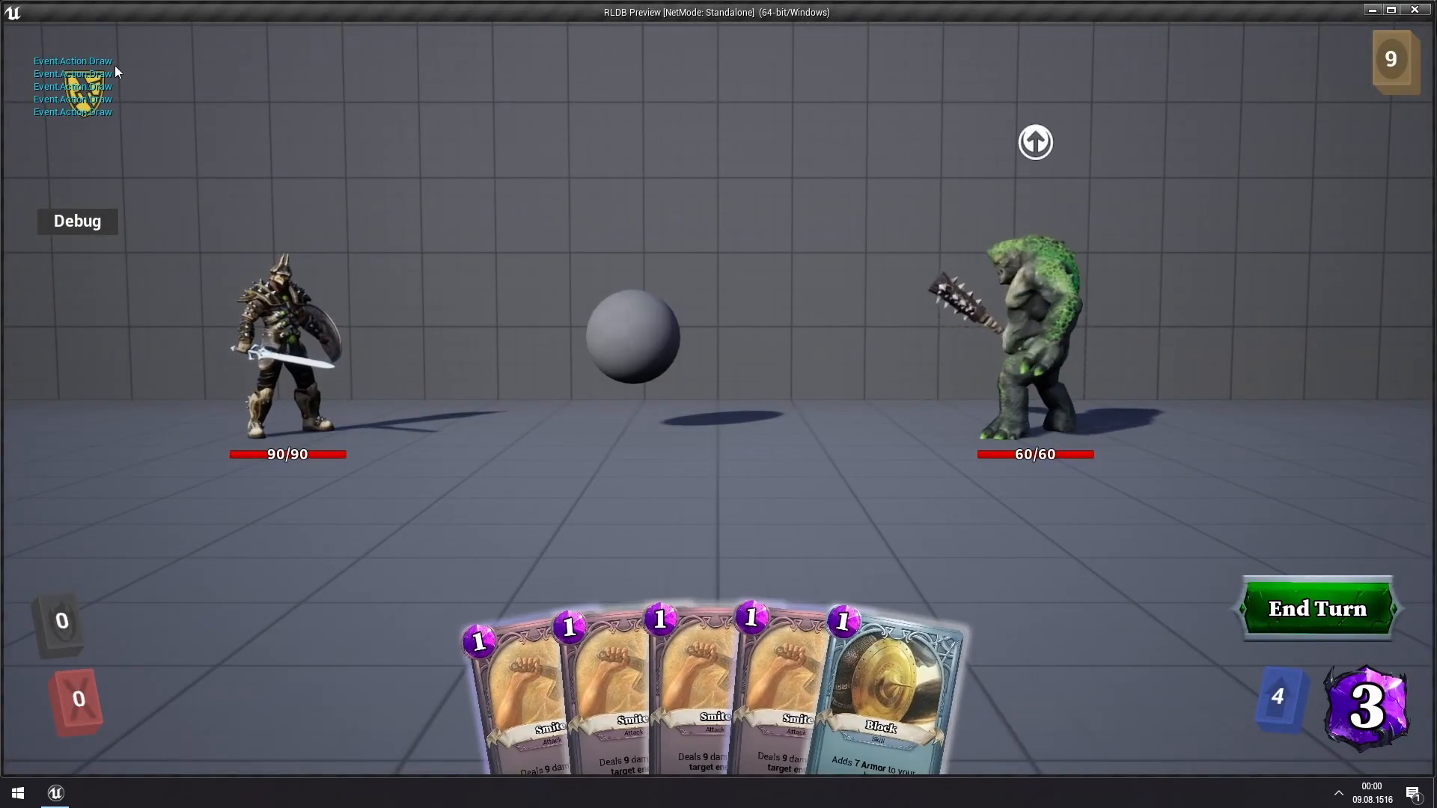
{"action": "left_click", "coordinate": [875, 687]}
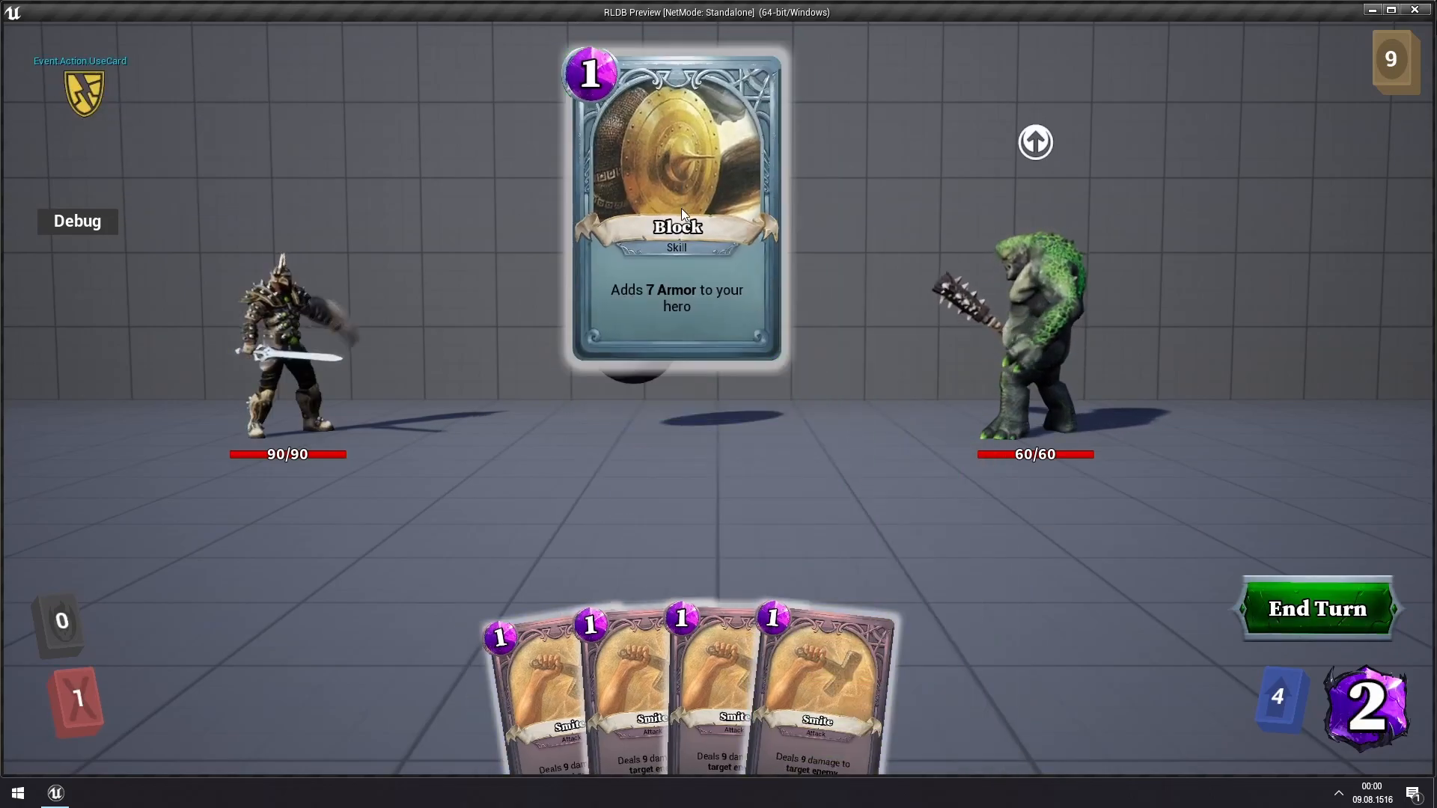
{"action": "left_click", "coordinate": [675, 201]}
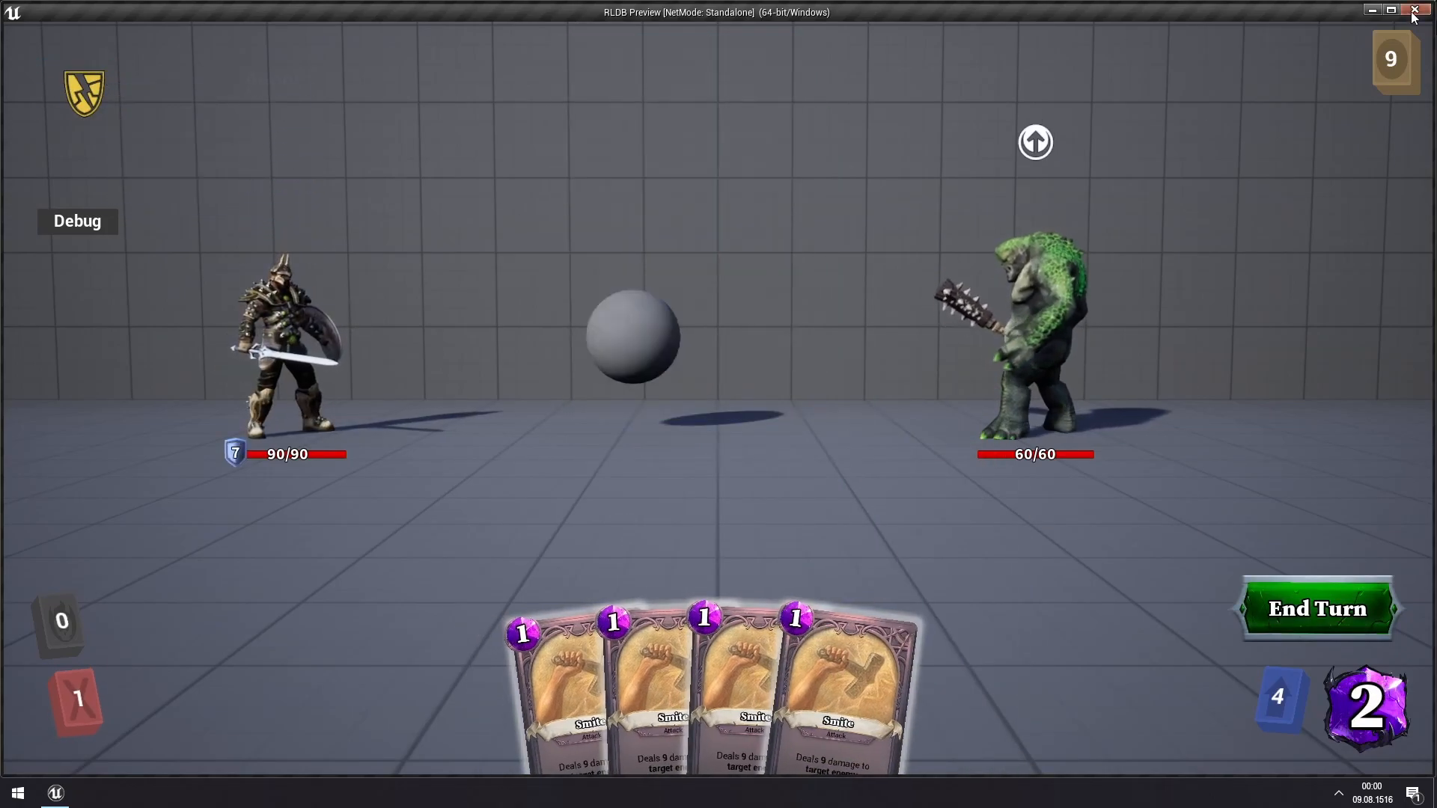
{"action": "left_click", "coordinate": [1413, 12]}
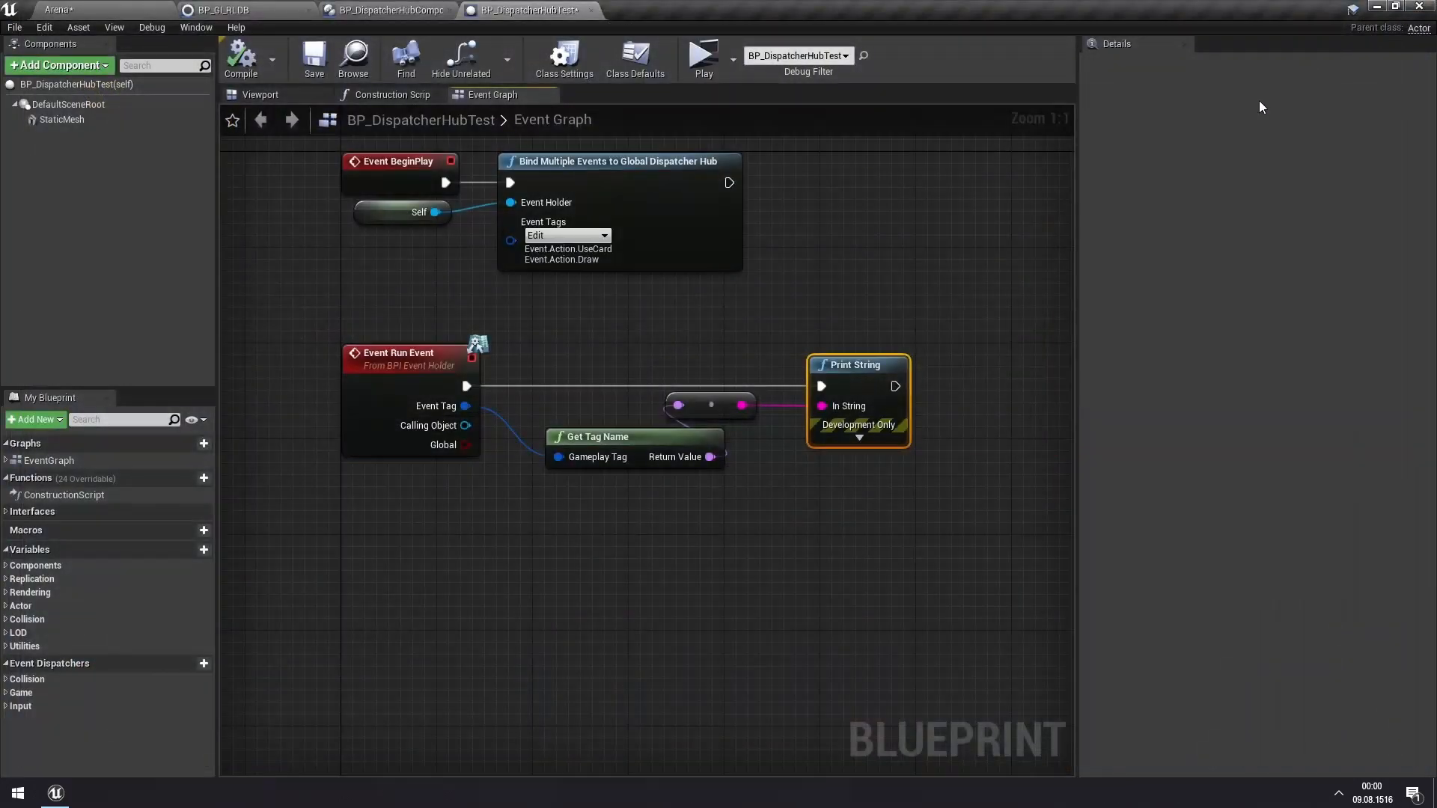
{"action": "mouse_move", "coordinate": [746, 405]}
{"action": "type", "text": "swit"}
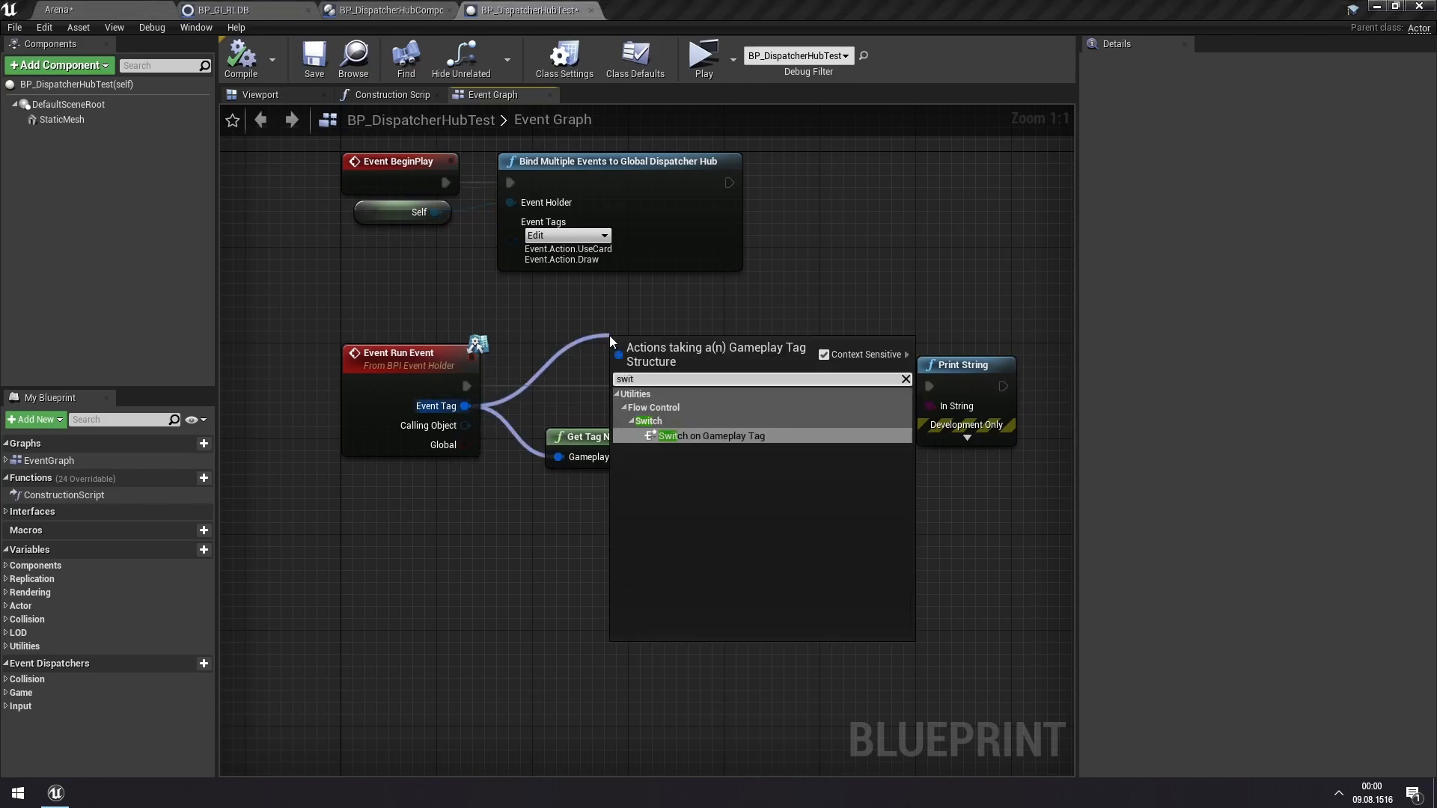
- Add a Switch on Gameplay Tag from Event Tag with case Event.Action.UseCard
{"action": "left_click", "coordinate": [711, 436]}
{"action": "type", "text": "act"}
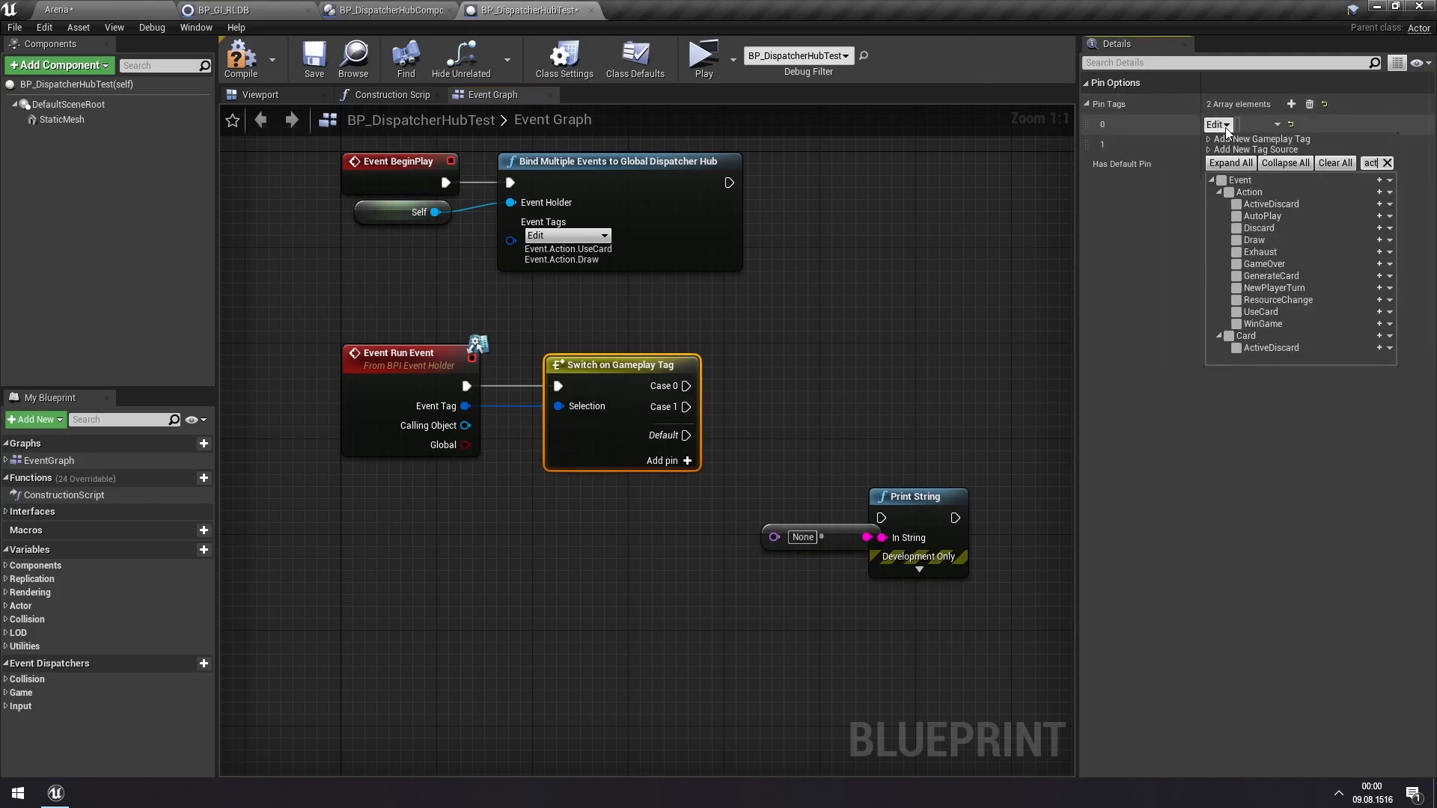
{"action": "mouse_move", "coordinate": [1260, 311]}
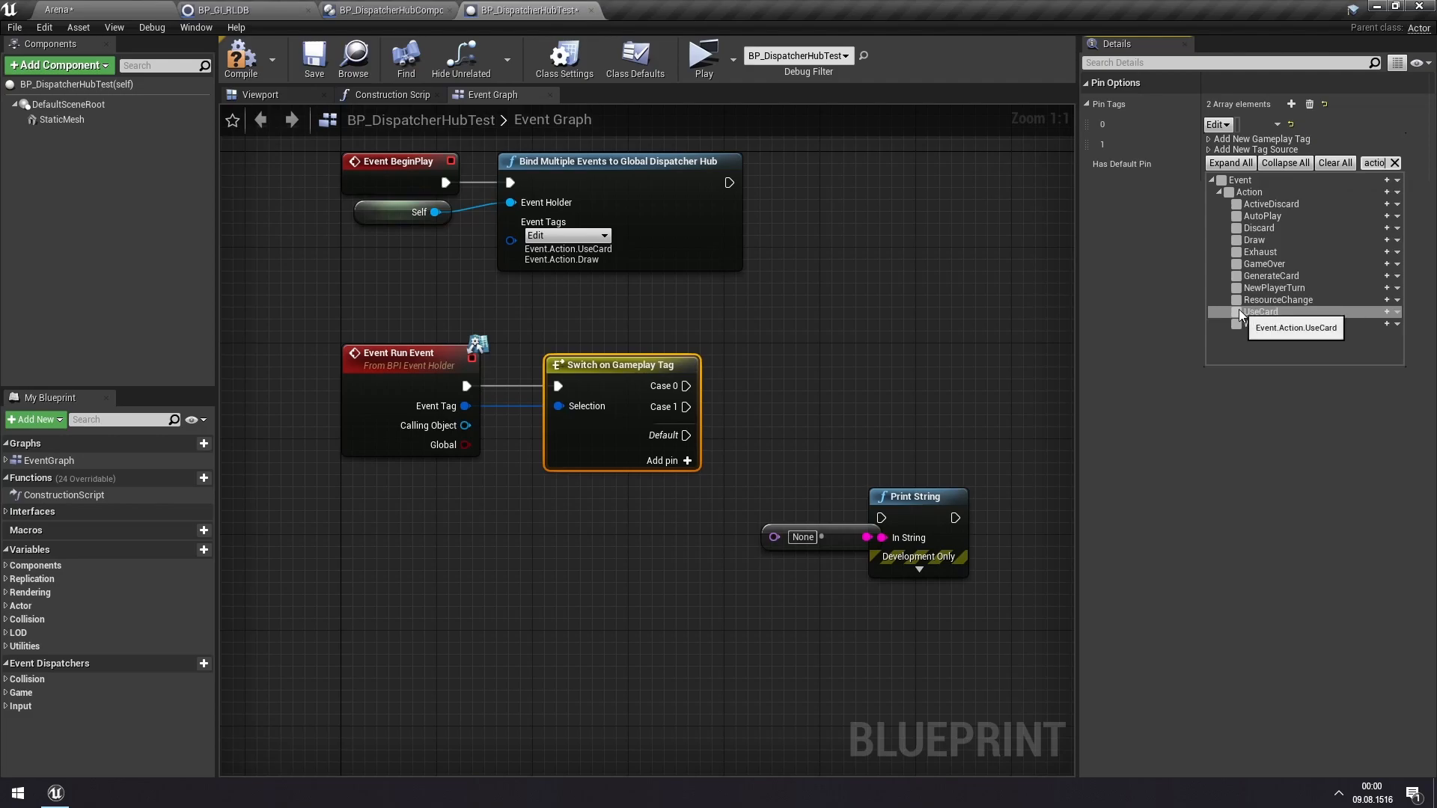
{"action": "left_click", "coordinate": [1236, 312]}
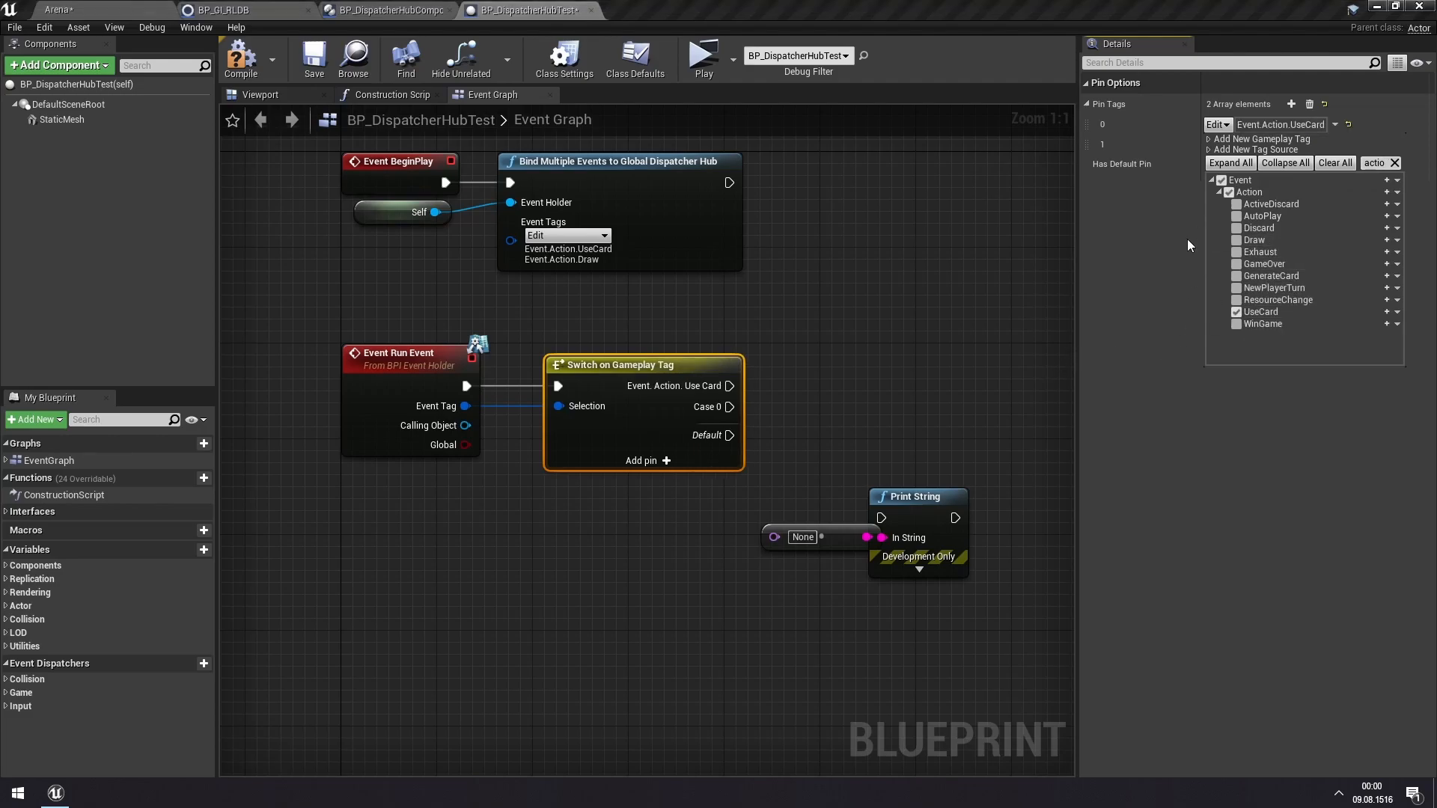
{"action": "left_click", "coordinate": [1217, 144]}
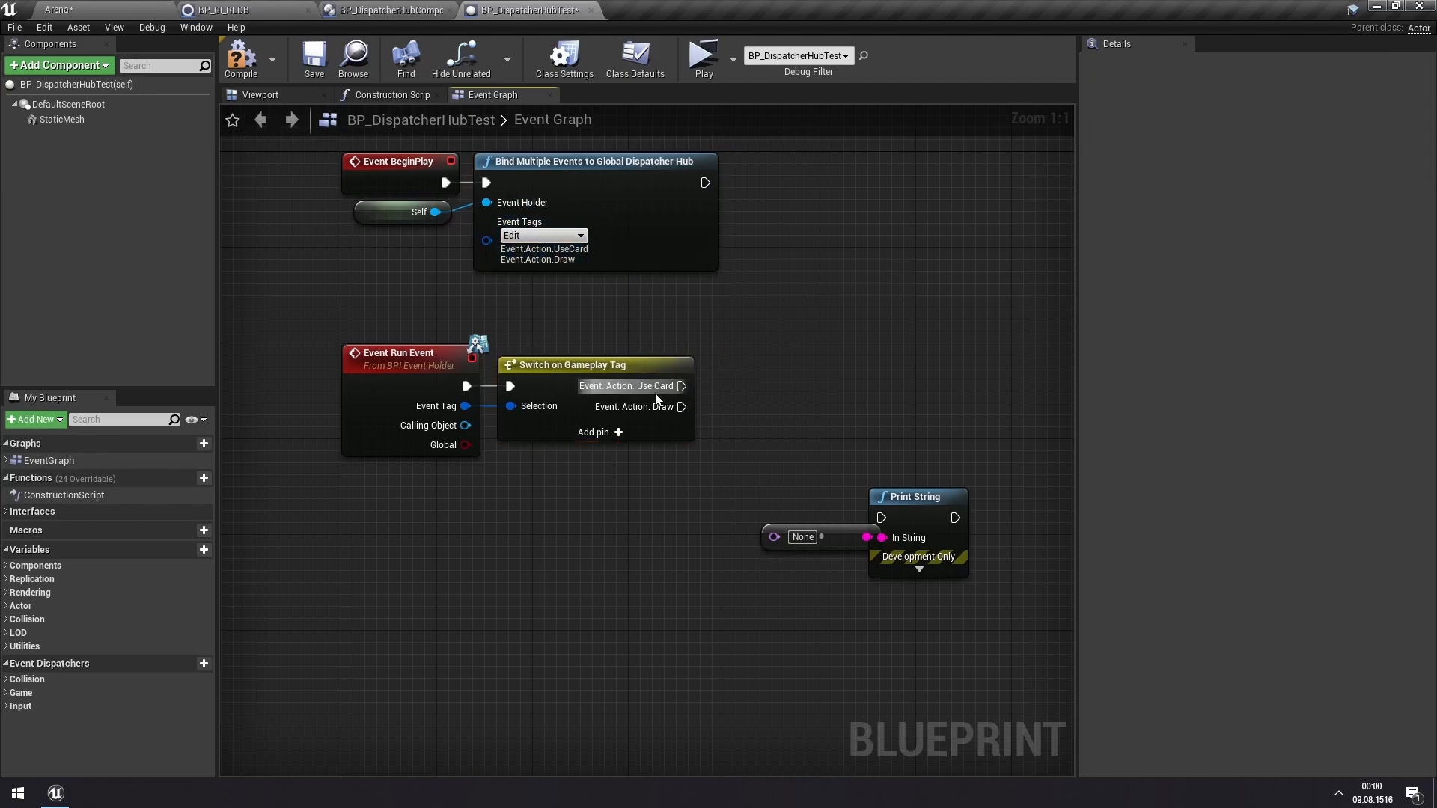
{"action": "mouse_move", "coordinate": [358, 450]}
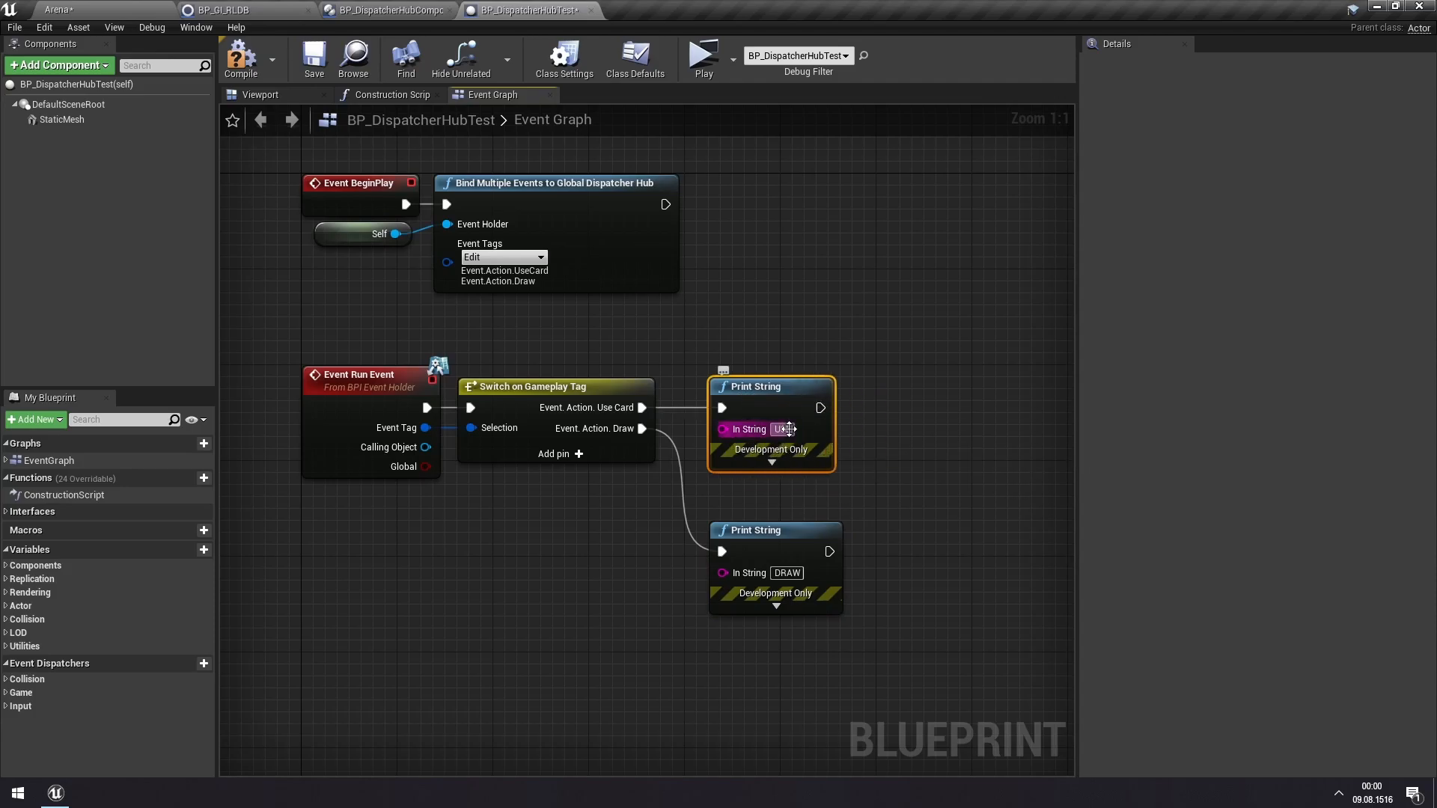
{"action": "mouse_move", "coordinate": [703, 57]}
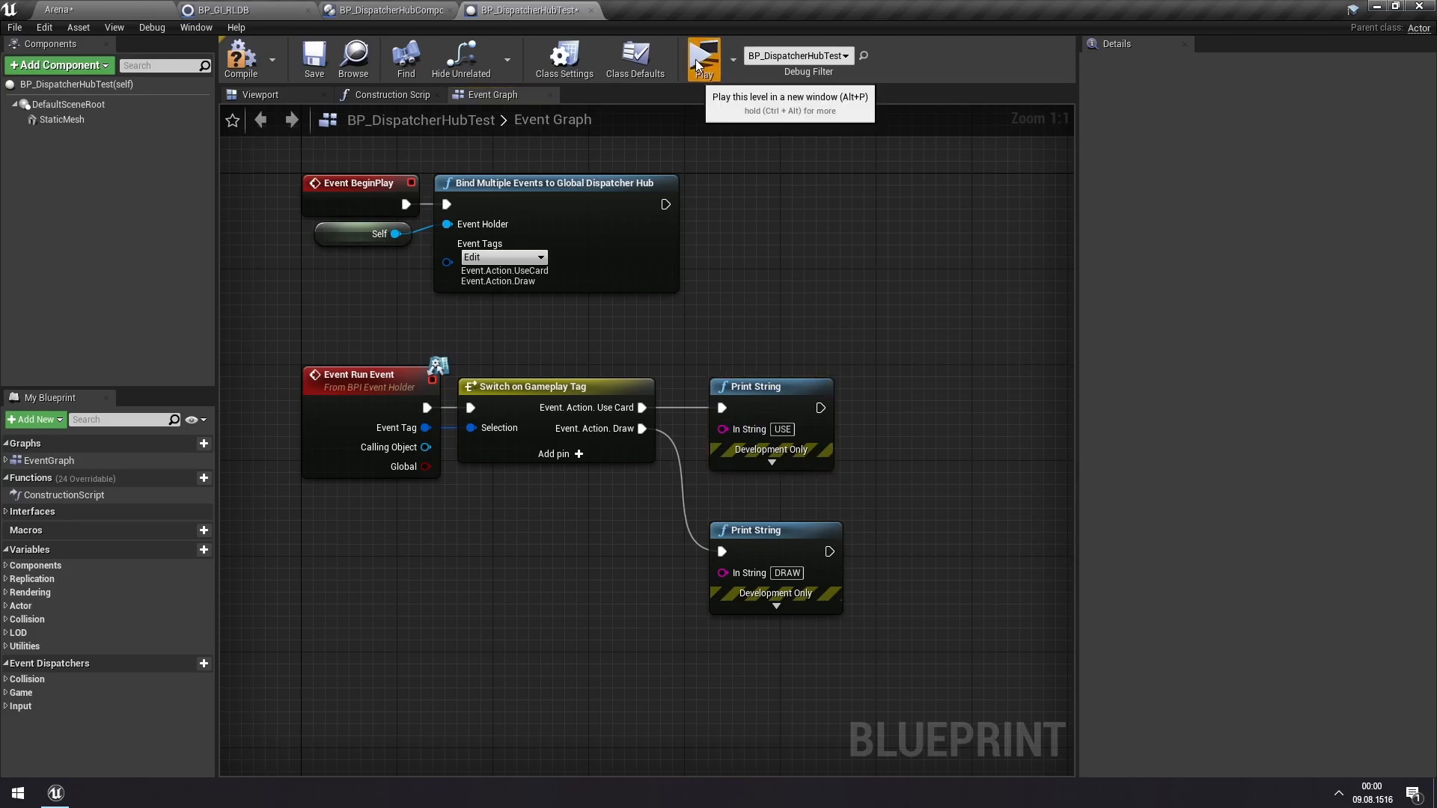
- Playtest the switch by playing Block, confirming DRAW then USE print, and close the preview
{"action": "left_click", "coordinate": [703, 57]}
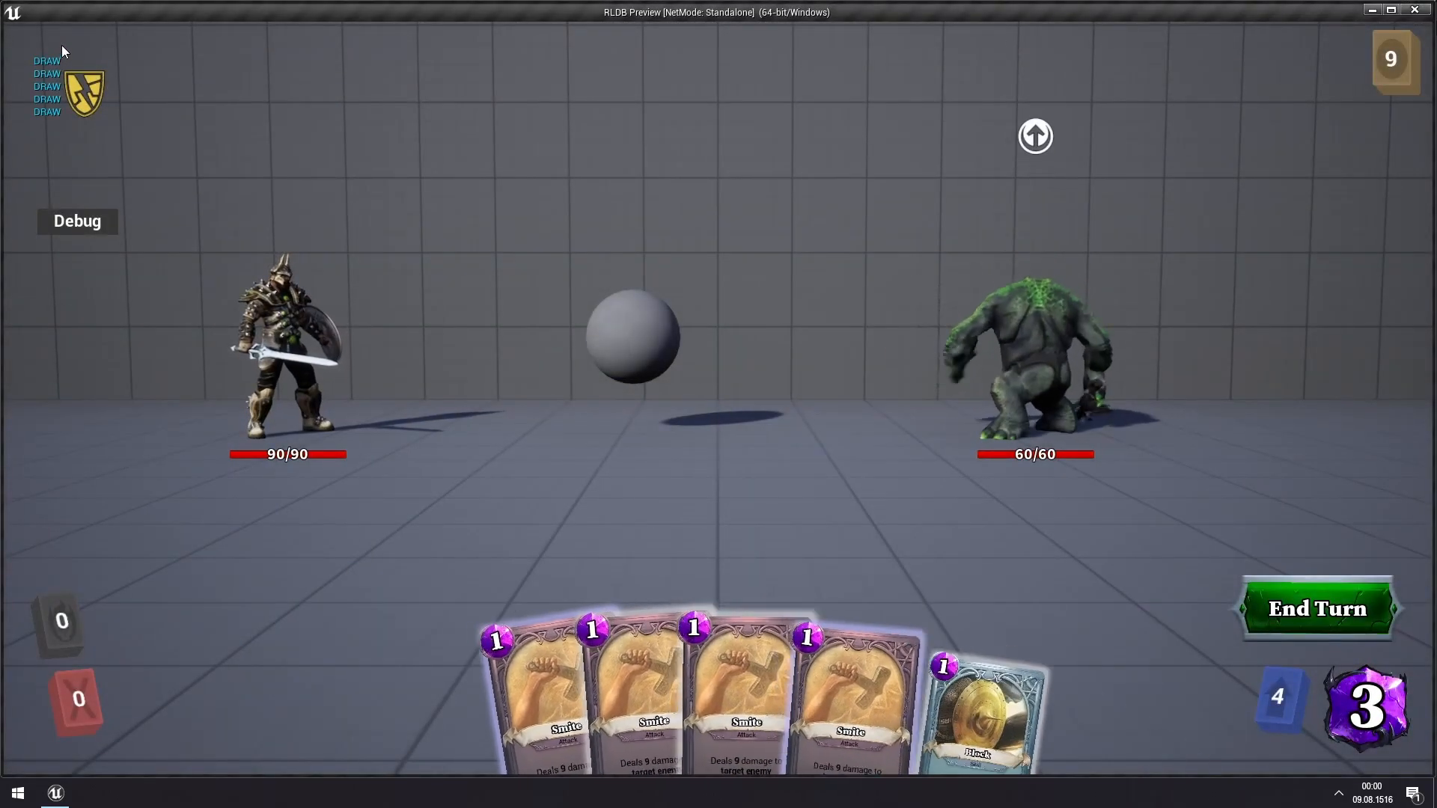
{"action": "left_click", "coordinate": [981, 705]}
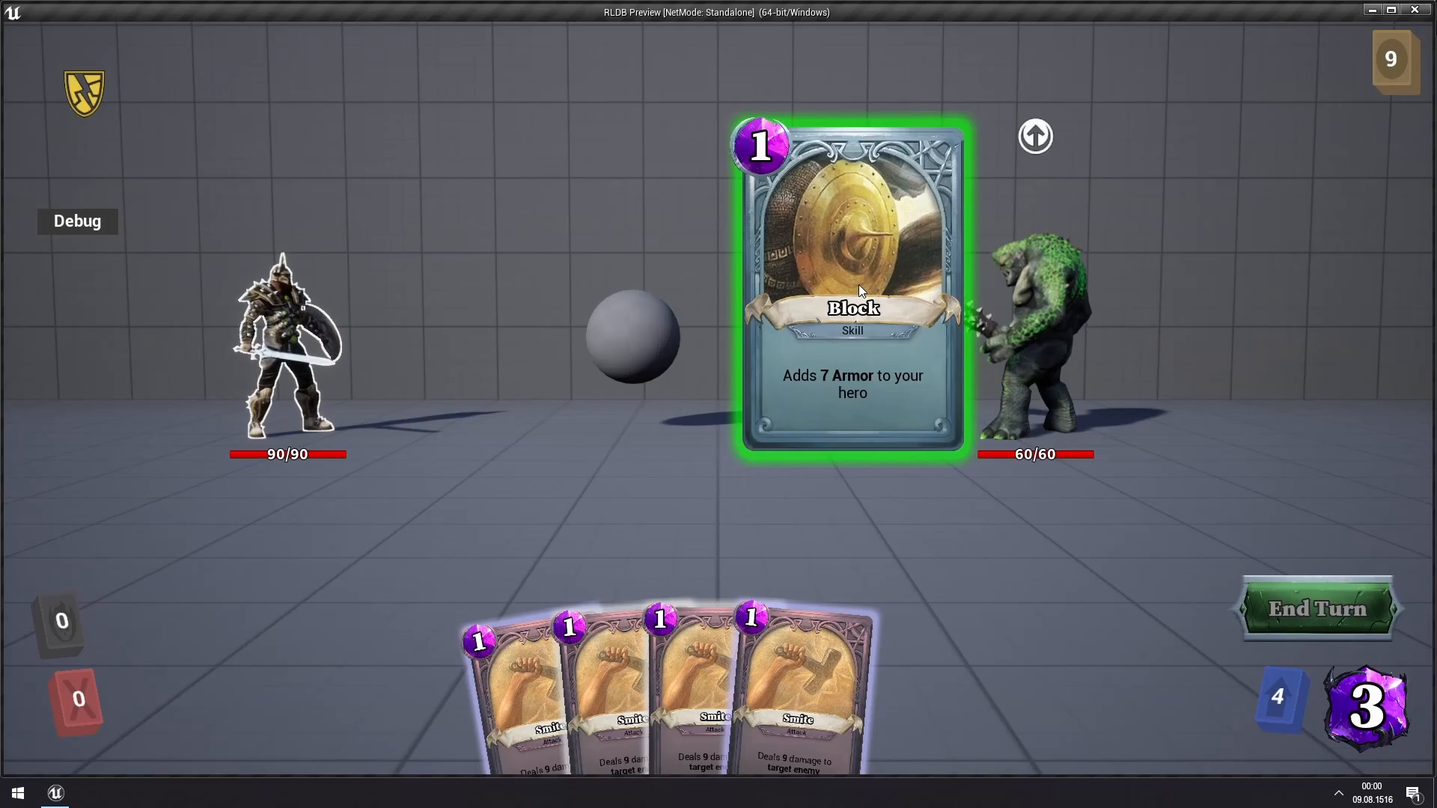
{"action": "left_click", "coordinate": [852, 303]}
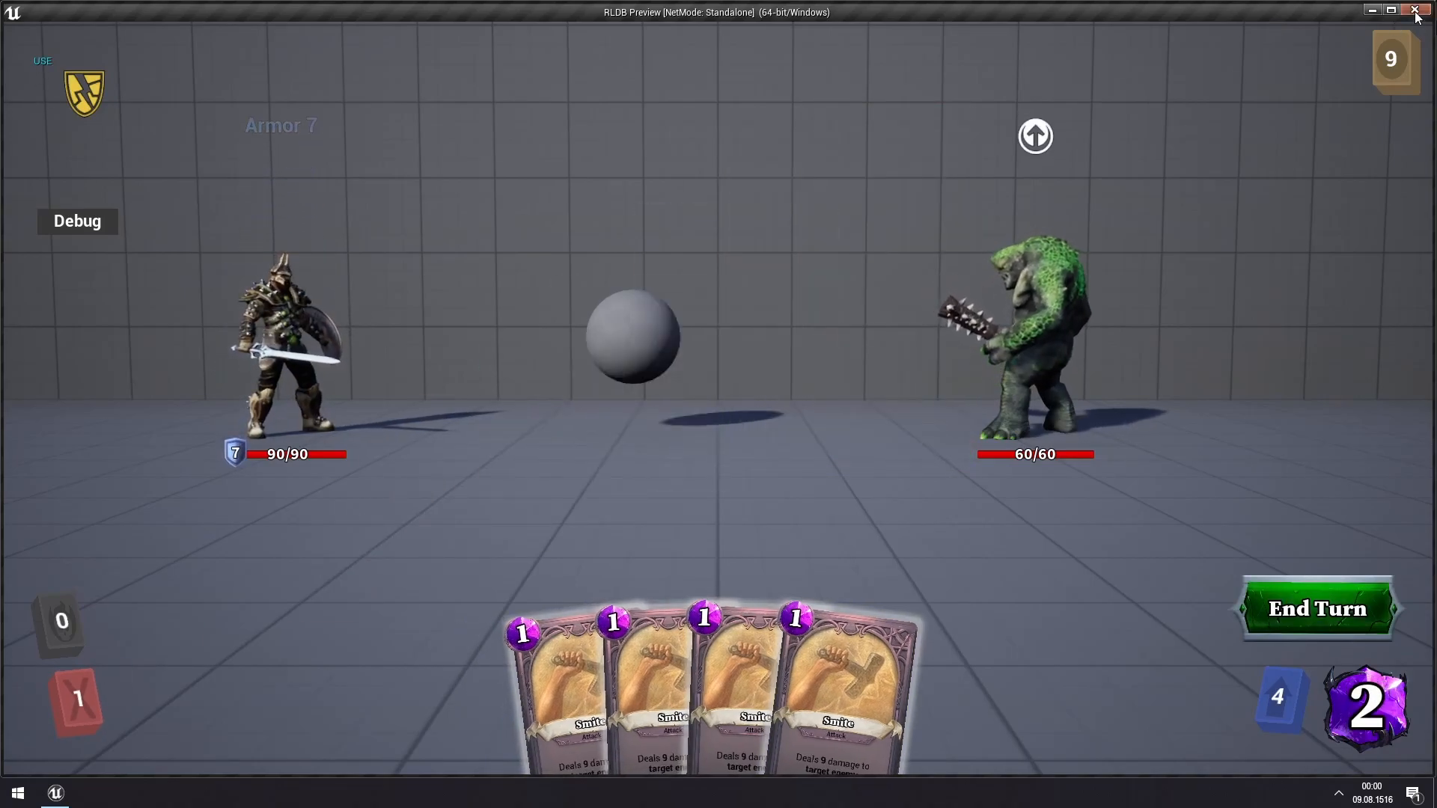
{"action": "left_click", "coordinate": [1413, 12]}
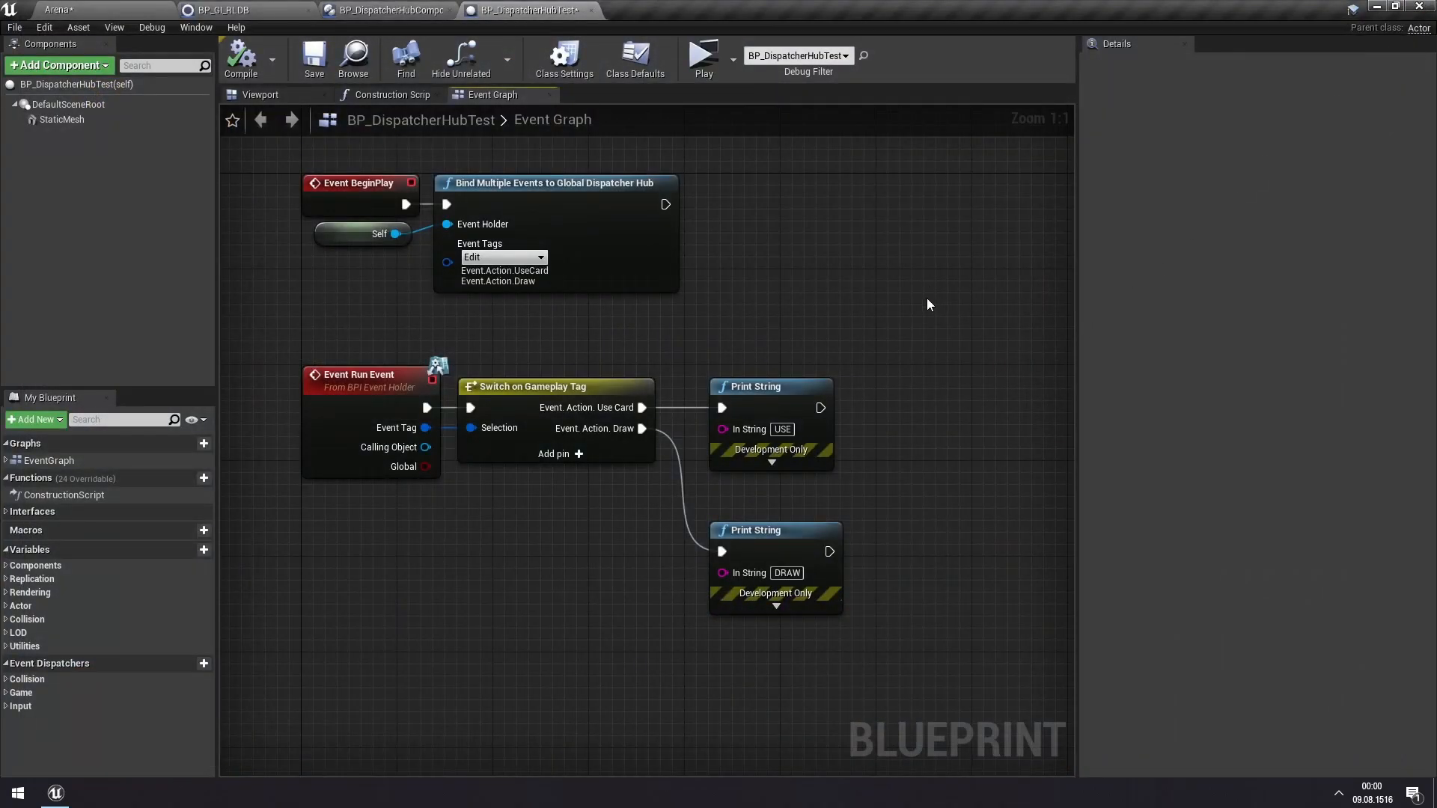
{"action": "mouse_move", "coordinate": [646, 268]}
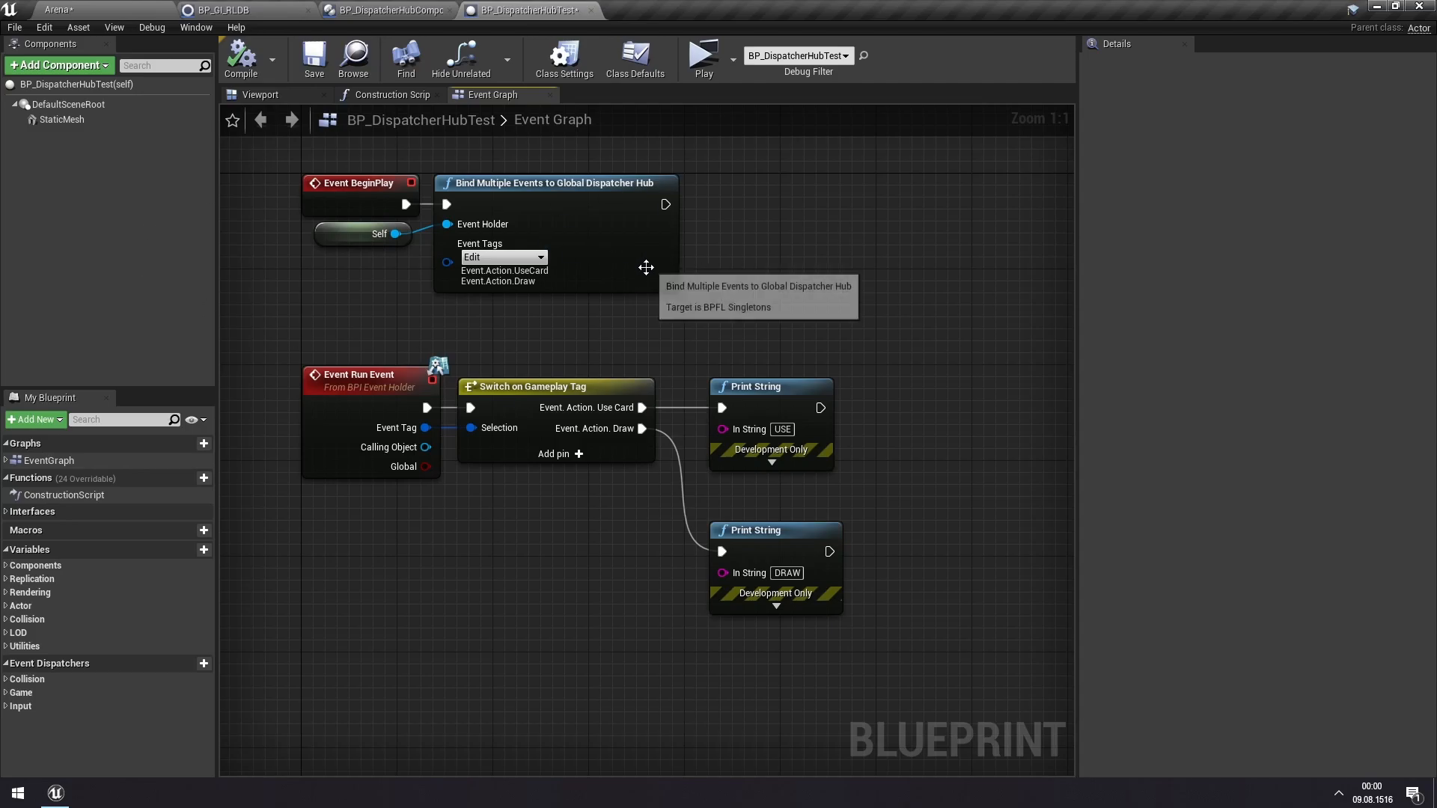
{"action": "mouse_move", "coordinate": [386, 340]}
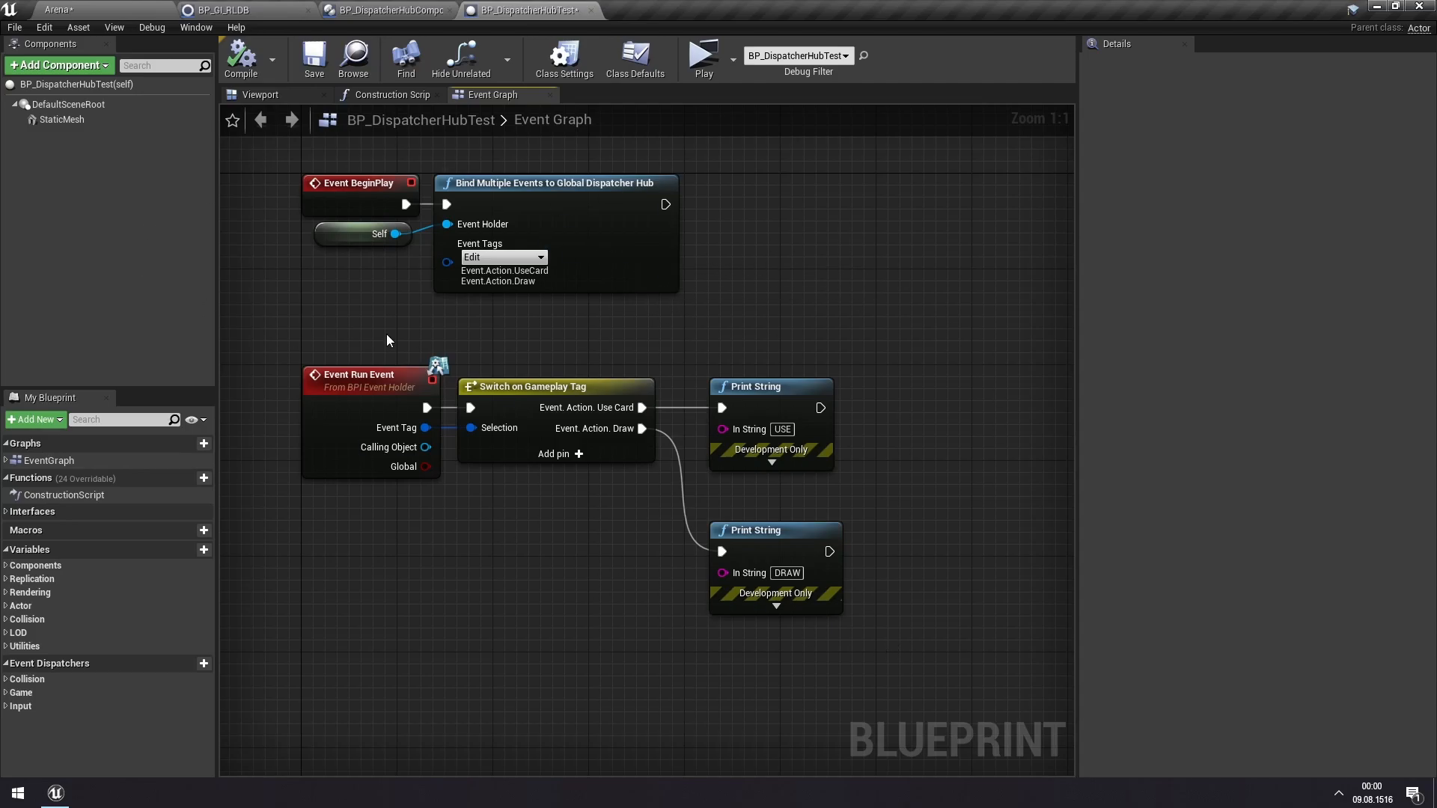
{"action": "mouse_move", "coordinate": [677, 384]}
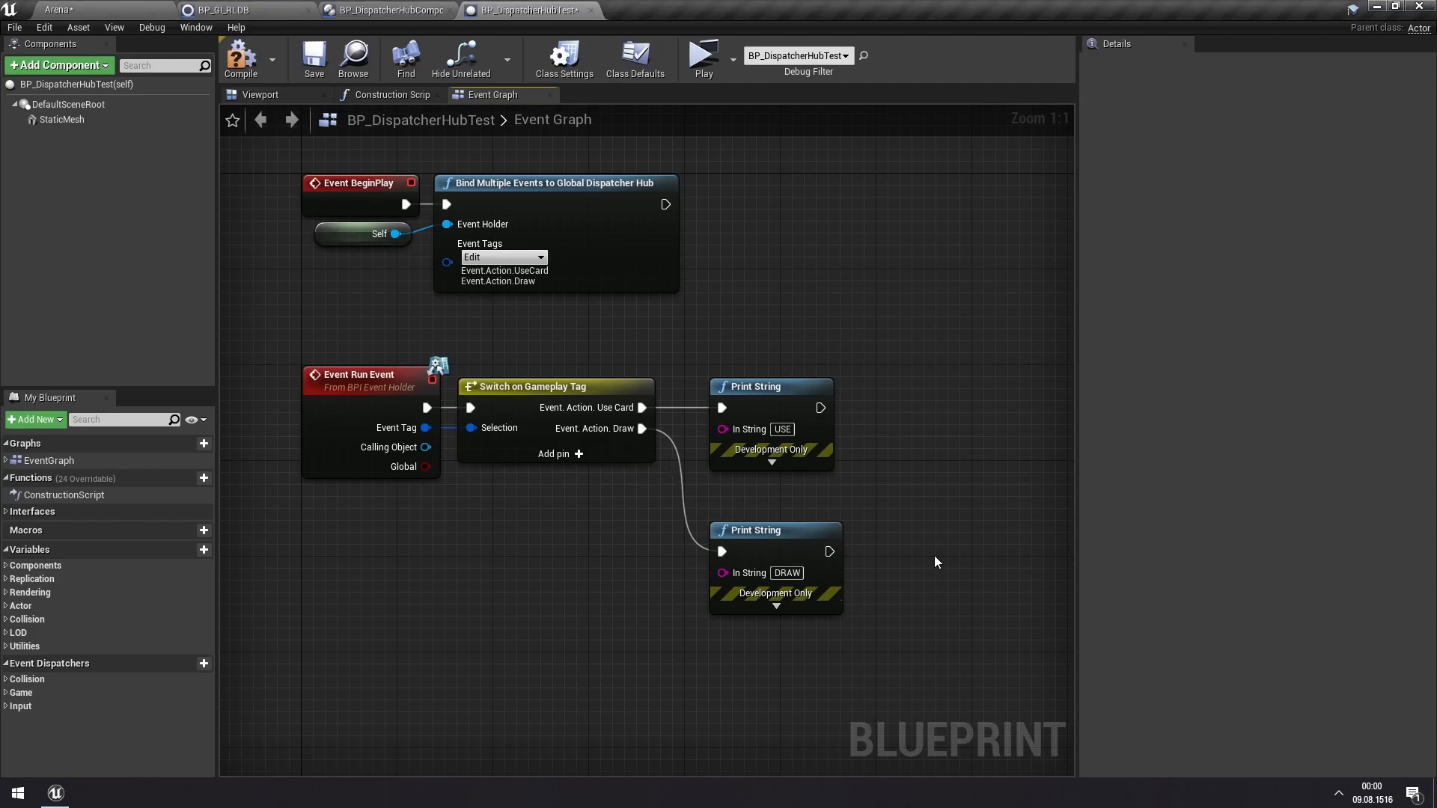
{"action": "left_click", "coordinate": [61, 119]}
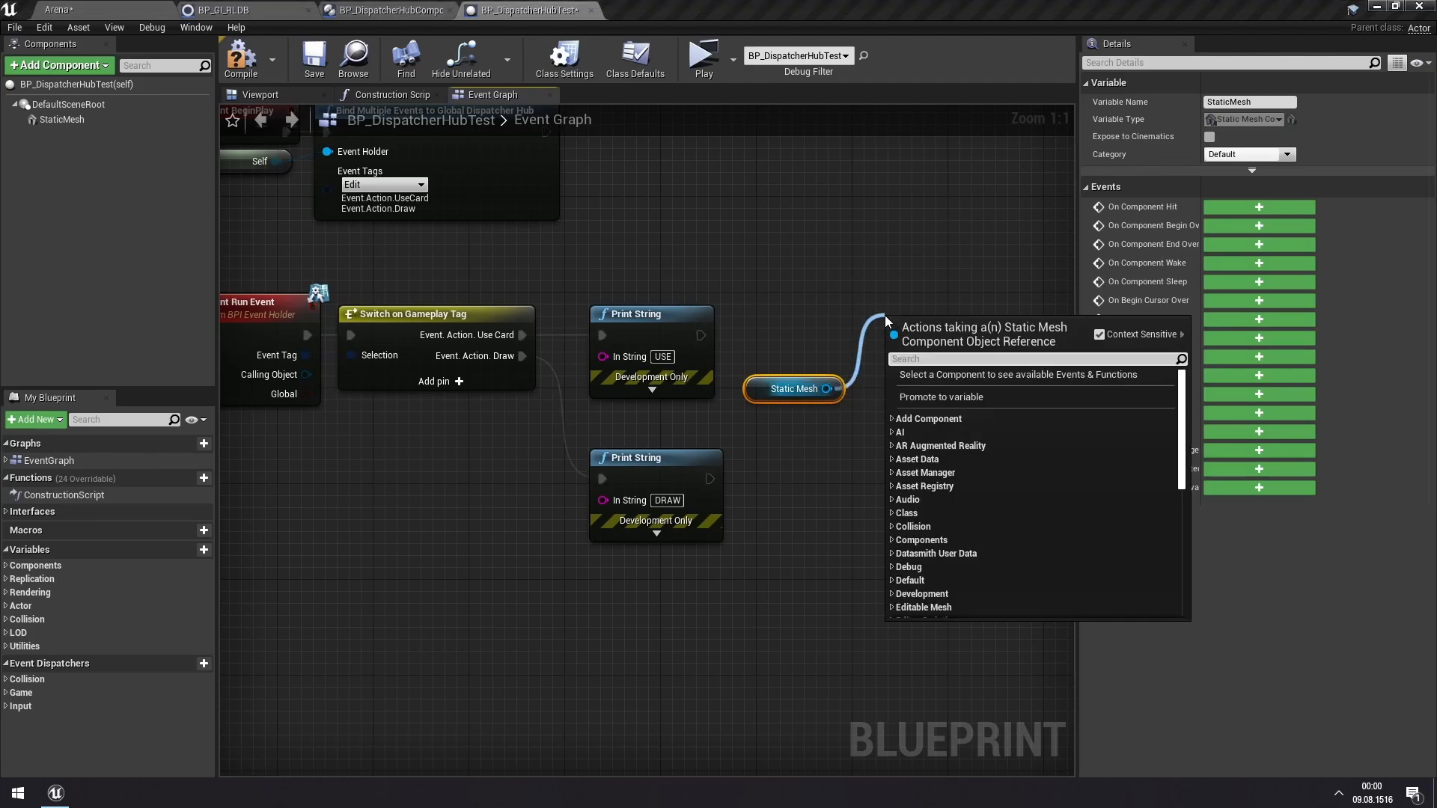
- Add Set World Scale 3D and GetWorldScale nodes for the static mesh
{"action": "type", "text": "set"}
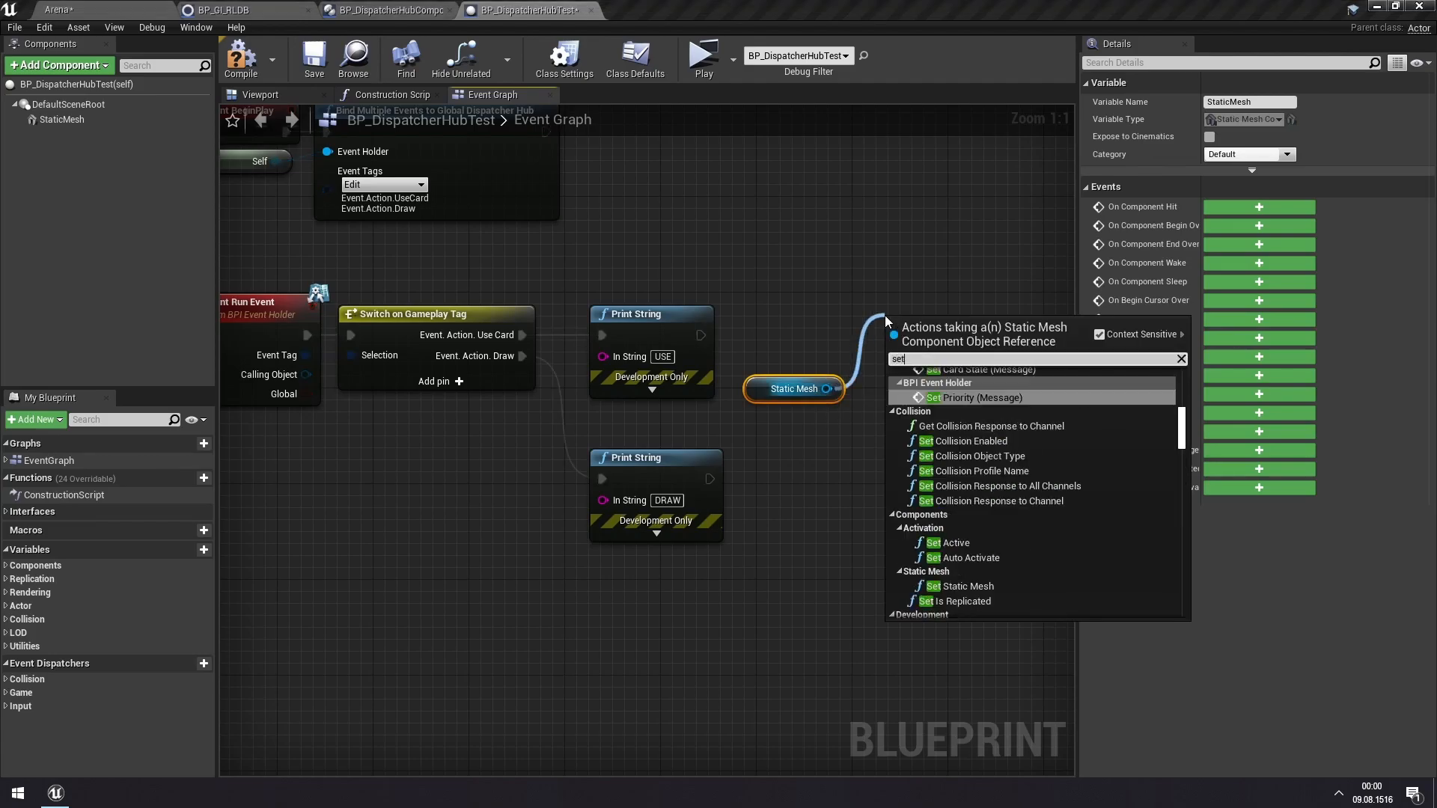
{"action": "type", "text": "wo"}
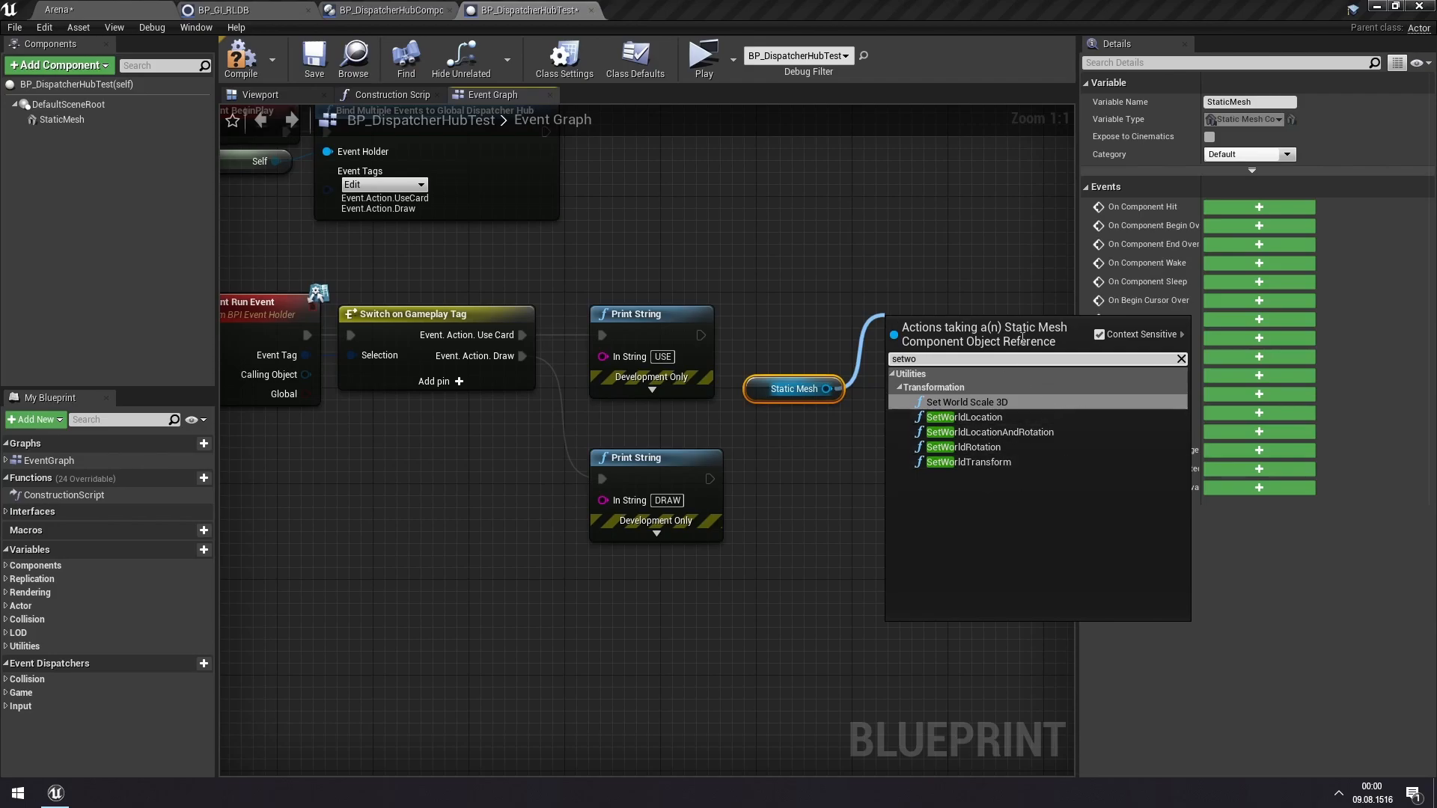
{"action": "left_click", "coordinate": [964, 401]}
{"action": "type", "text": "getwor"}
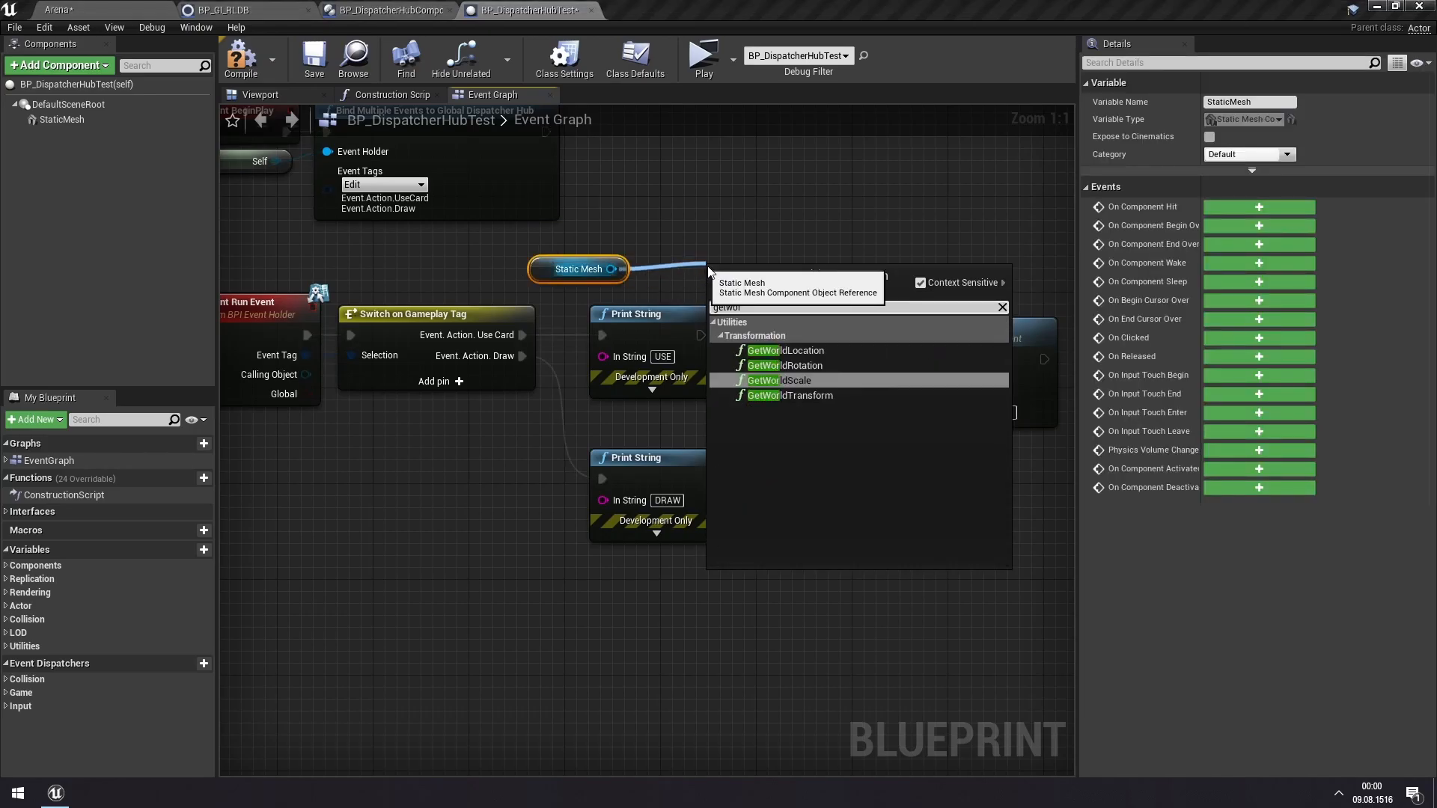
{"action": "left_click", "coordinate": [780, 379]}
{"action": "type", "text": "1,2"}
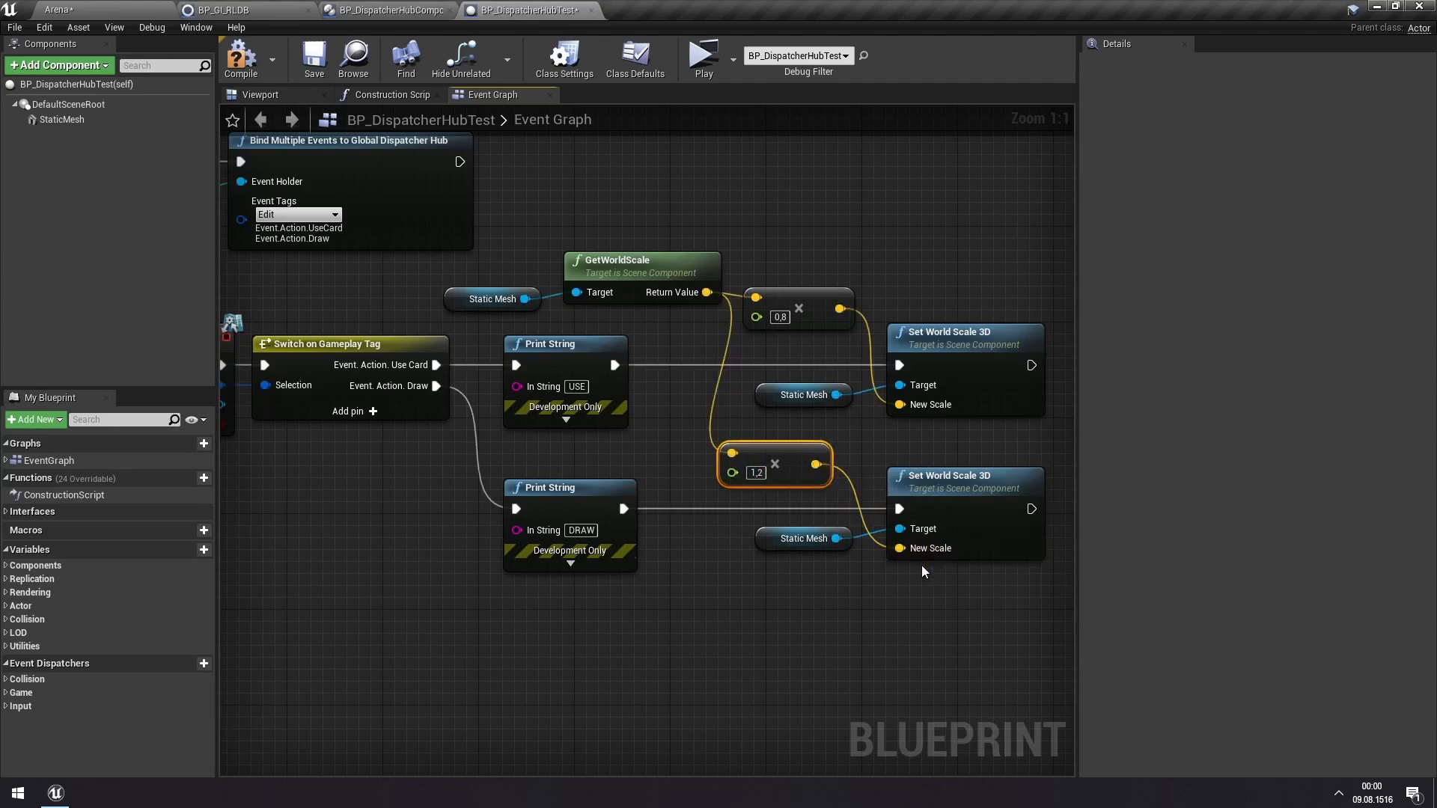
{"action": "mouse_move", "coordinate": [703, 57]}
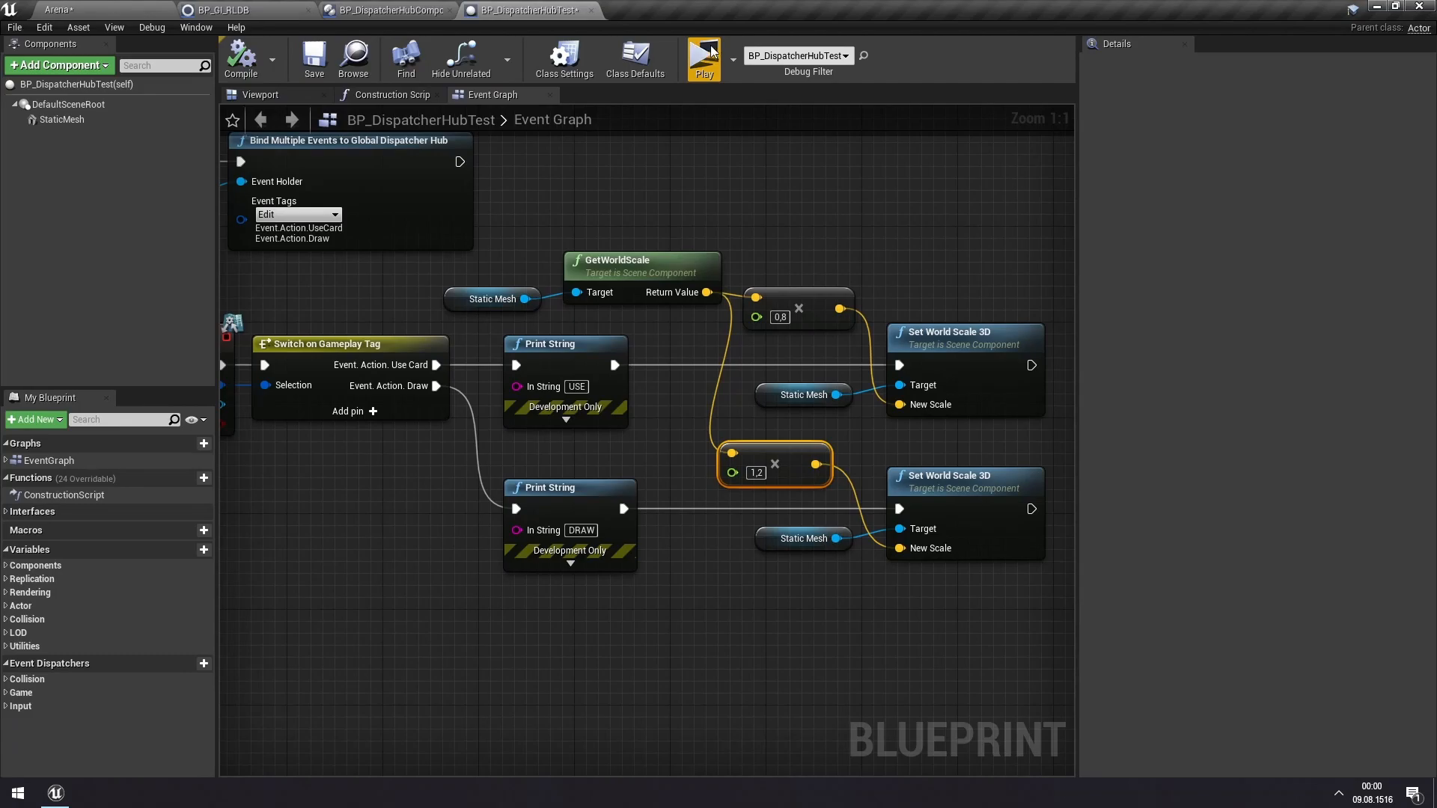
- Play-test the level and play two cards, watching the sphere grow then shrink
{"action": "left_click", "coordinate": [701, 53]}
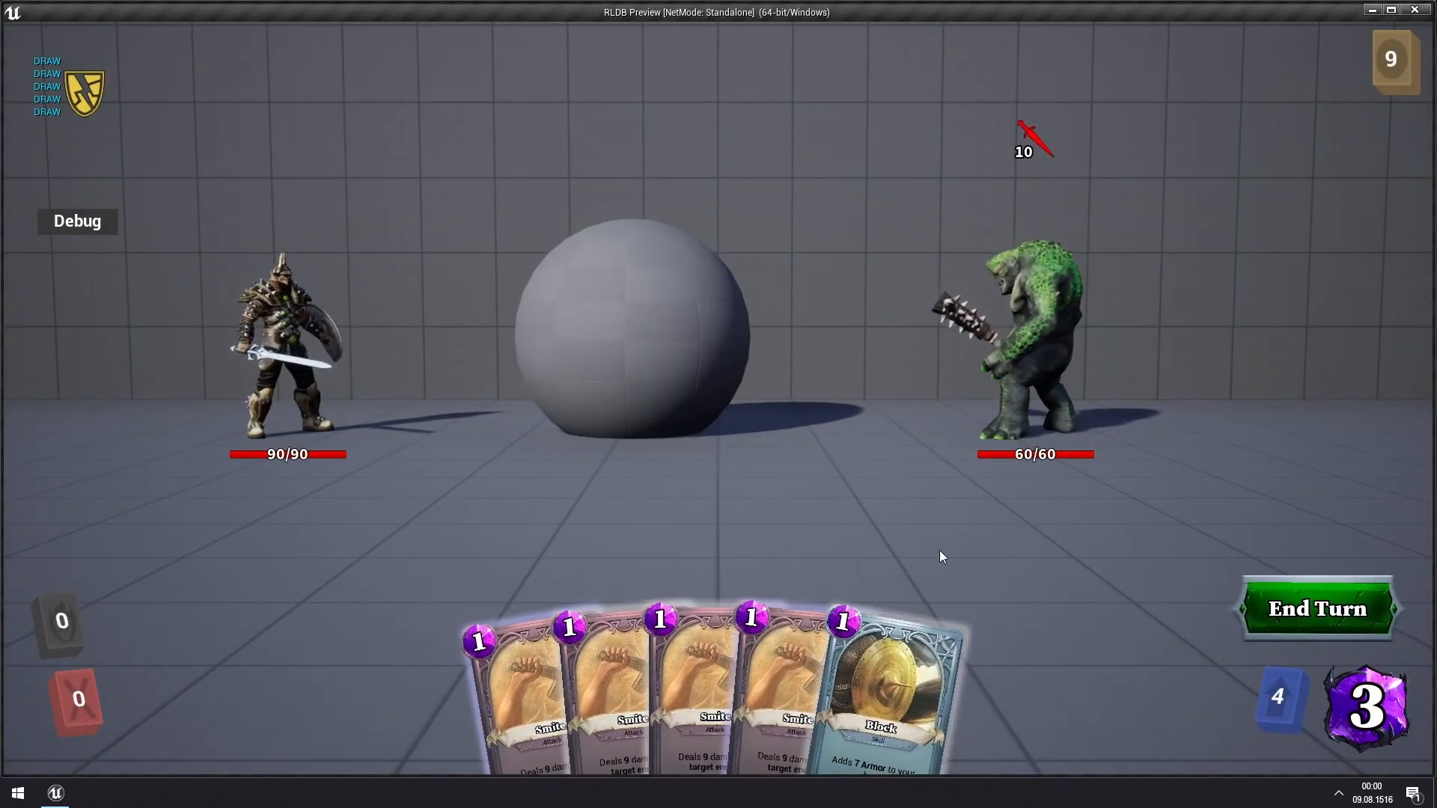
{"action": "left_click", "coordinate": [877, 687]}
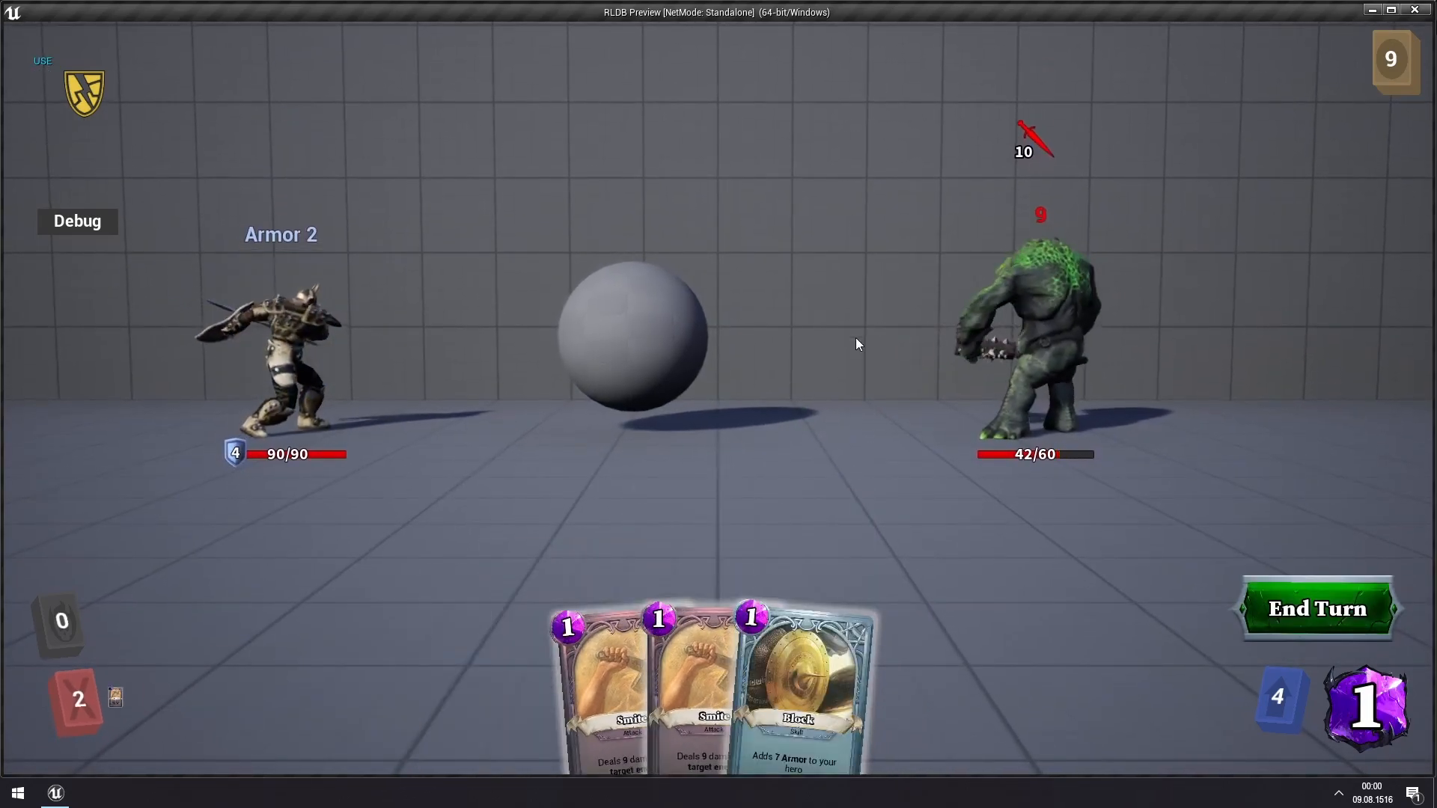
{"action": "left_click", "coordinate": [795, 682]}
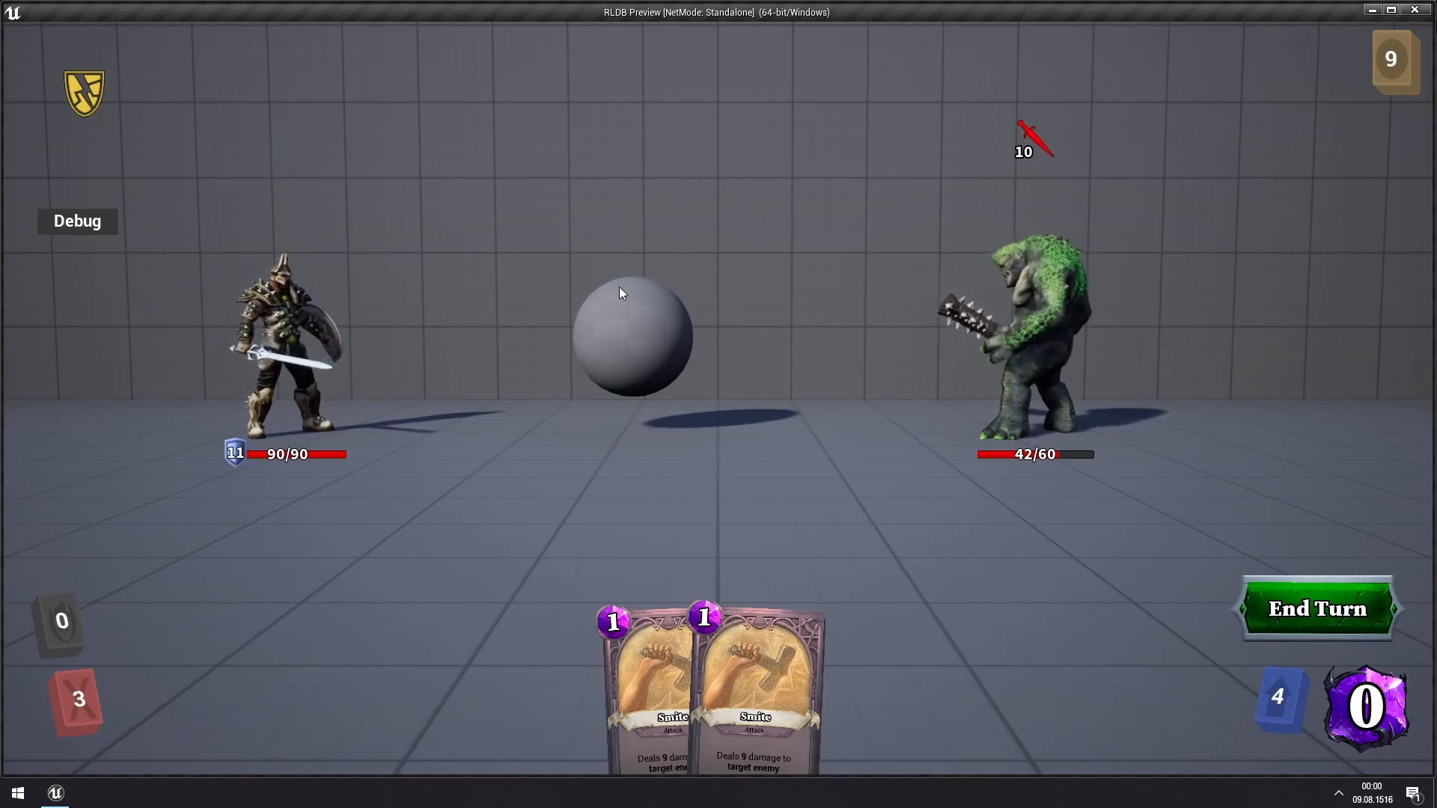
{"action": "mouse_move", "coordinate": [551, 289]}
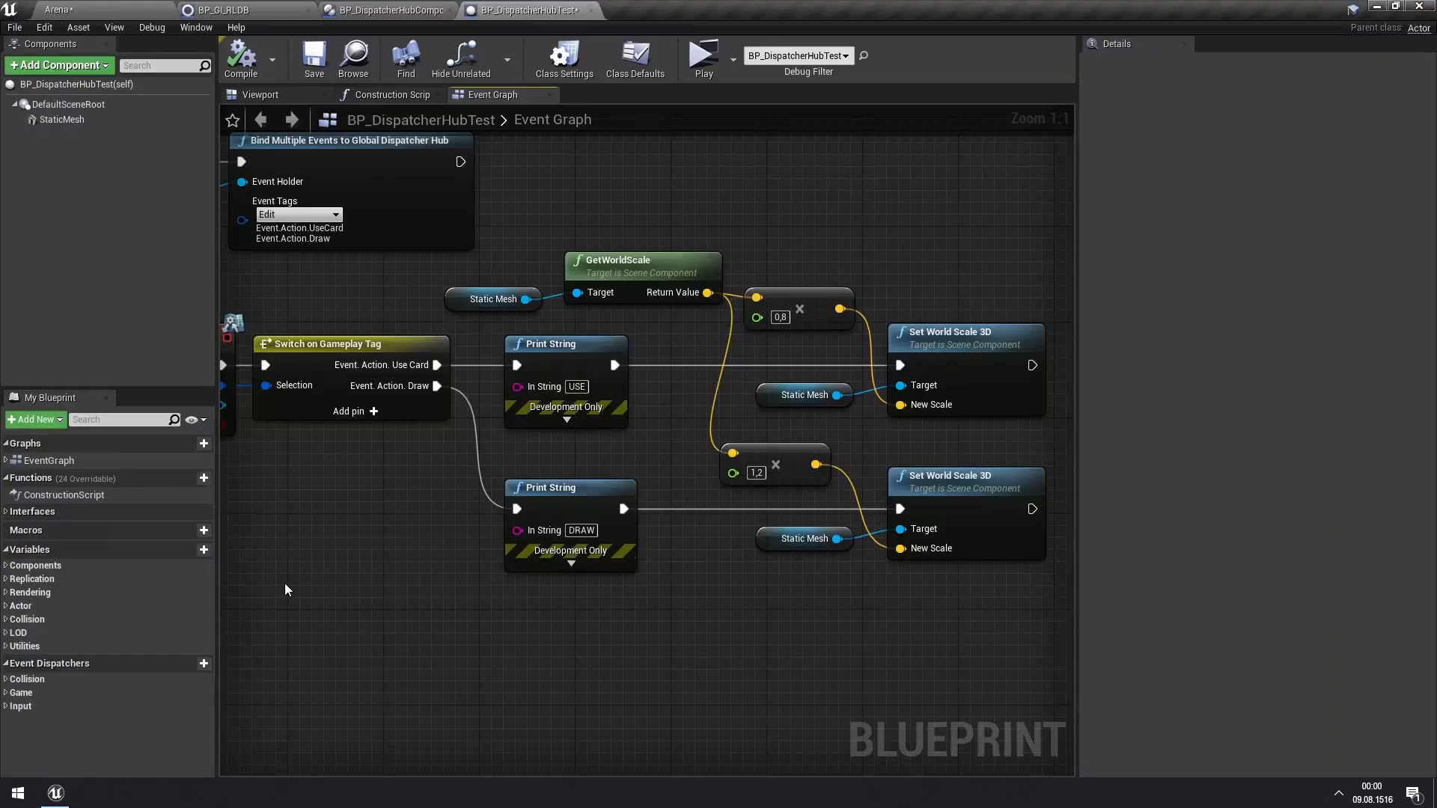
{"action": "mouse_move", "coordinate": [277, 268]}
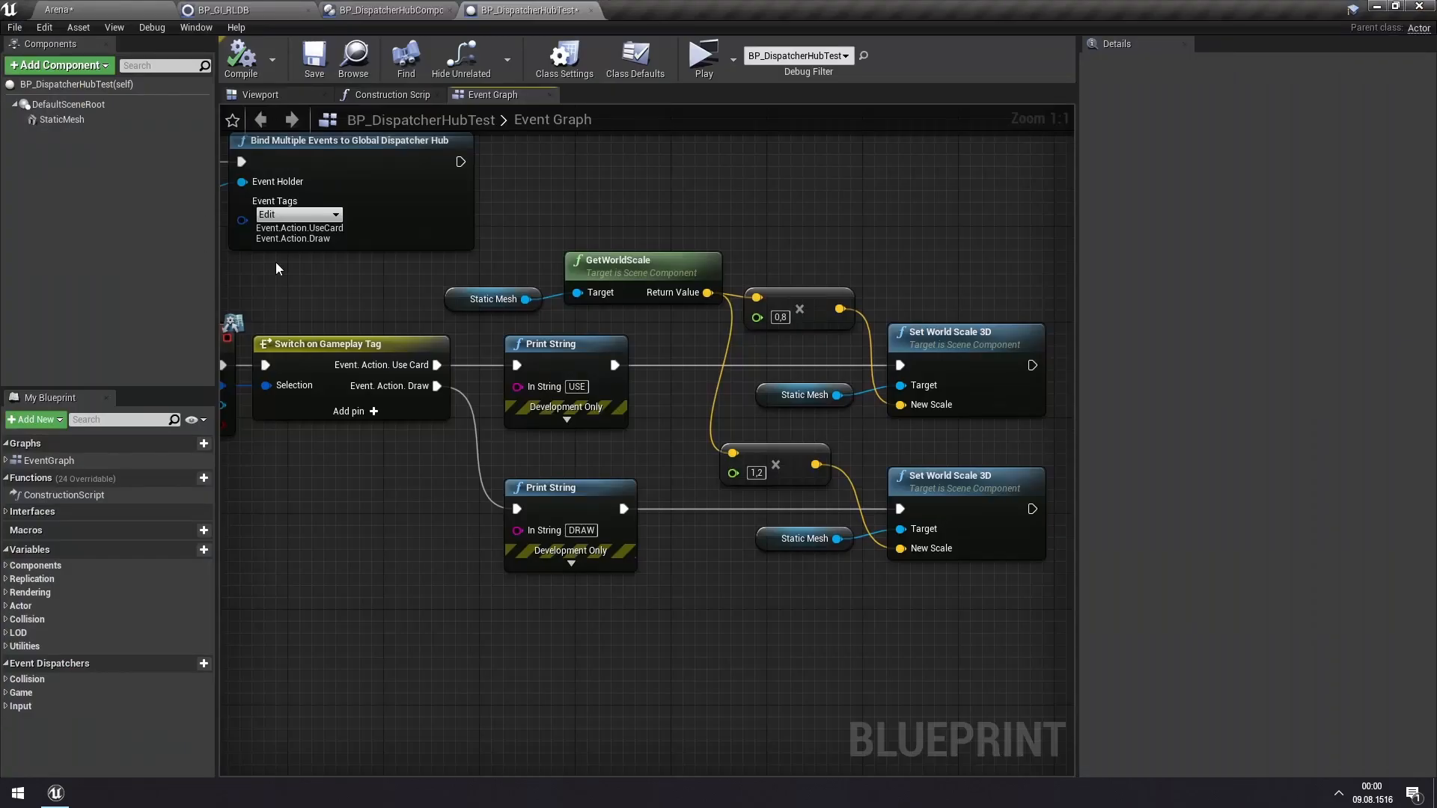
{"action": "mouse_move", "coordinate": [399, 330]}
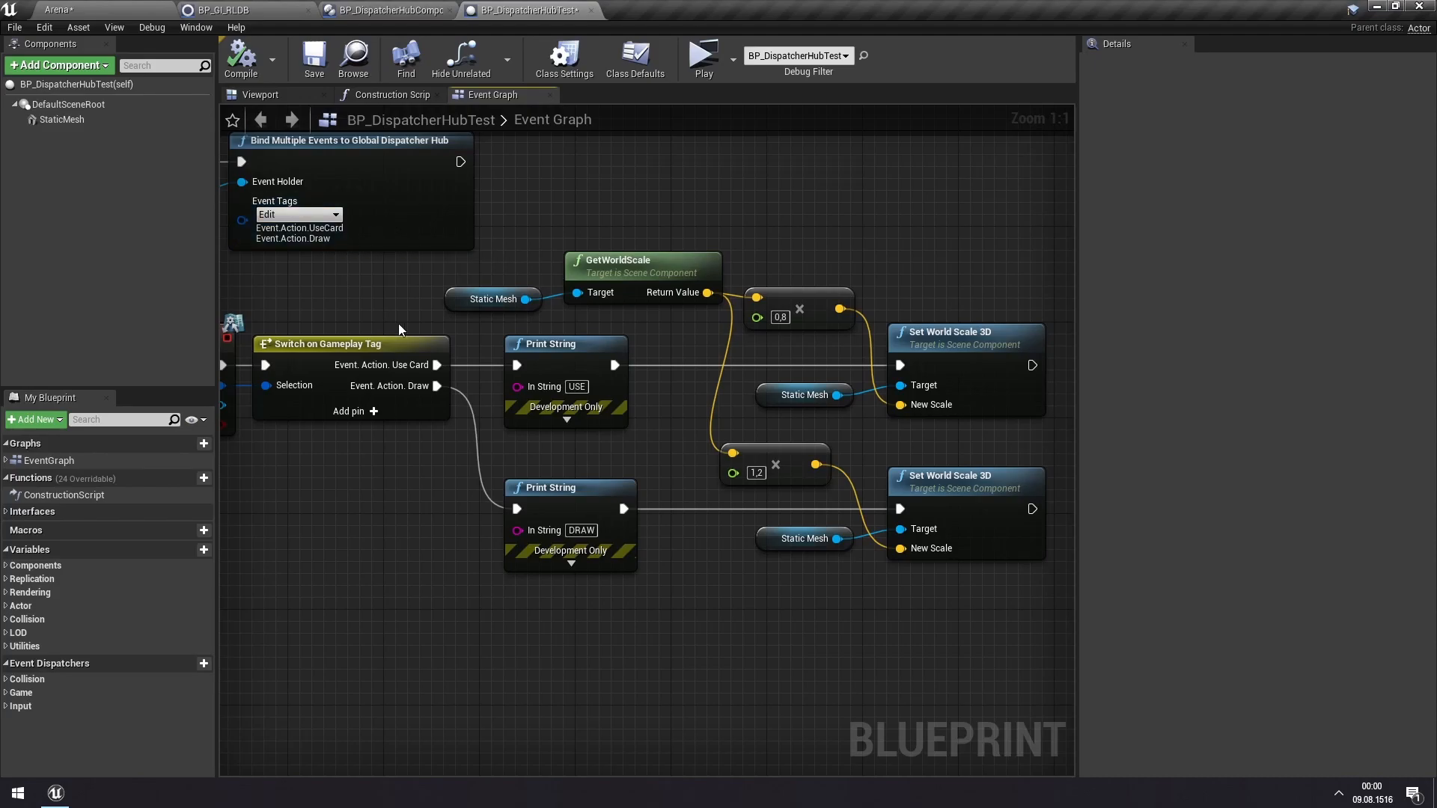
{"action": "mouse_move", "coordinate": [371, 221]}
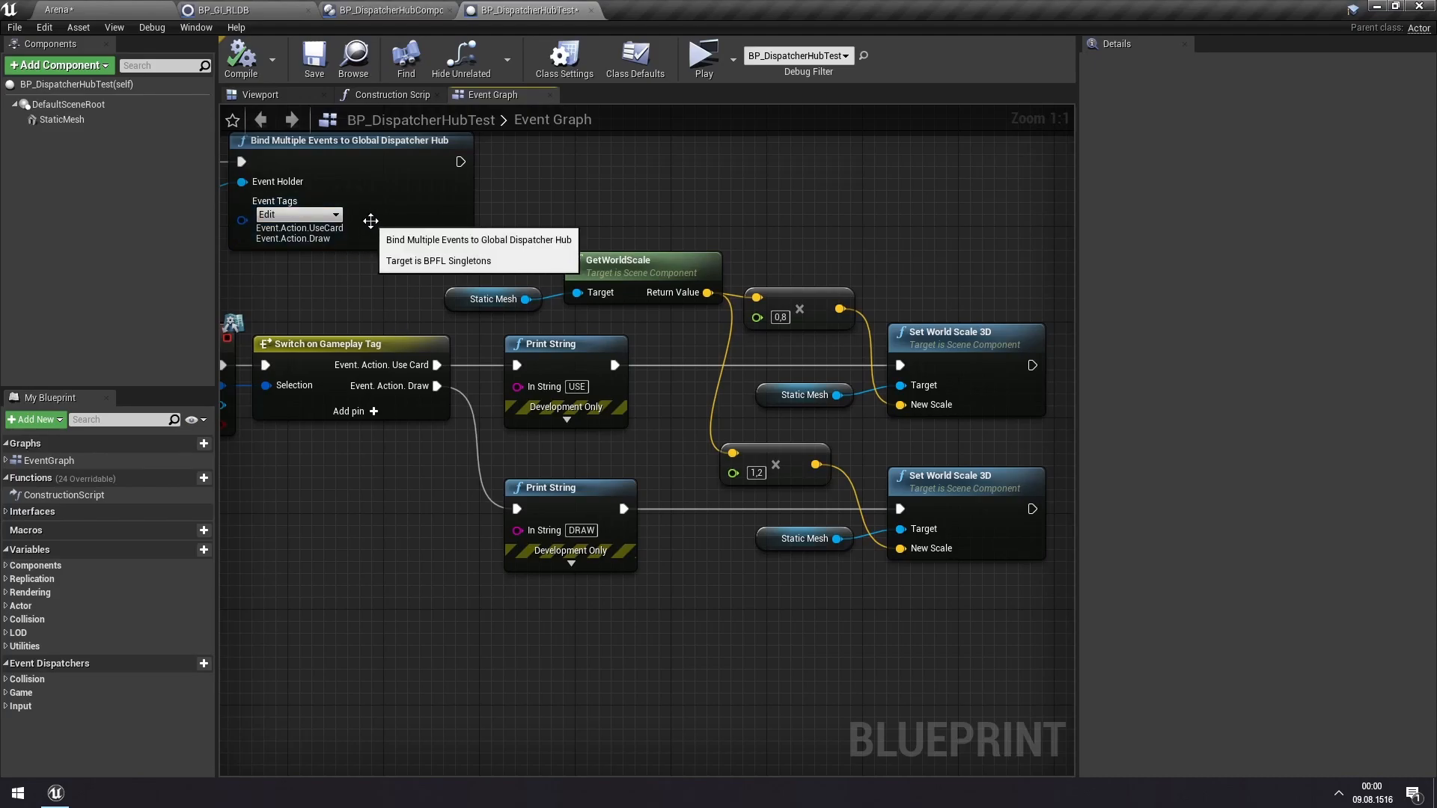
{"action": "mouse_move", "coordinate": [406, 269]}
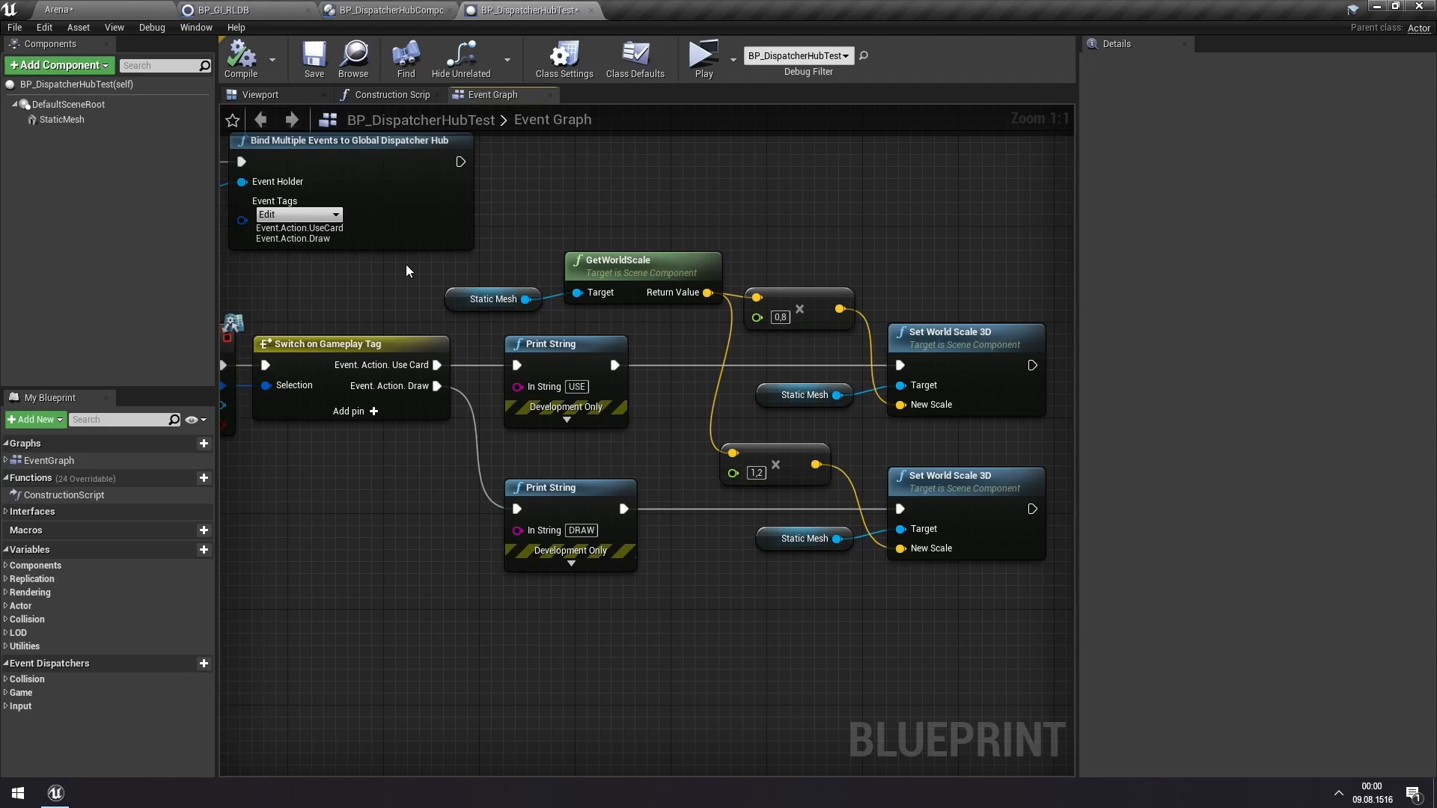
- Zoom out of BP_DispatcherHubTest's event graph
{"action": "scroll", "scroll_direction": "down", "scroll_amount": 3}
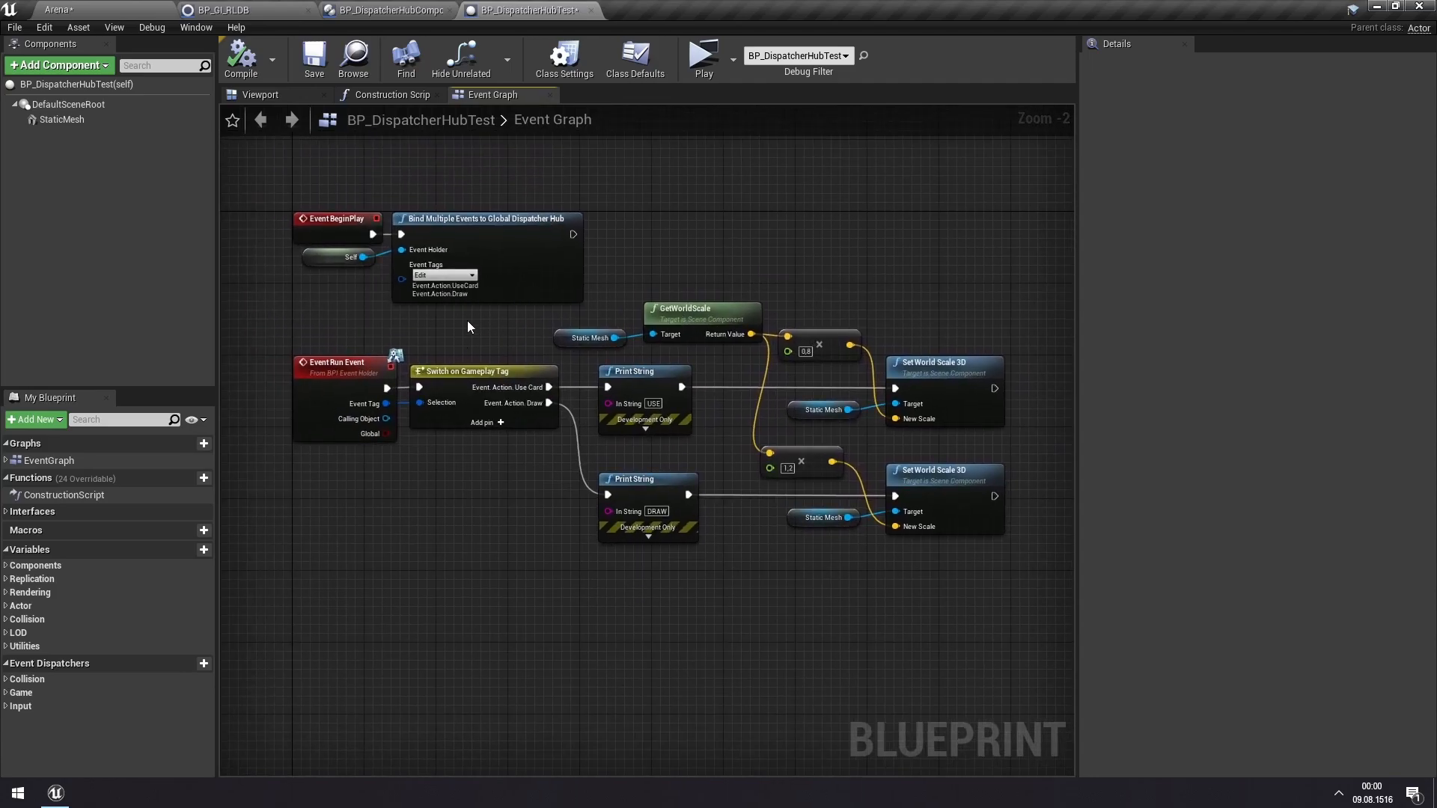
{"action": "mouse_move", "coordinate": [124, 12]}
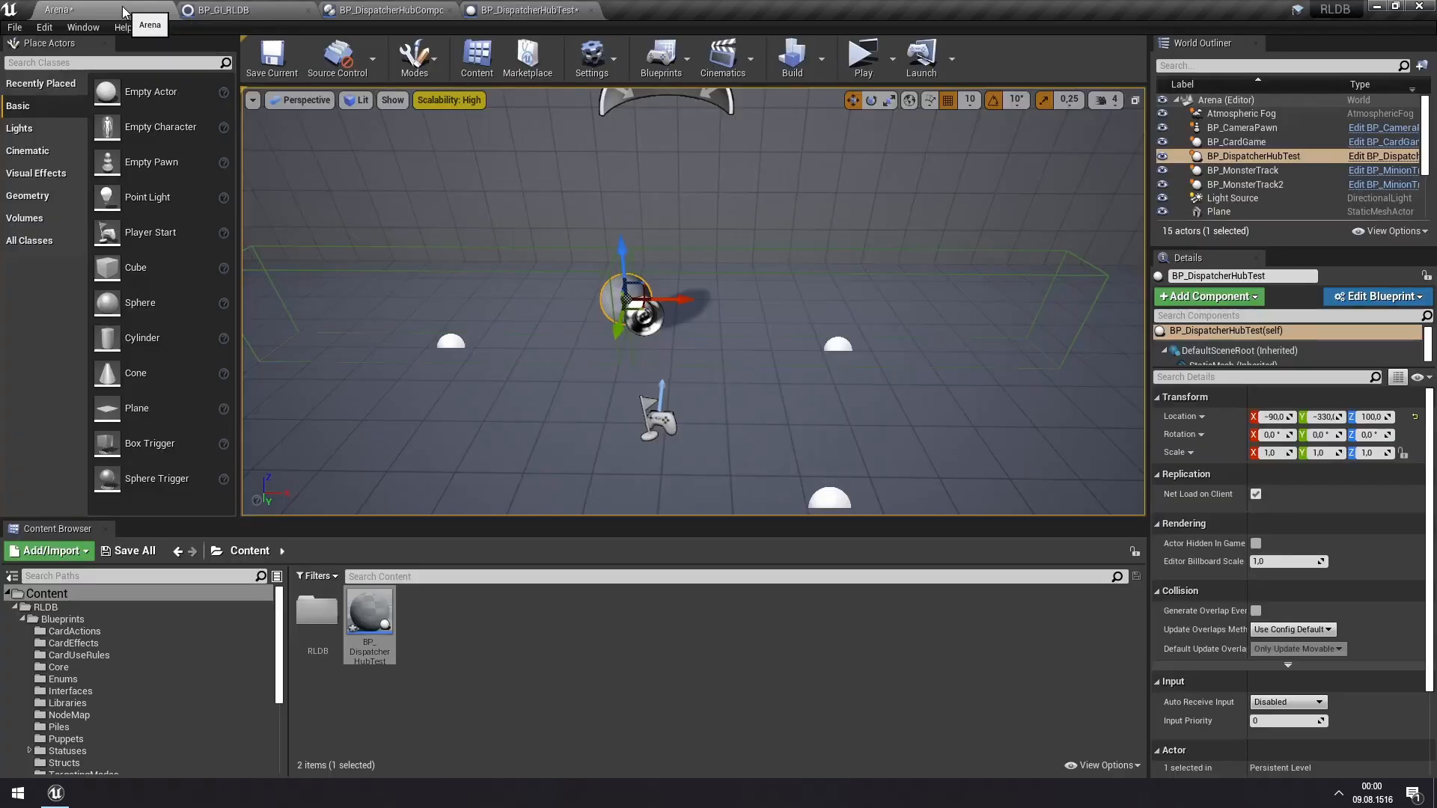
- Open DT_EventTags from Data/Tags, browse its rows, and add a new row
{"action": "scroll", "scroll_direction": "down", "scroll_amount": 3}
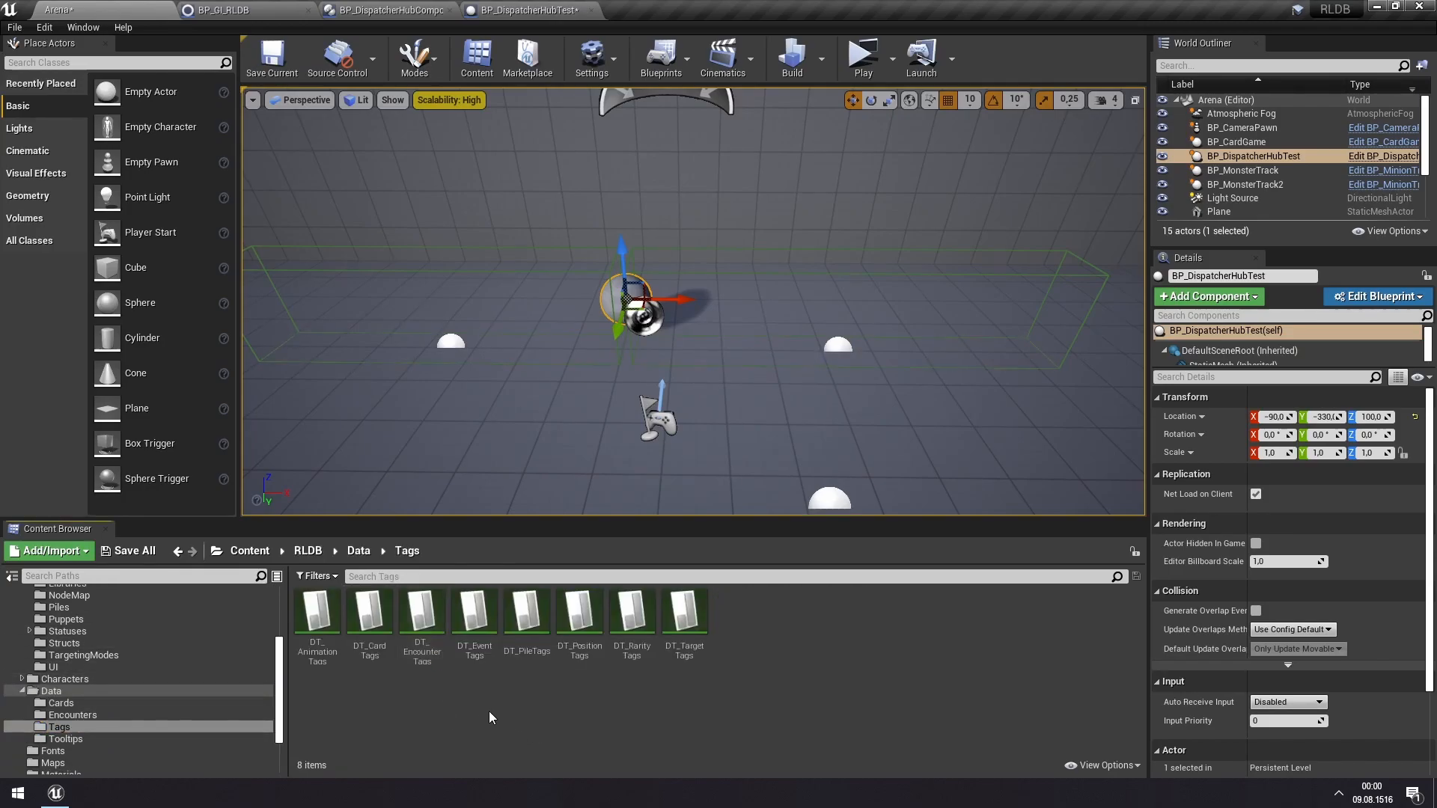
{"action": "double_click", "coordinate": [474, 609]}
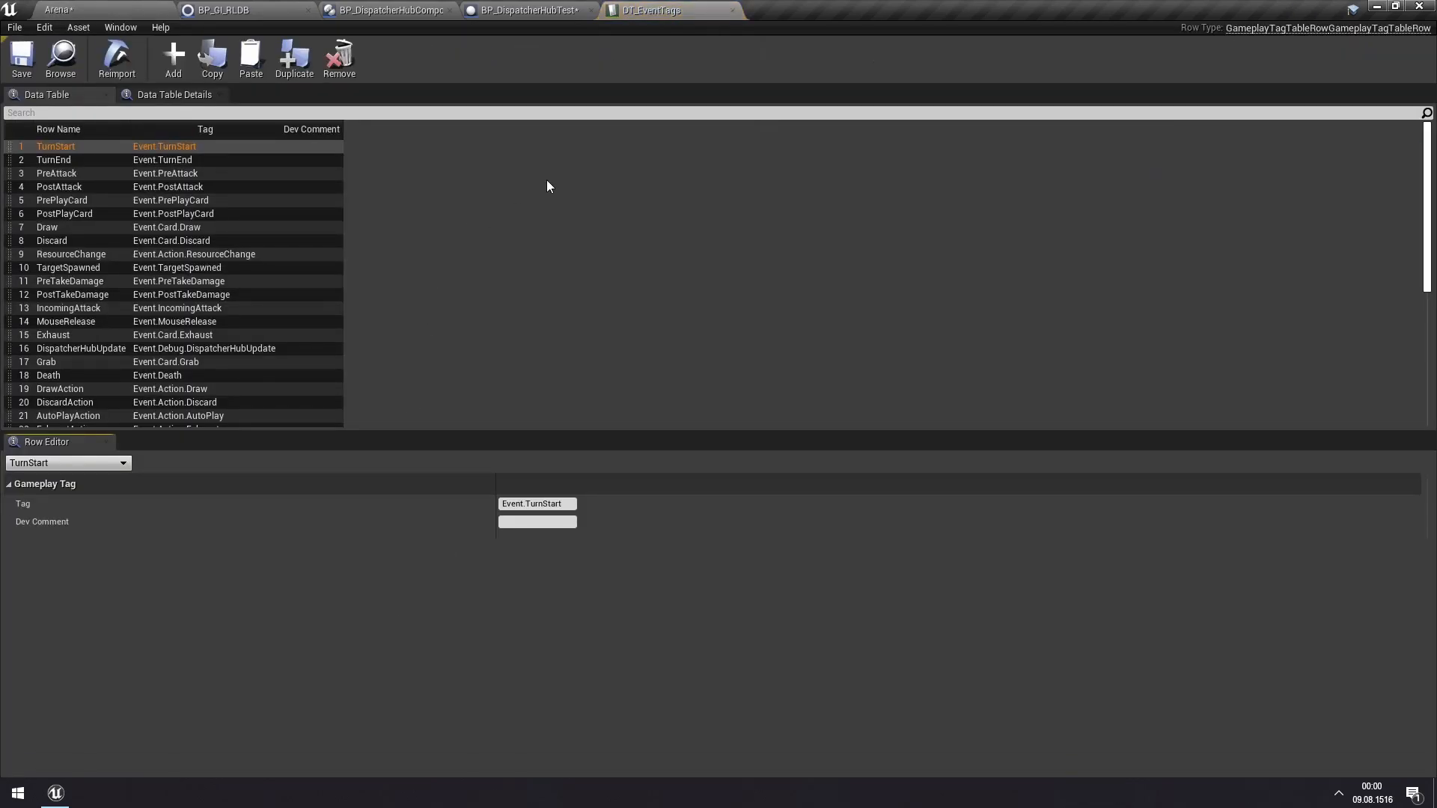
{"action": "scroll", "scroll_direction": "down", "scroll_amount": 3}
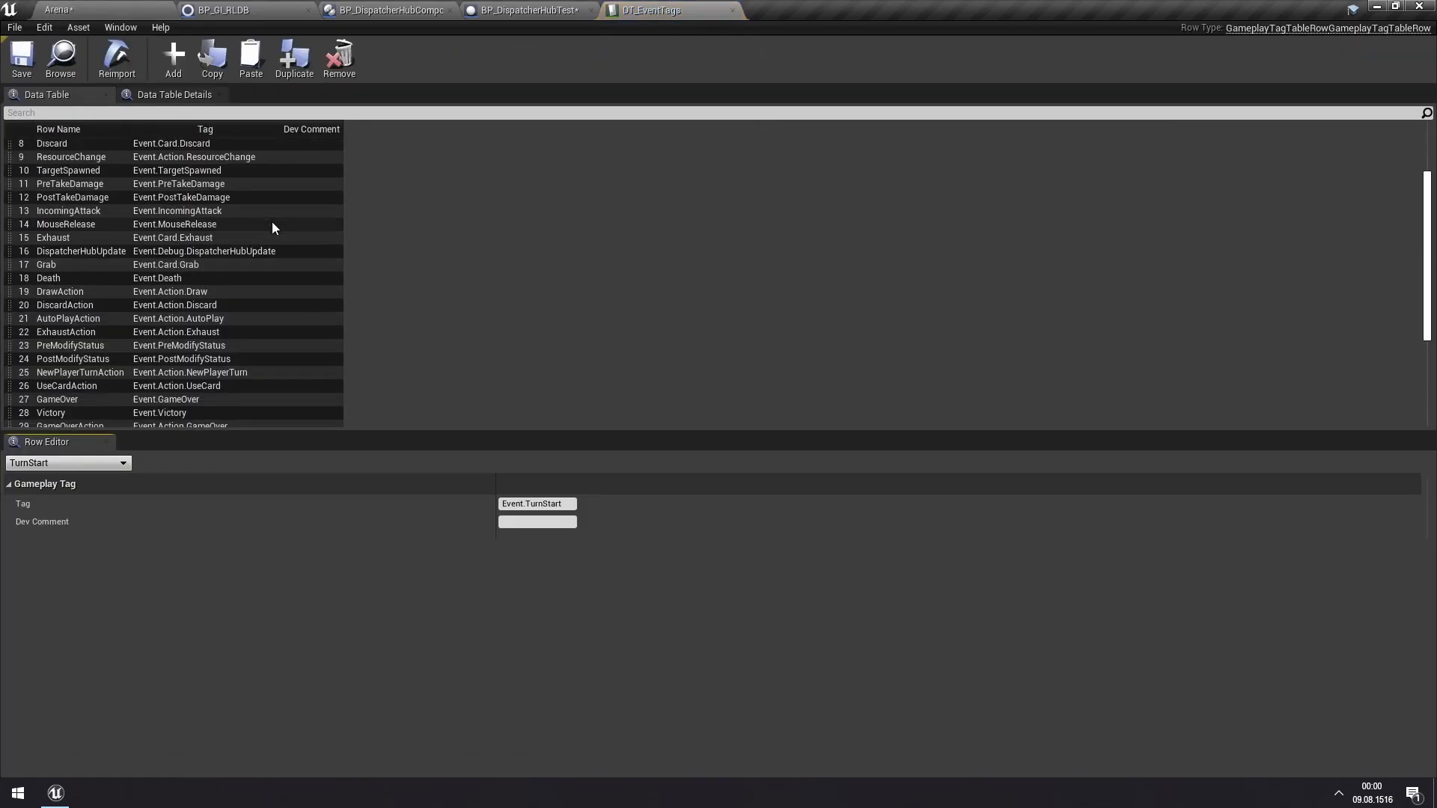
{"action": "scroll", "scroll_direction": "down", "scroll_amount": 3}
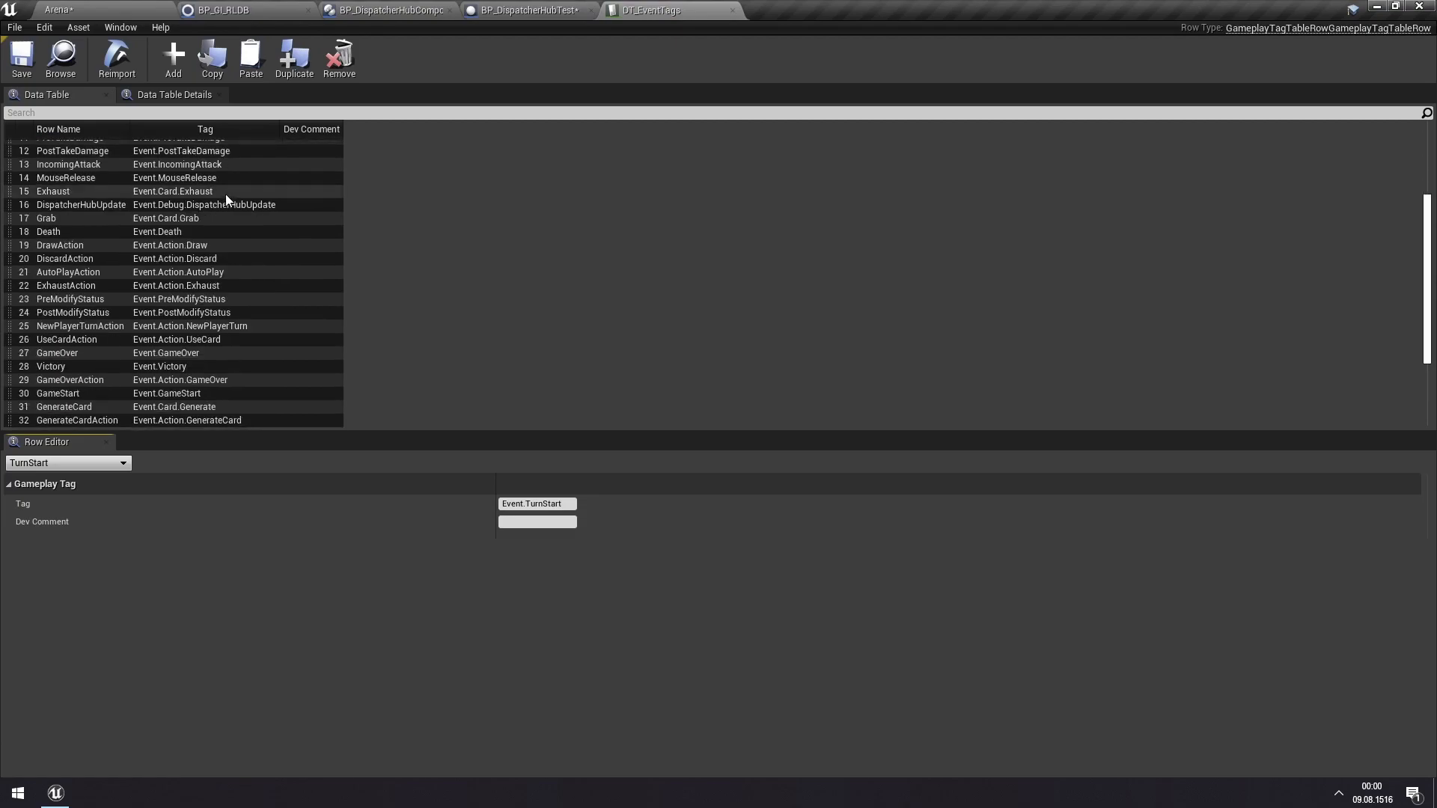
{"action": "scroll", "scroll_direction": "up", "scroll_amount": 3}
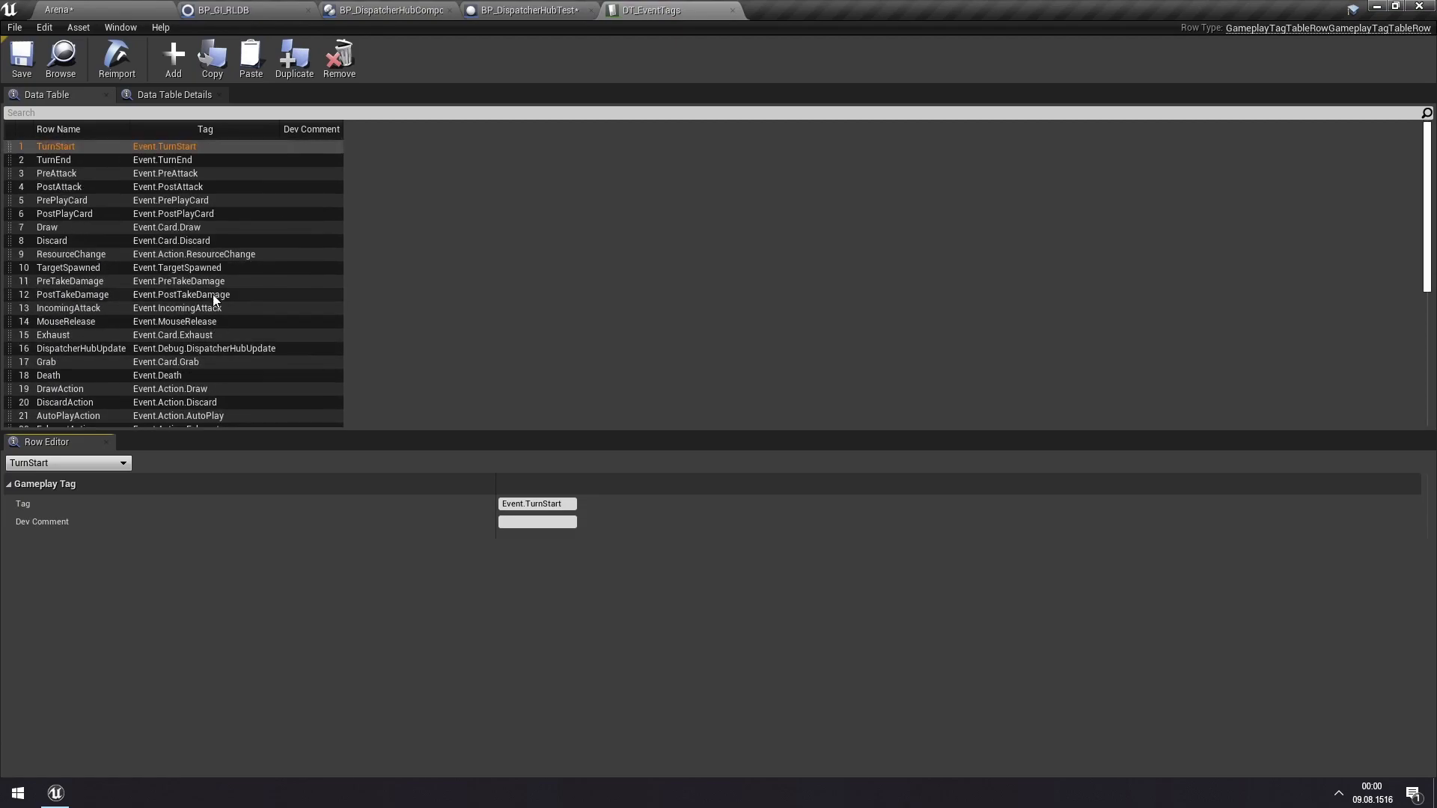
{"action": "mouse_move", "coordinate": [142, 227]}
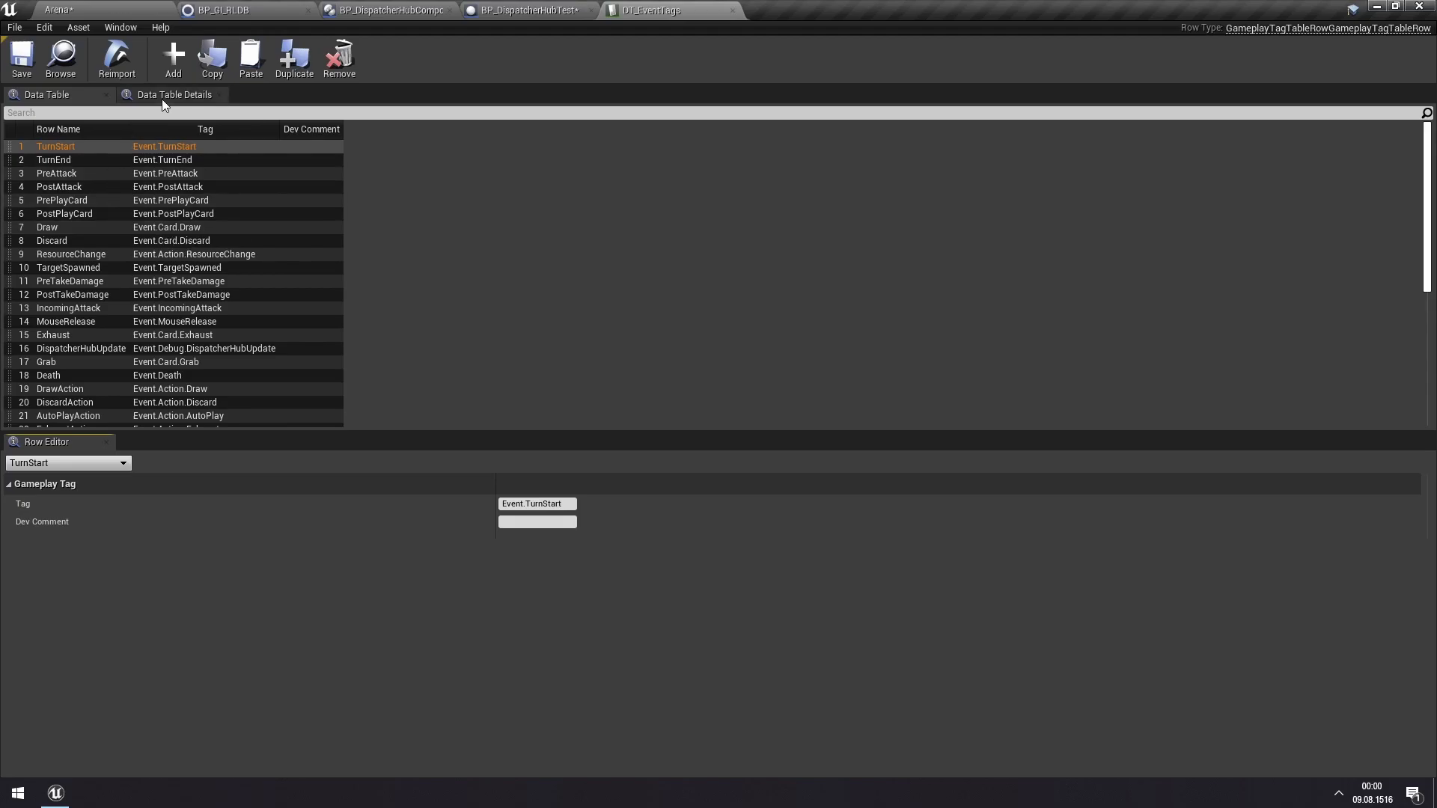
{"action": "left_click", "coordinate": [173, 58]}
{"action": "type", "text": "De"}
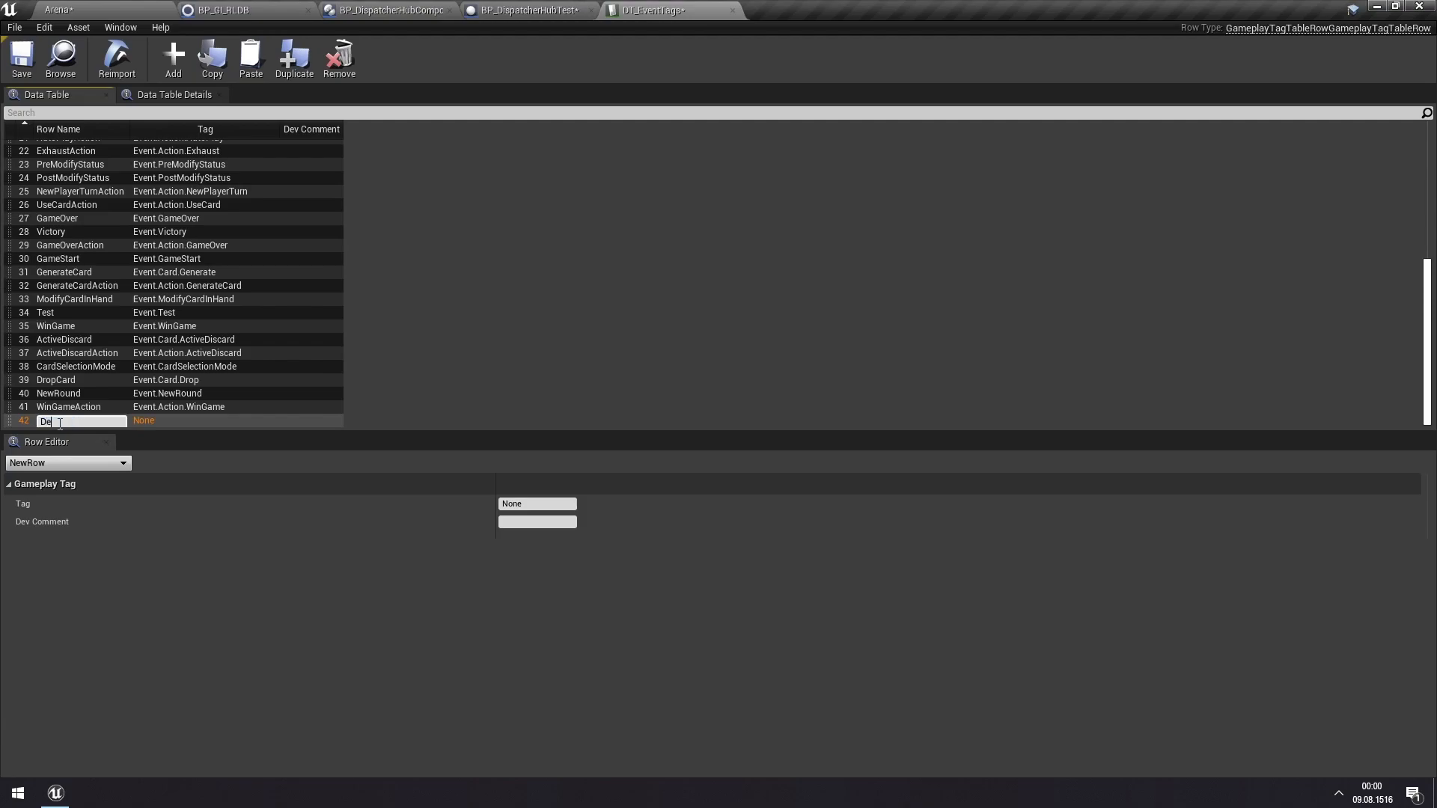
- Name the new row Debug and begin entering its tag value
{"action": "type", "text": "bug"}
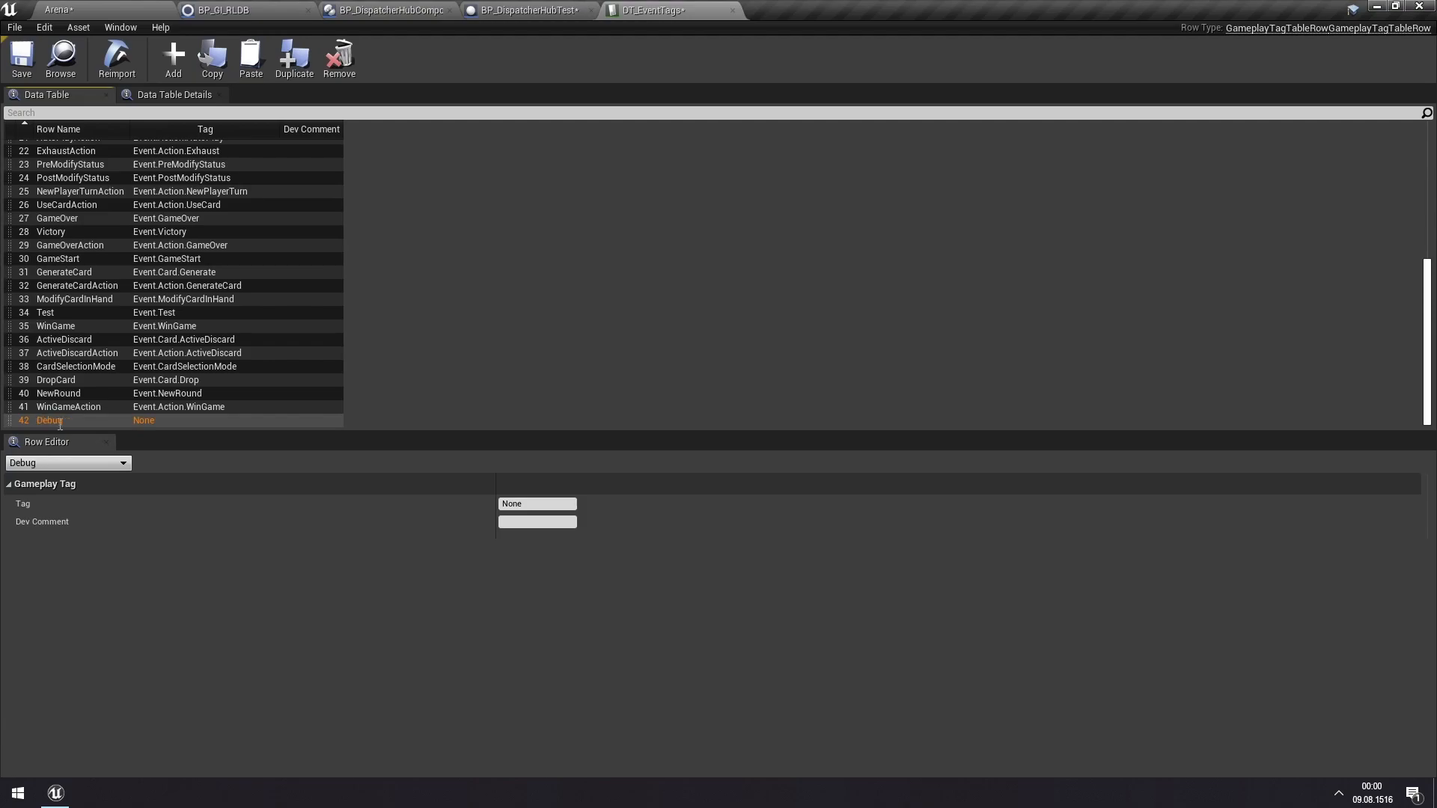
{"action": "left_click", "coordinate": [537, 503]}
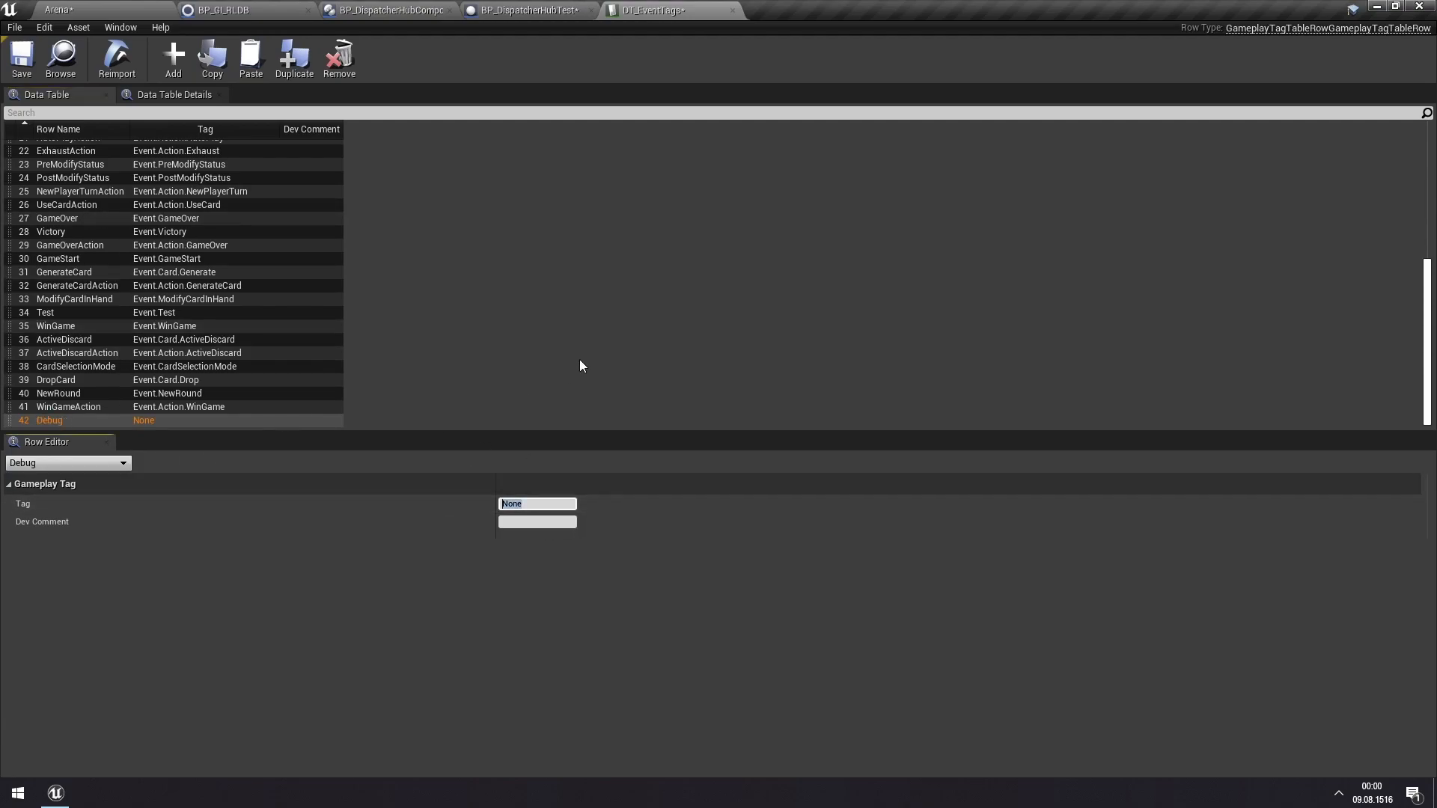
{"action": "type", "text": "Event."}
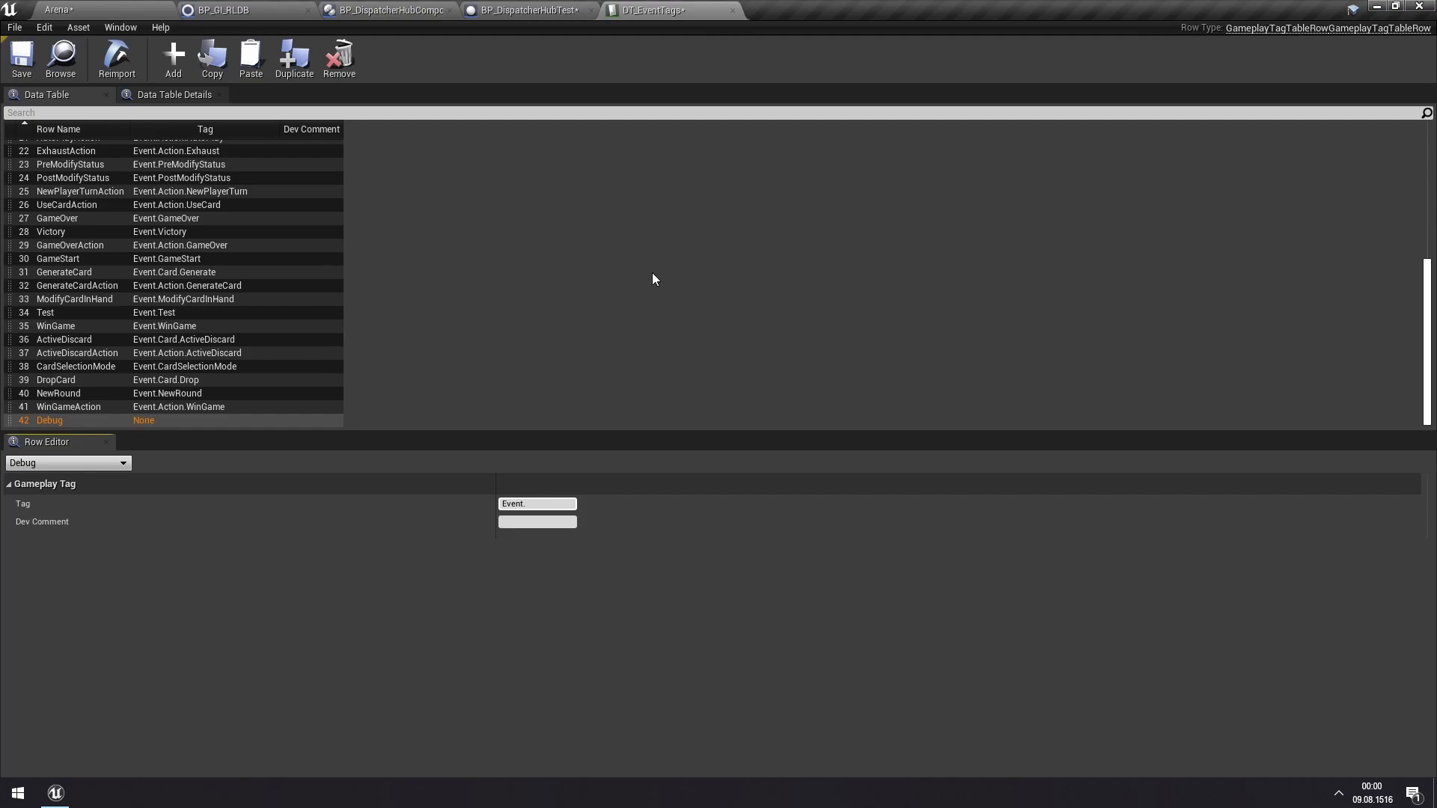
{"action": "left_click", "coordinate": [537, 522]}
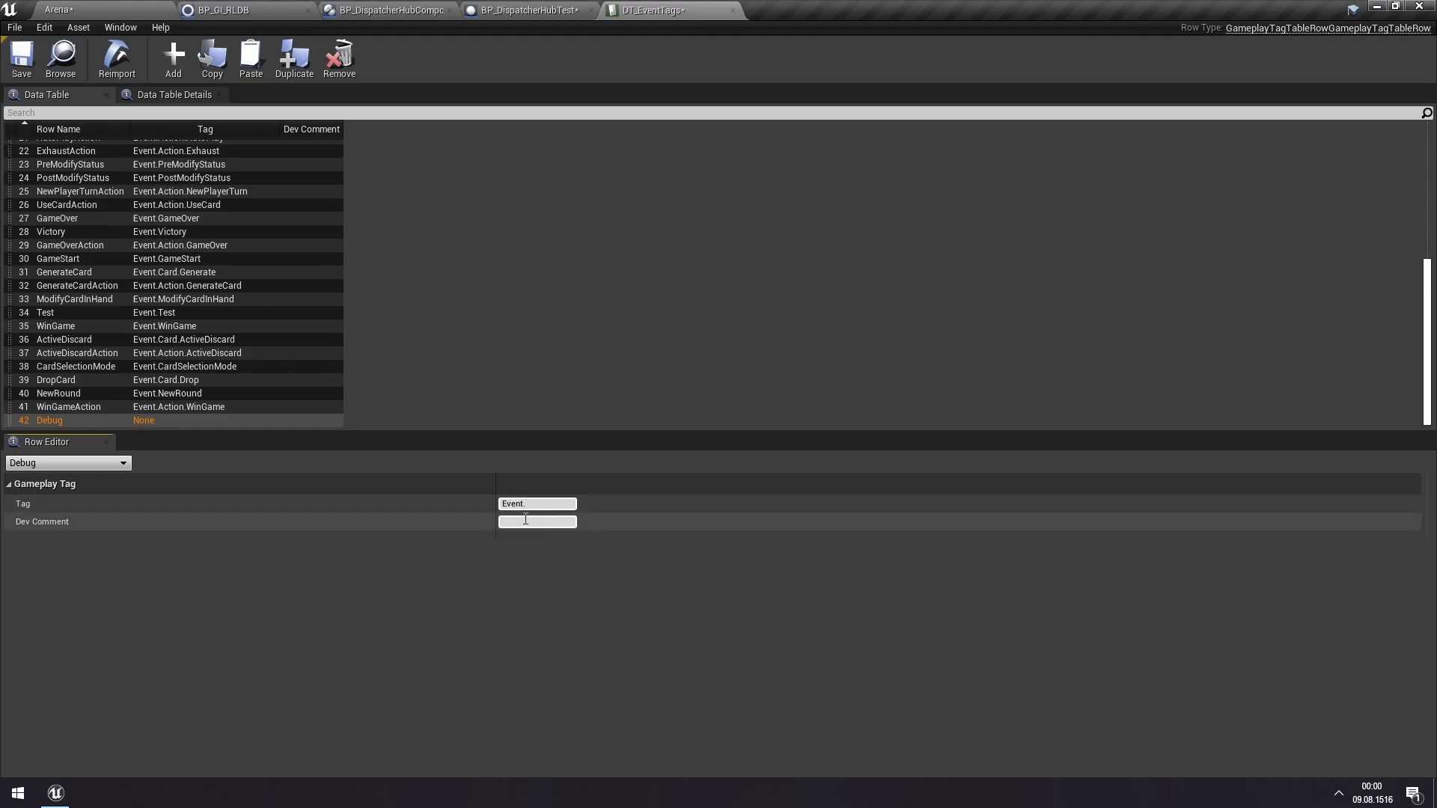
{"action": "mouse_move", "coordinate": [543, 497]}
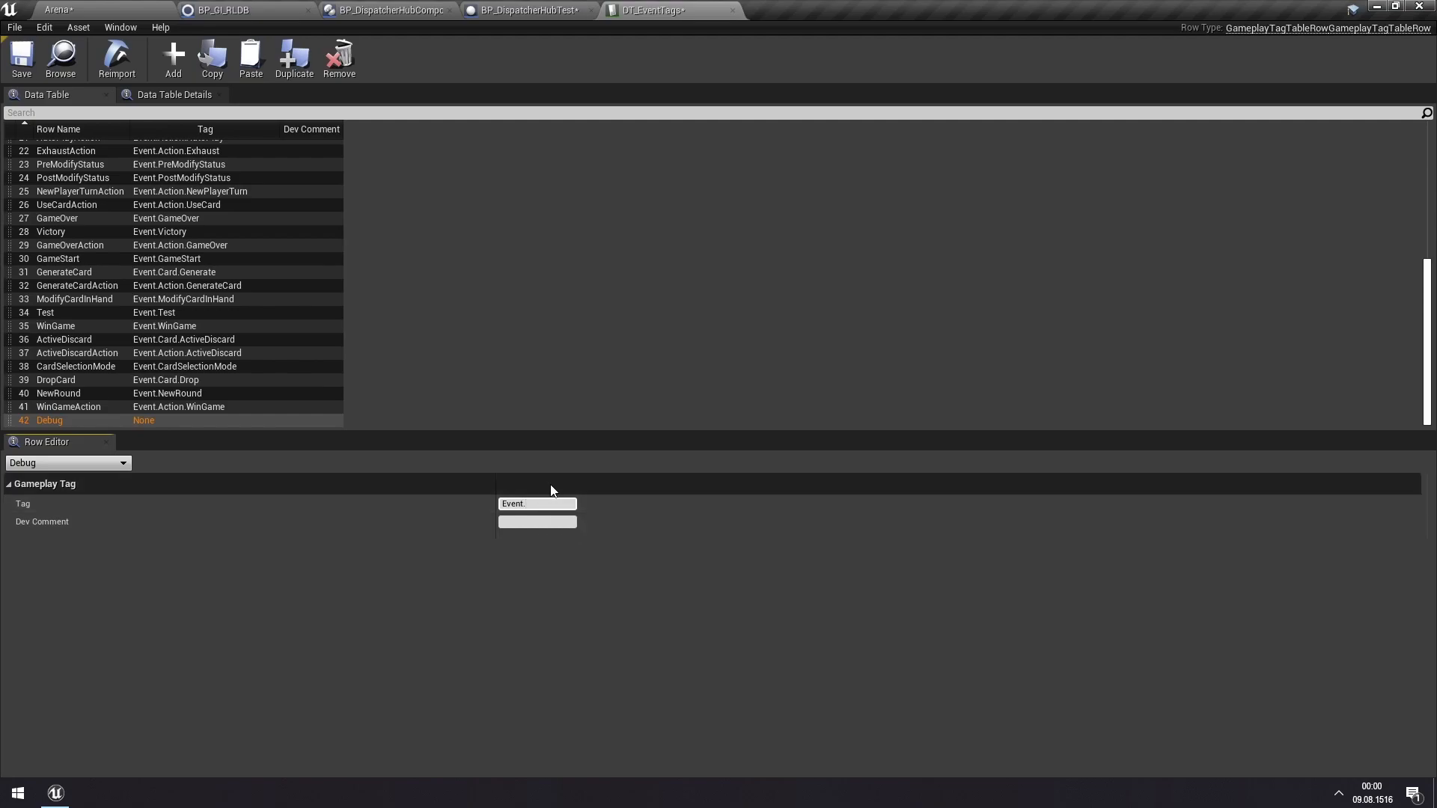
{"action": "mouse_move", "coordinate": [755, 452]}
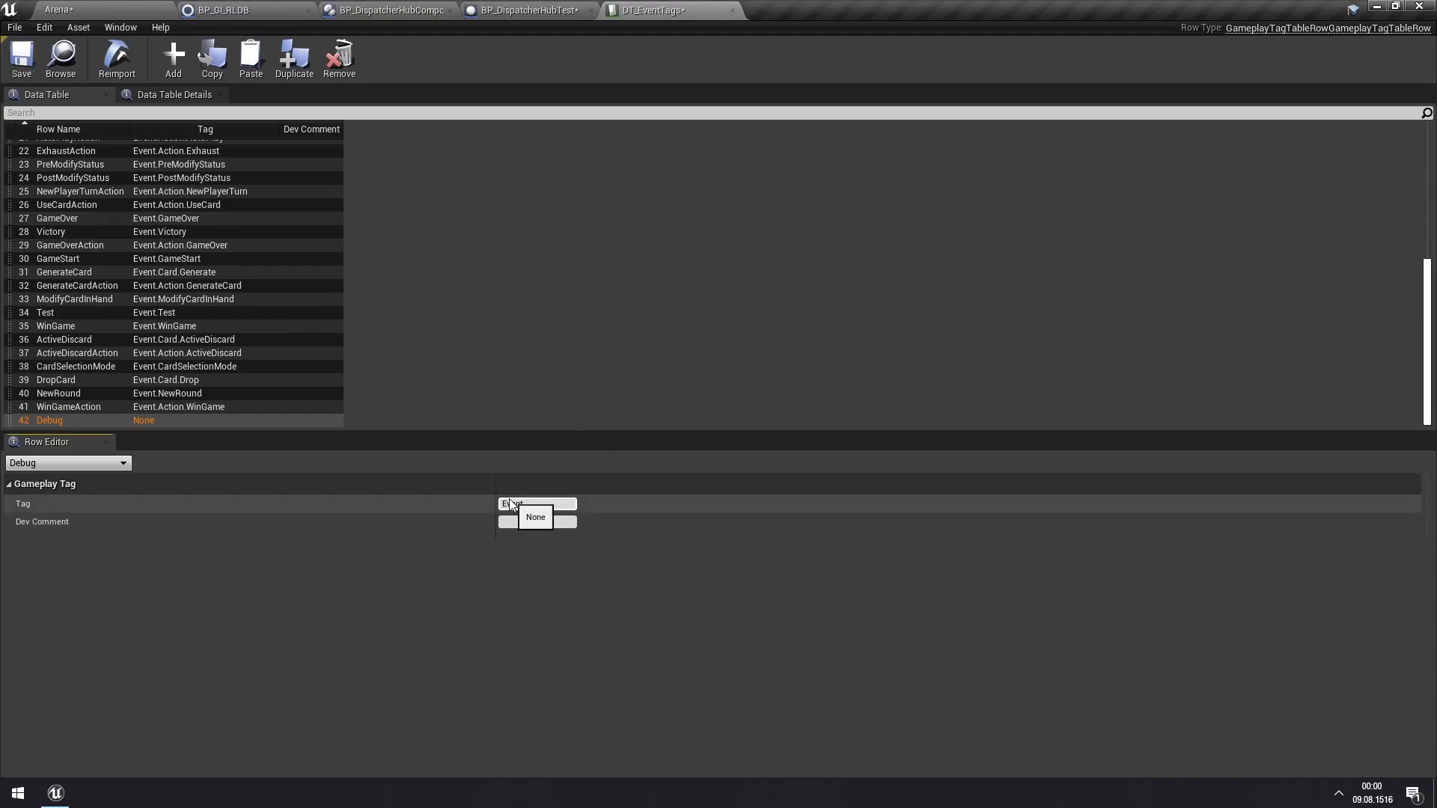
- Set the Debug row's tag to Event.Debug and return to the Arena level
{"action": "left_click", "coordinate": [537, 503]}
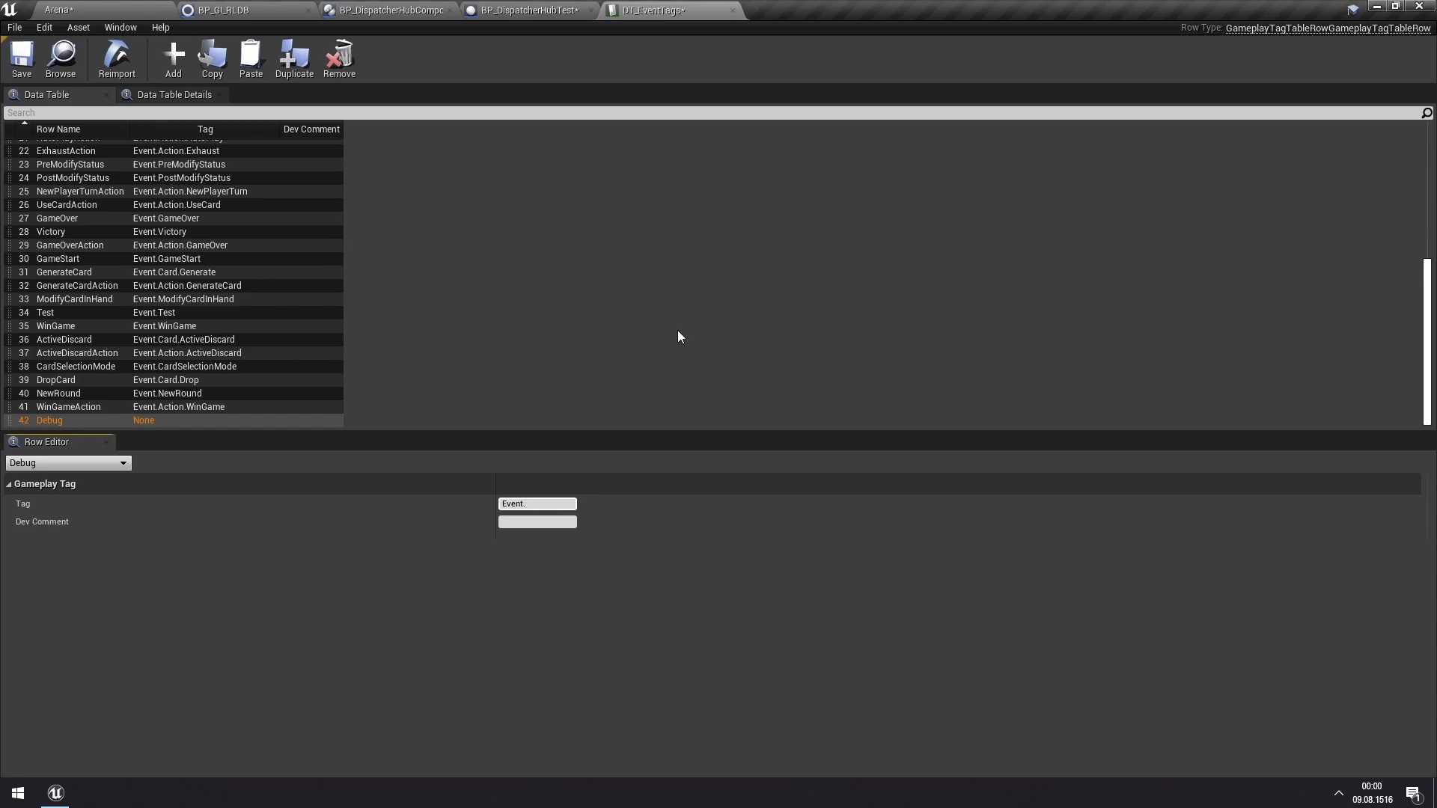
{"action": "type", "text": "Debug"}
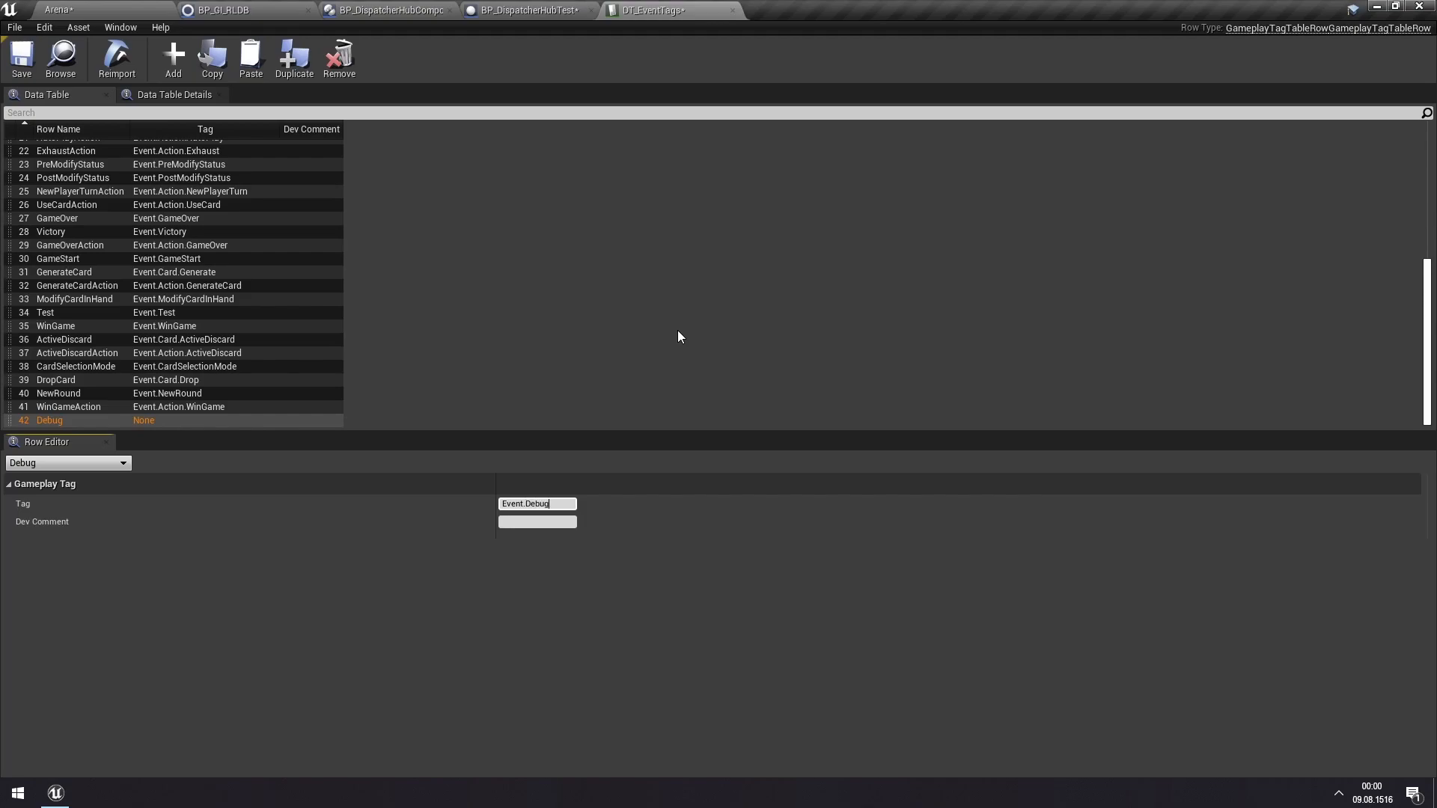
{"action": "key", "text": "Return"}
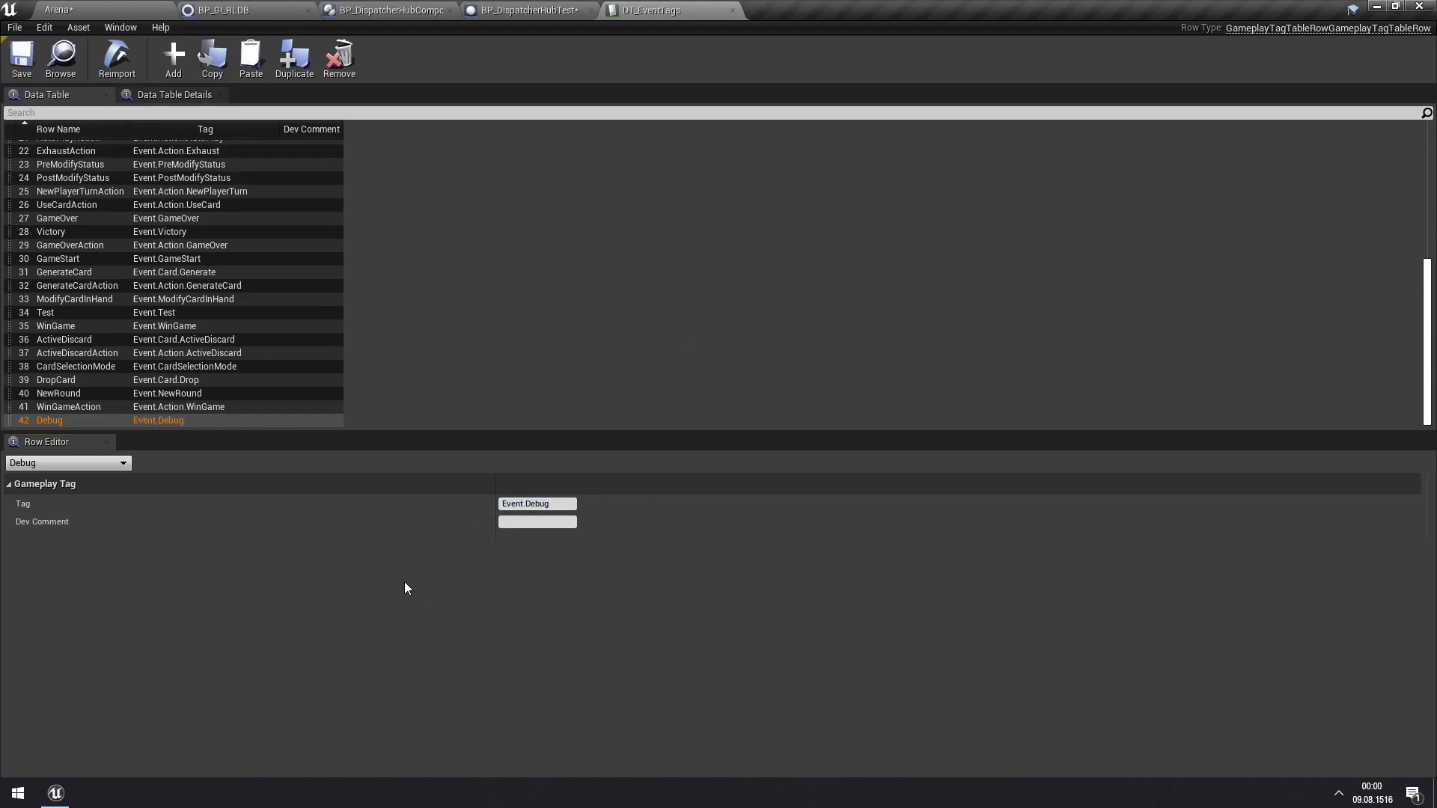
{"action": "left_click", "coordinate": [537, 503]}
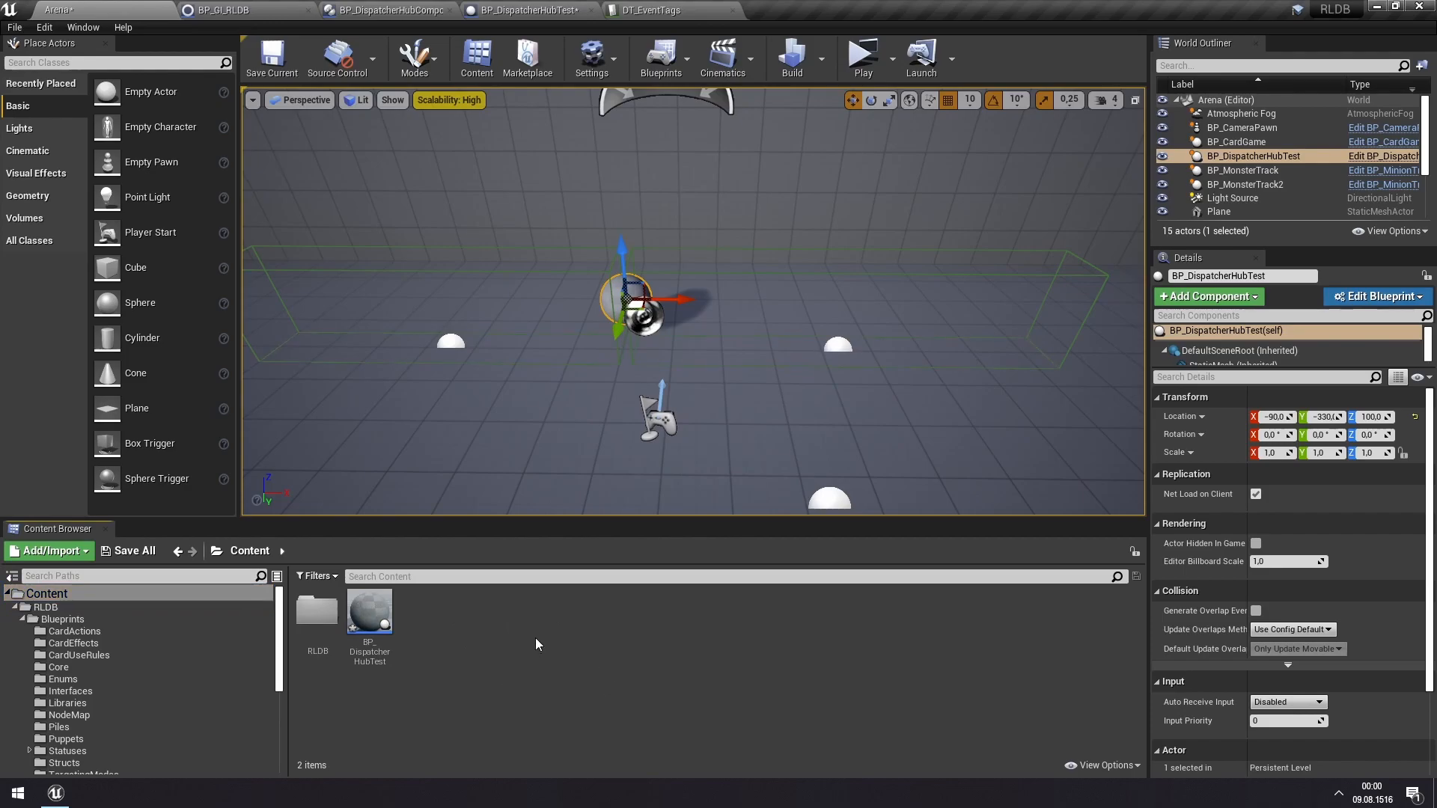
- Create the BP_DebugEventCaller Actor blueprint, place it in Arena, and open it
{"action": "right_click", "coordinate": [536, 644]}
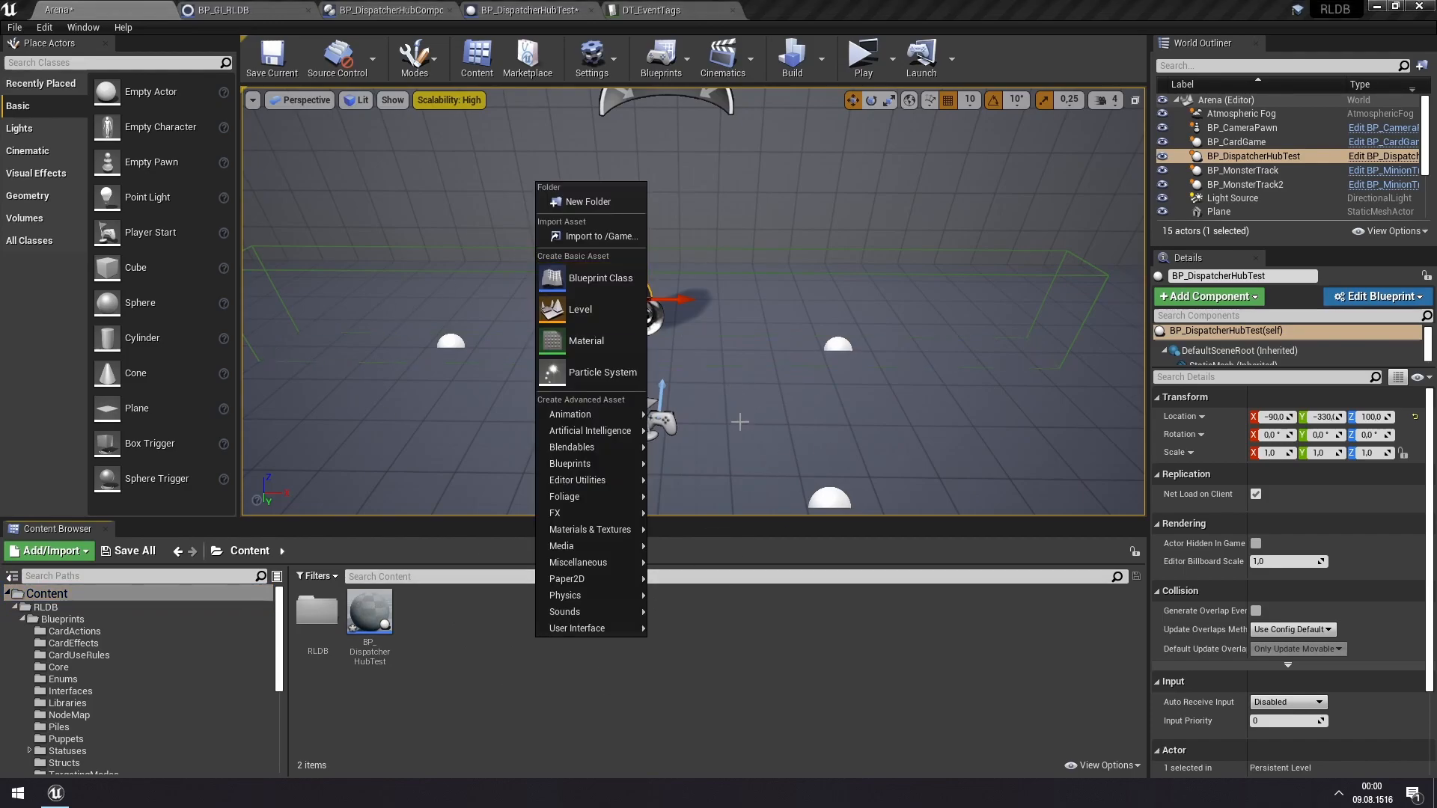
{"action": "mouse_move", "coordinate": [570, 463]}
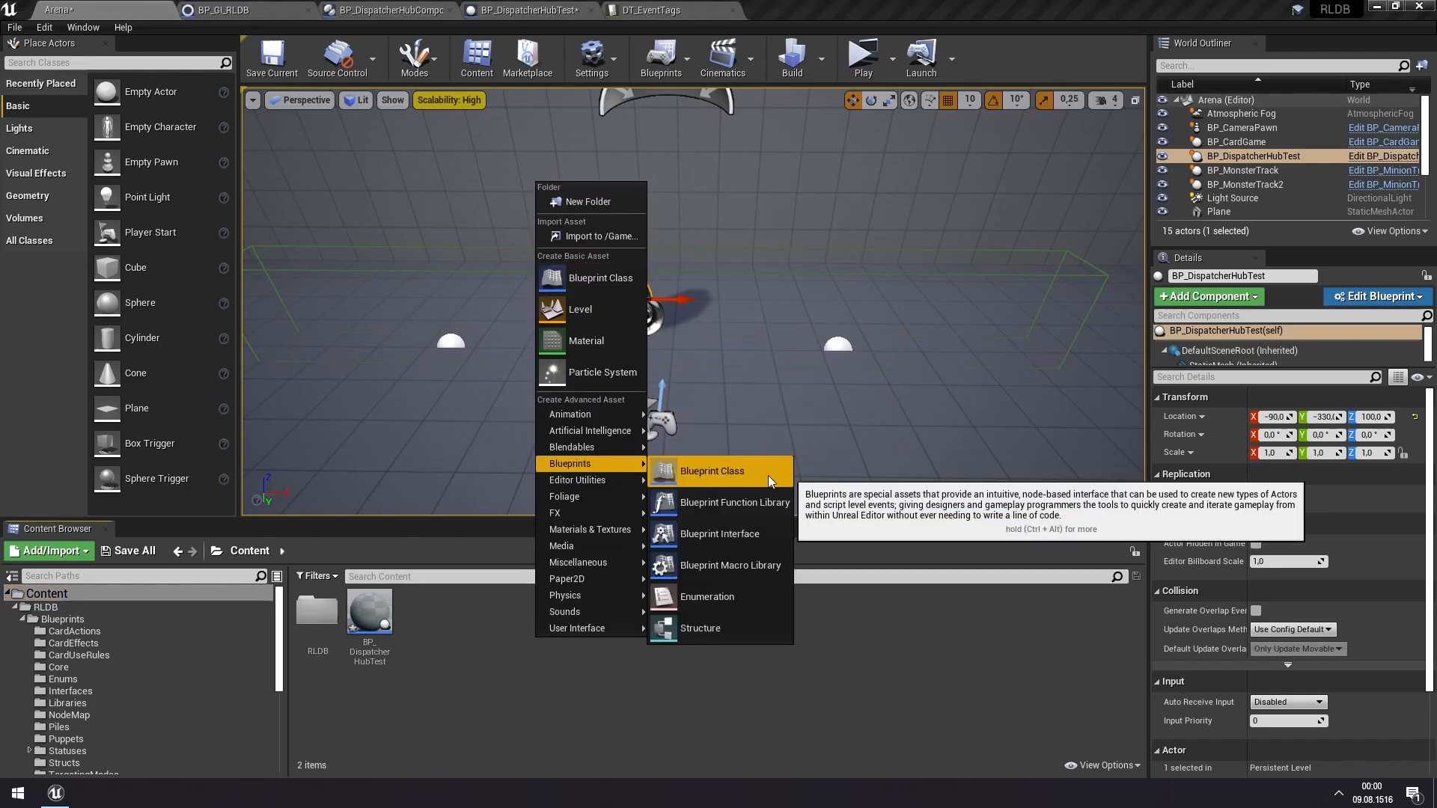
{"action": "left_click", "coordinate": [711, 470]}
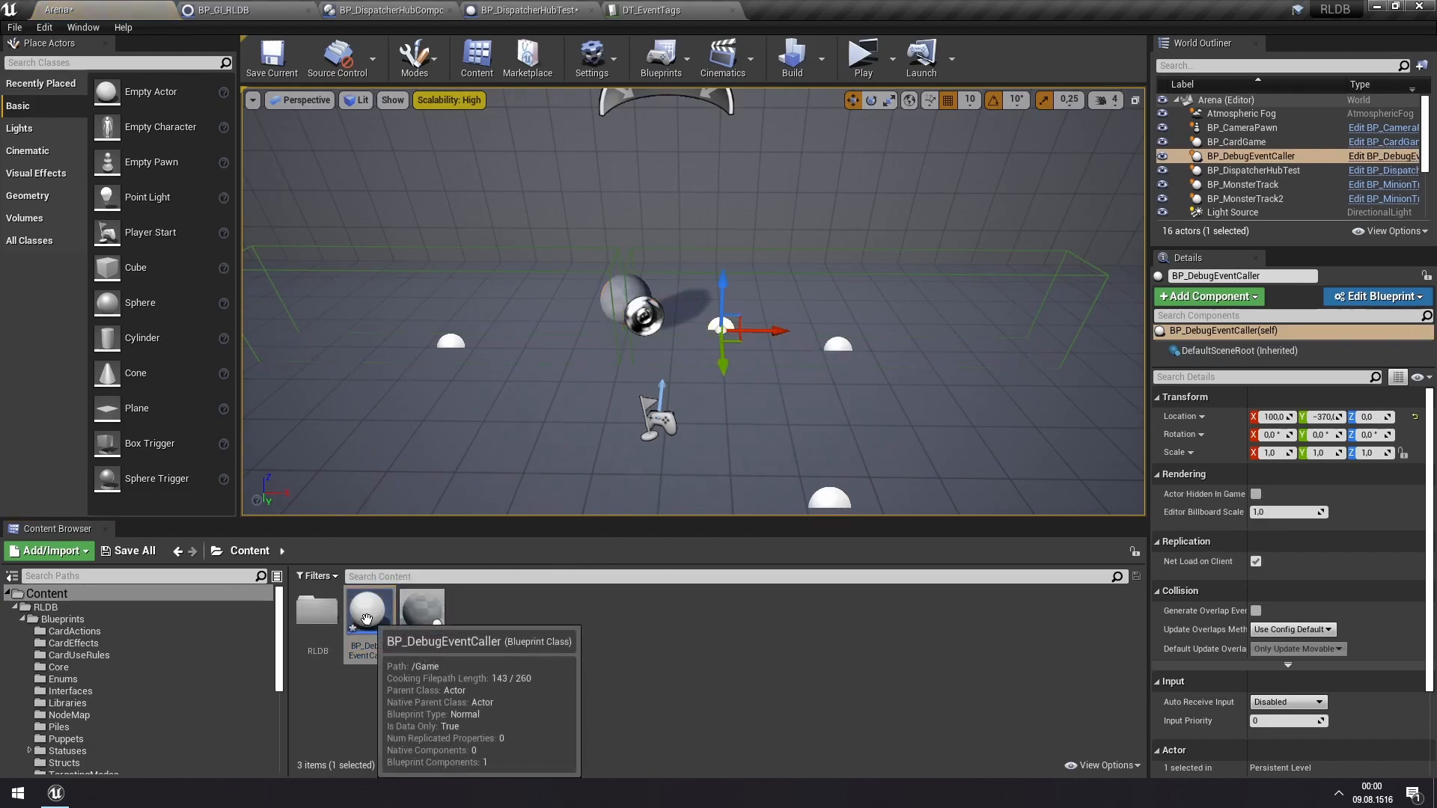
{"action": "double_click", "coordinate": [367, 606]}
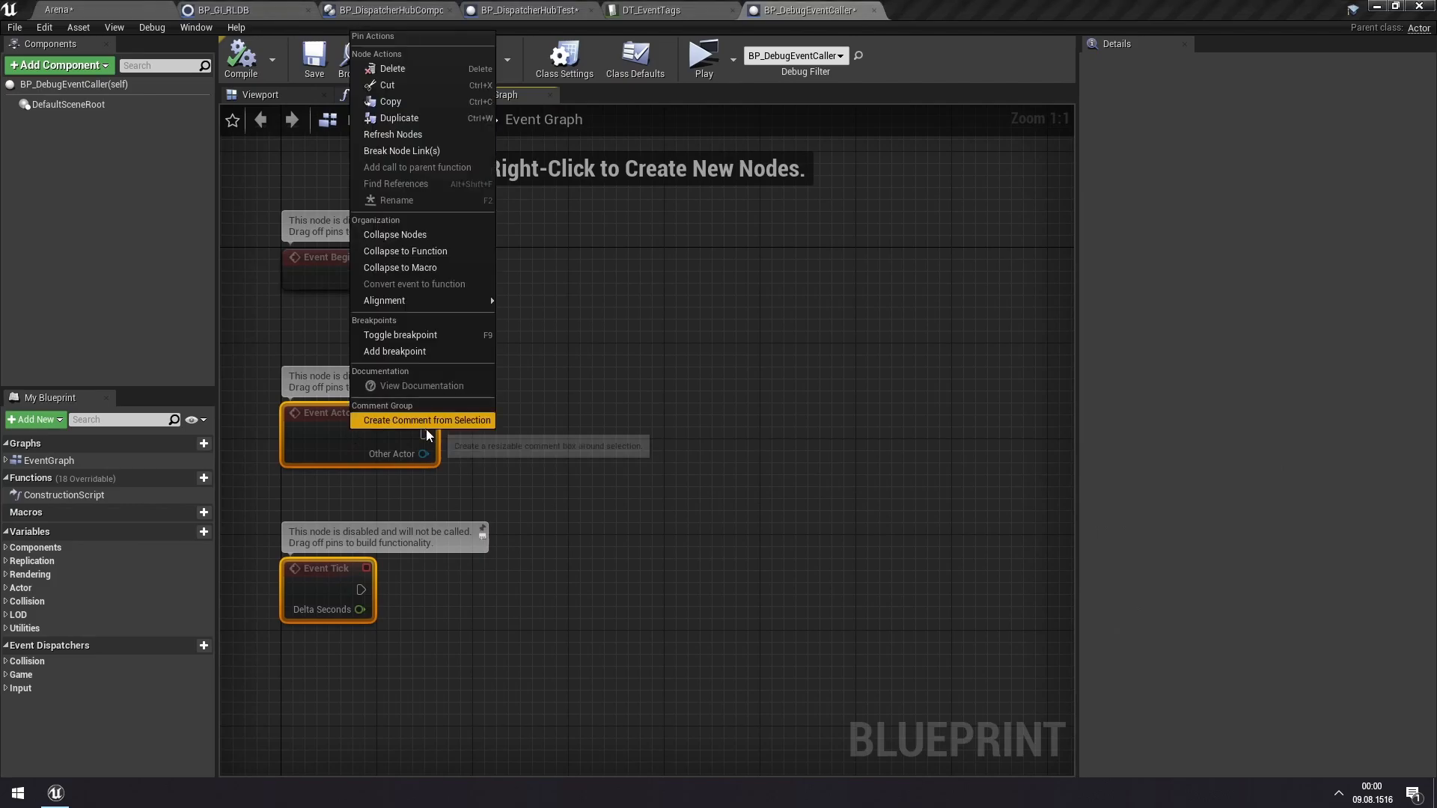
- Remove the unused event nodes and add a Call Event in Global Dispatcher Hub node
{"action": "left_click", "coordinate": [391, 69]}
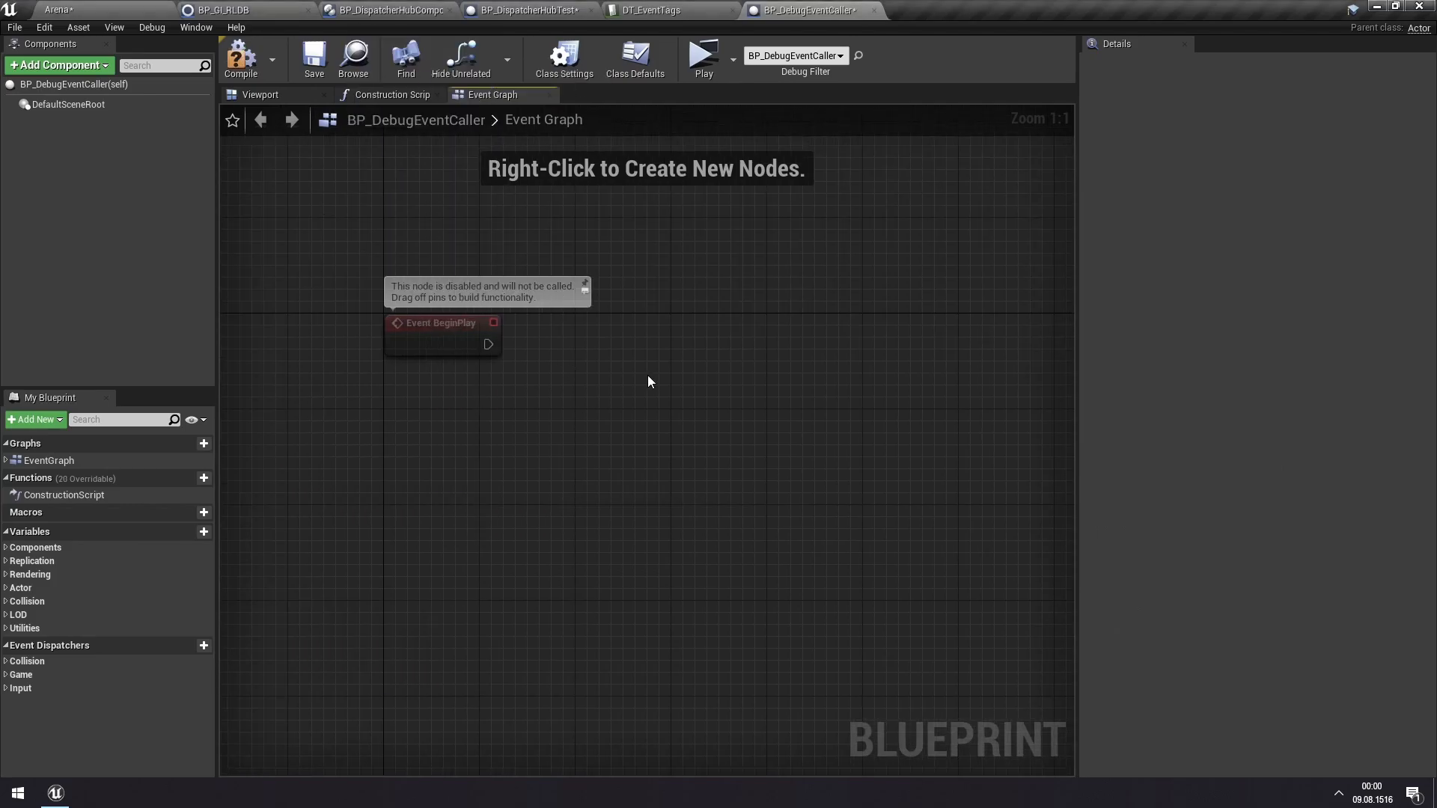
{"action": "mouse_move", "coordinate": [677, 325]}
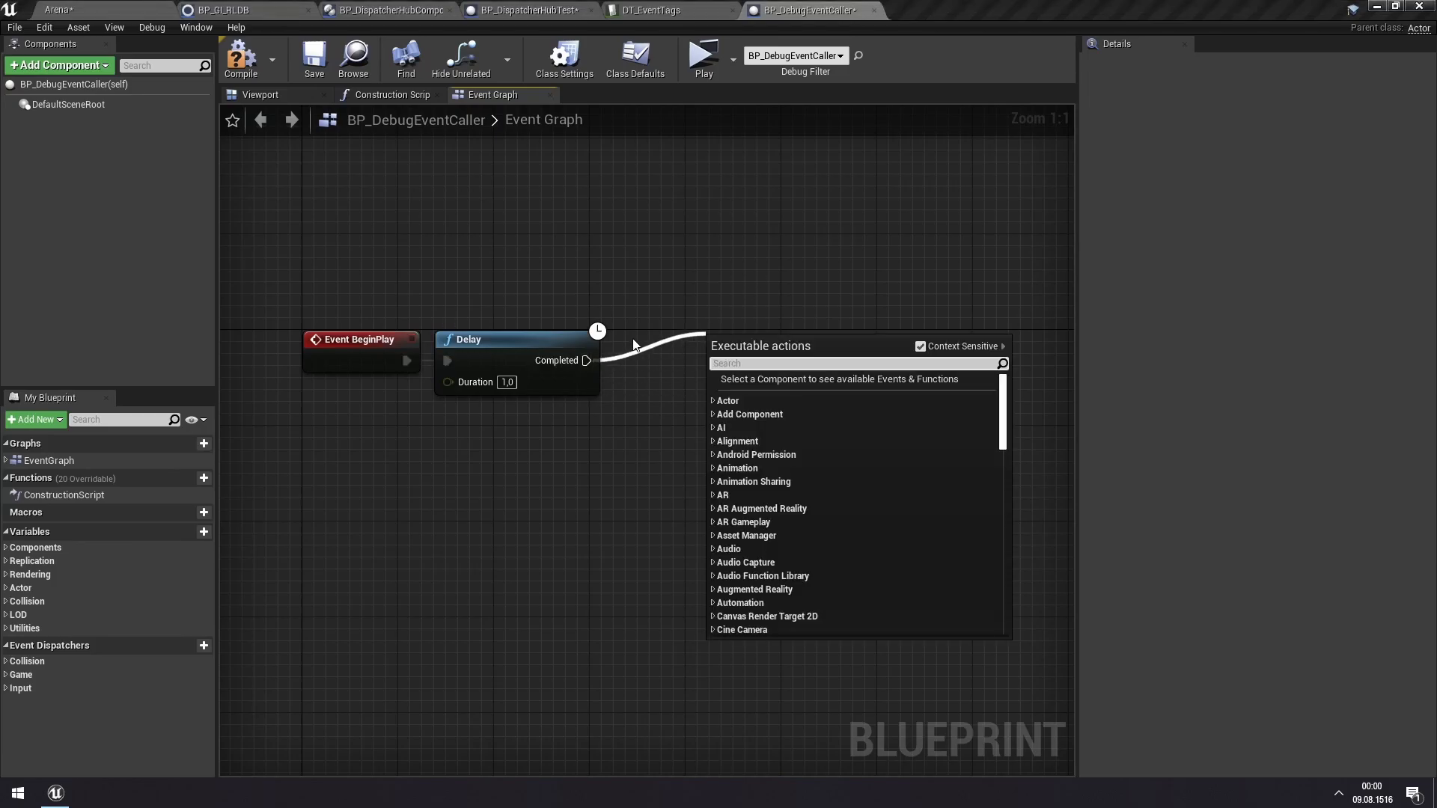
{"action": "type", "text": "calle"}
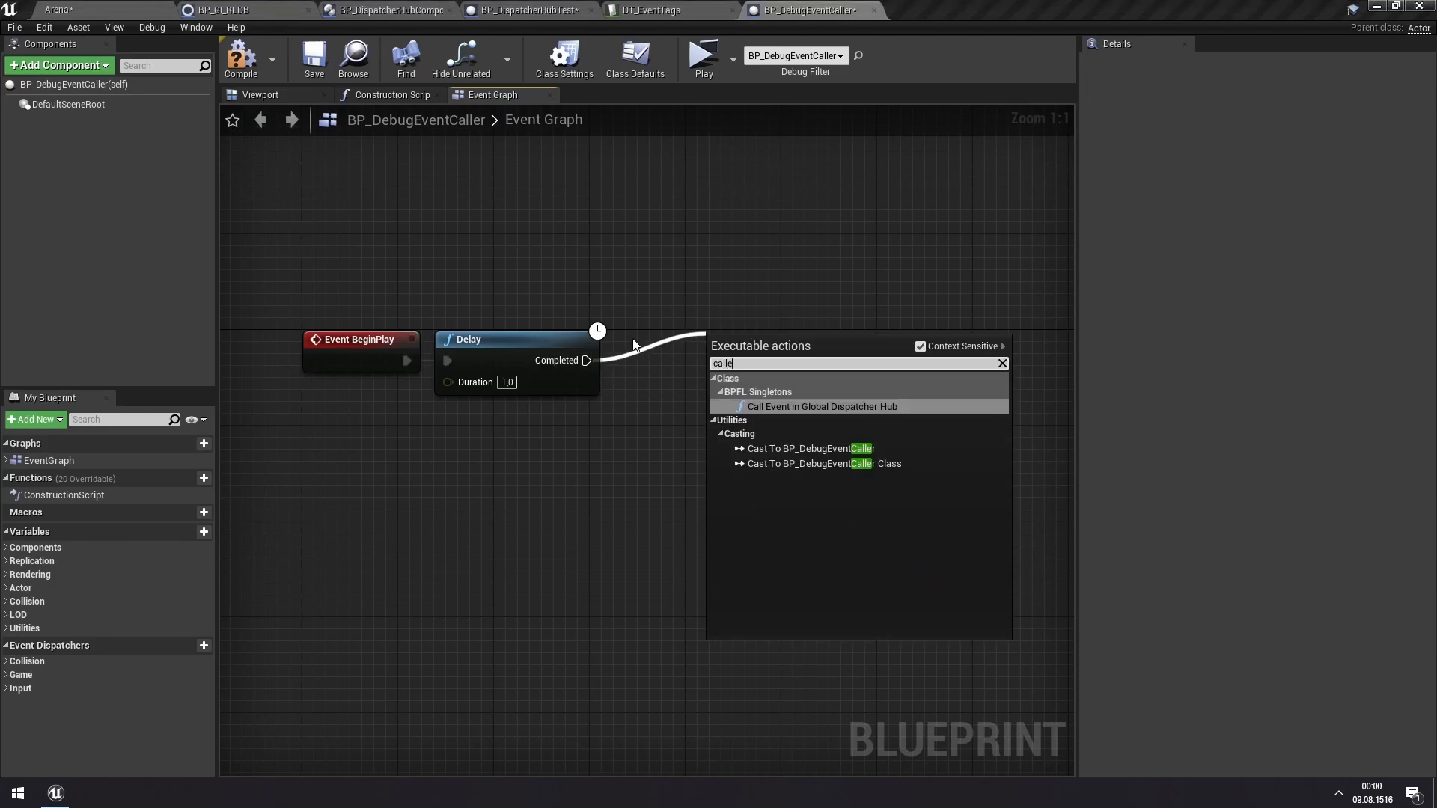
{"action": "left_click", "coordinate": [819, 405]}
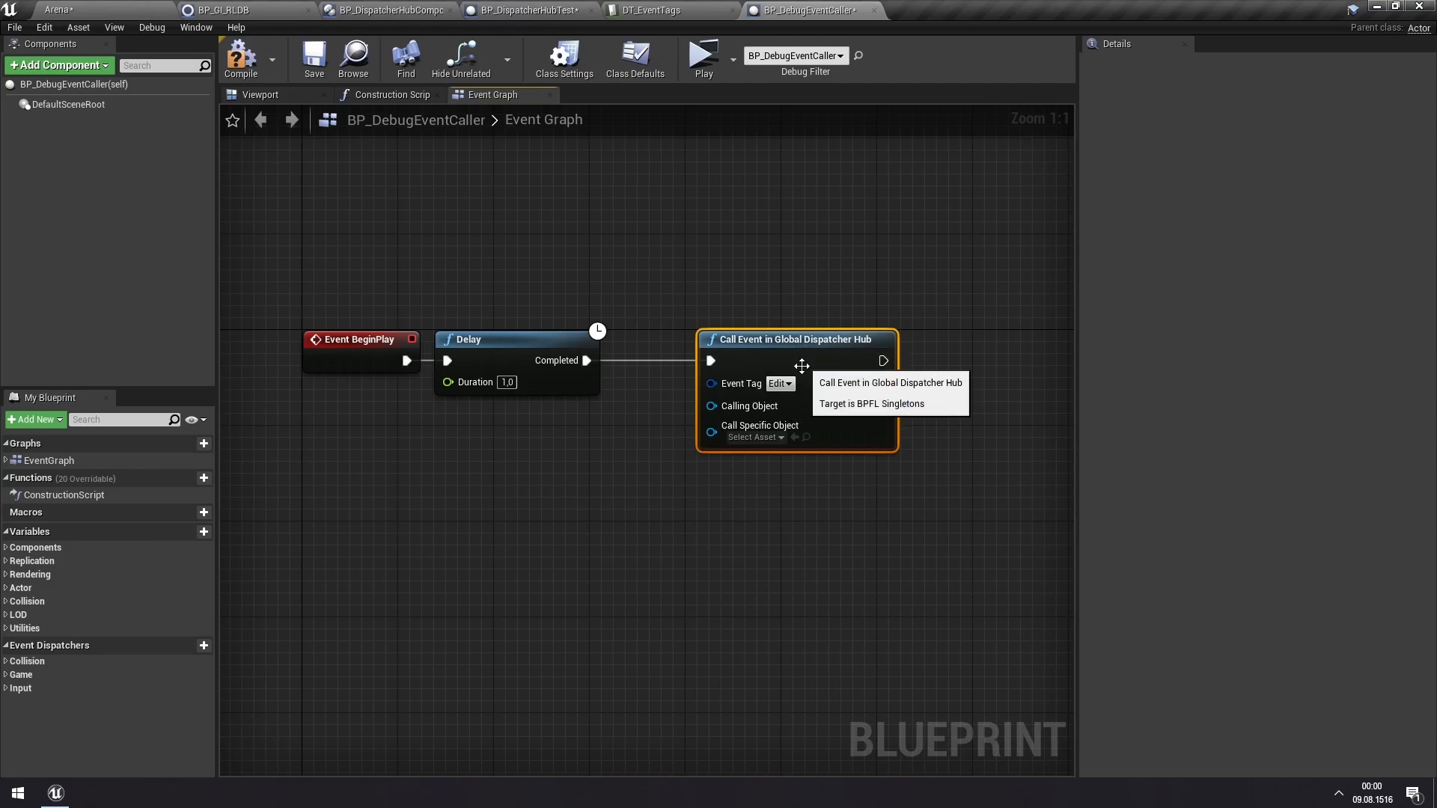
- Set the call's tag to Event.Debug with Self as caller, checking BP_DispatcherHubTest for reference
{"action": "left_click", "coordinate": [778, 383]}
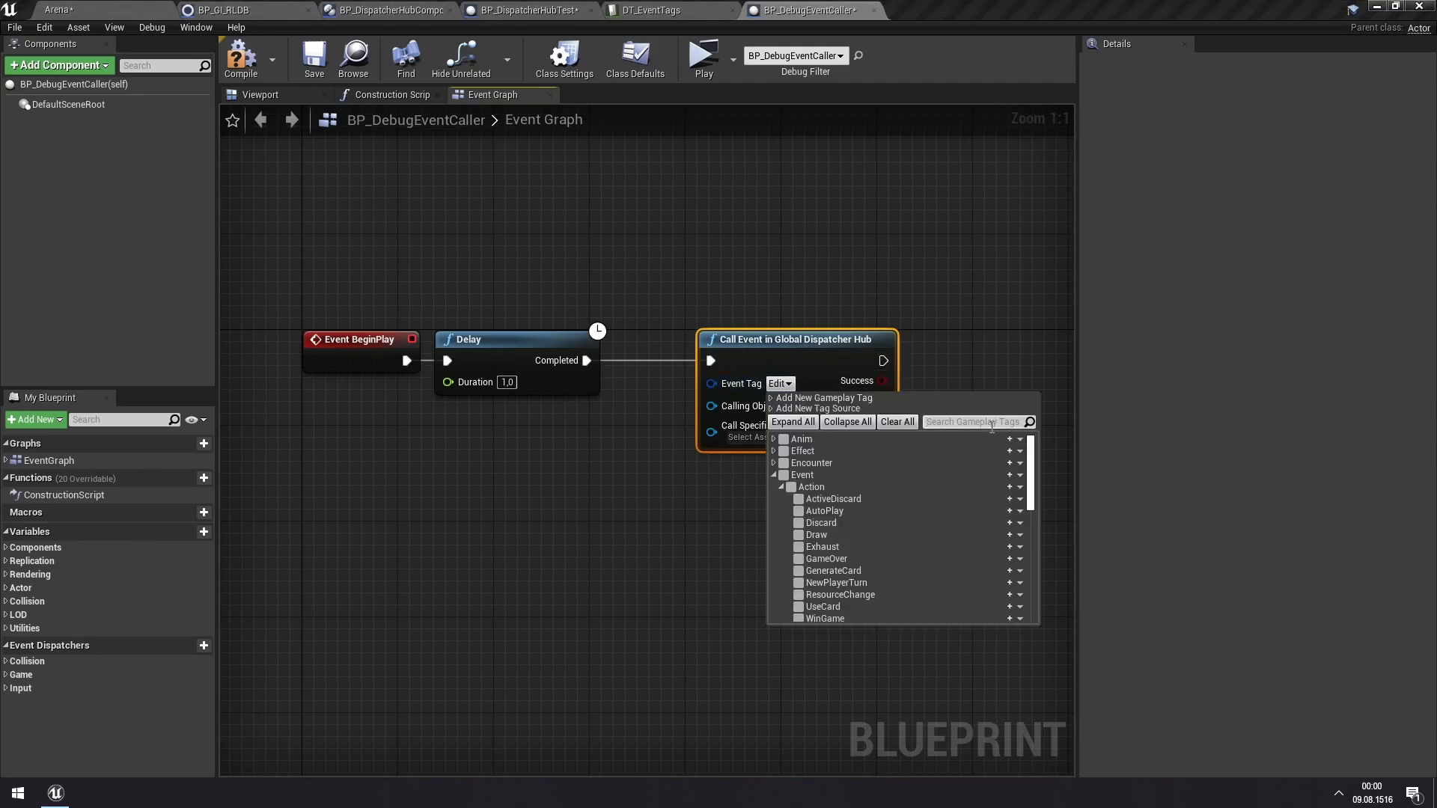
{"action": "type", "text": "debu"}
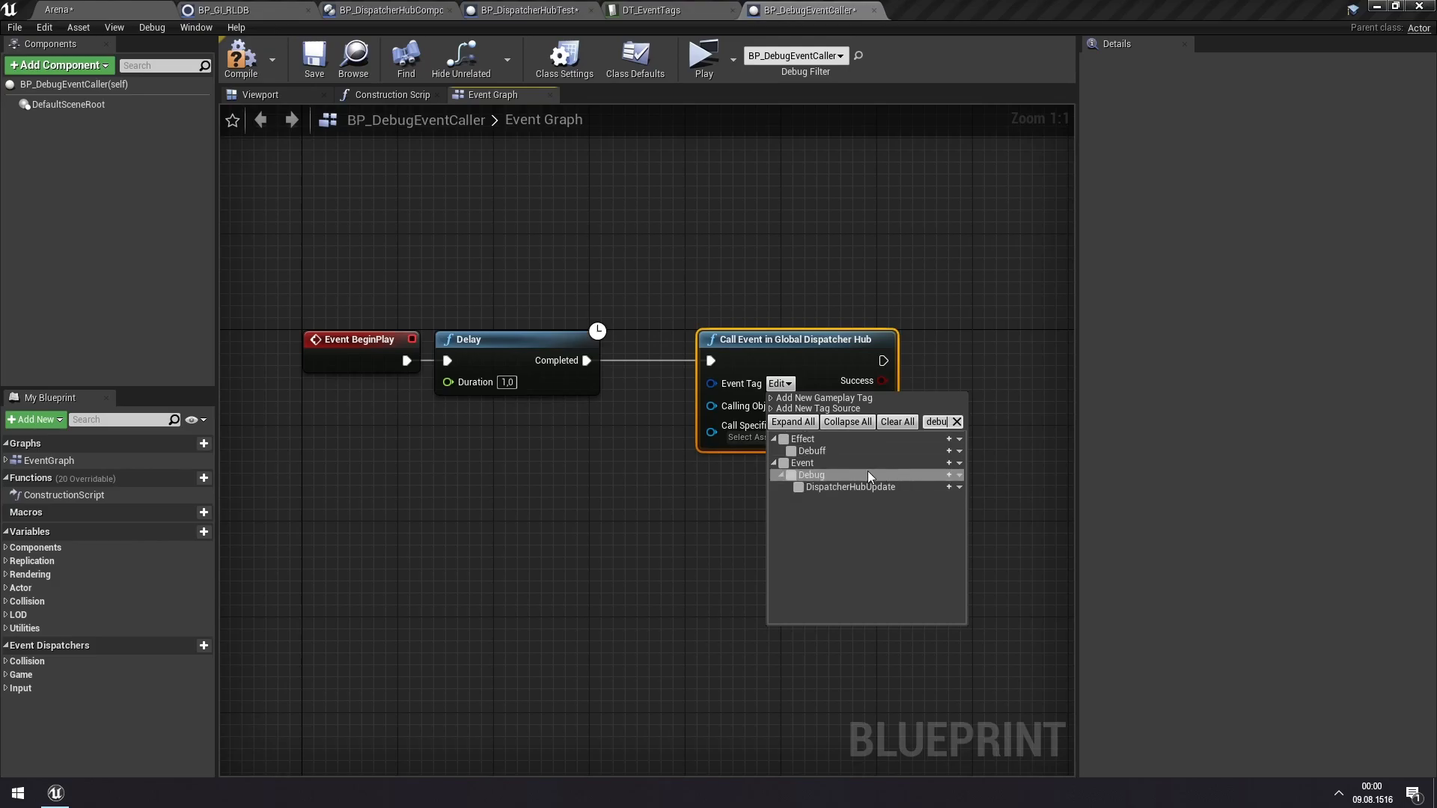
{"action": "left_click", "coordinate": [784, 475]}
{"action": "type", "text": "self"}
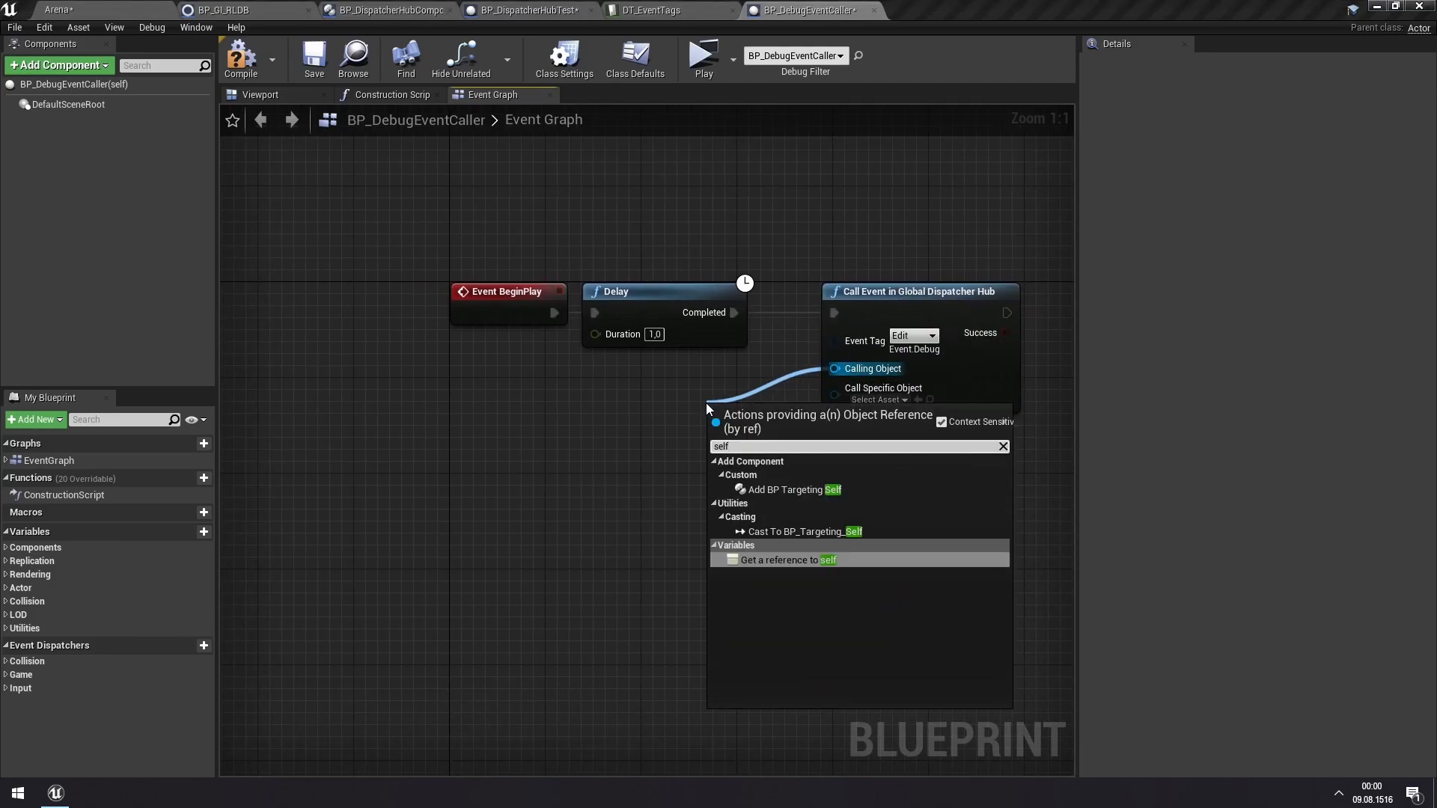
{"action": "left_click", "coordinate": [788, 559]}
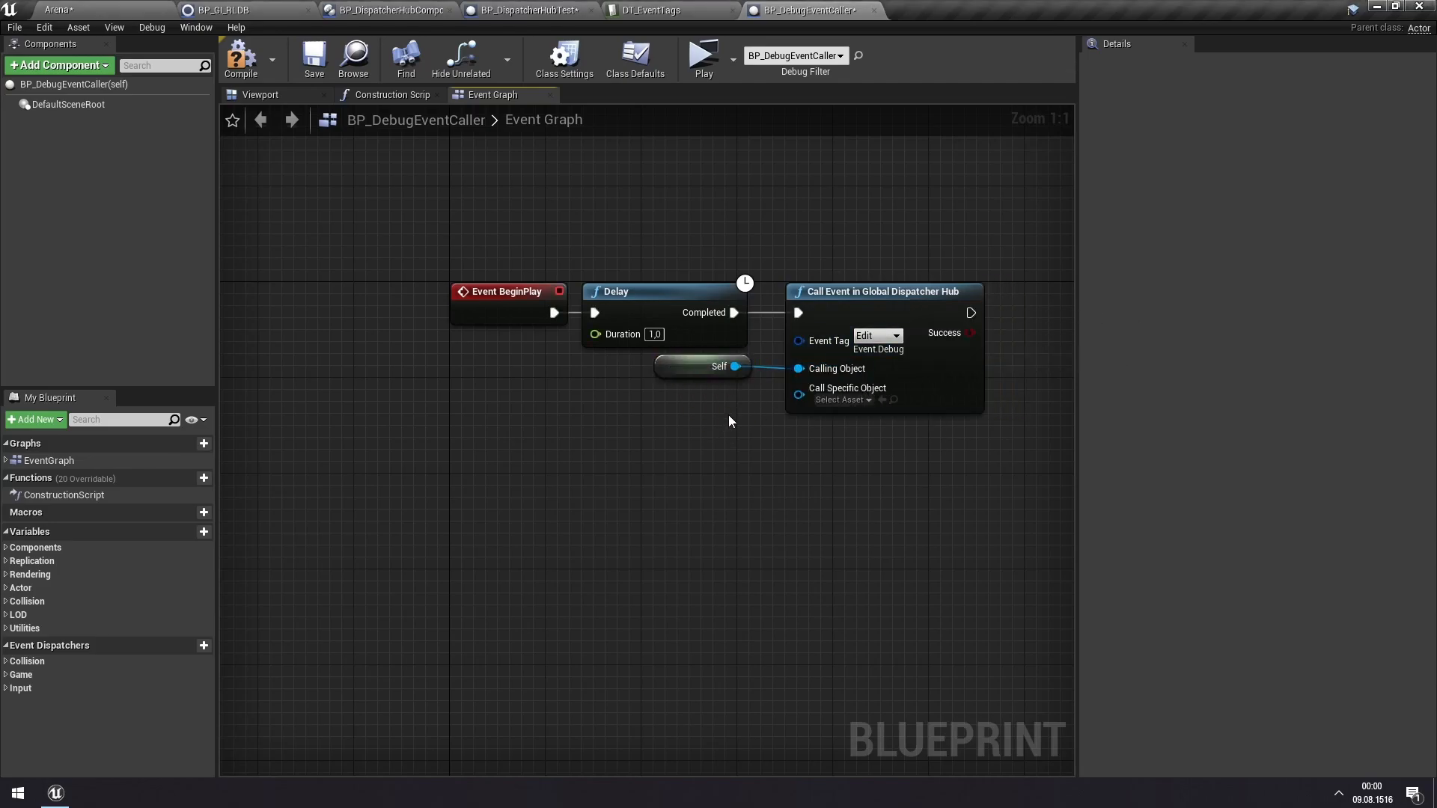
{"action": "left_click", "coordinate": [523, 9]}
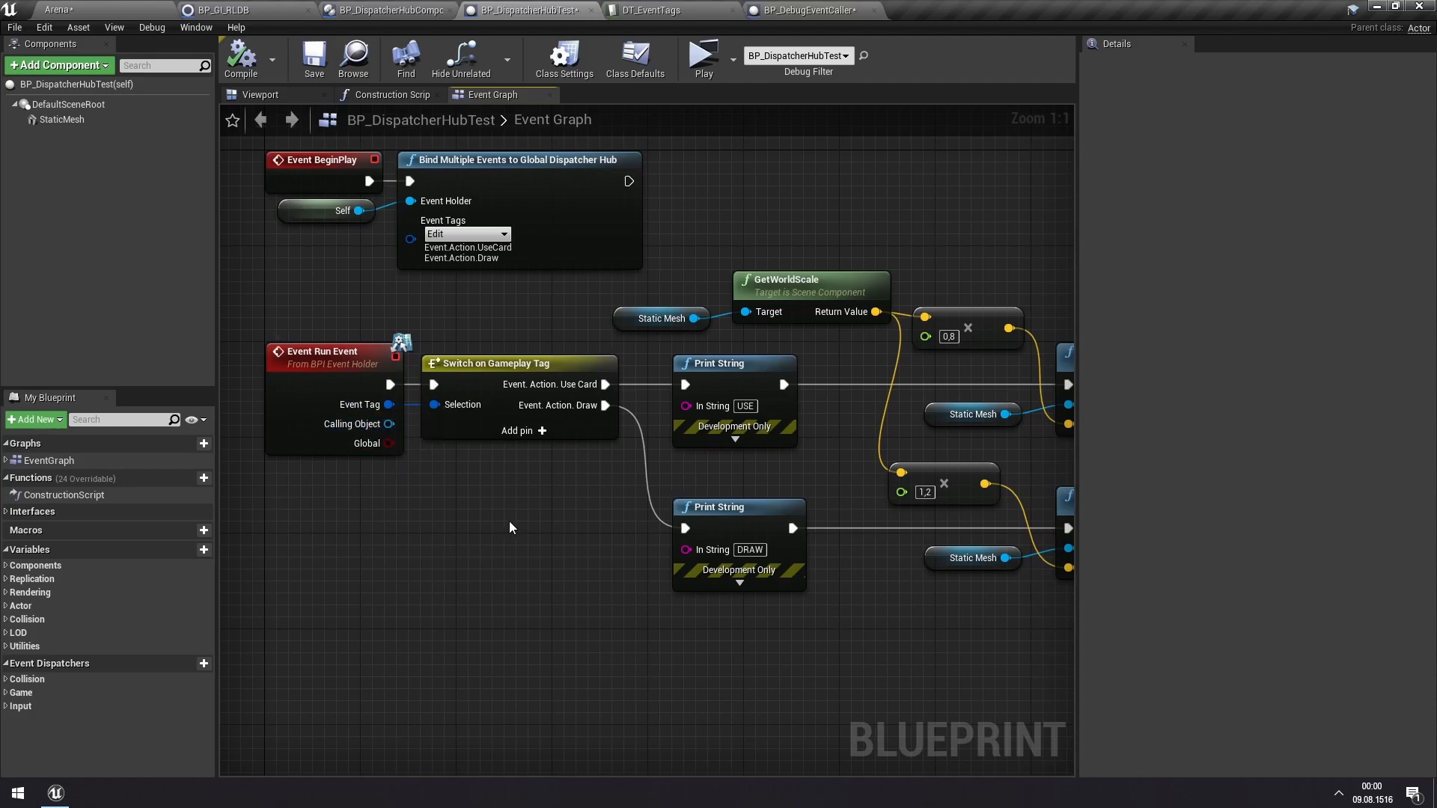
{"action": "mouse_move", "coordinate": [833, 38]}
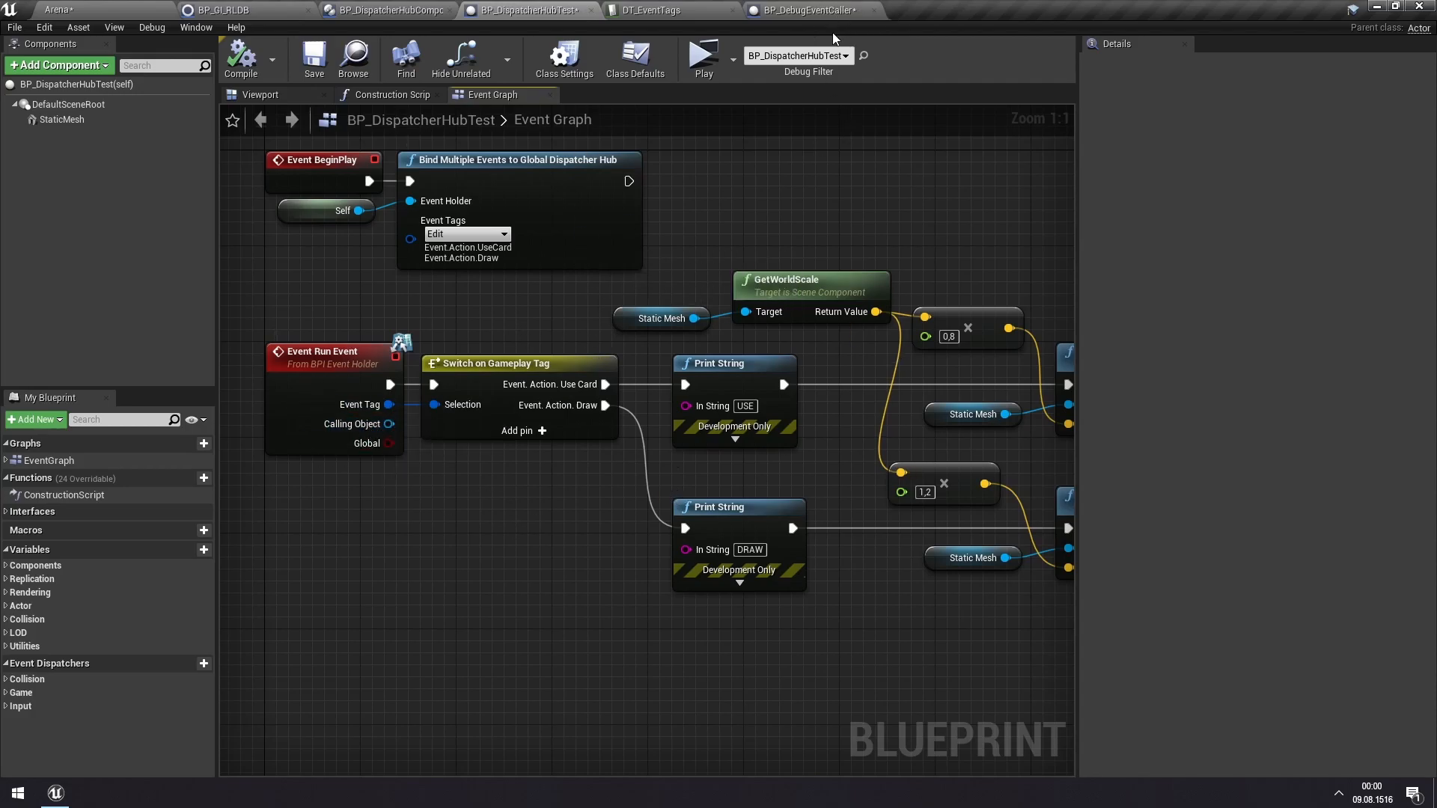
{"action": "left_click", "coordinate": [804, 10]}
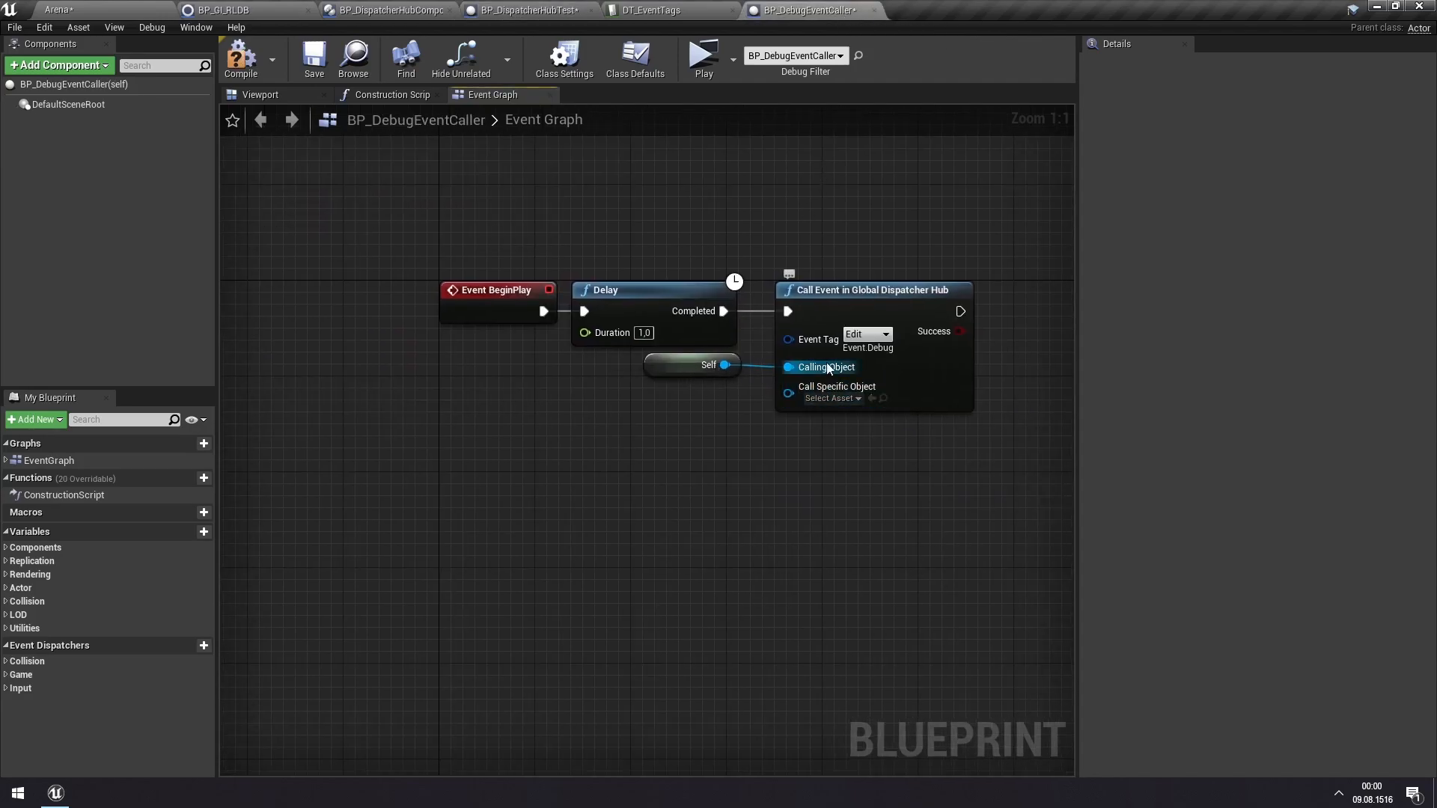
{"action": "mouse_move", "coordinate": [897, 381]}
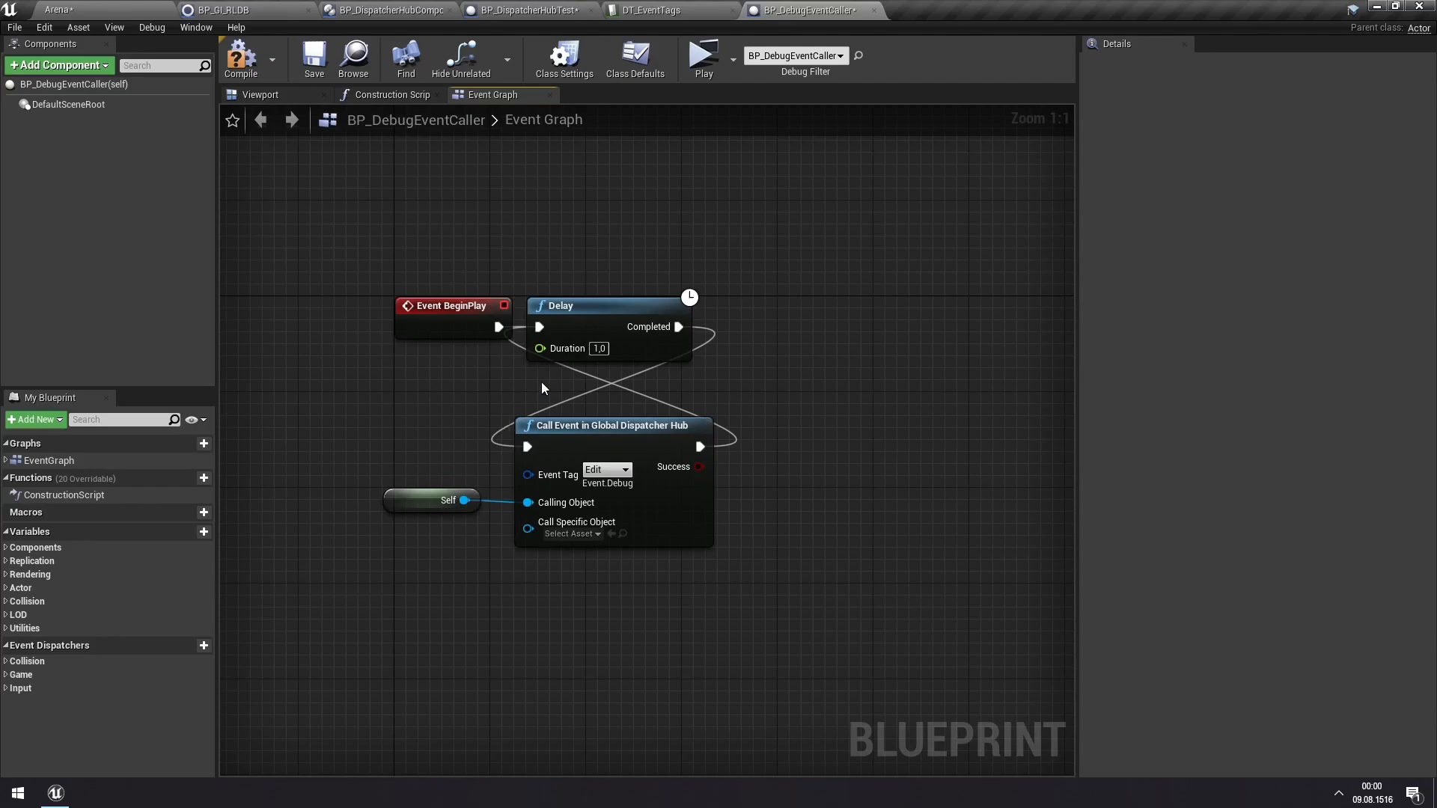
{"action": "mouse_move", "coordinate": [571, 360]}
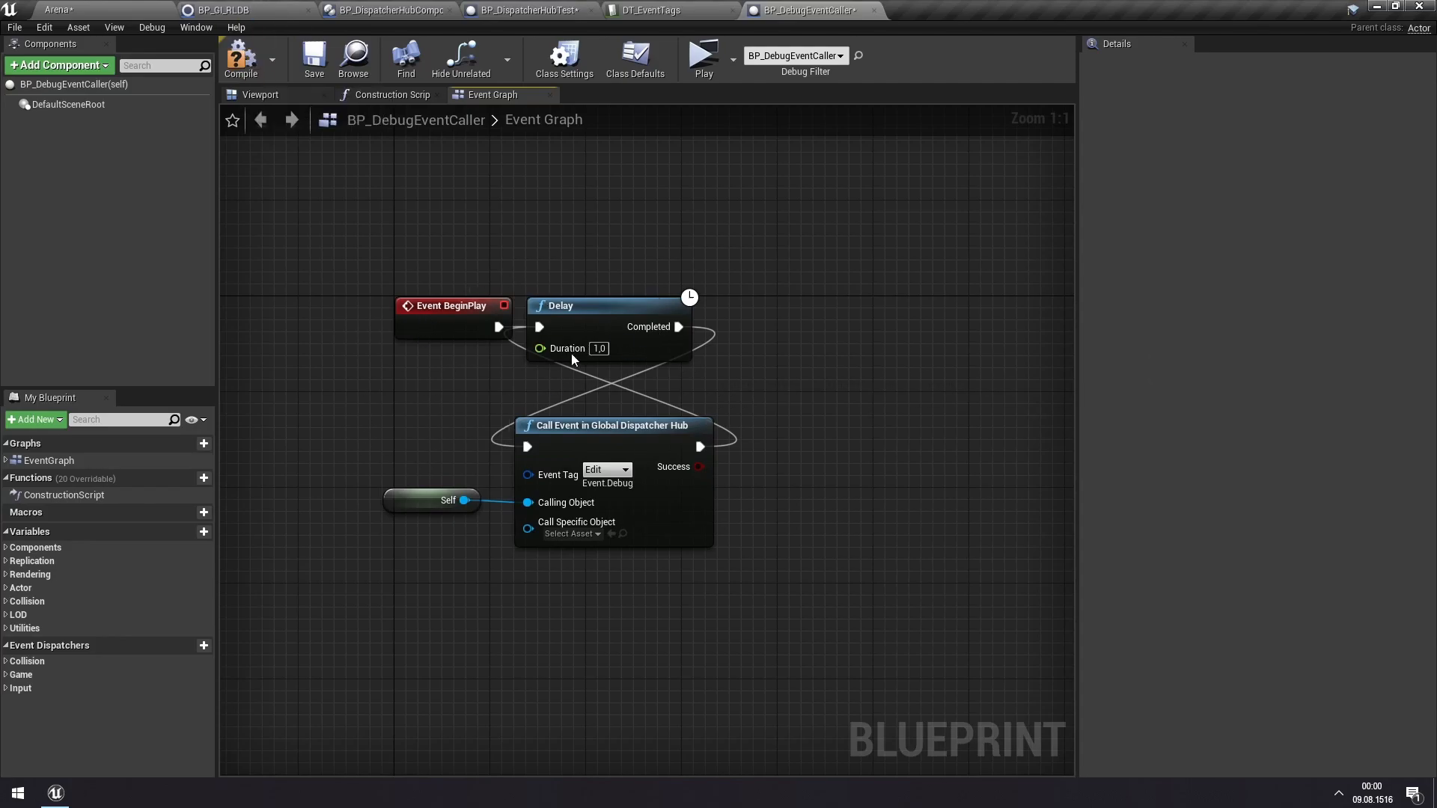
{"action": "mouse_move", "coordinate": [240, 60]}
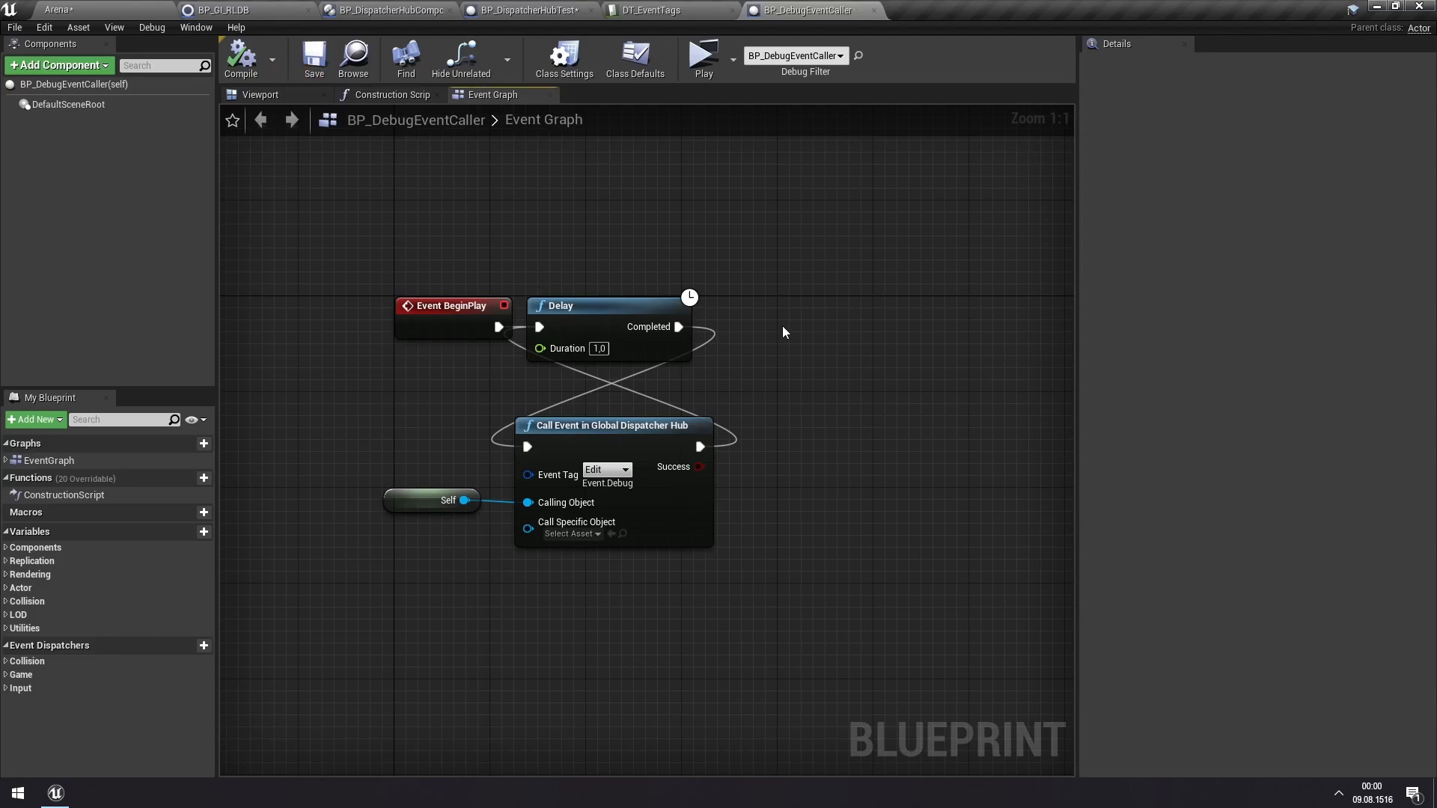
{"action": "mouse_move", "coordinate": [506, 237]}
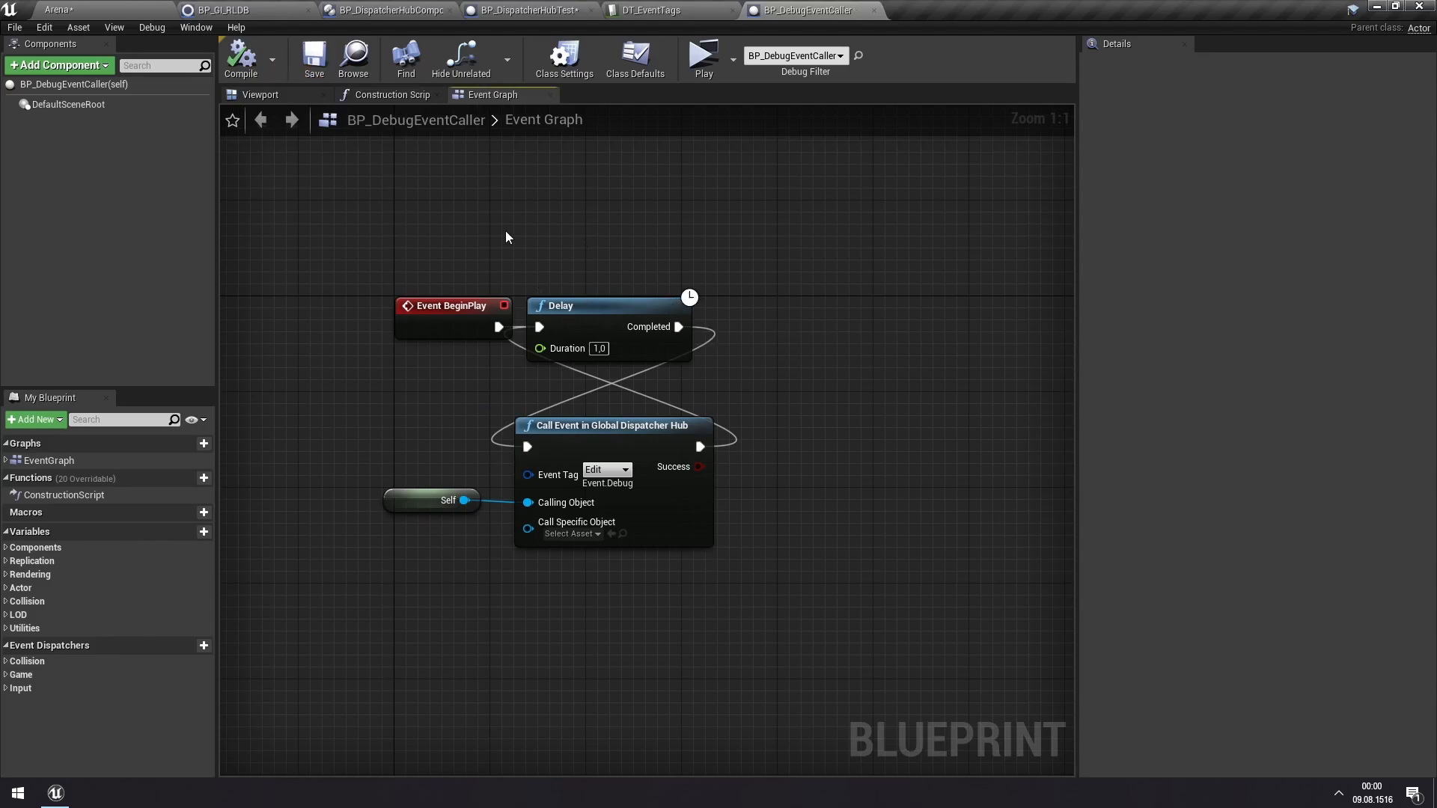
{"action": "mouse_move", "coordinate": [596, 458]}
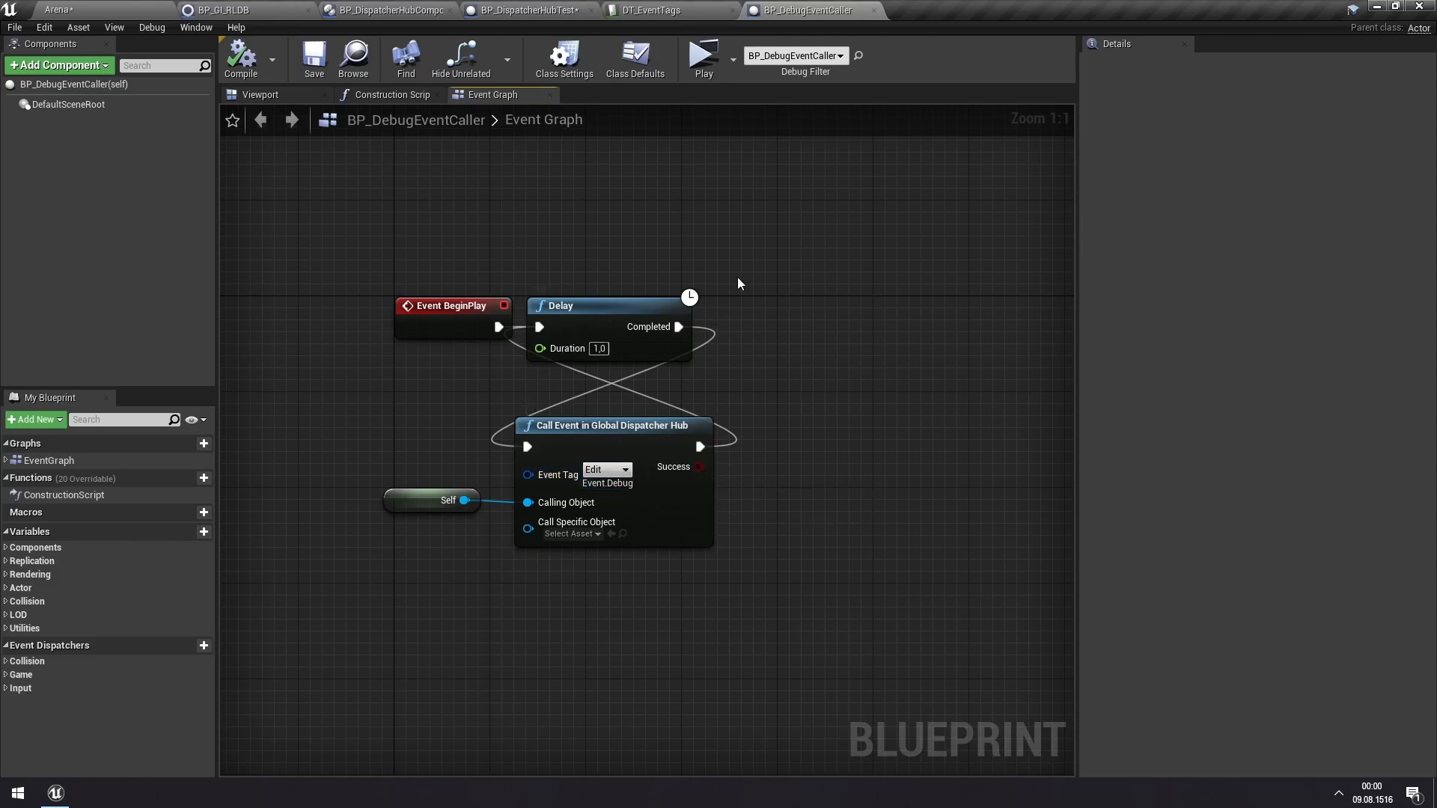
{"action": "mouse_move", "coordinate": [380, 176]}
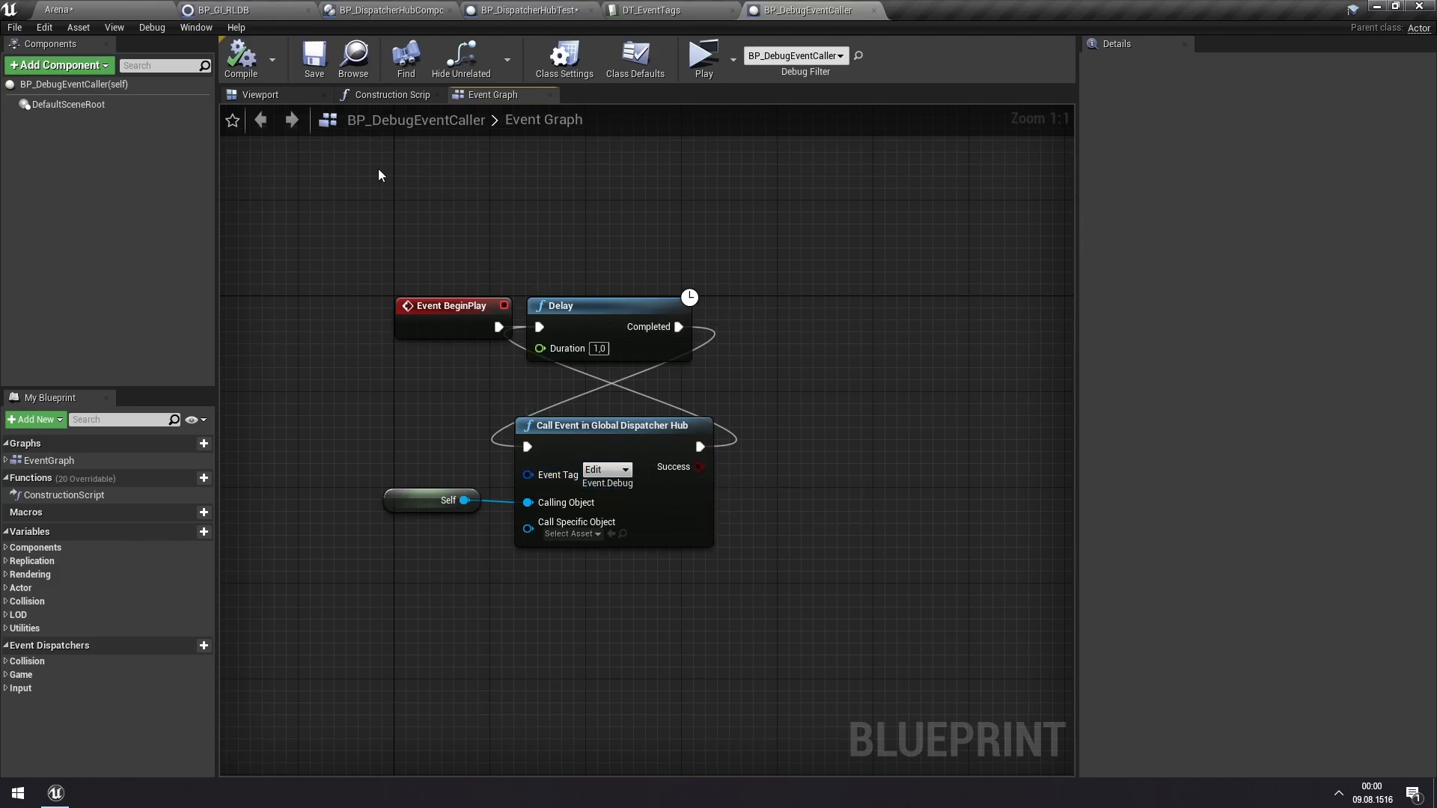
{"action": "mouse_move", "coordinate": [538, 9]}
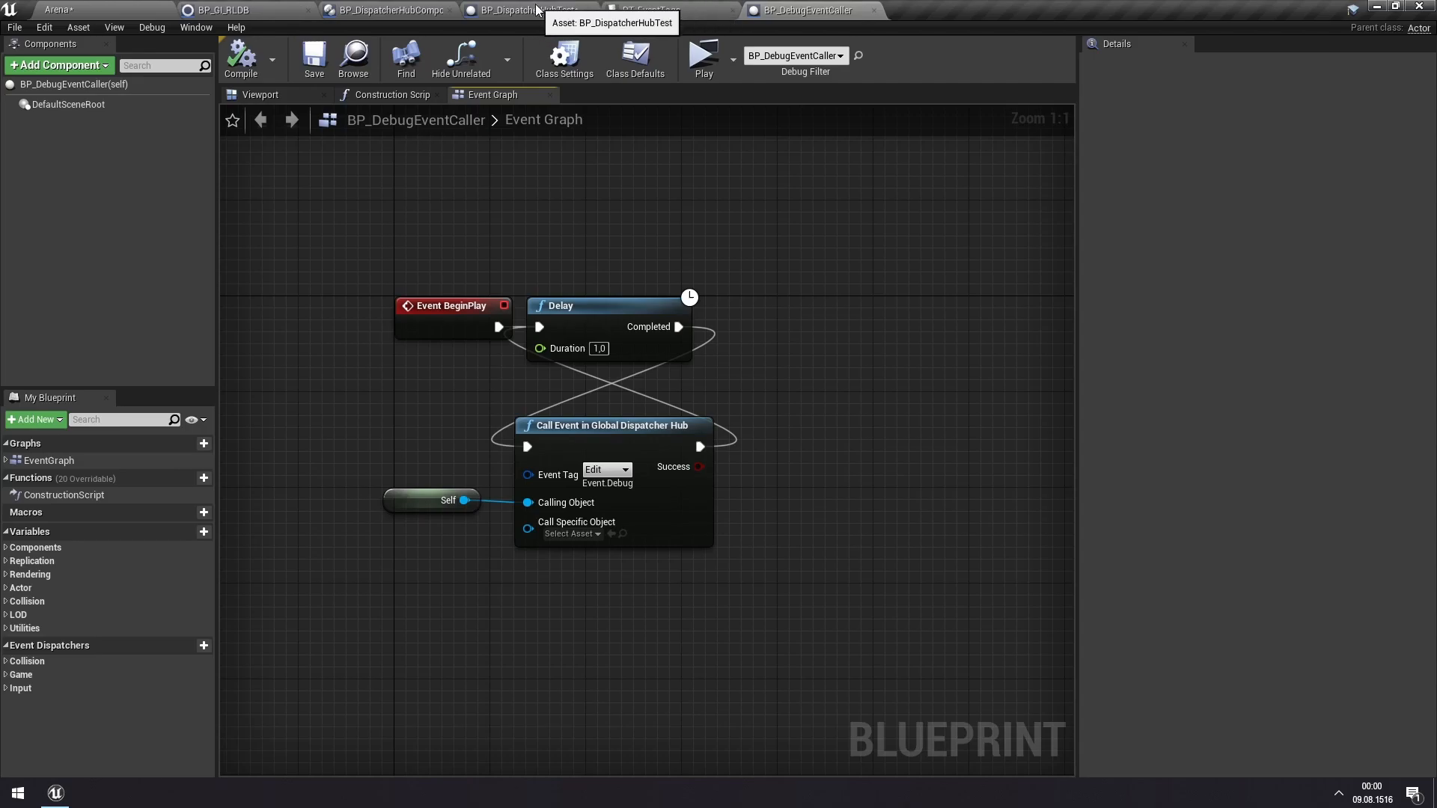
- In BP_DispatcherHubTest, set the third pin tag to Event.Debug
{"action": "left_click", "coordinate": [523, 10]}
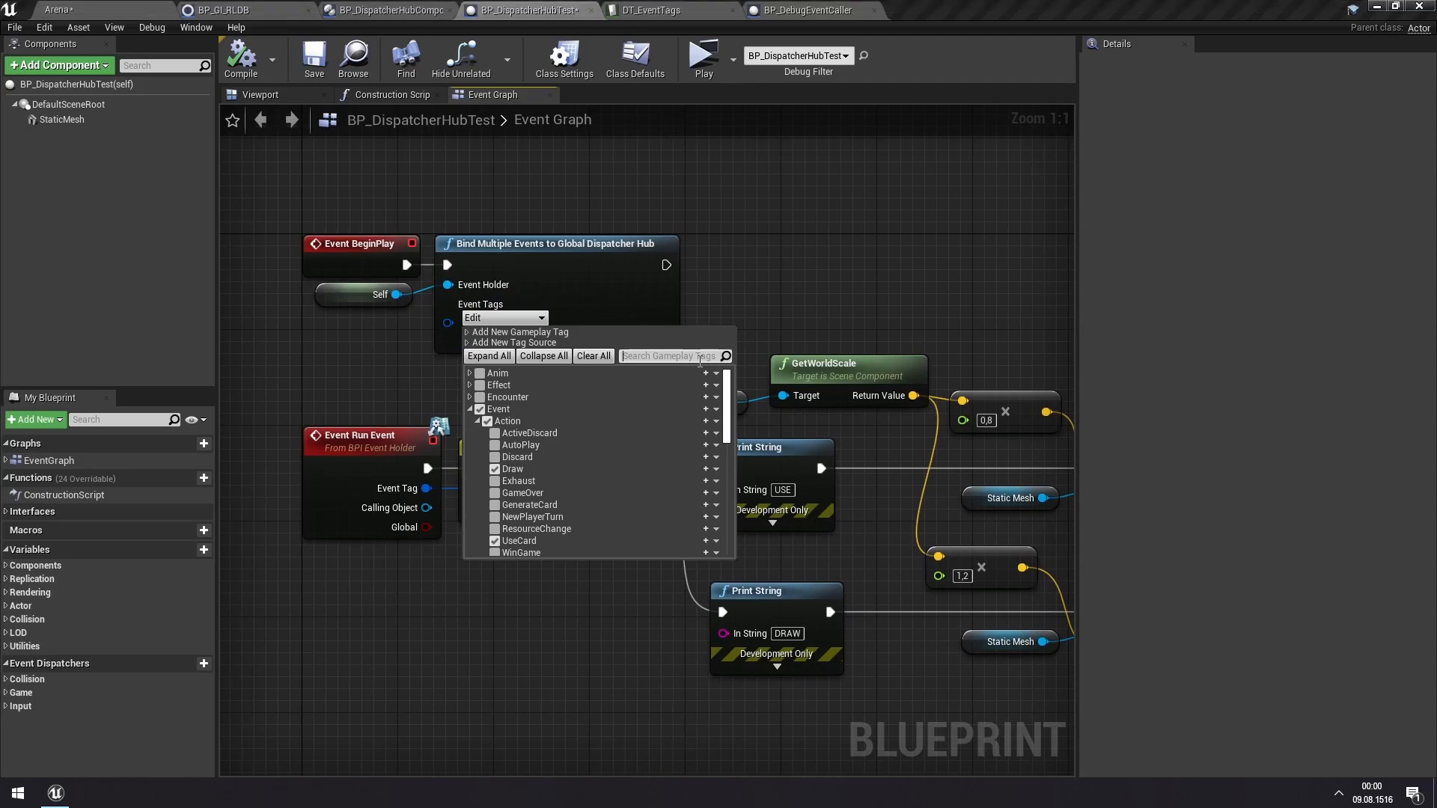
{"action": "type", "text": "debu"}
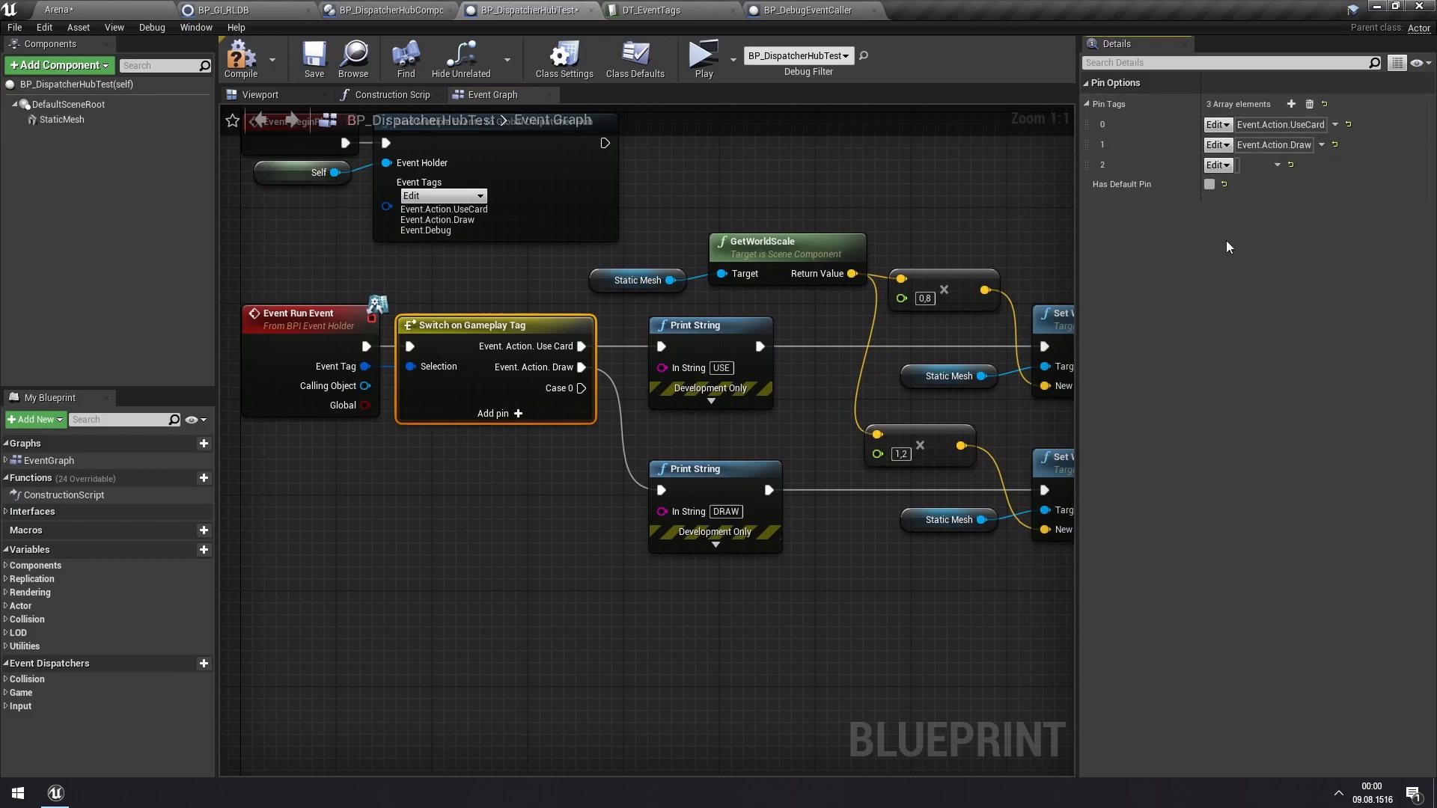
{"action": "left_click", "coordinate": [1217, 165]}
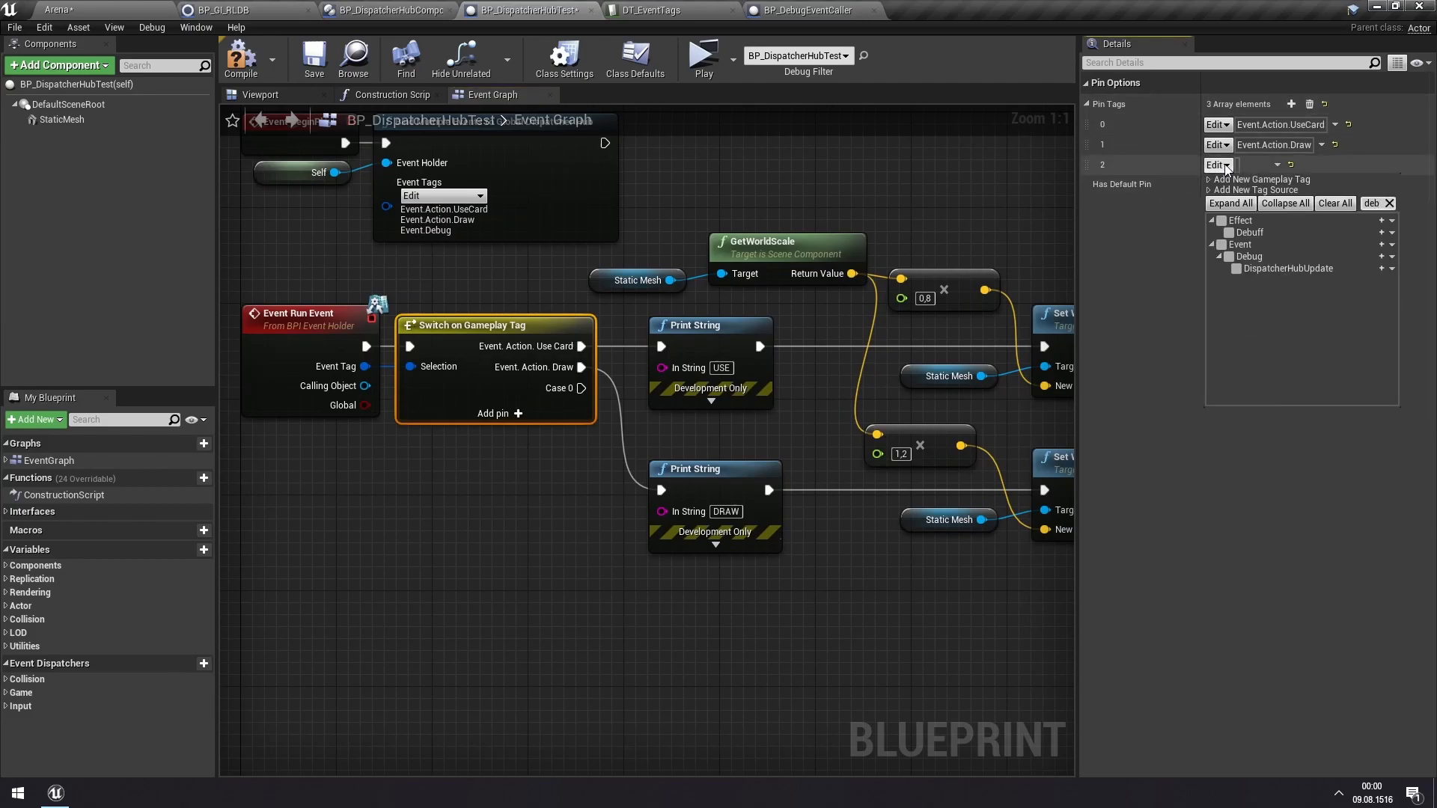
{"action": "left_click", "coordinate": [1221, 256]}
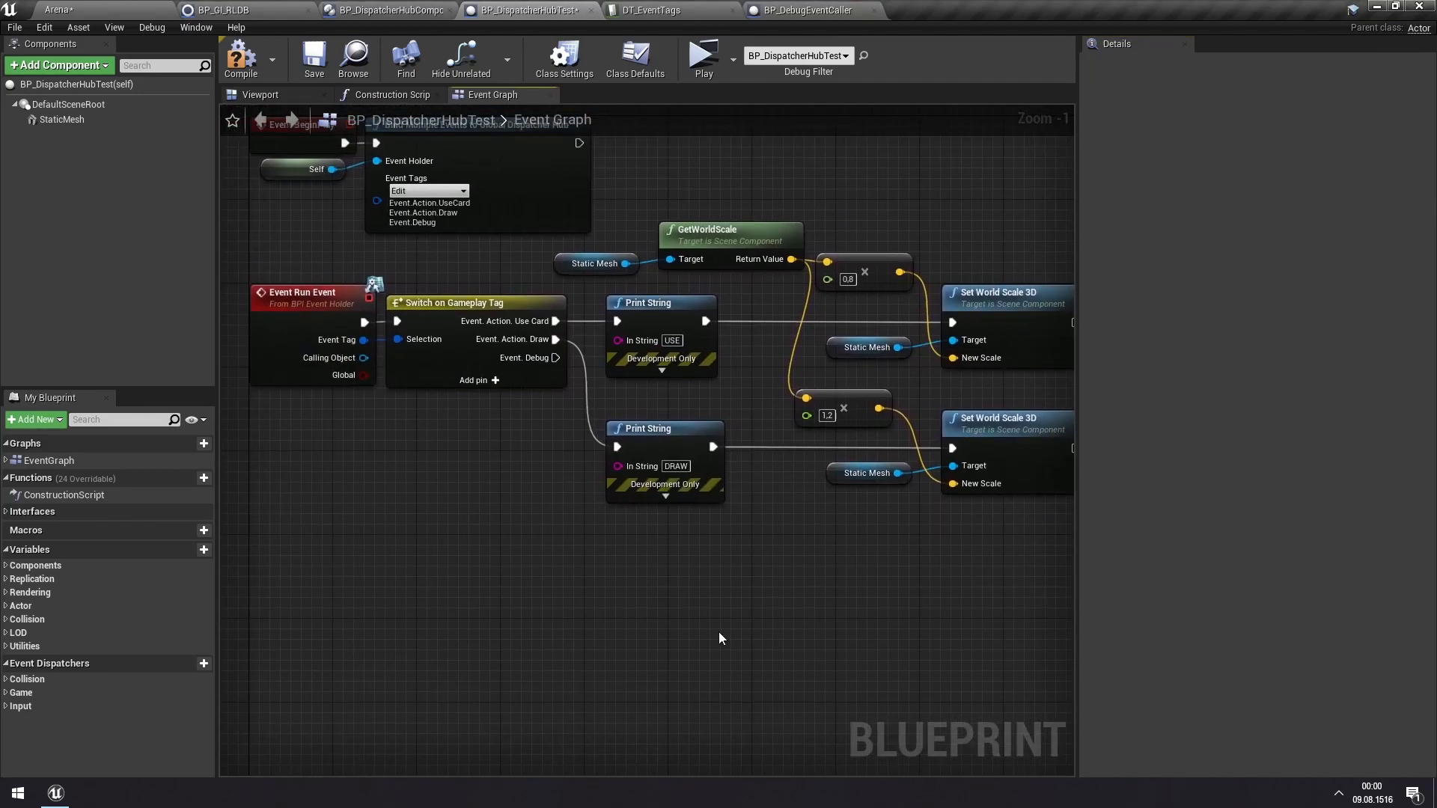
{"action": "mouse_move", "coordinate": [66, 147]}
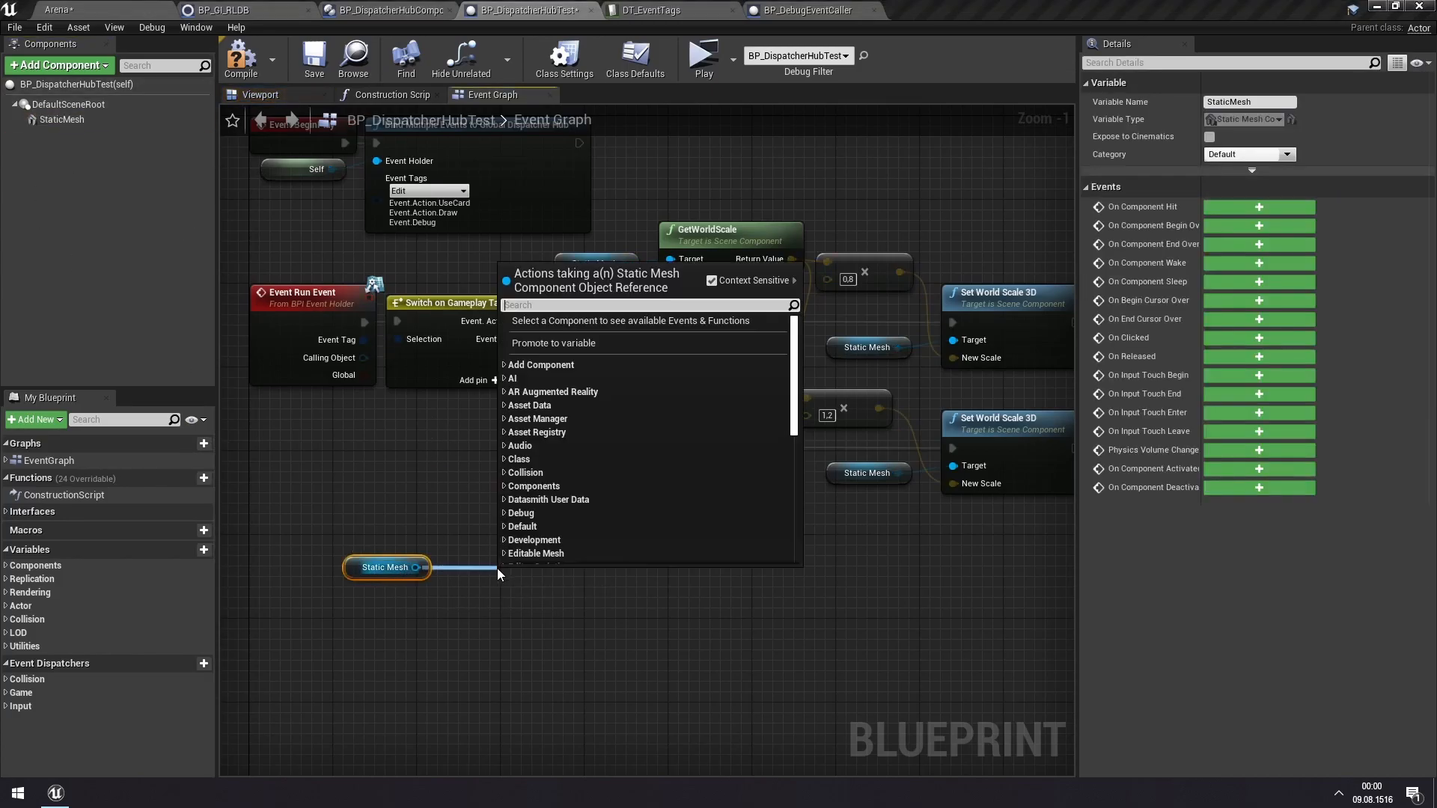
- Add a Set Material node on StaticMesh for the Event.Debug case
{"action": "type", "text": "setmat"}
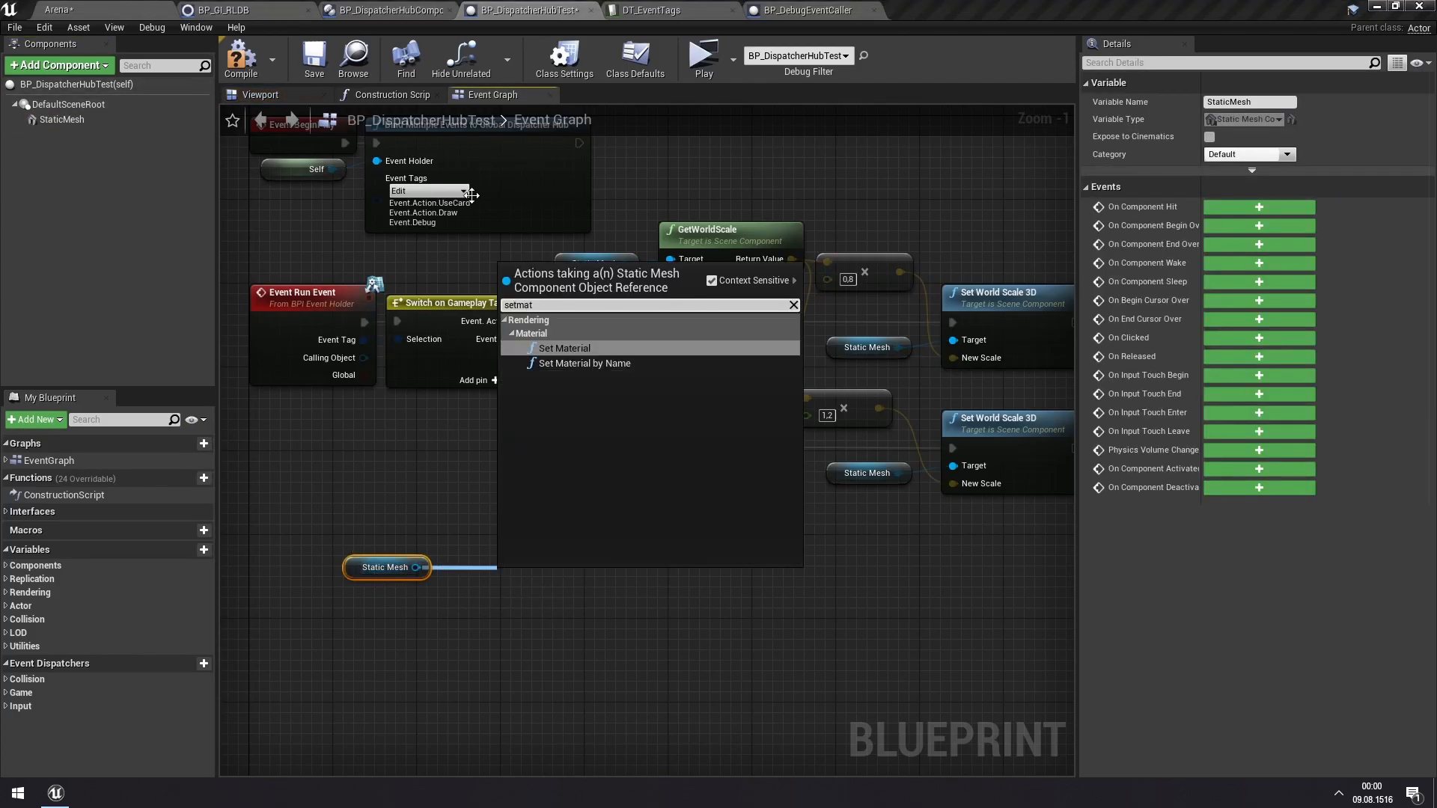
{"action": "left_click", "coordinate": [564, 347]}
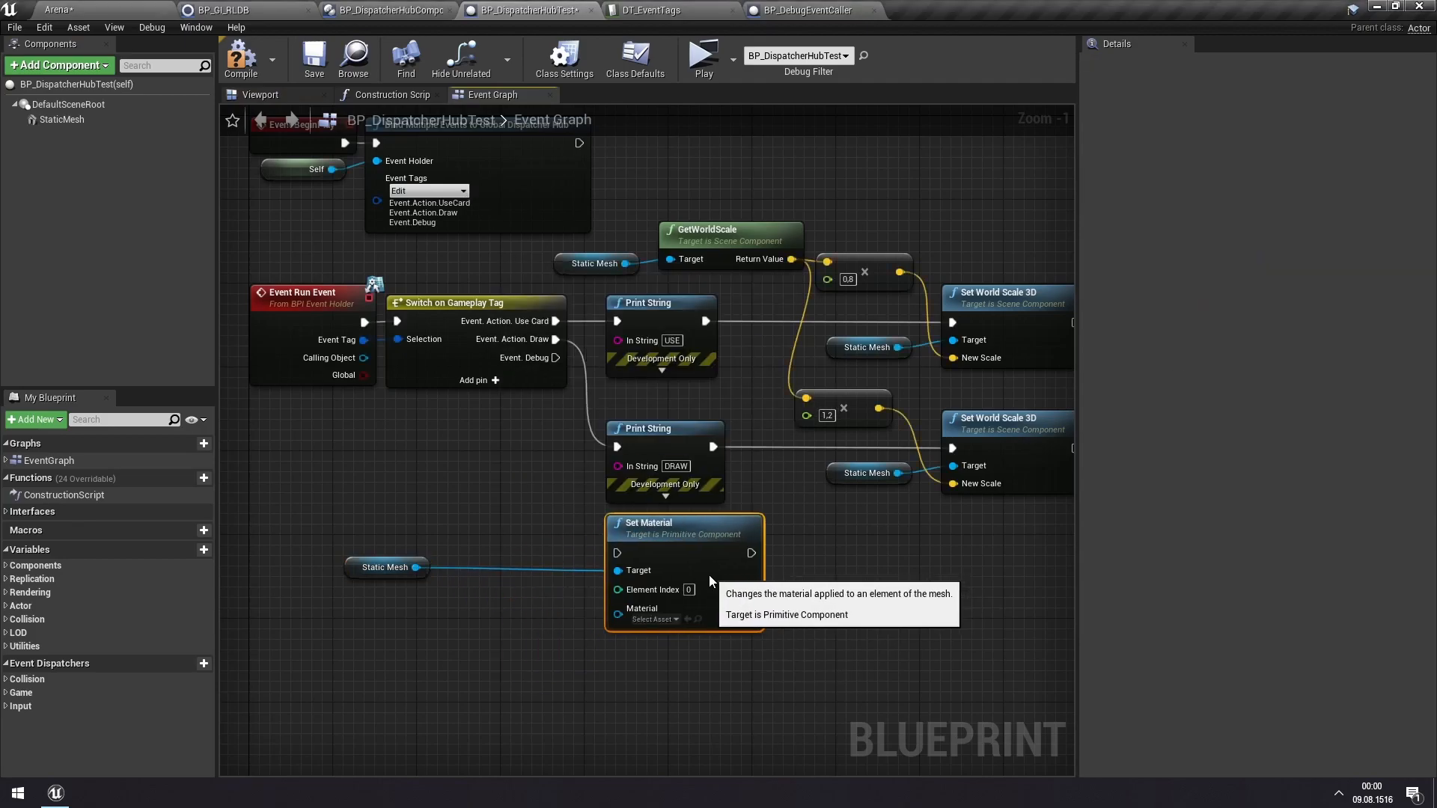
{"action": "mouse_move", "coordinate": [505, 521]}
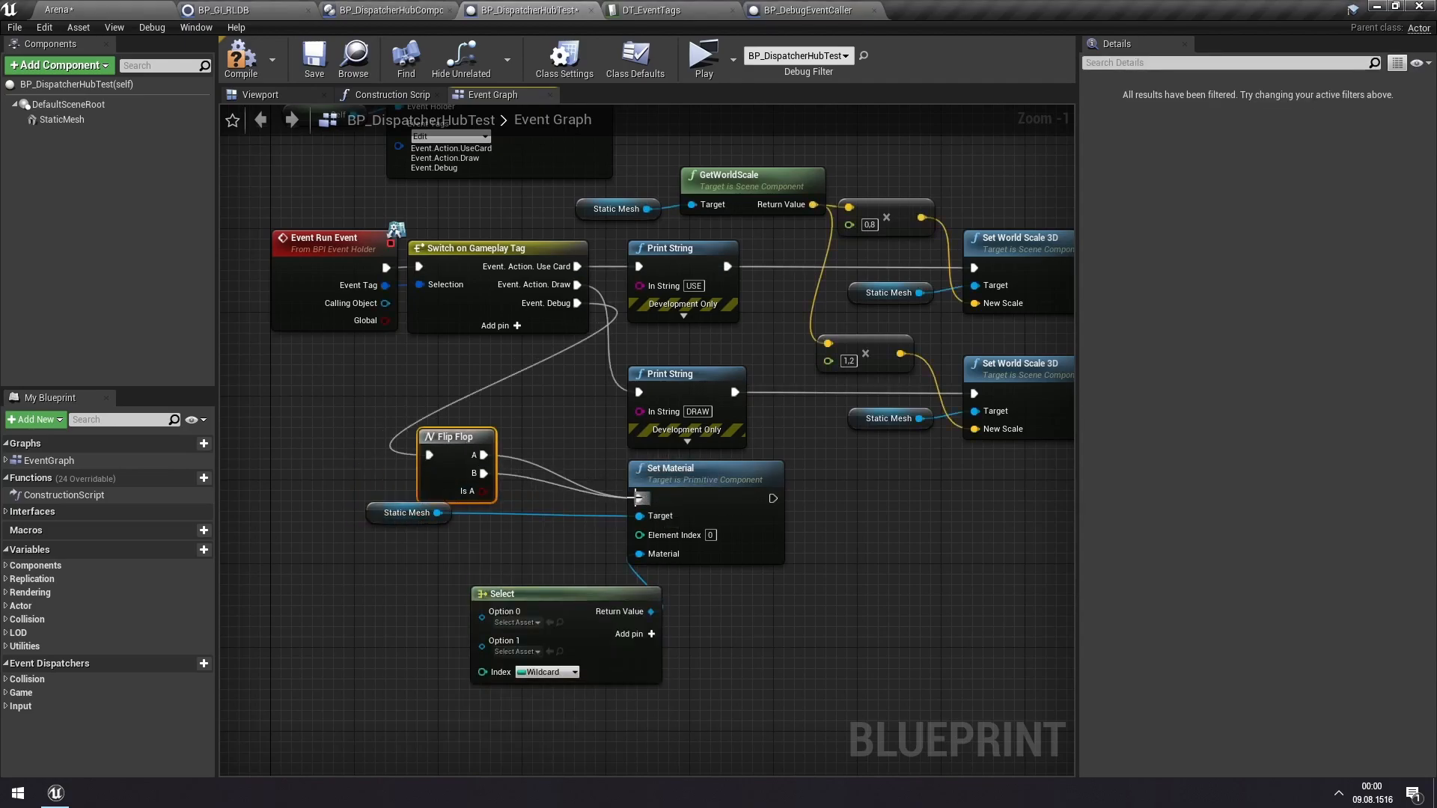
{"action": "left_click", "coordinate": [547, 672]}
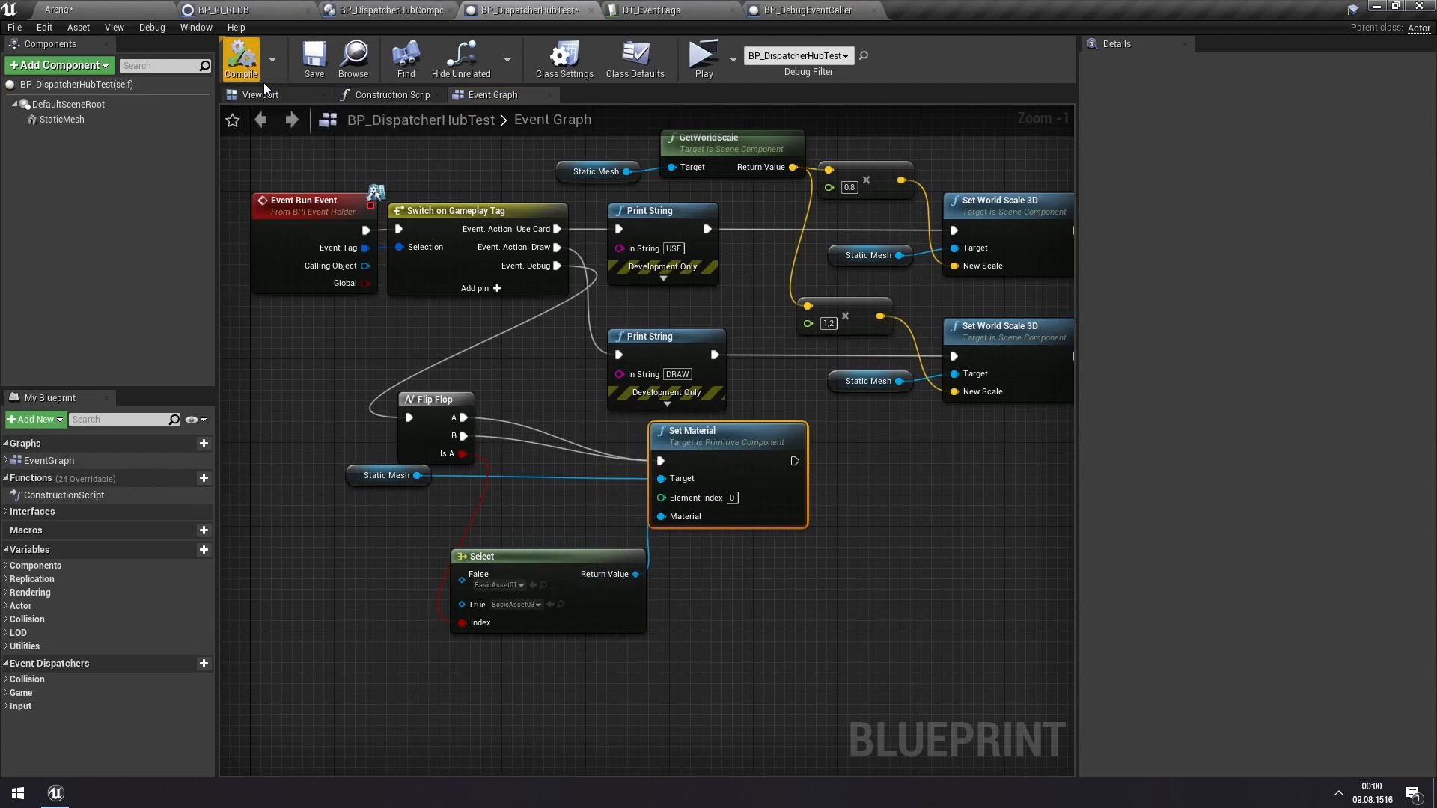
{"action": "mouse_move", "coordinate": [703, 57]}
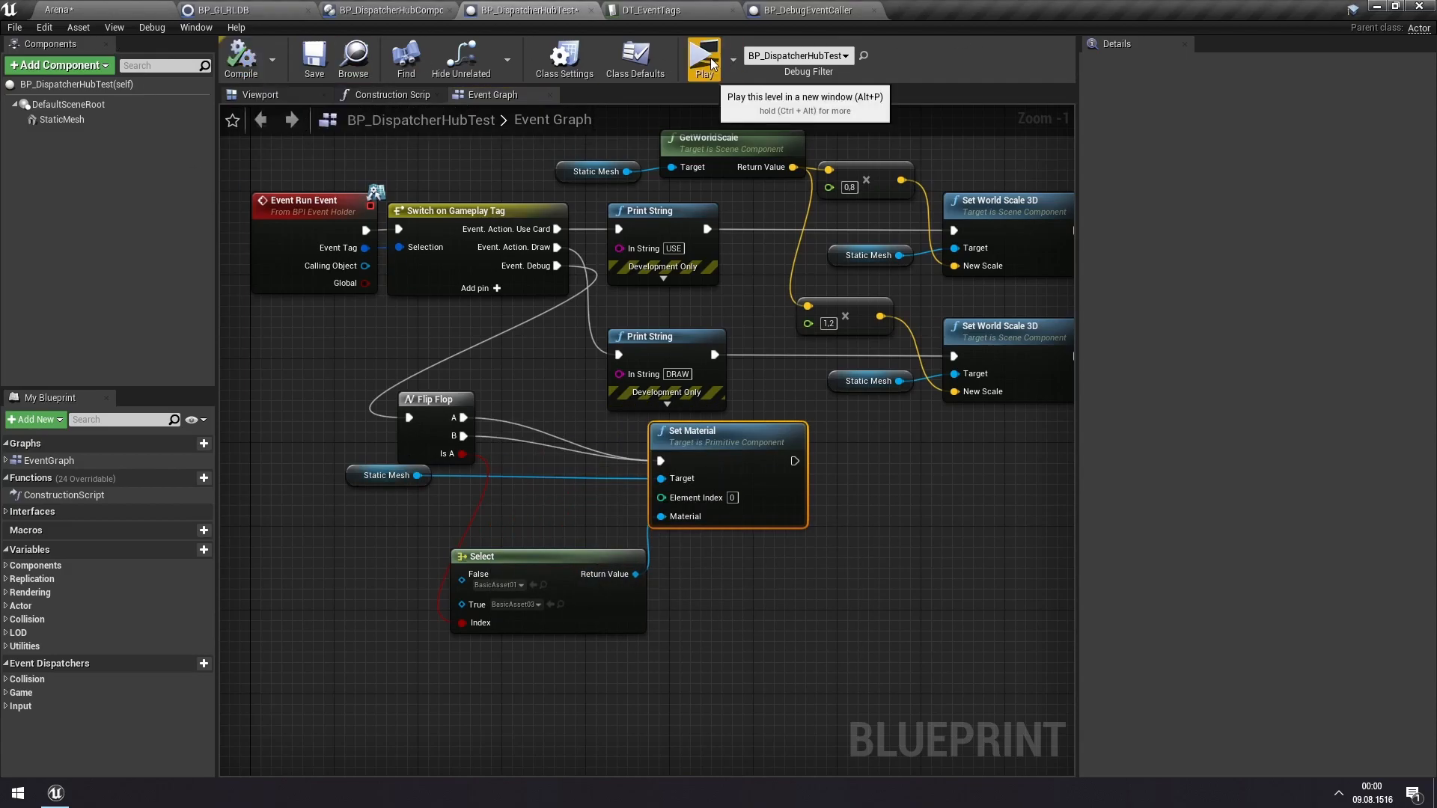
{"action": "left_click", "coordinate": [703, 55]}
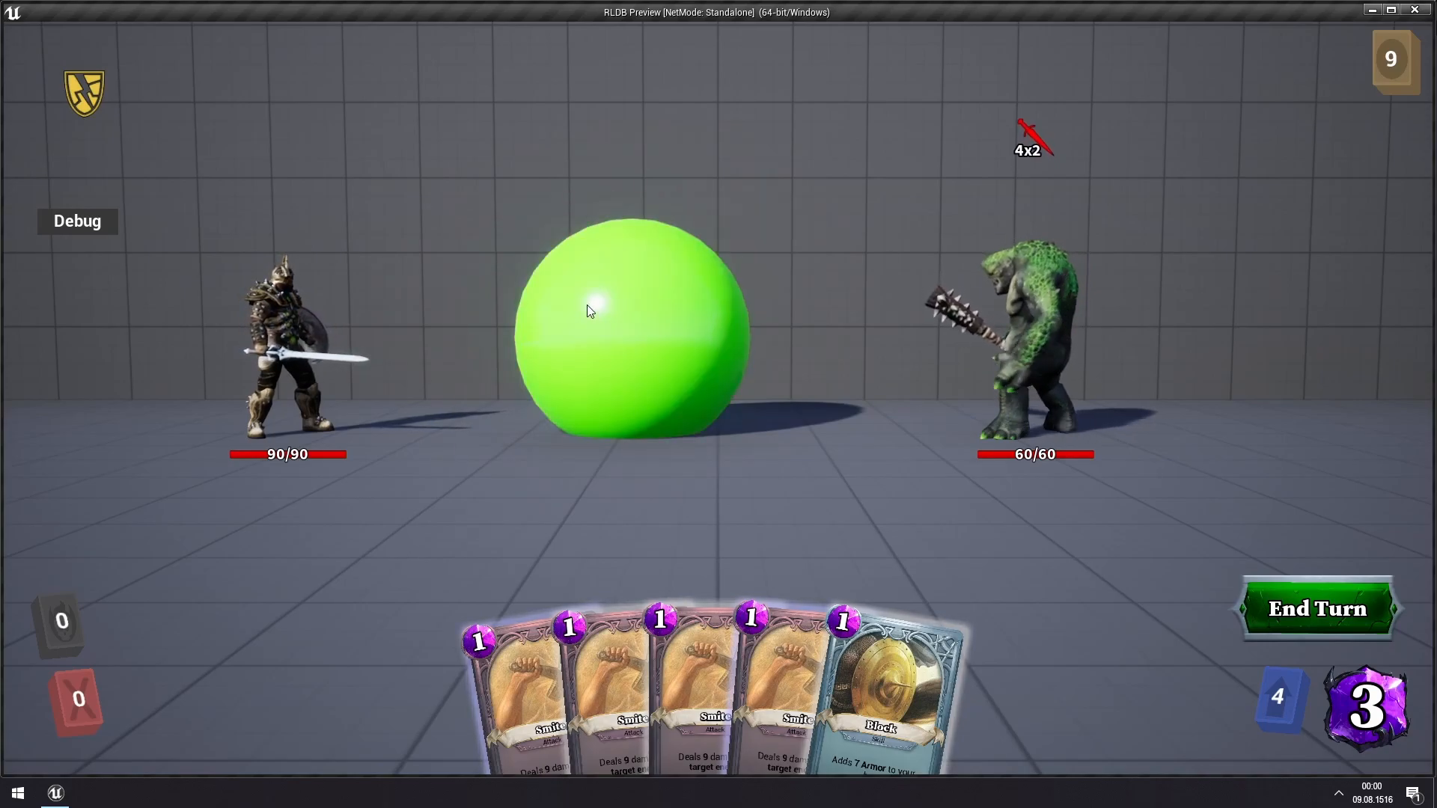
{"action": "mouse_move", "coordinate": [772, 253]}
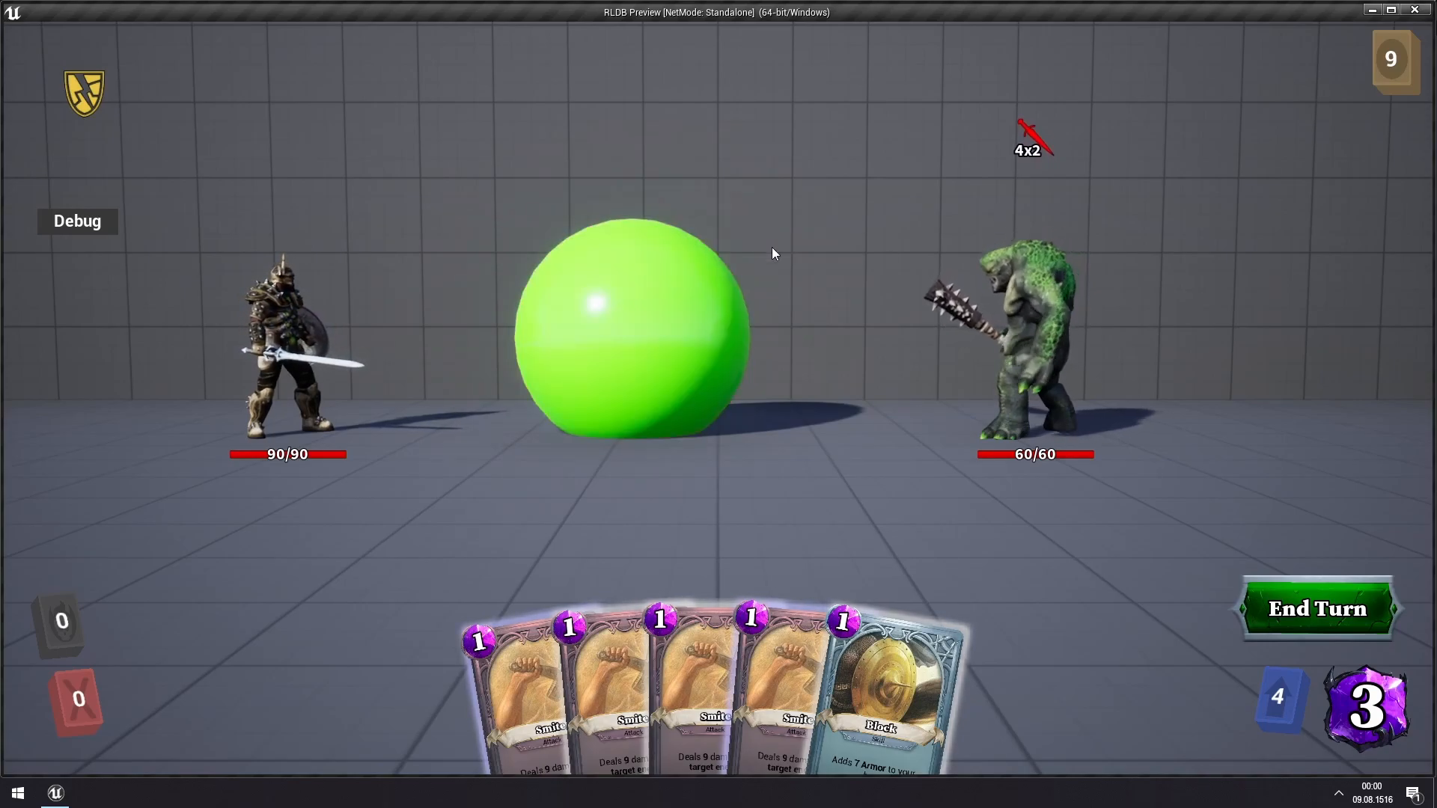
{"action": "mouse_move", "coordinate": [805, 403]}
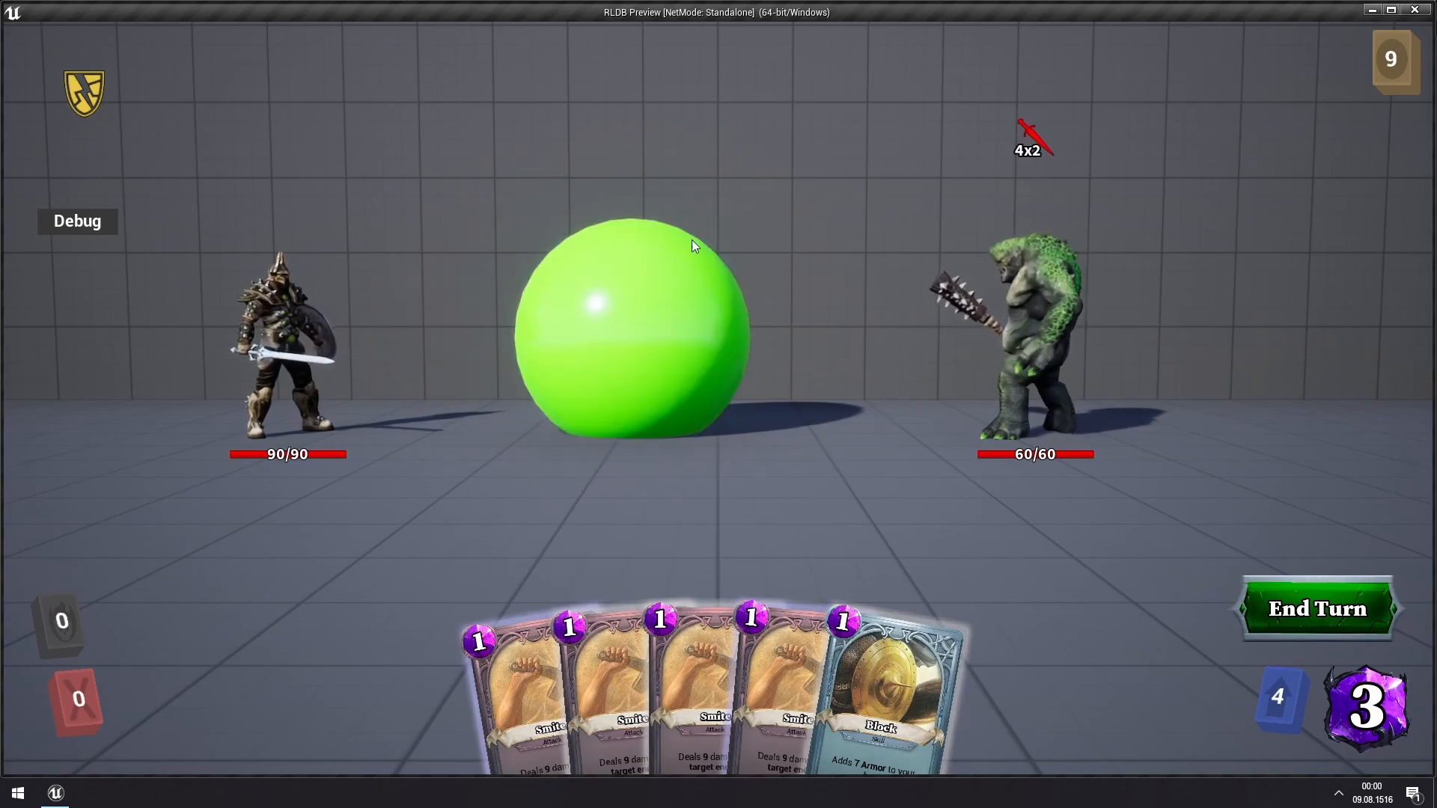
{"action": "mouse_move", "coordinate": [706, 291]}
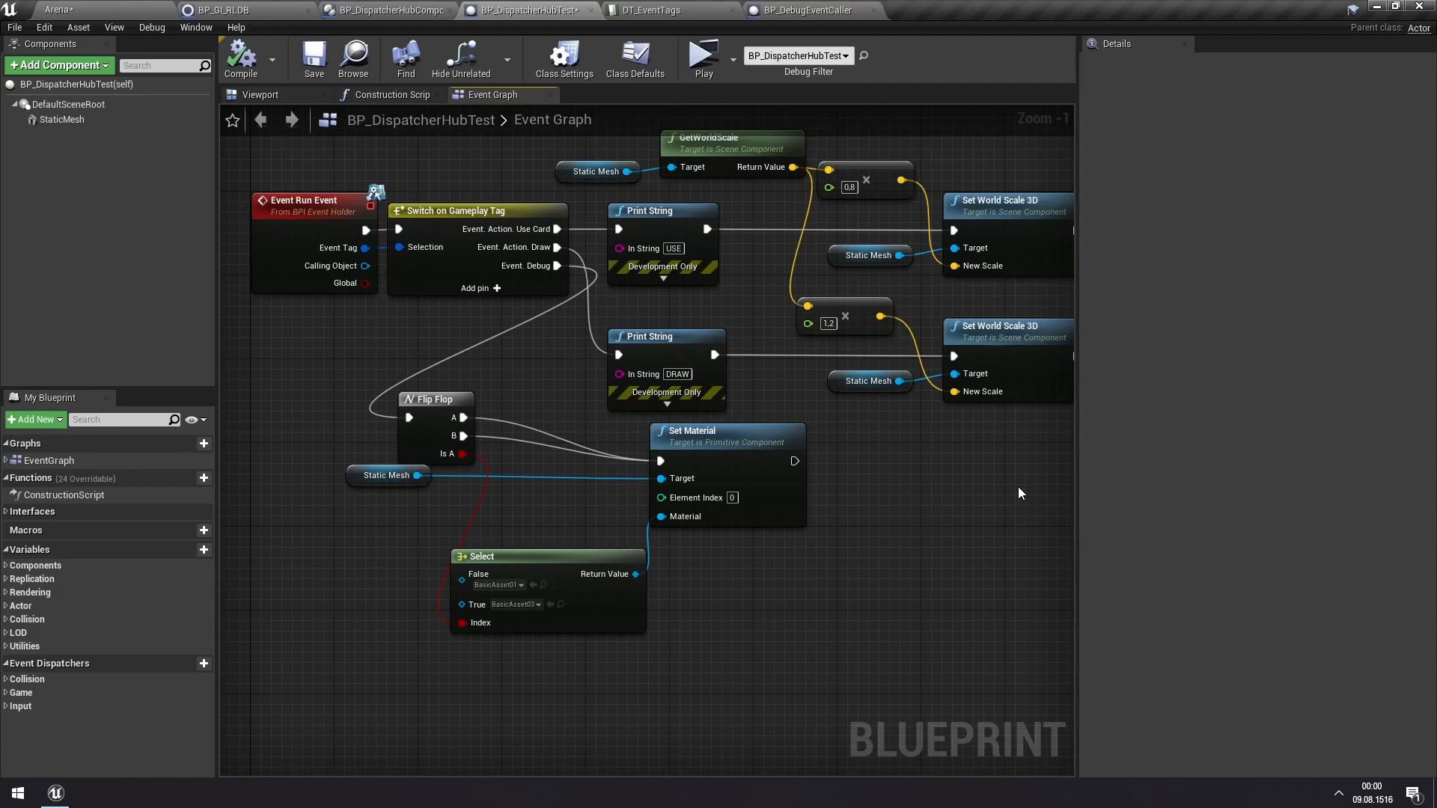
{"action": "mouse_move", "coordinate": [513, 442]}
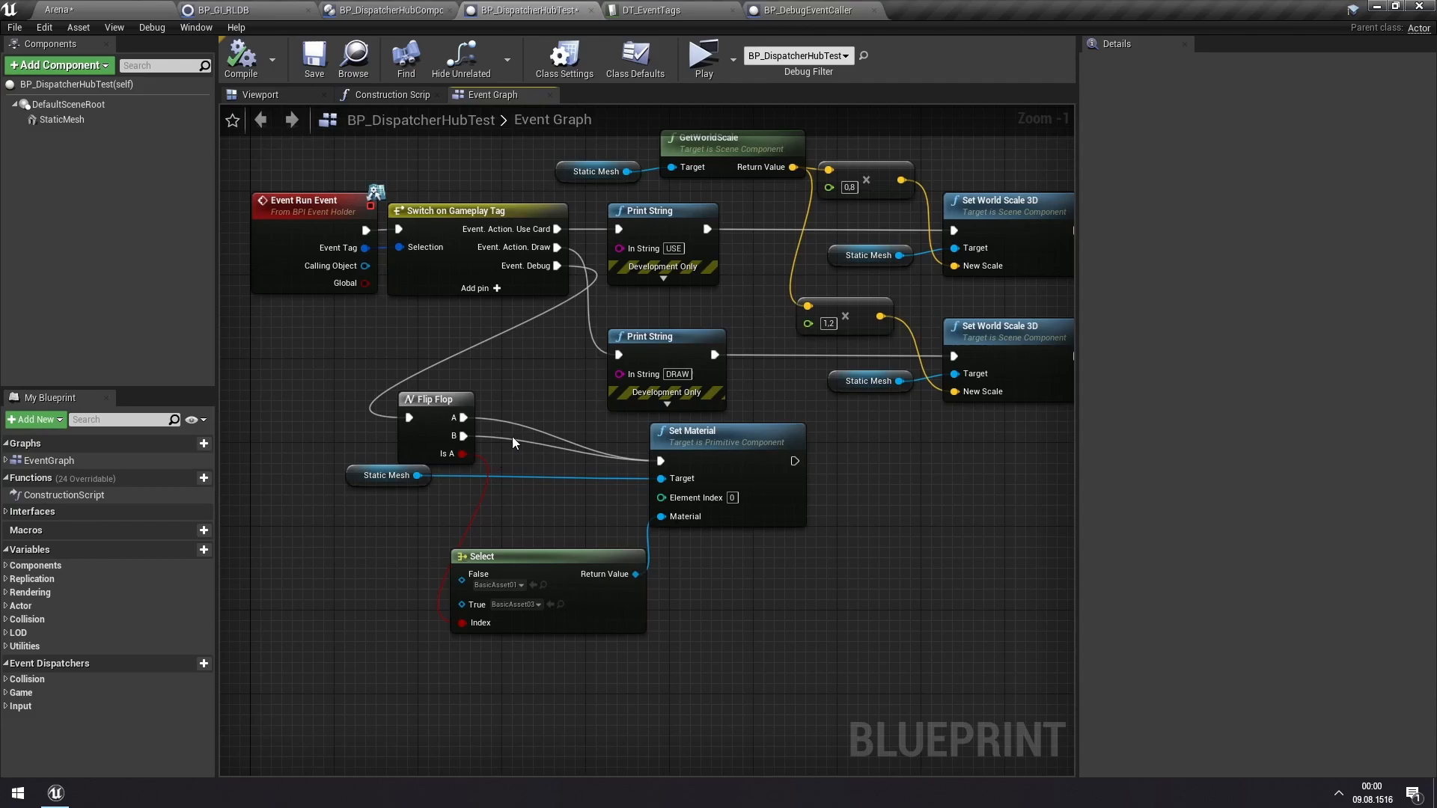
{"action": "mouse_move", "coordinate": [869, 495]}
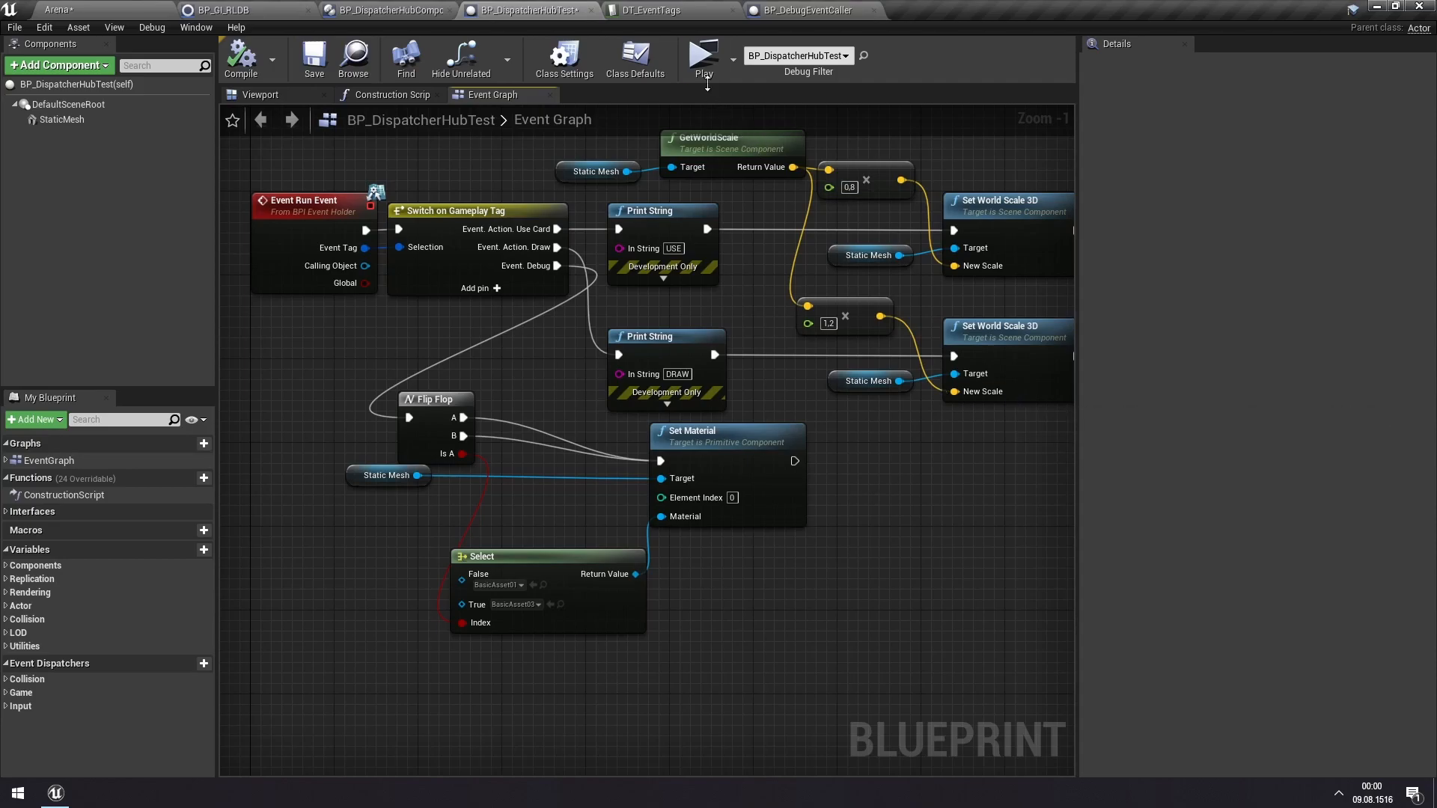
- Play the level, open the in-game Debug panel, and expand GlobalDispatcherHub and BP_GlobalDispatcherHub
{"action": "left_click", "coordinate": [701, 53]}
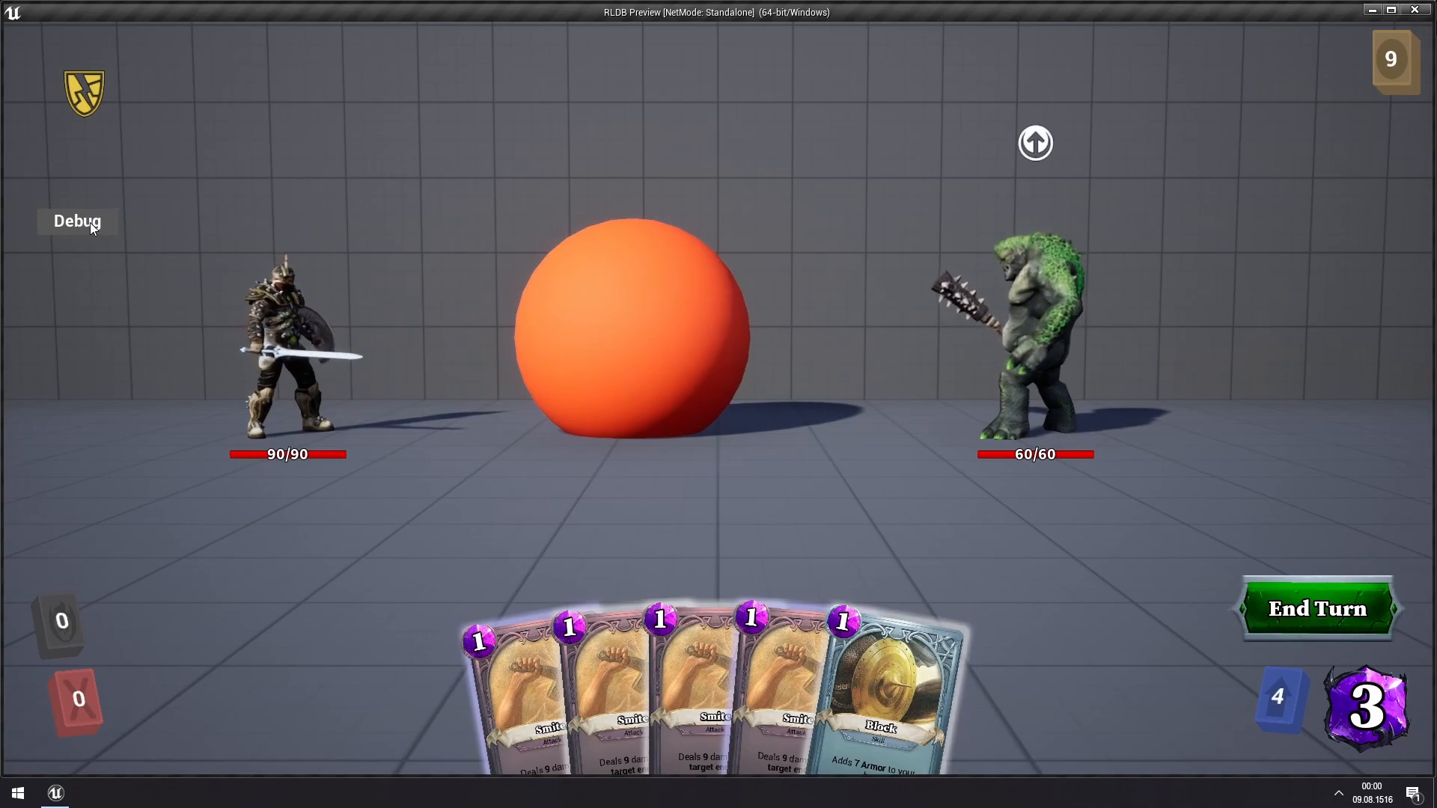
{"action": "left_click", "coordinate": [76, 221]}
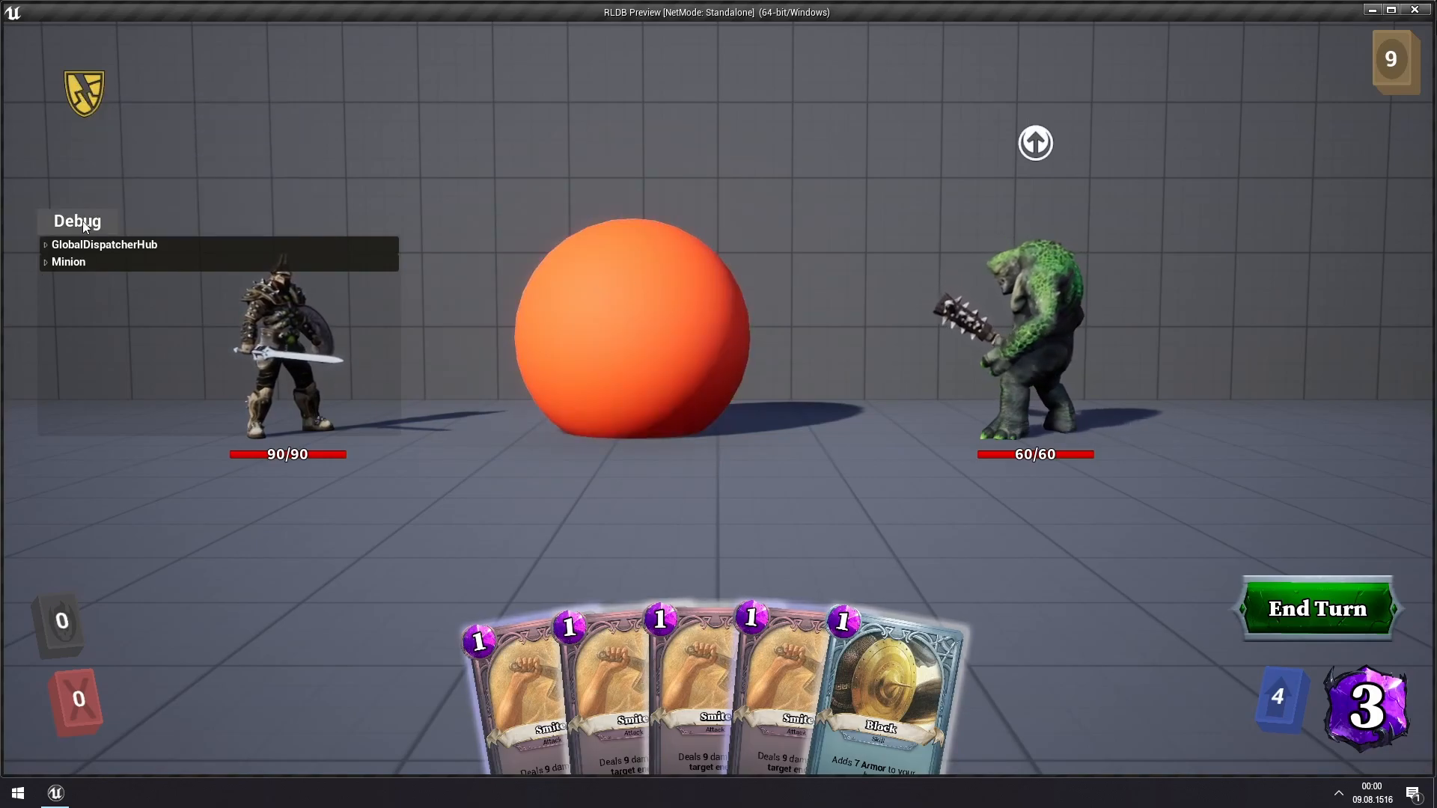
{"action": "left_click", "coordinate": [45, 244]}
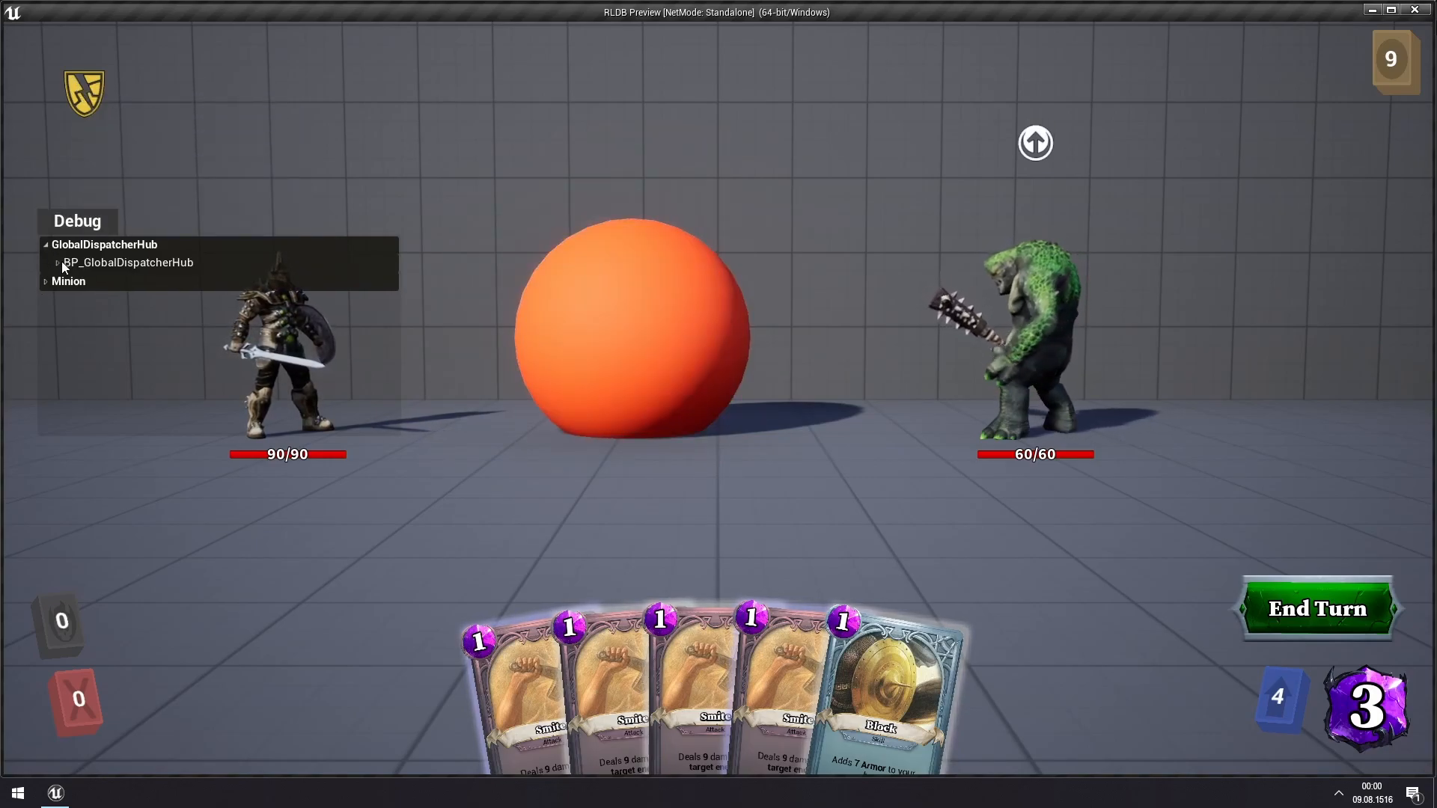
{"action": "left_click", "coordinate": [57, 262]}
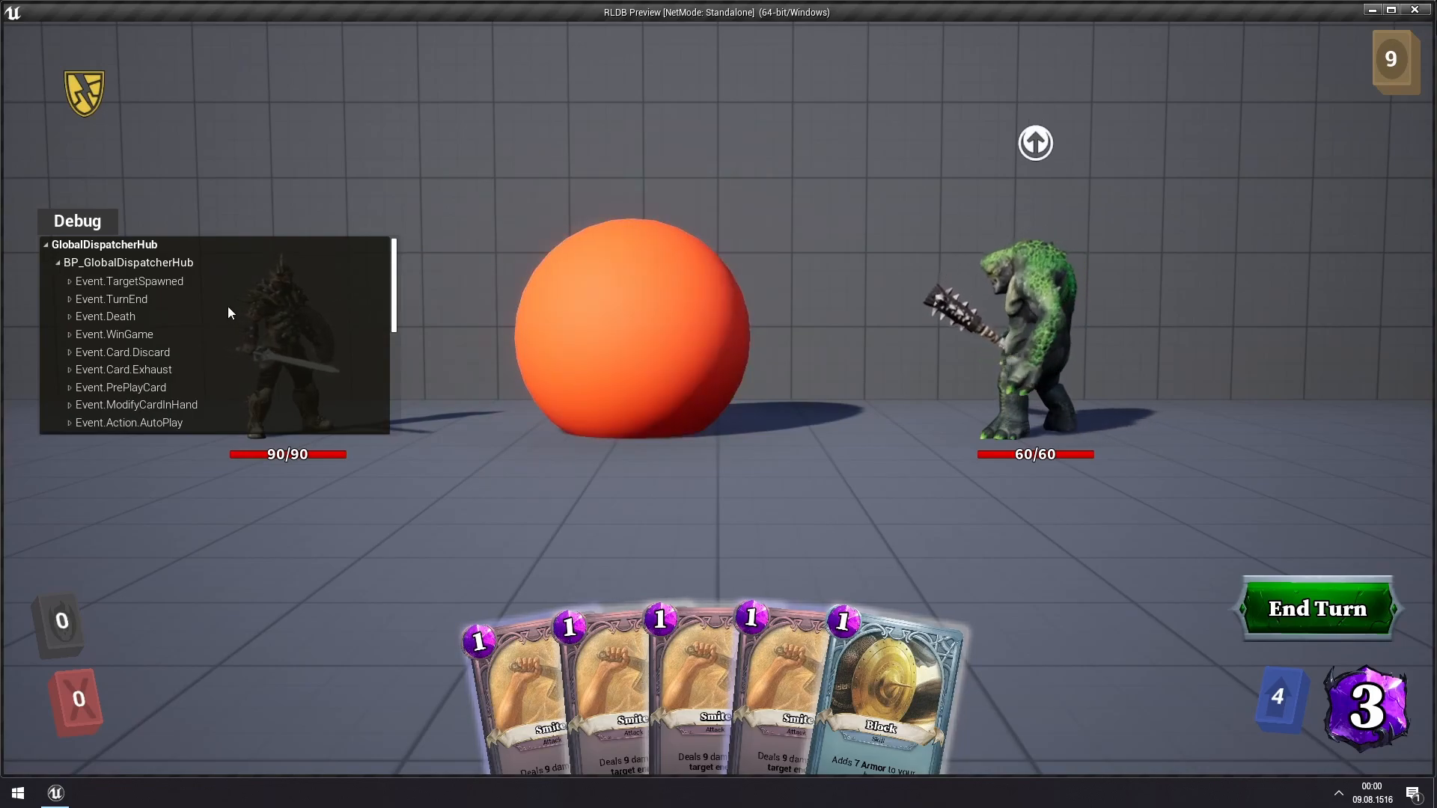
- Inspect Event.Debug's subscribers, then collapse the dispatcher hub tree
{"action": "scroll", "scroll_direction": "down", "scroll_amount": 3}
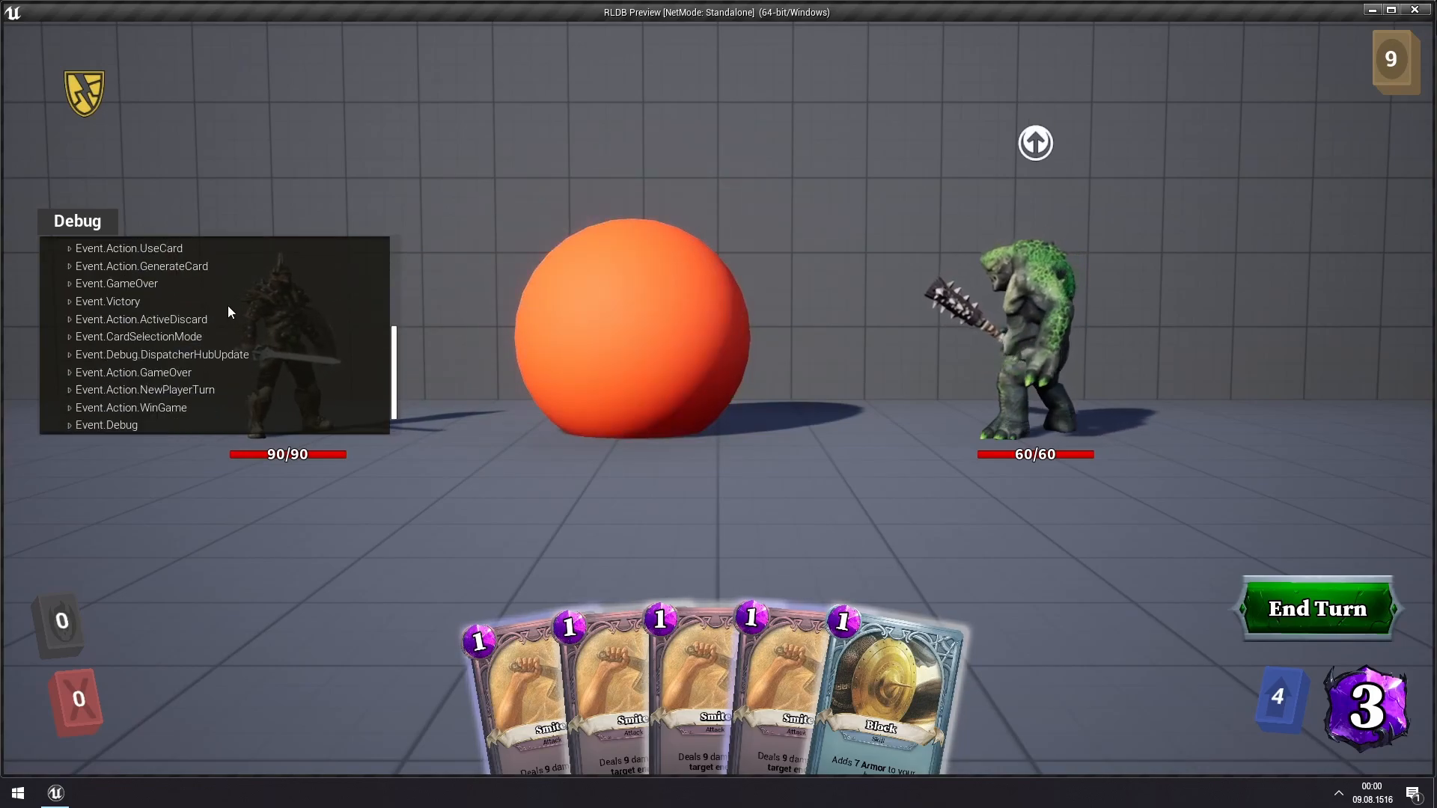
{"action": "scroll", "scroll_direction": "down", "scroll_amount": 3}
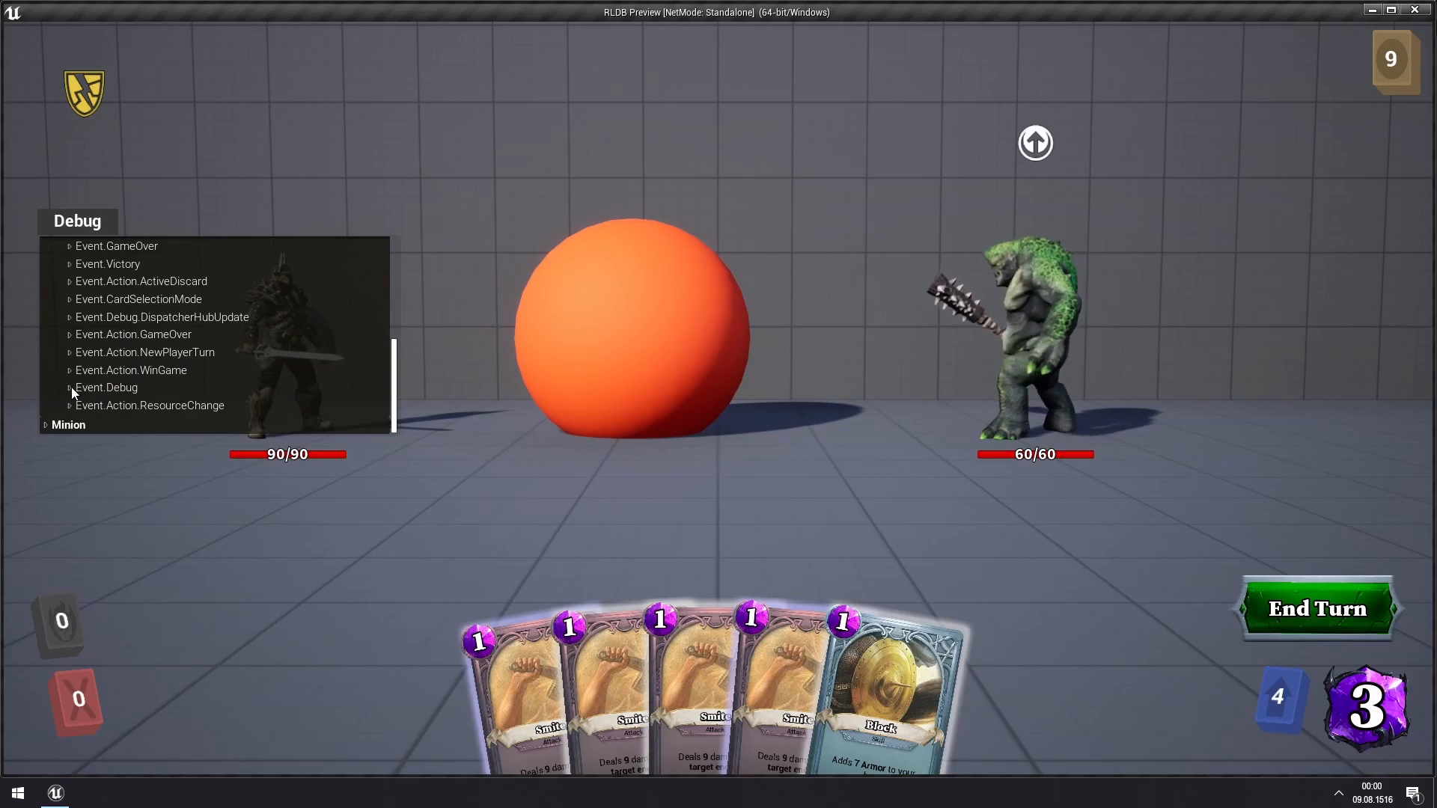
{"action": "left_click", "coordinate": [68, 388]}
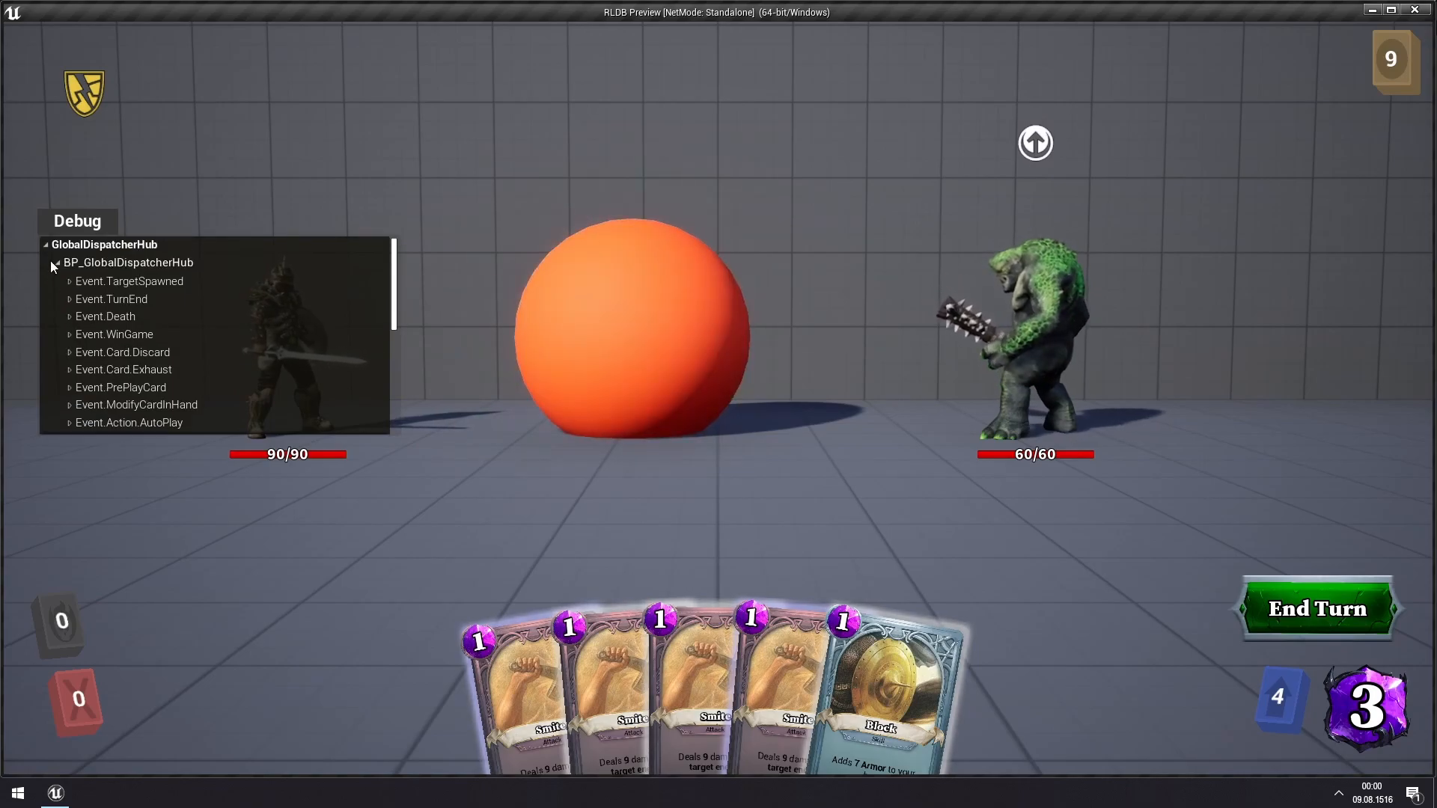
{"action": "left_click", "coordinate": [52, 266]}
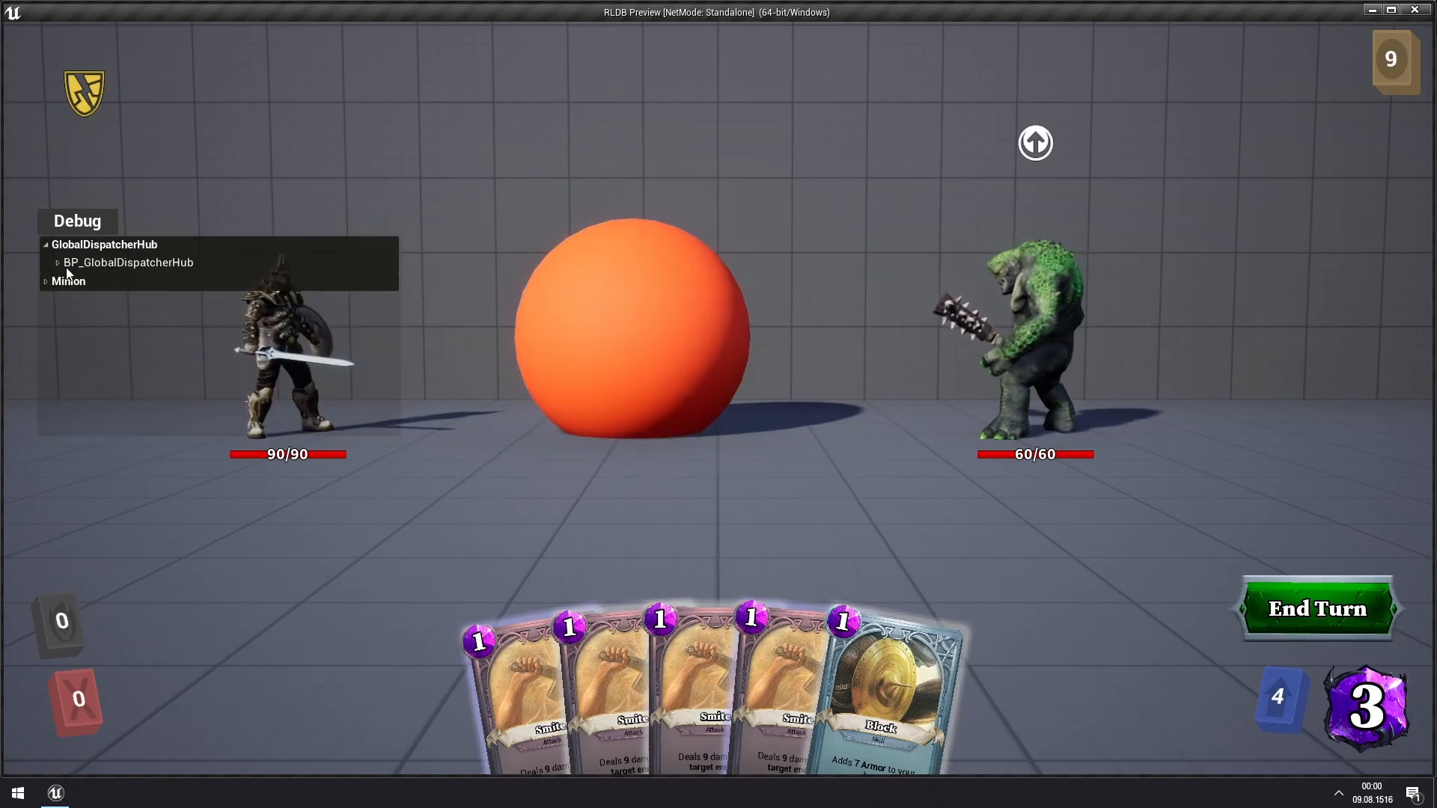
{"action": "left_click", "coordinate": [58, 262]}
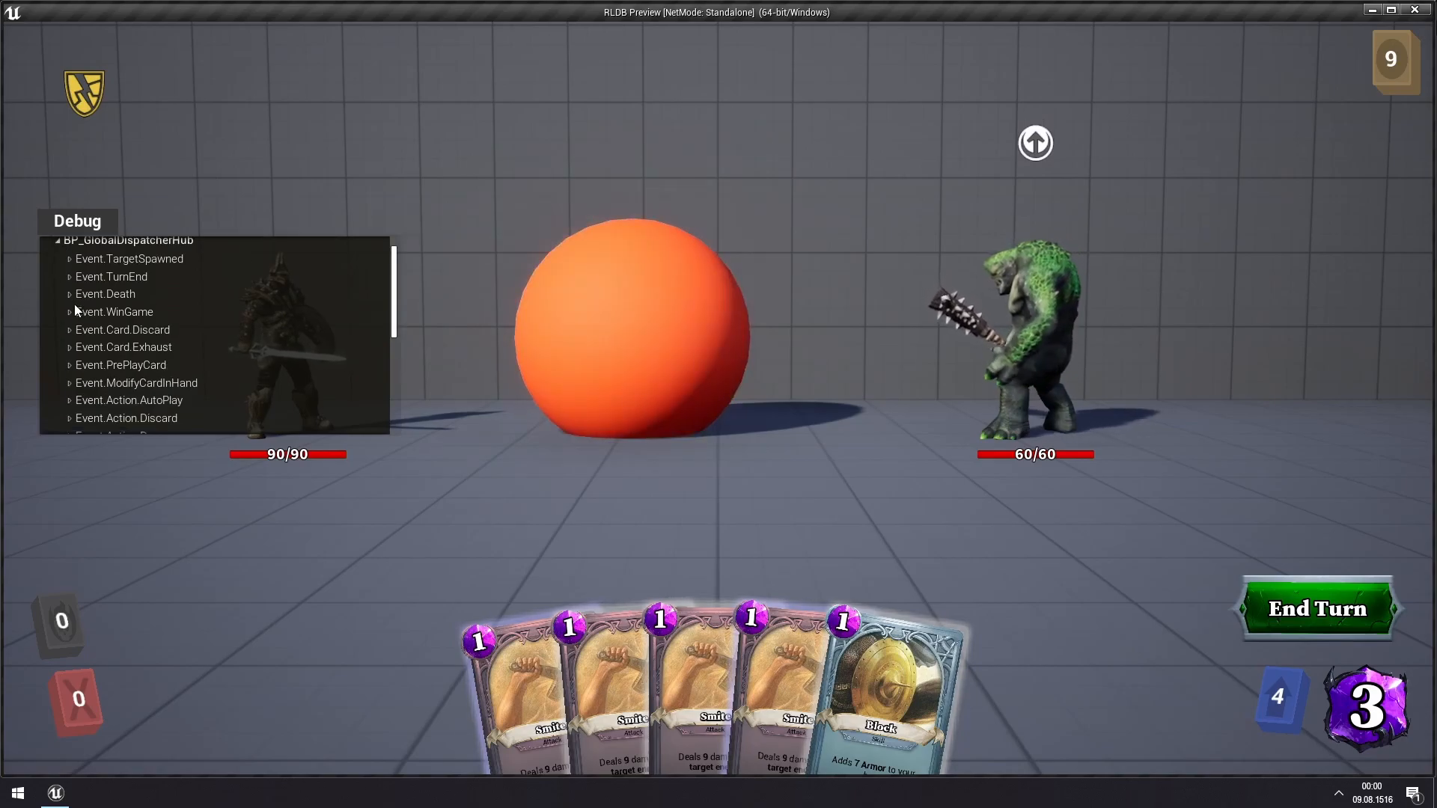
{"action": "left_click", "coordinate": [54, 244]}
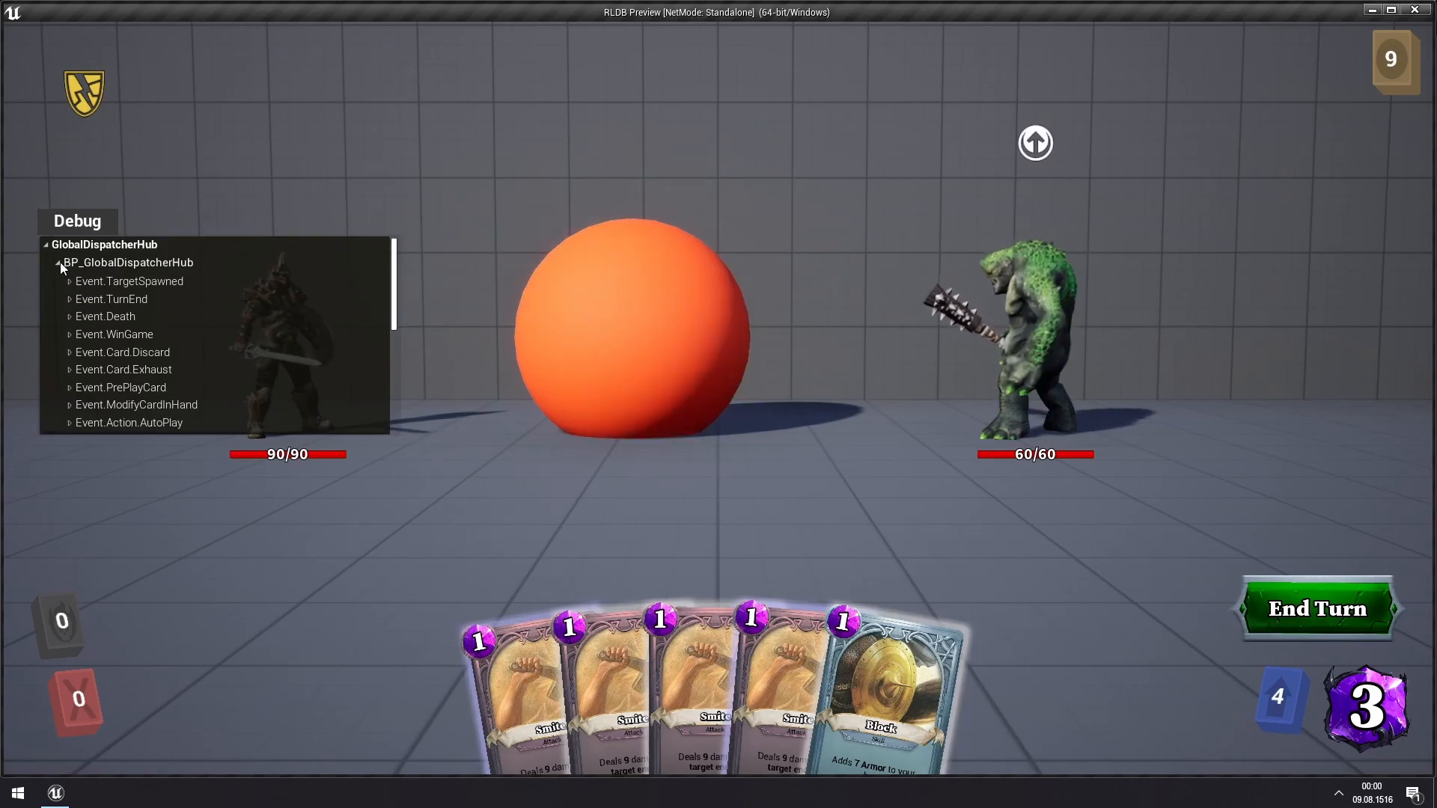
{"action": "left_click", "coordinate": [60, 262]}
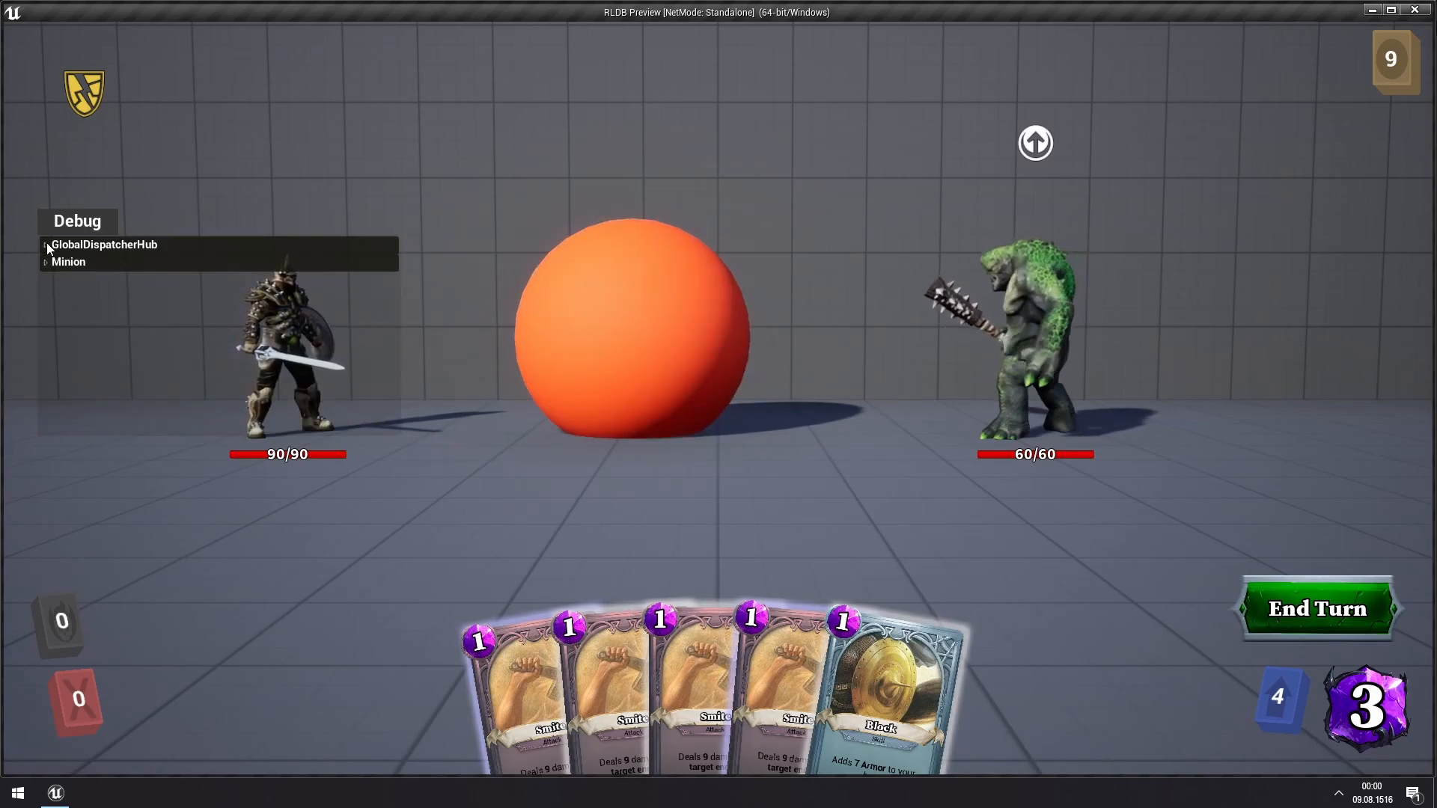